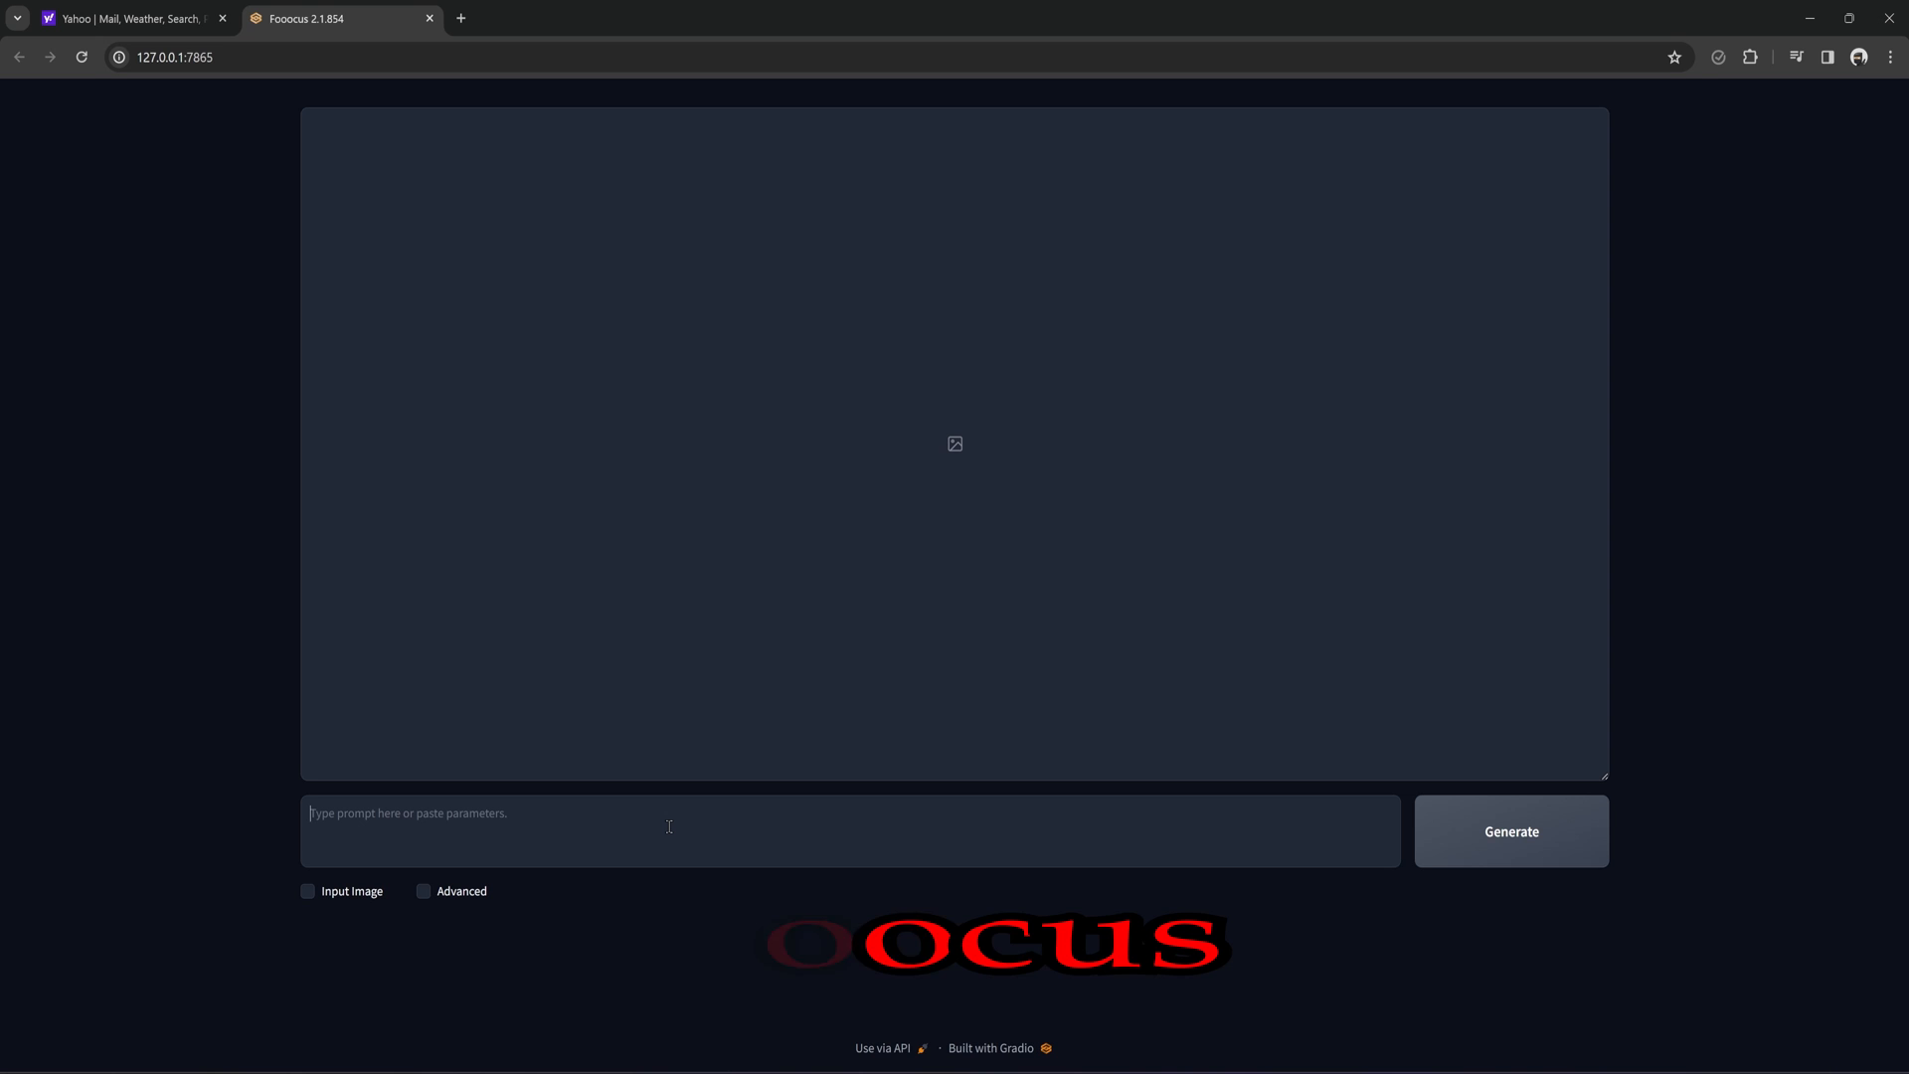
Enter the prompt "Futuristic Female Warrior" and start generating images.
text(Futu)
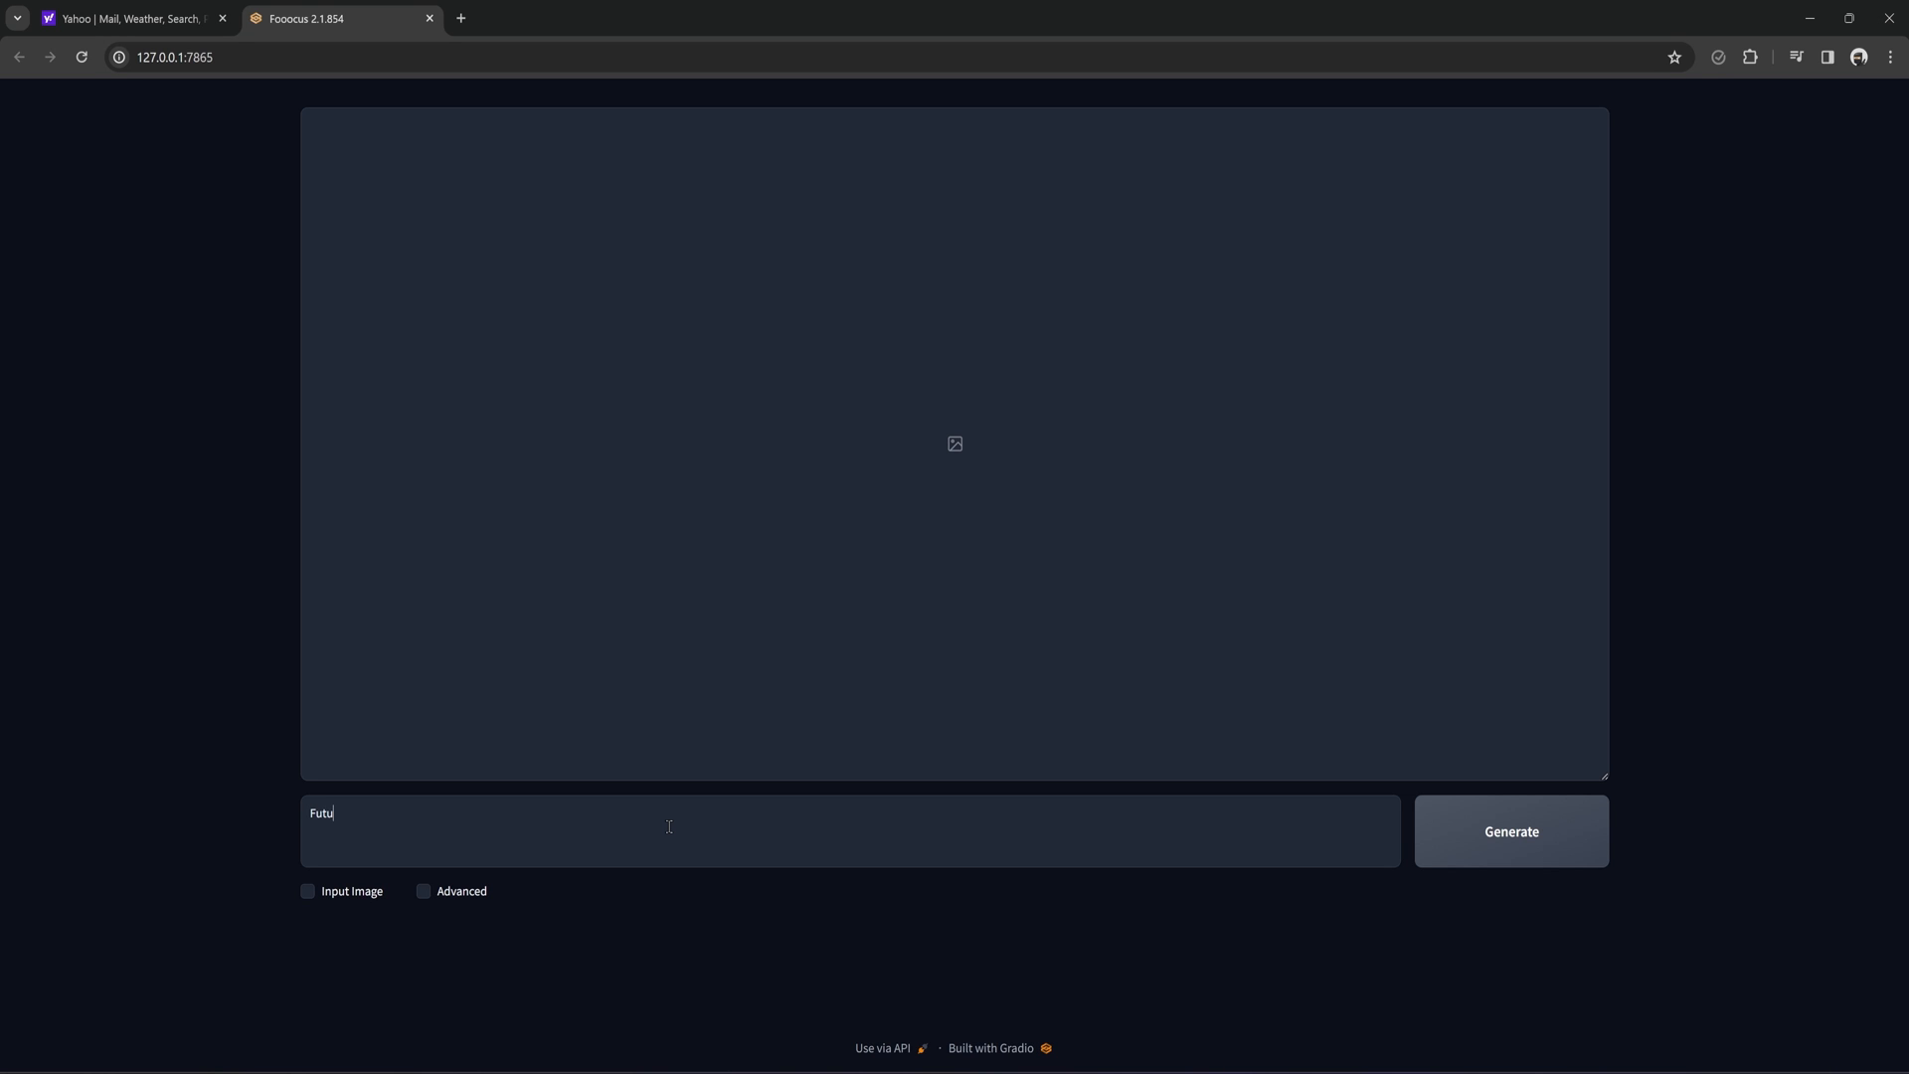
text(ristic Female)
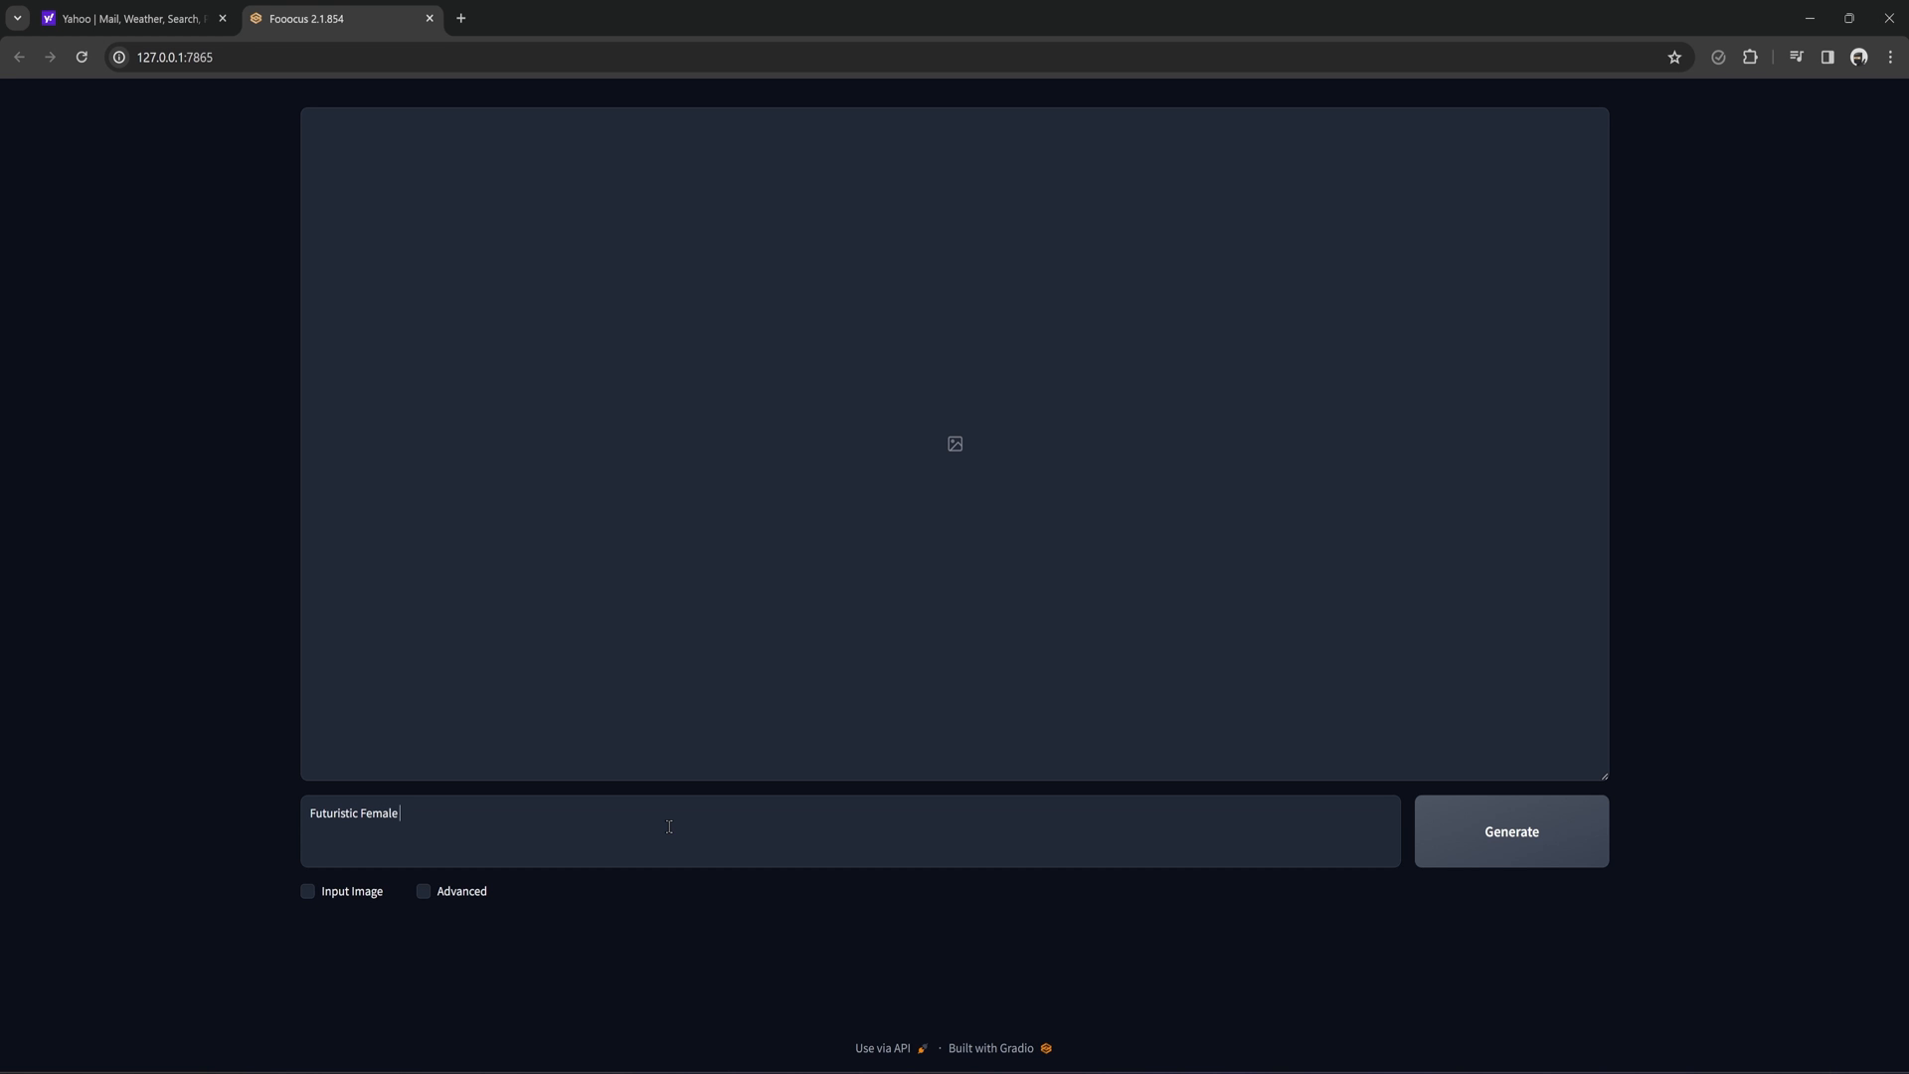
text(Warrior)
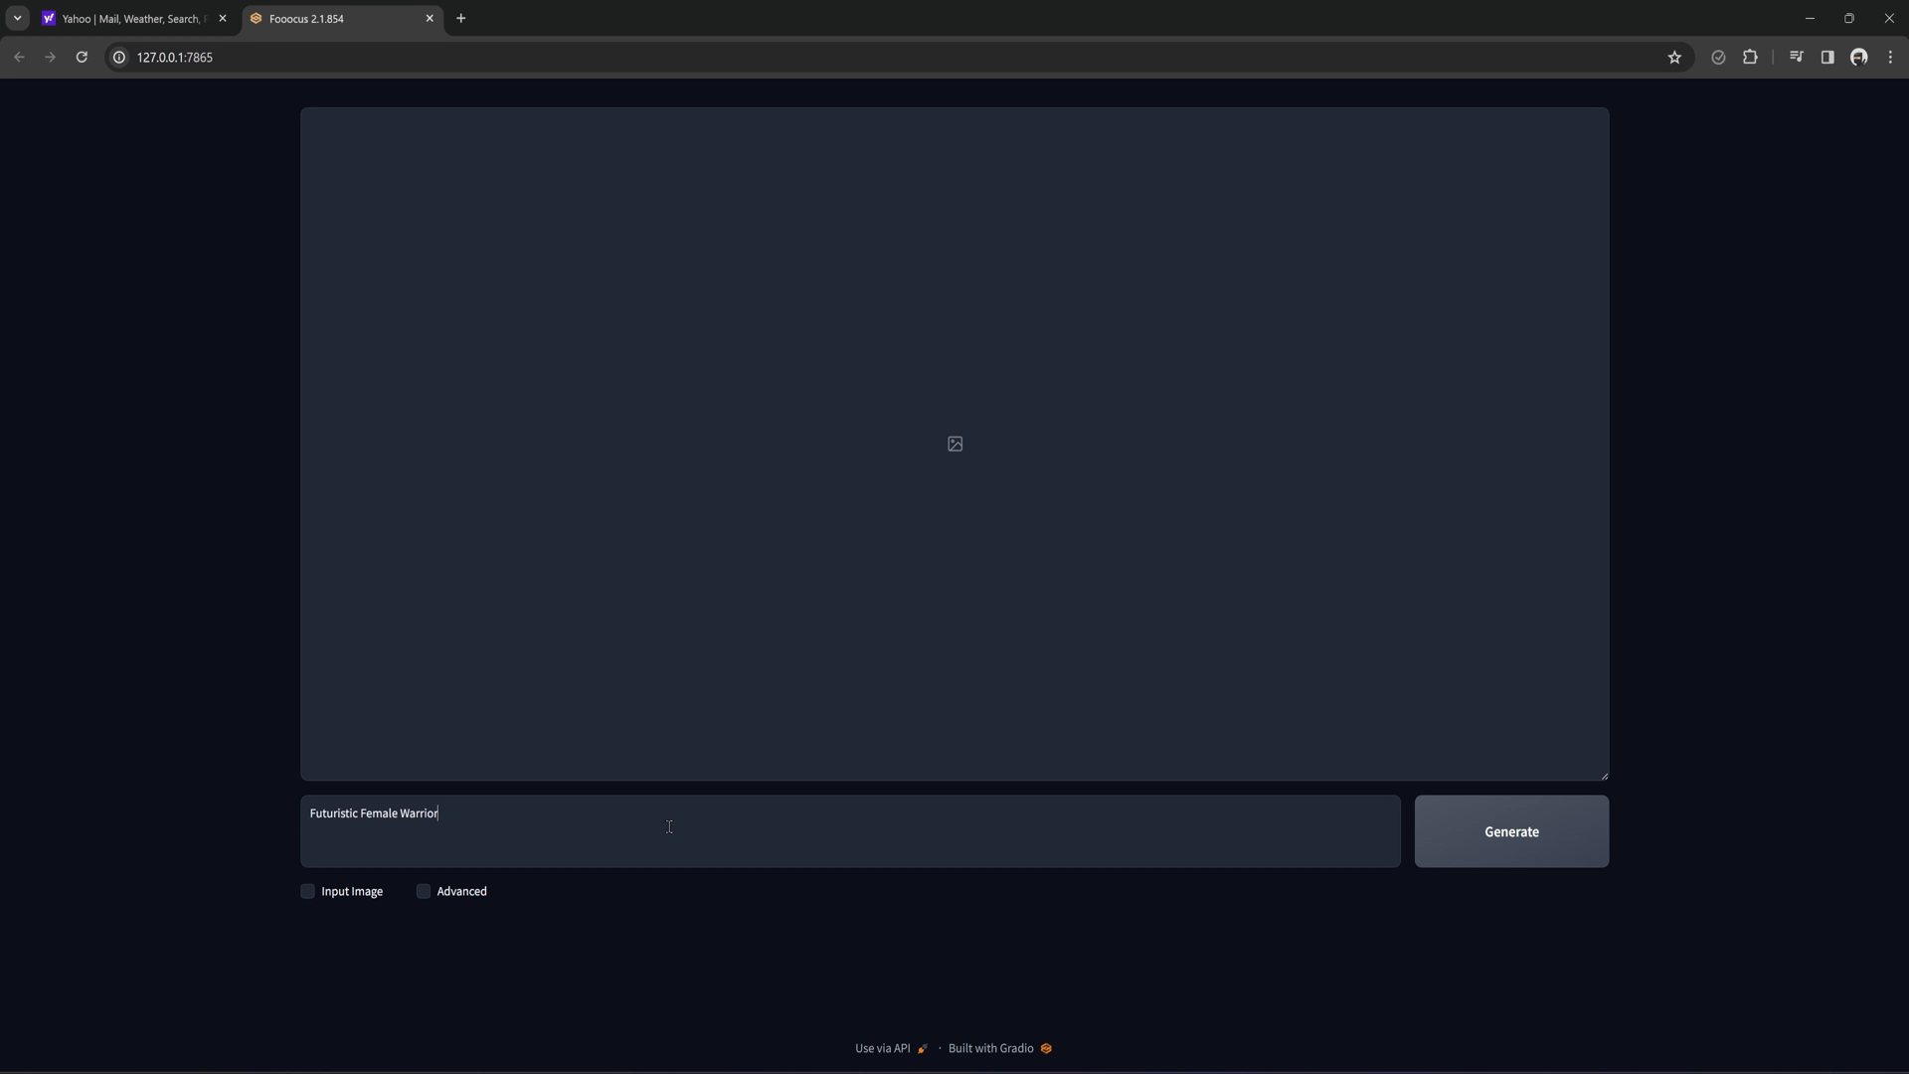
click(1511, 831)
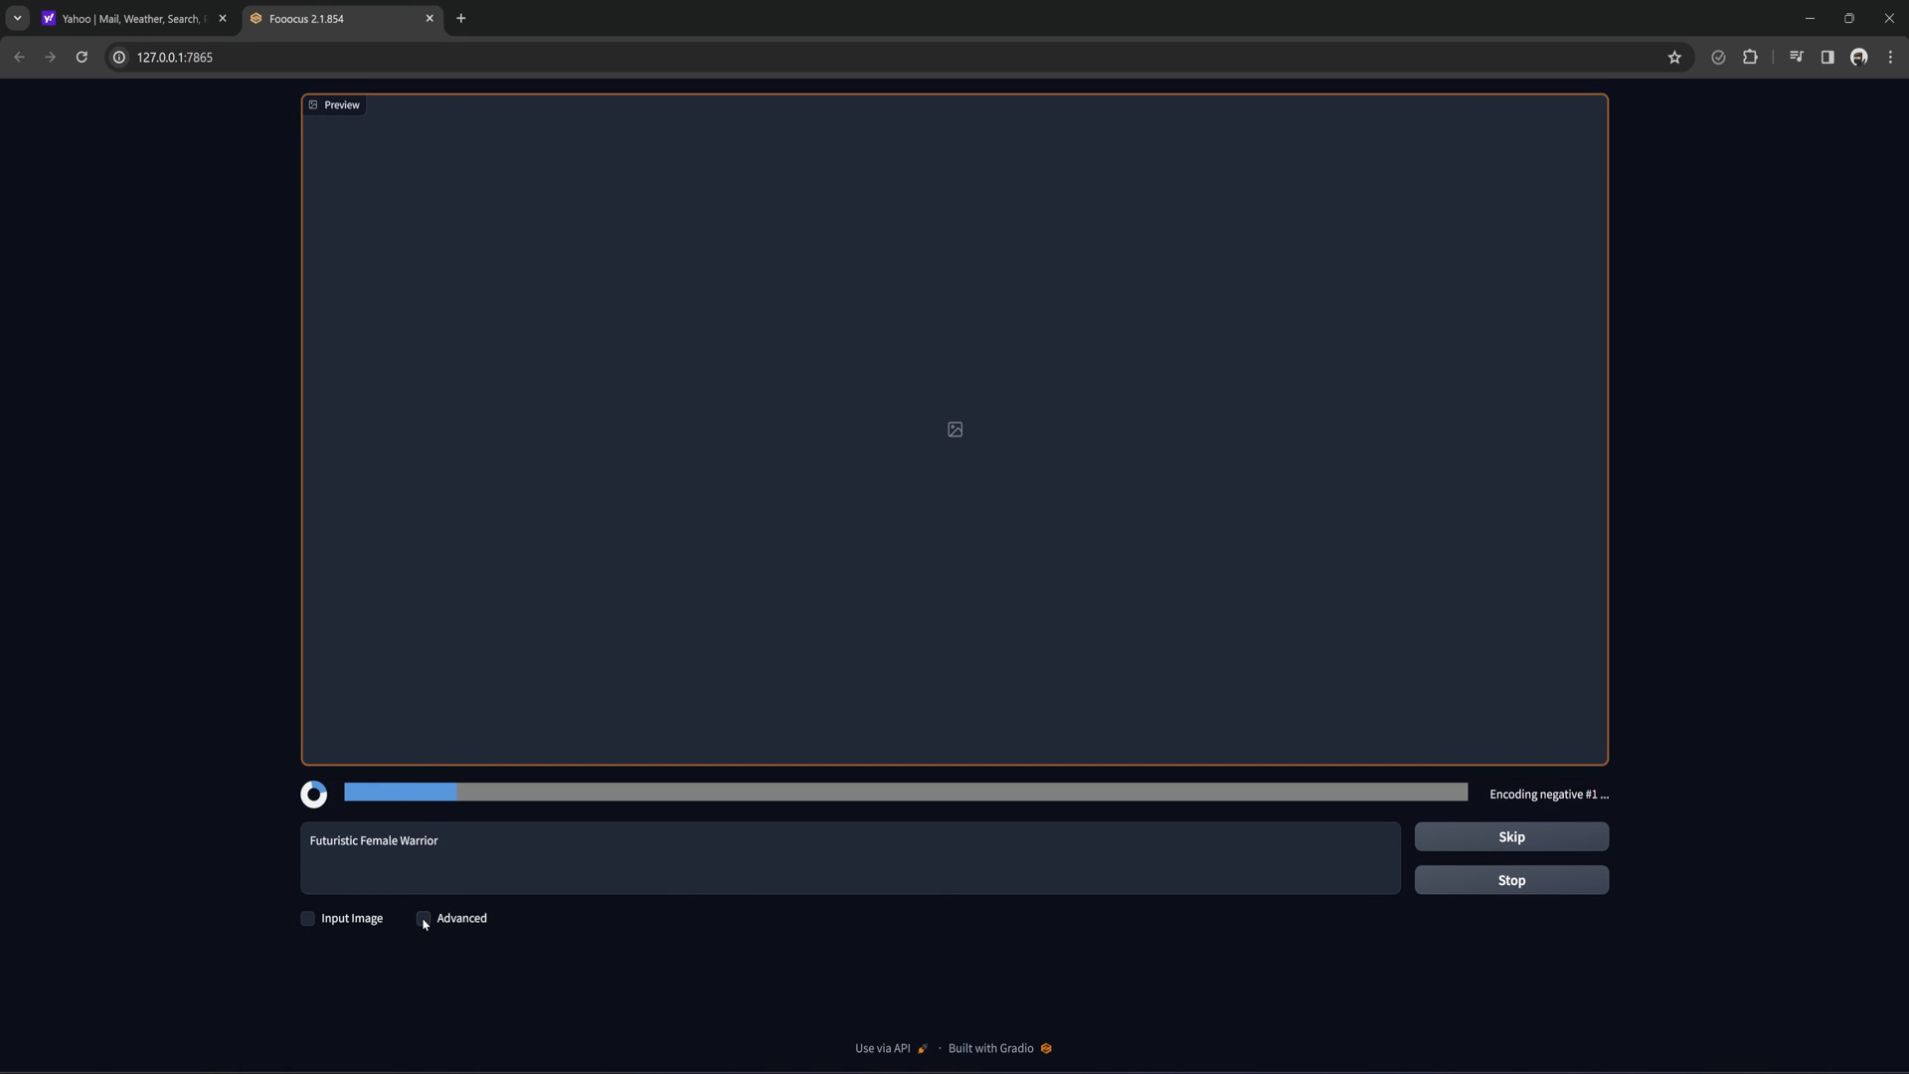
Enable Advanced, choose the 1344×768 aspect ratio, and turn off Random seed to fix the seed.
click(421, 919)
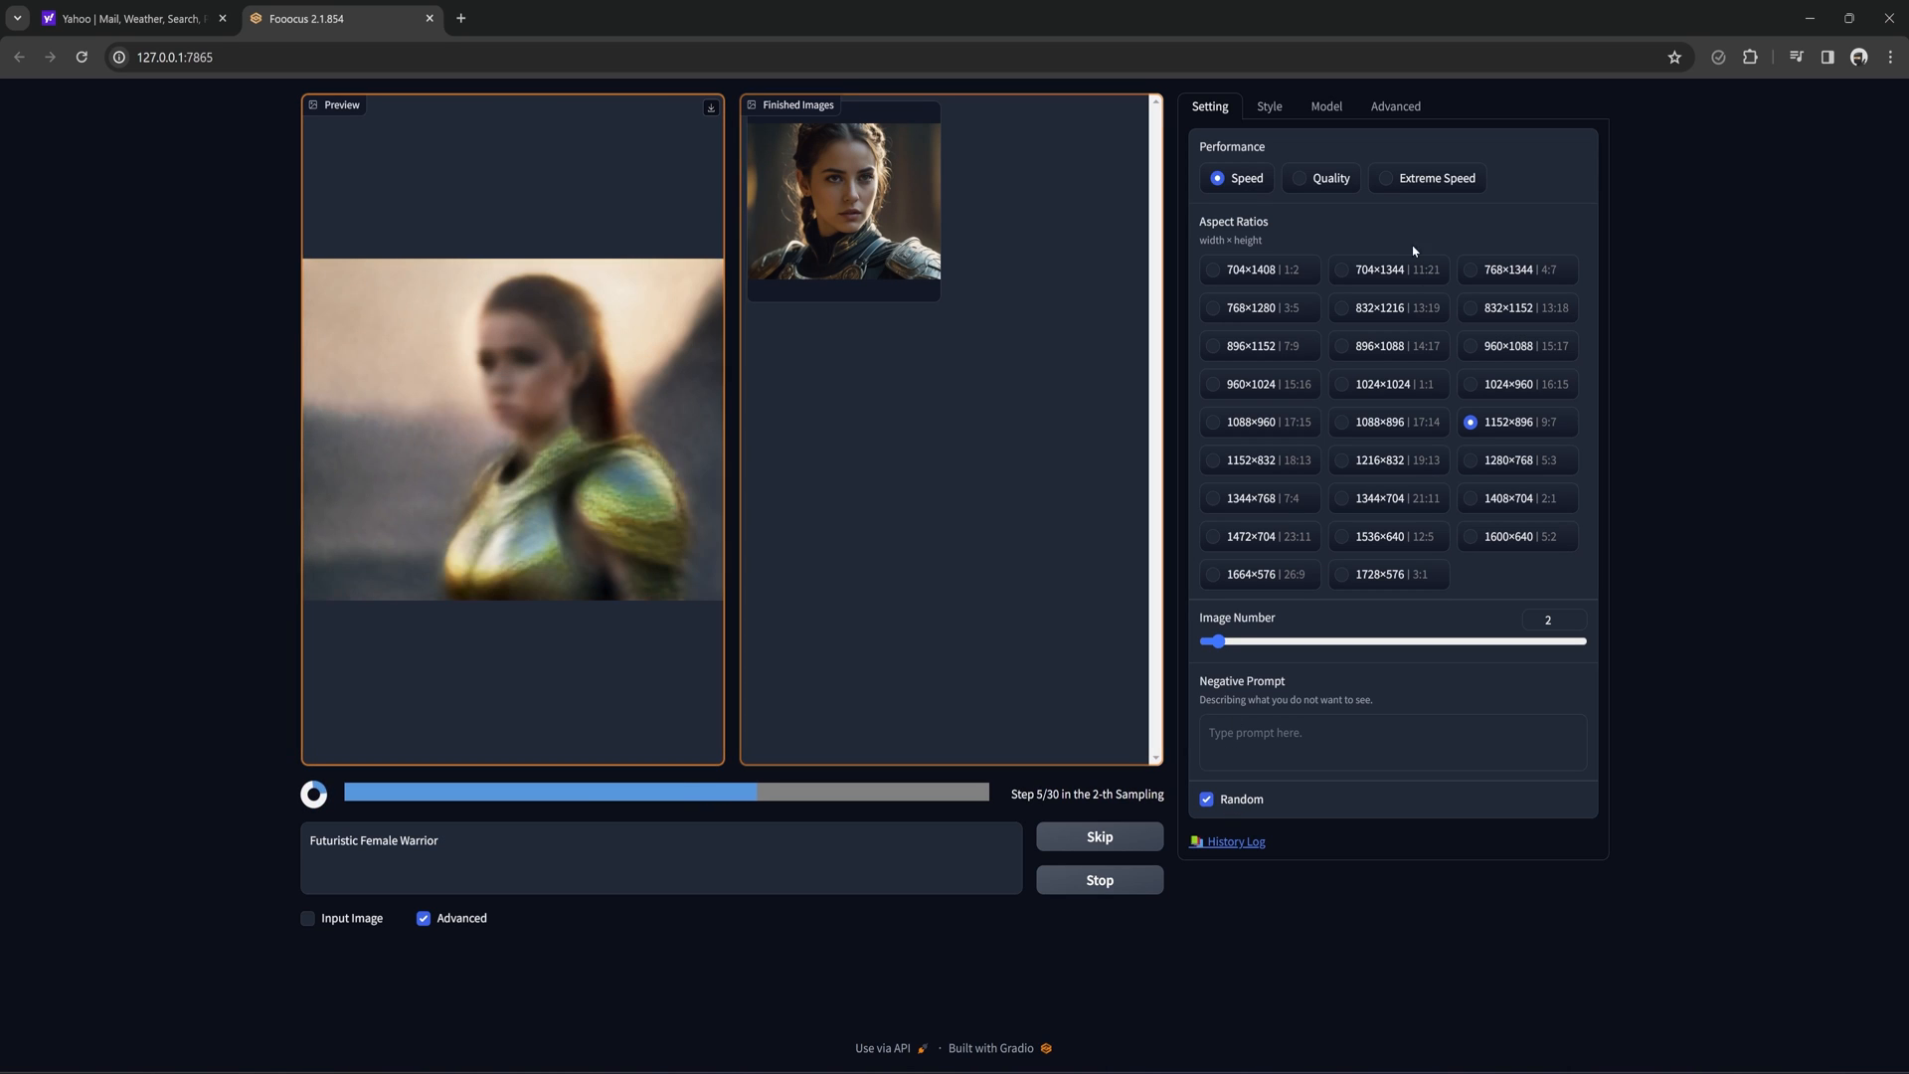
mouse_move(1256, 195)
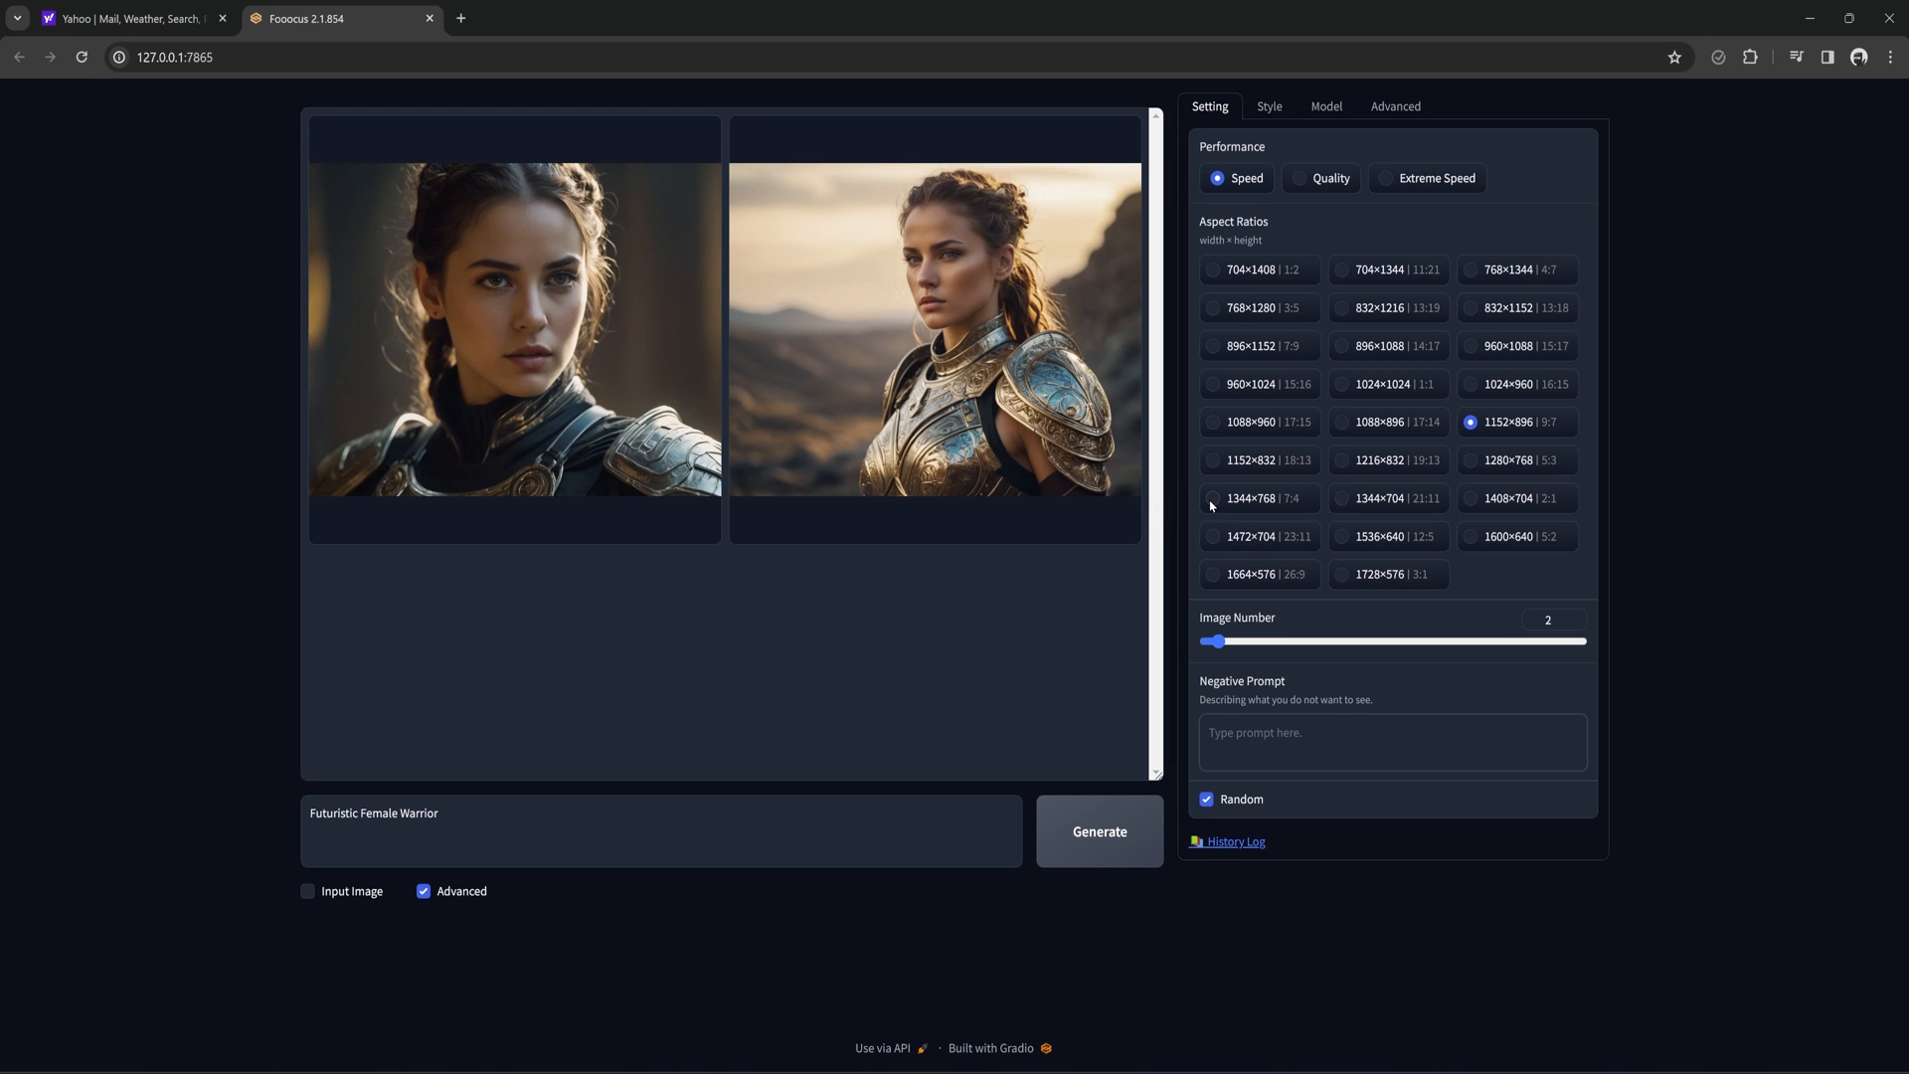
click(1213, 497)
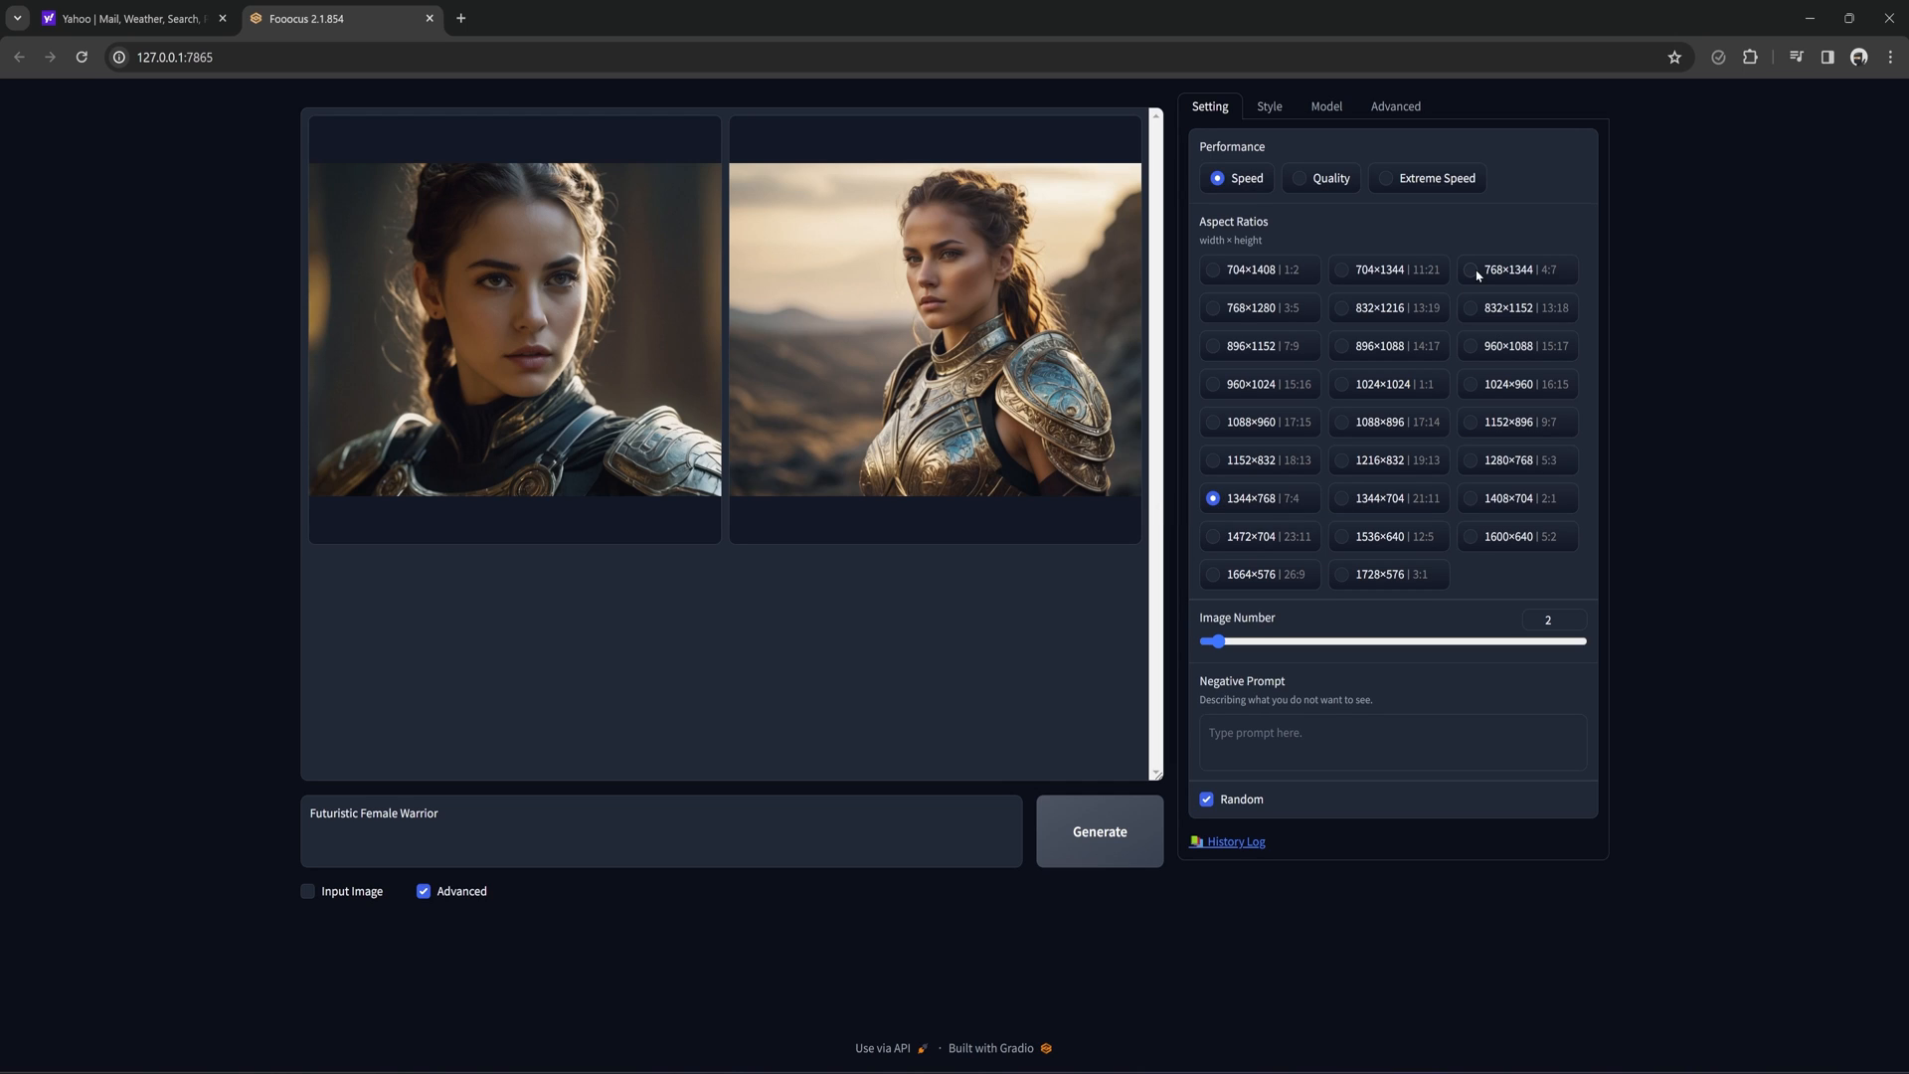
click(1475, 270)
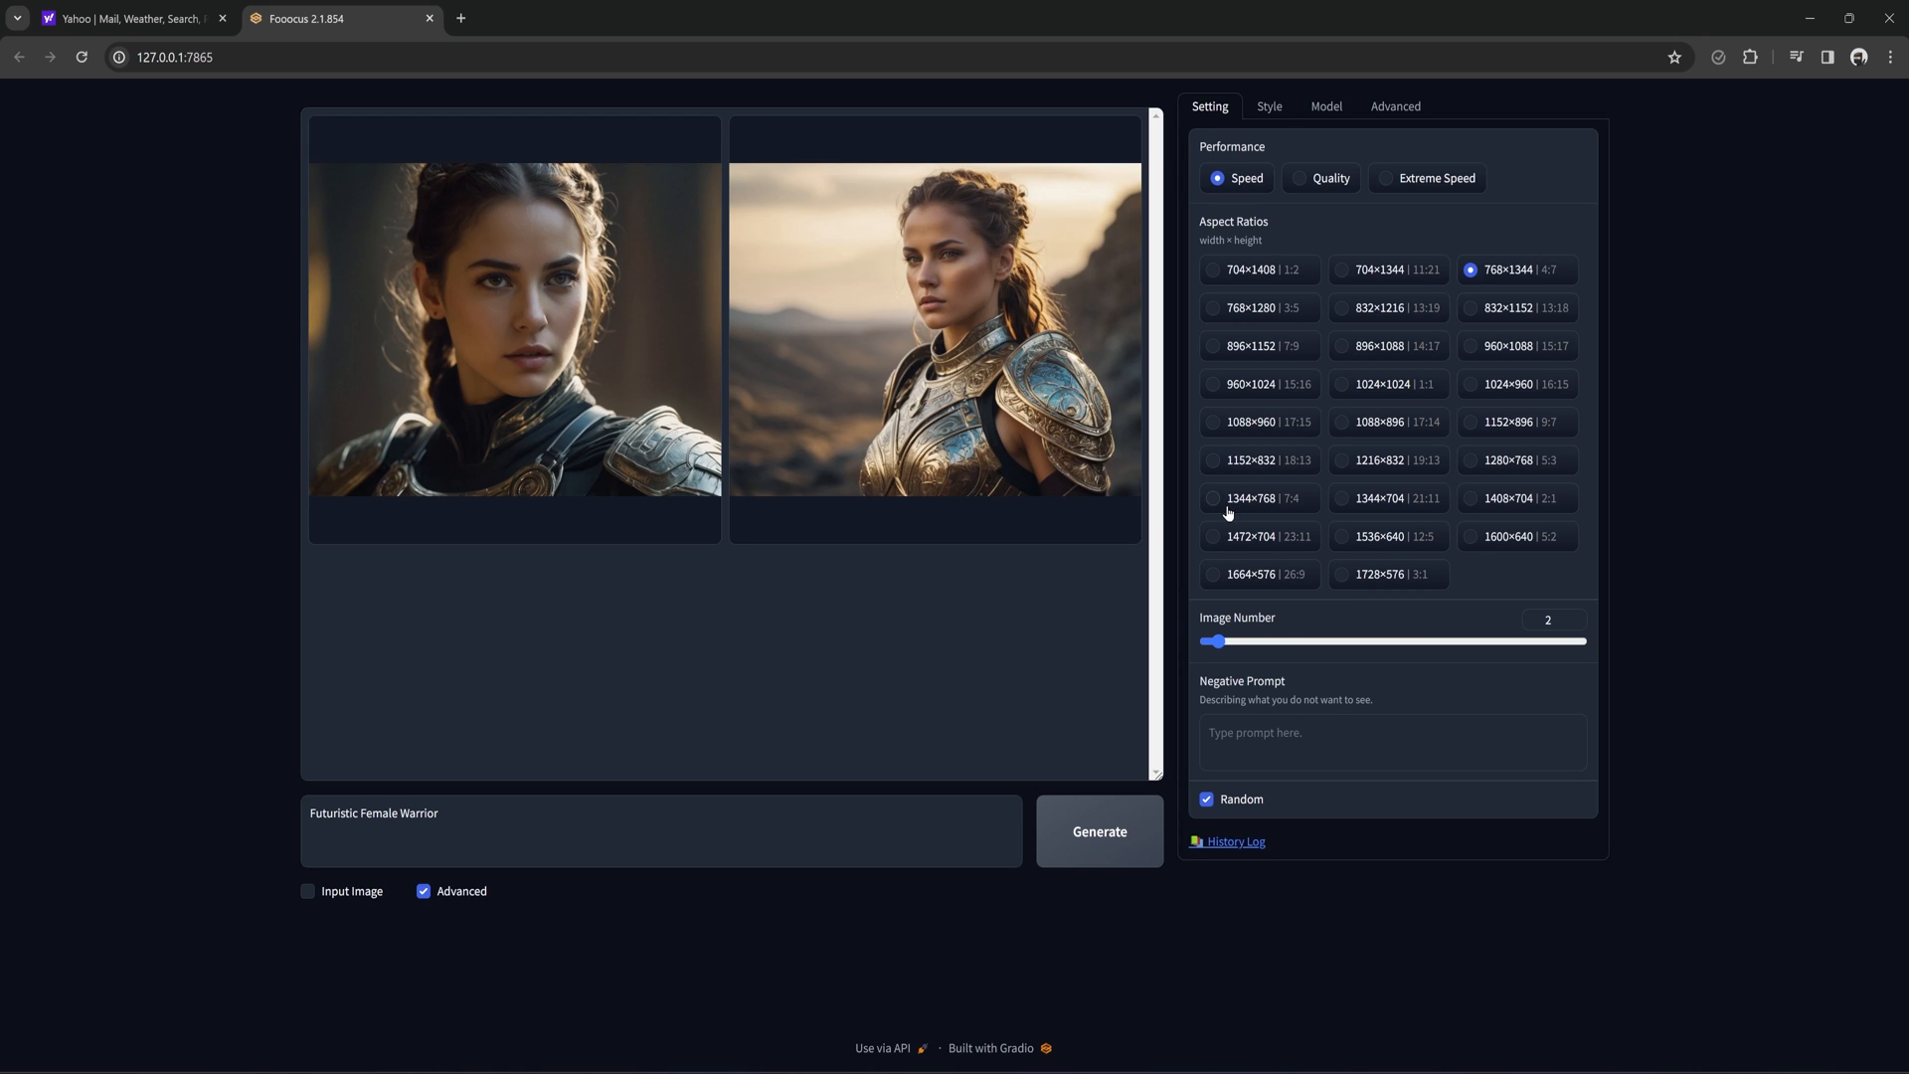
click(1213, 497)
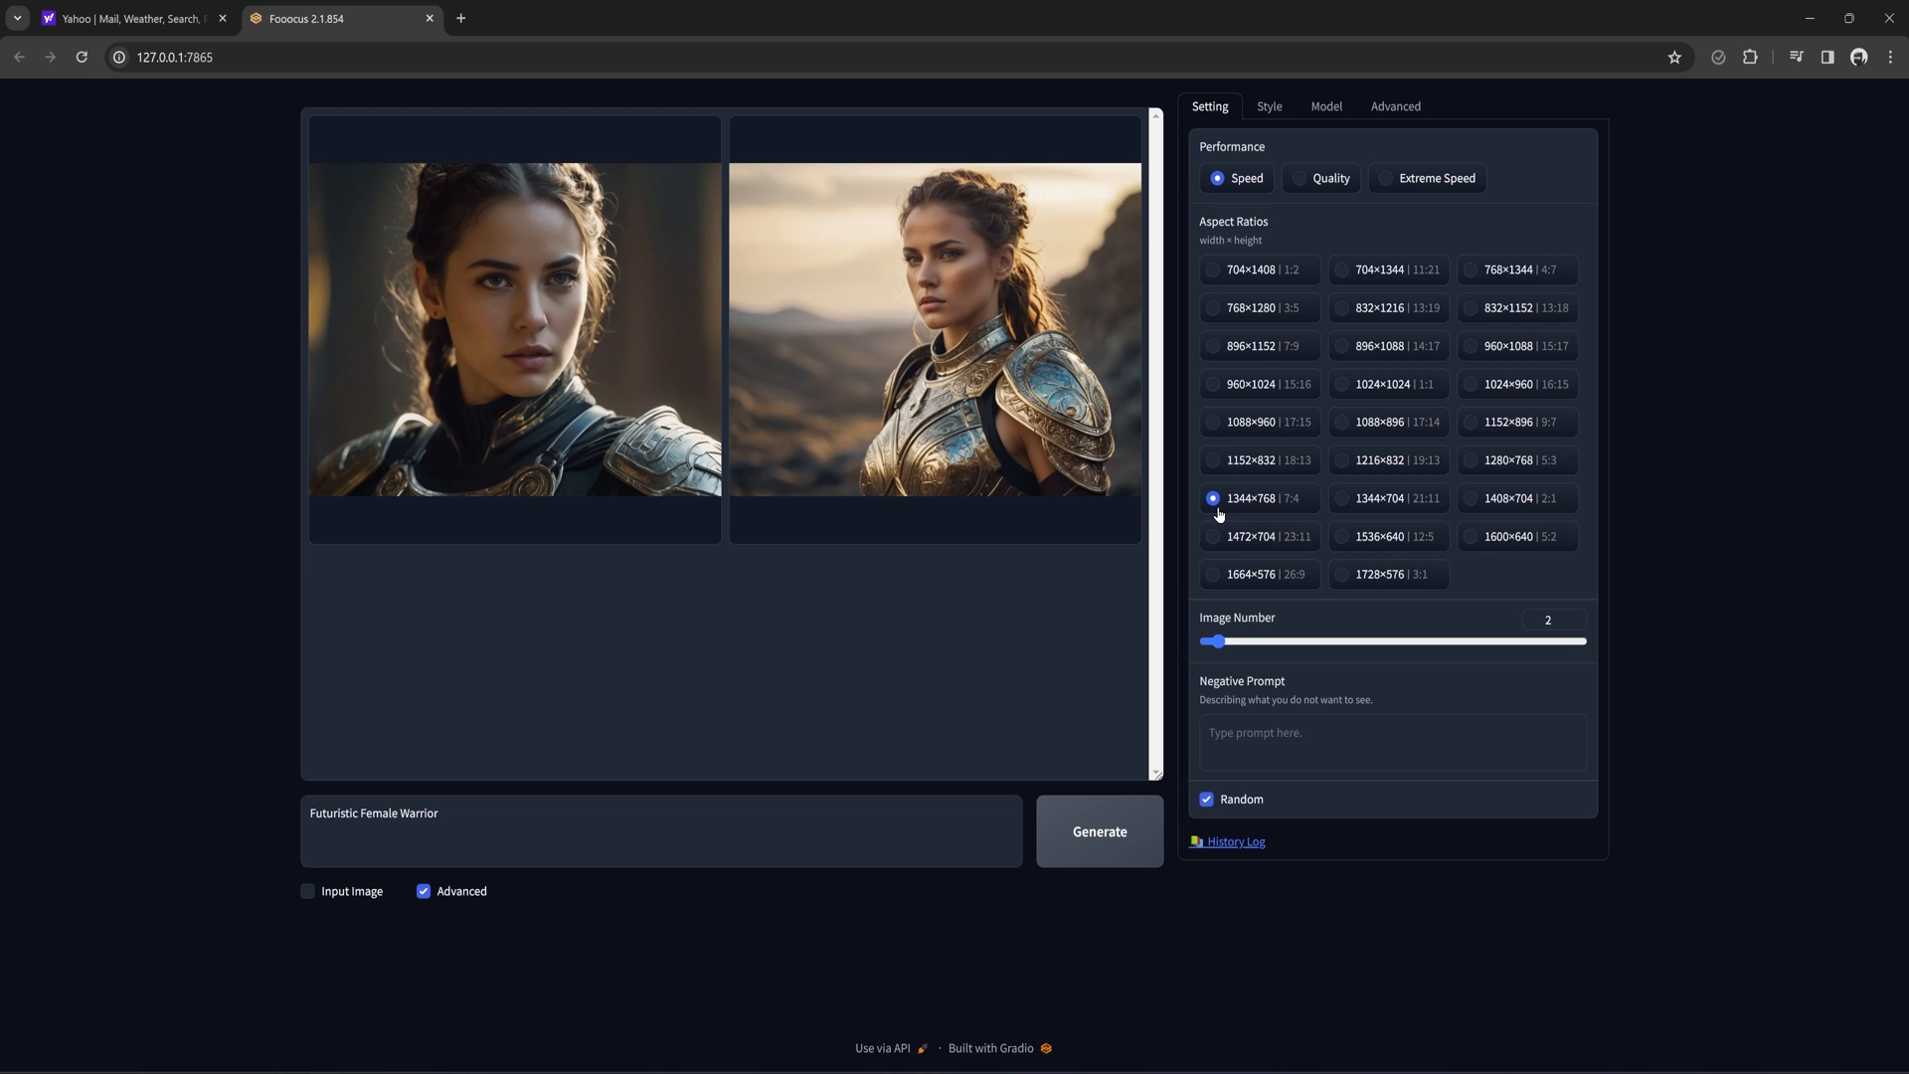
click(1207, 800)
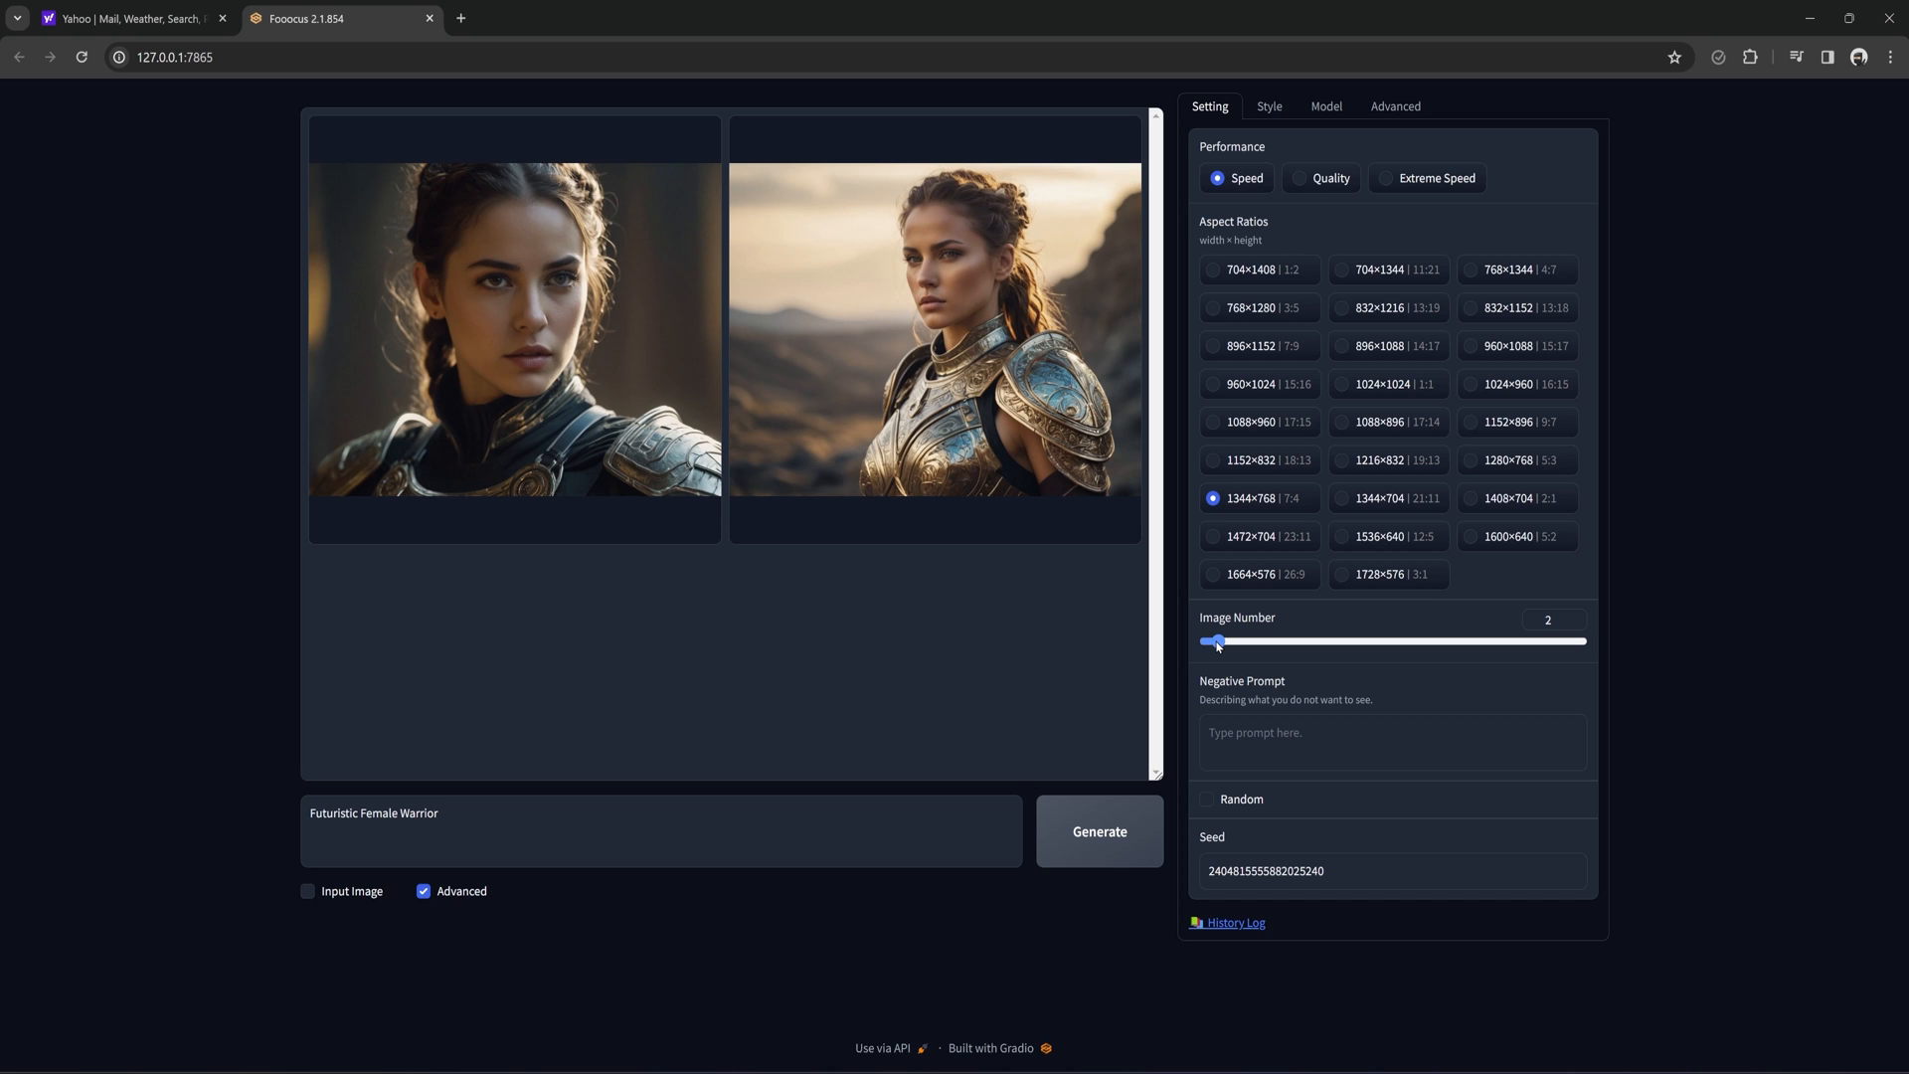
drag(1215, 641, 1203, 640)
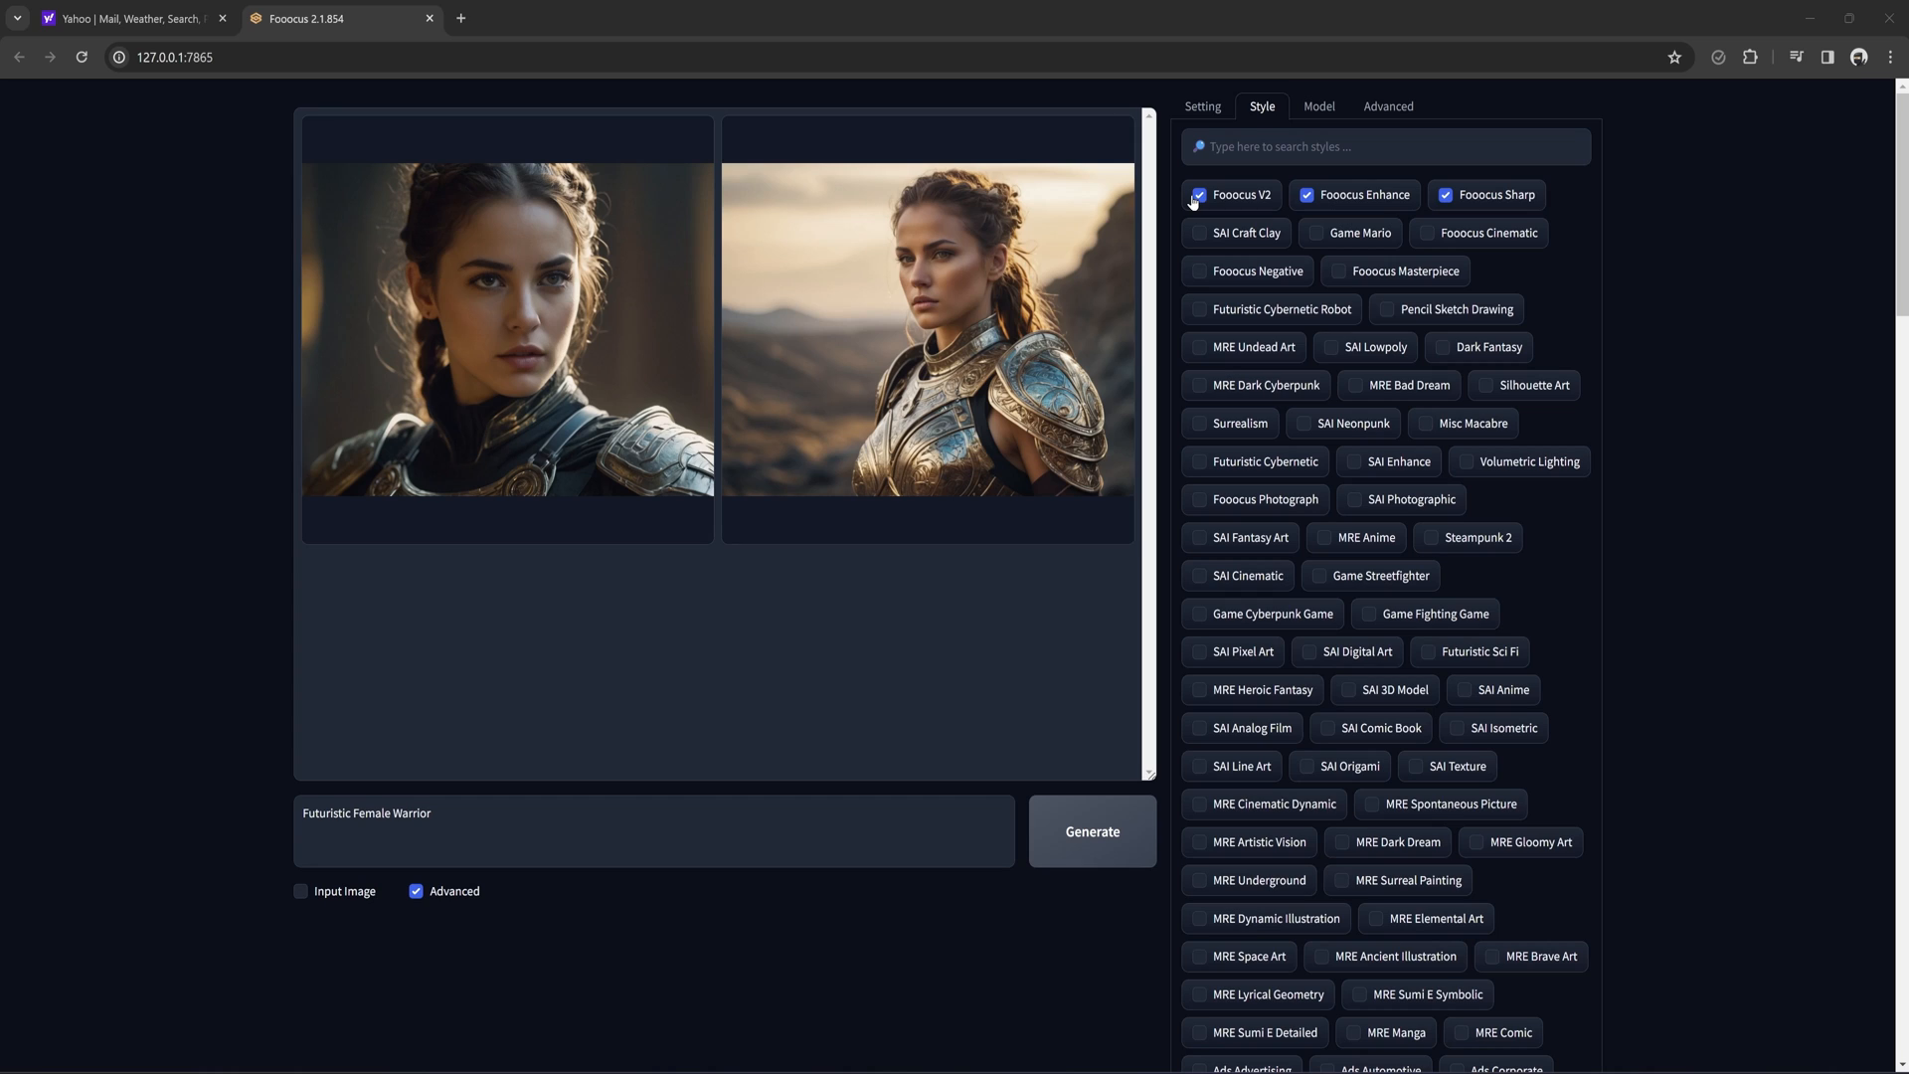
mouse_move(1167, 426)
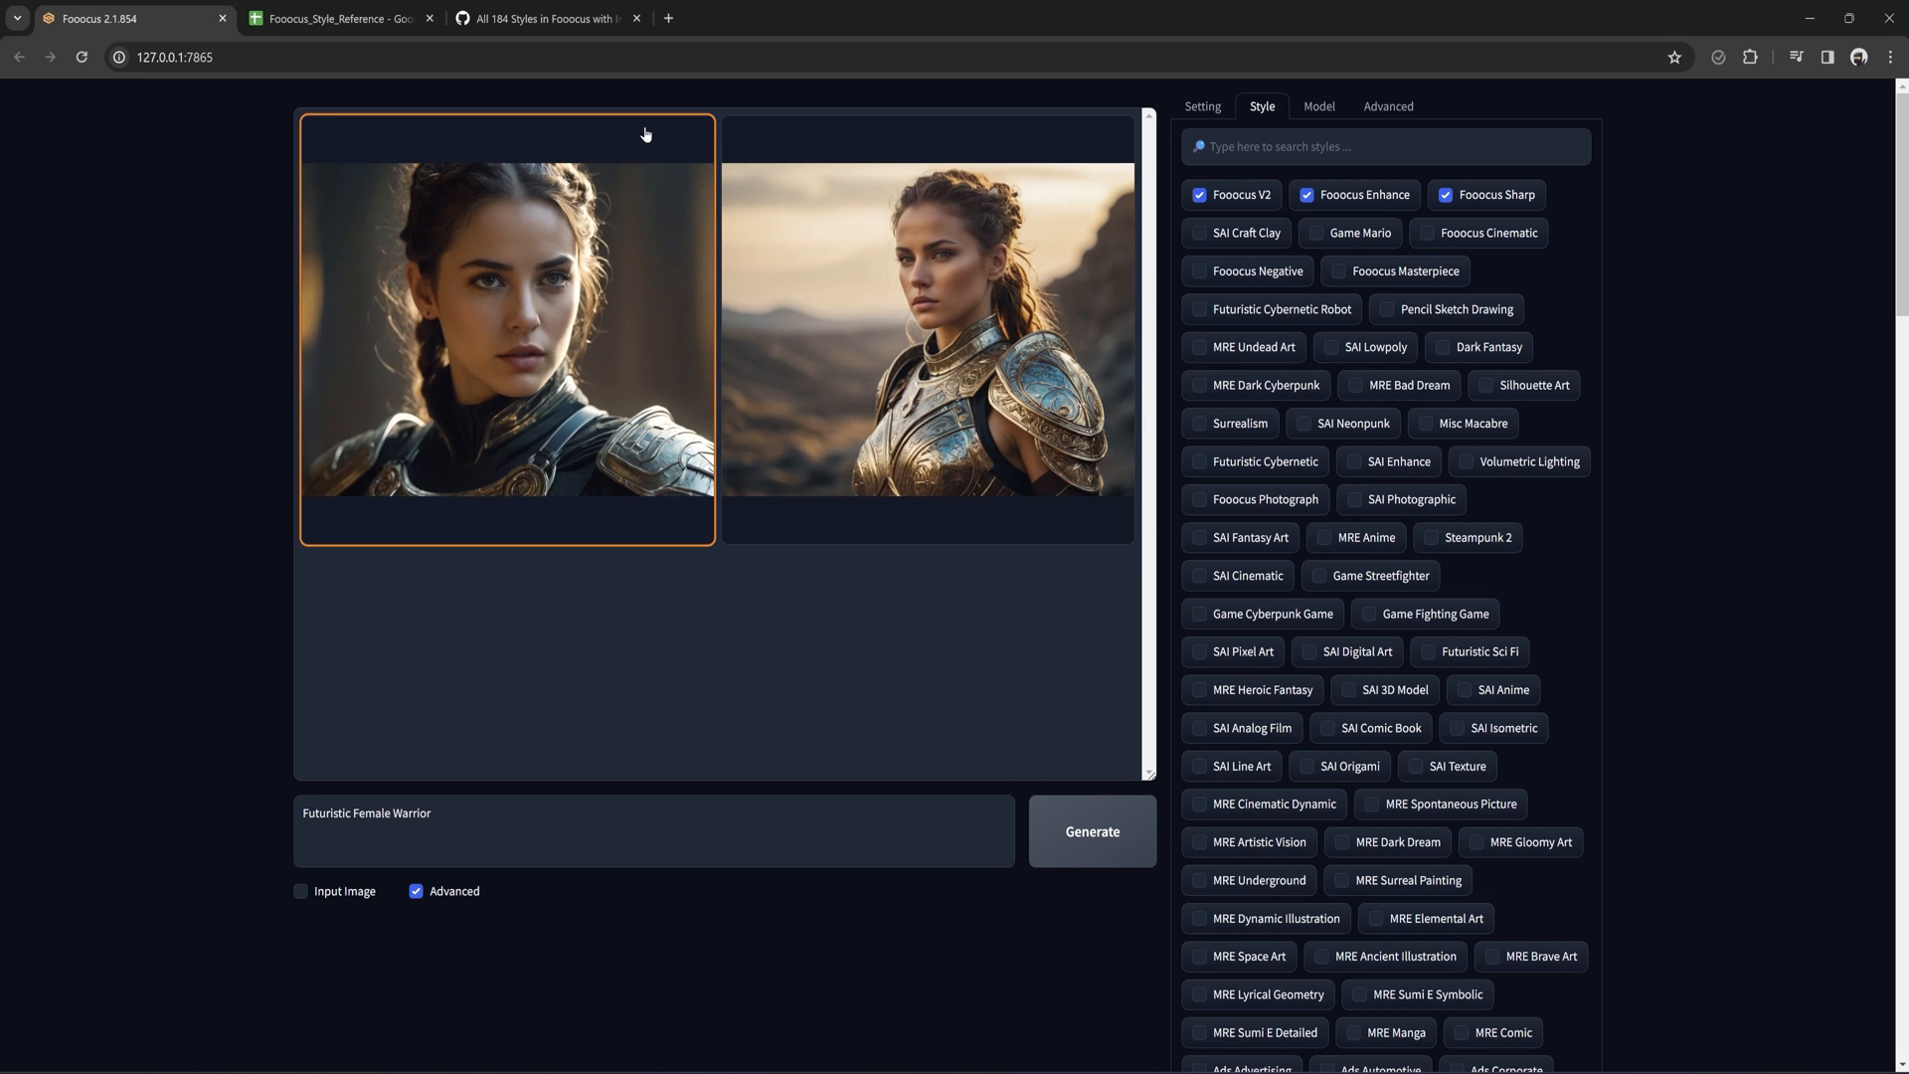
Switch to the Fooocus_Style_Reference spreadsheet and scroll through the style rows.
click(338, 18)
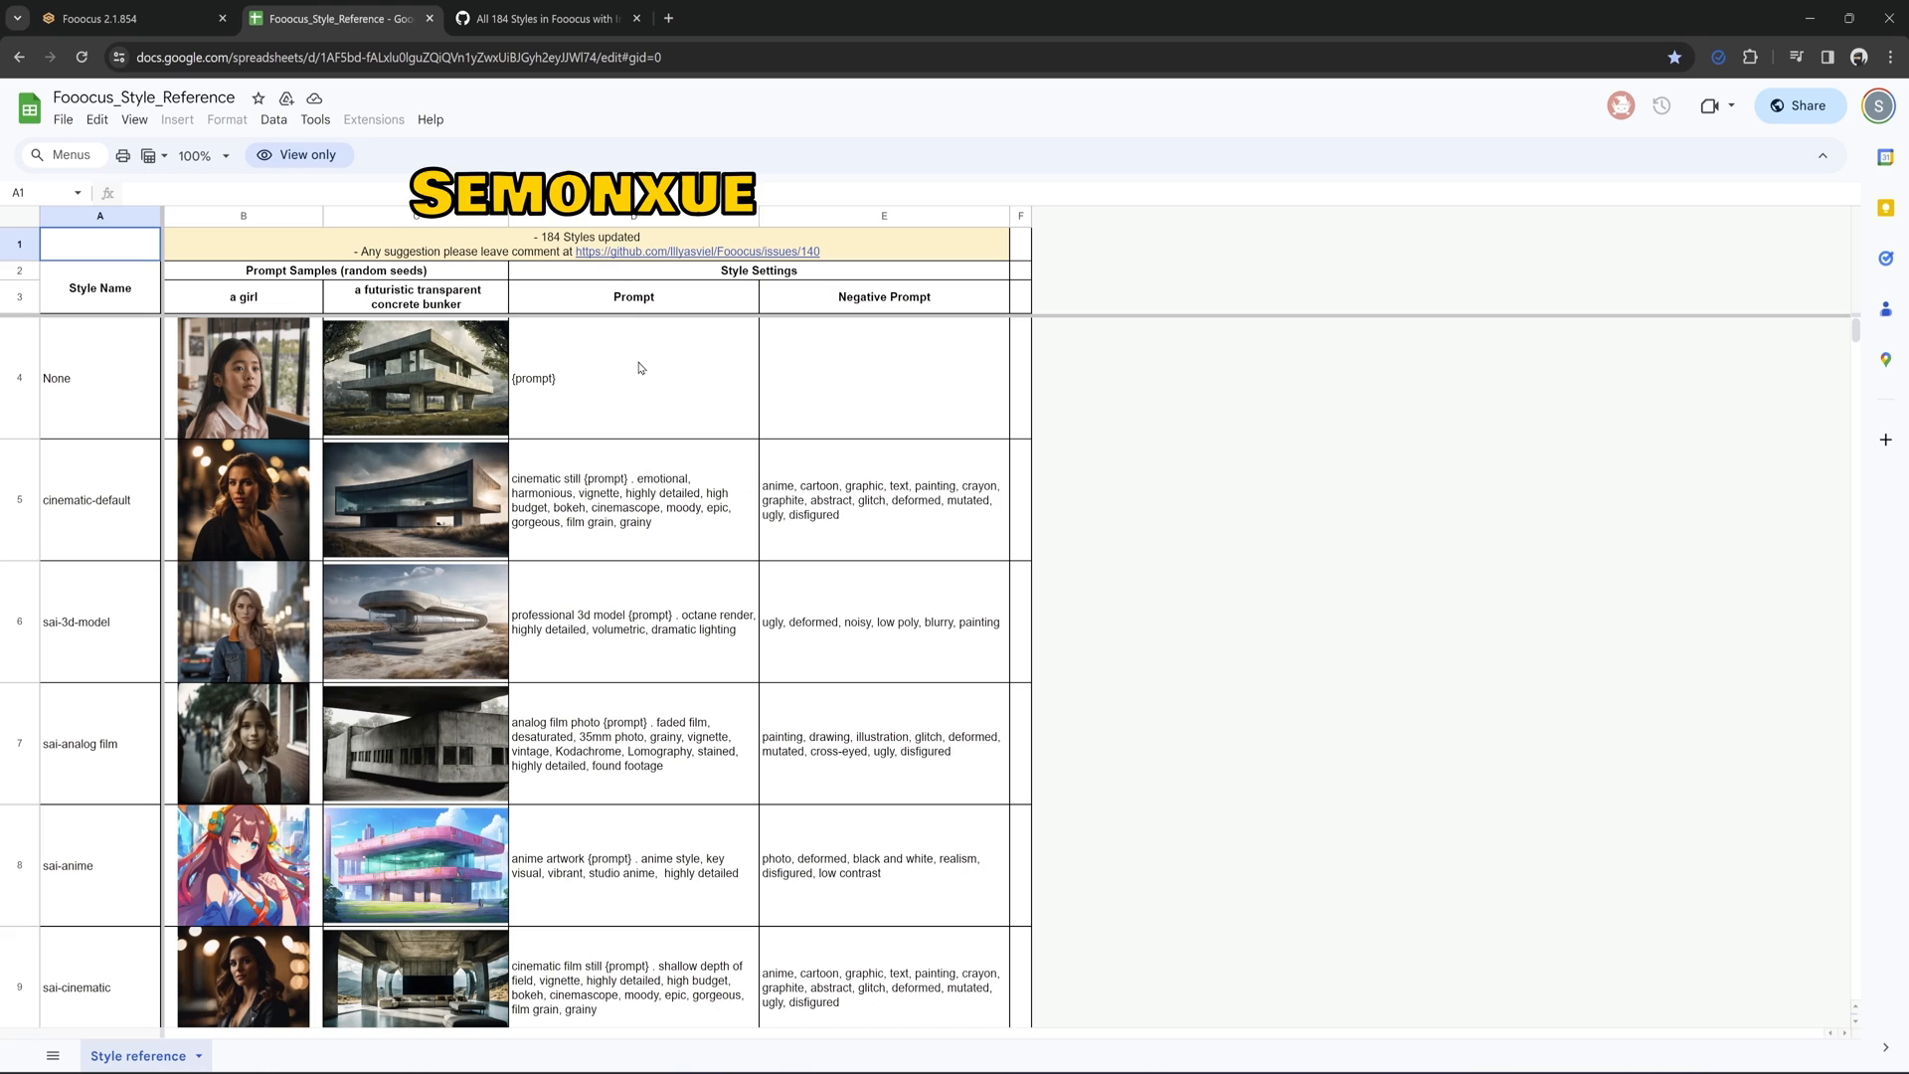
scroll(down, 3)
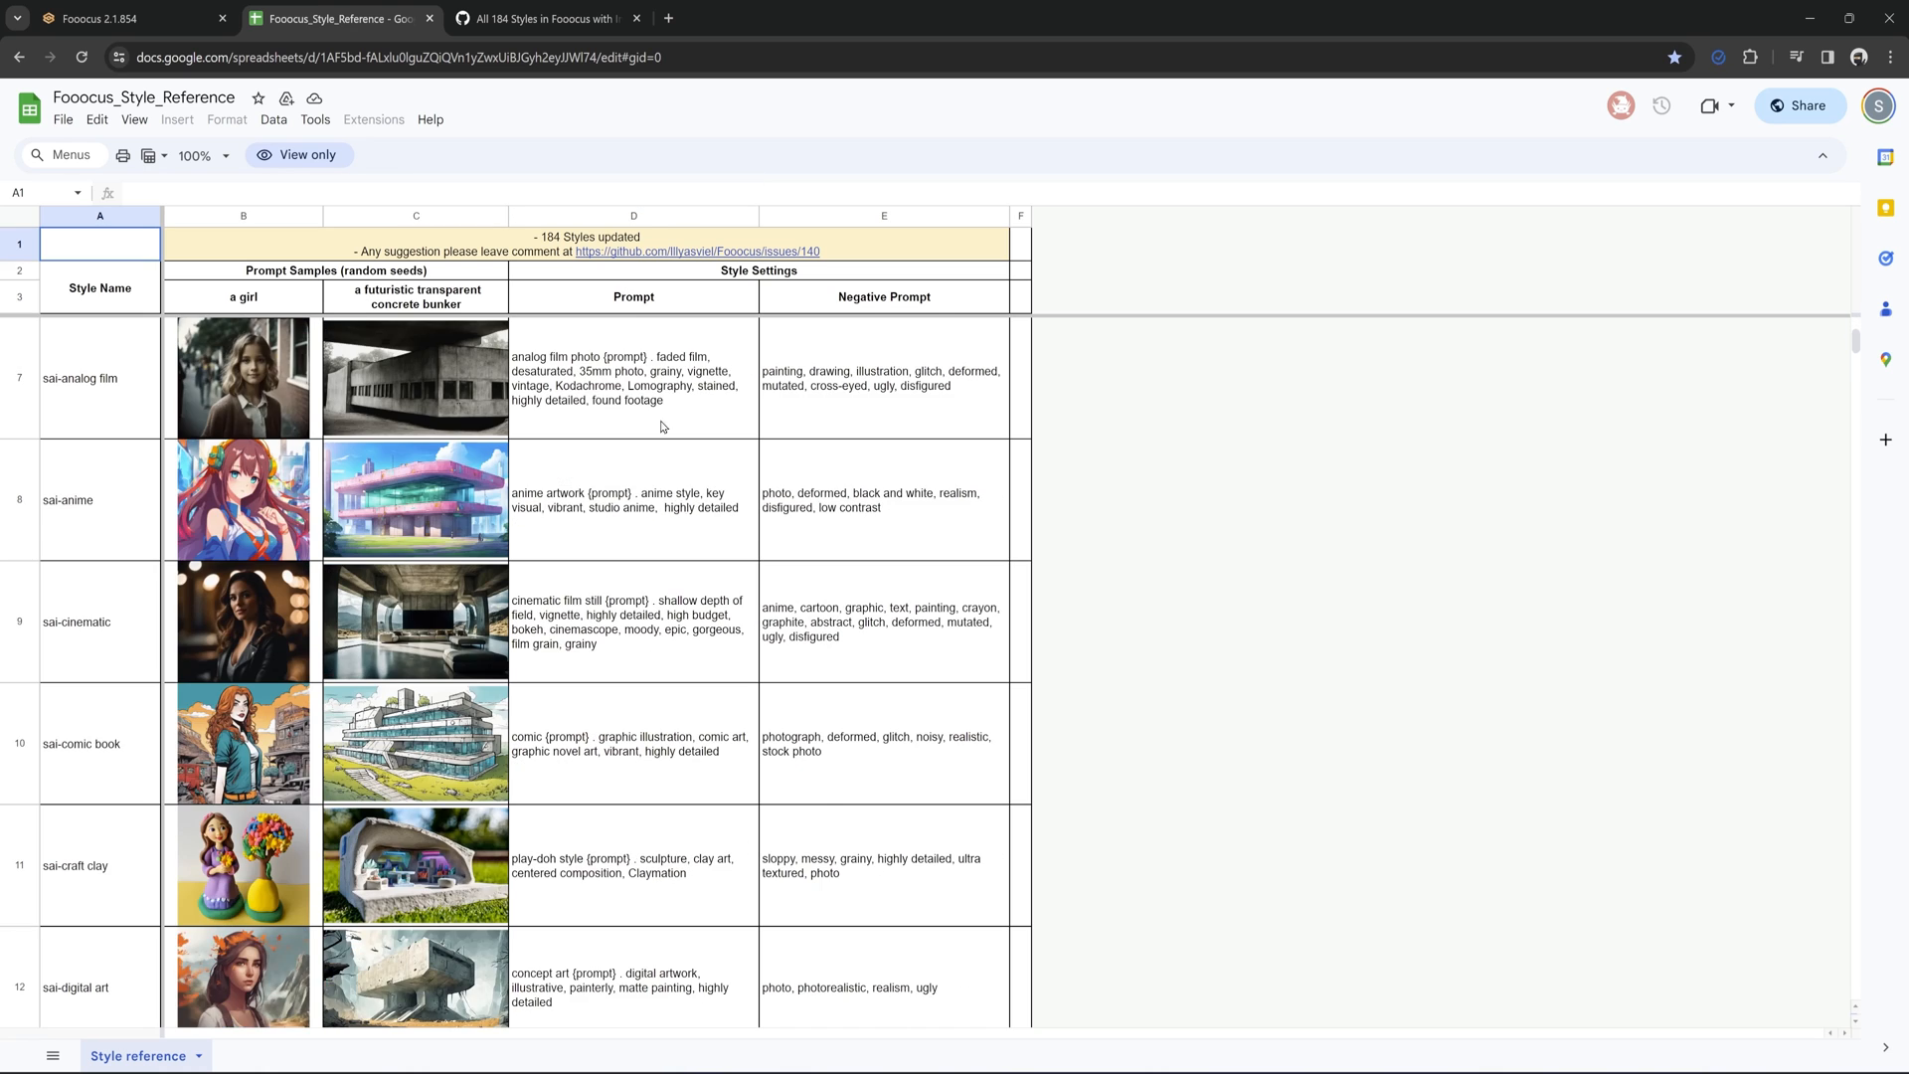
scroll(down, 3)
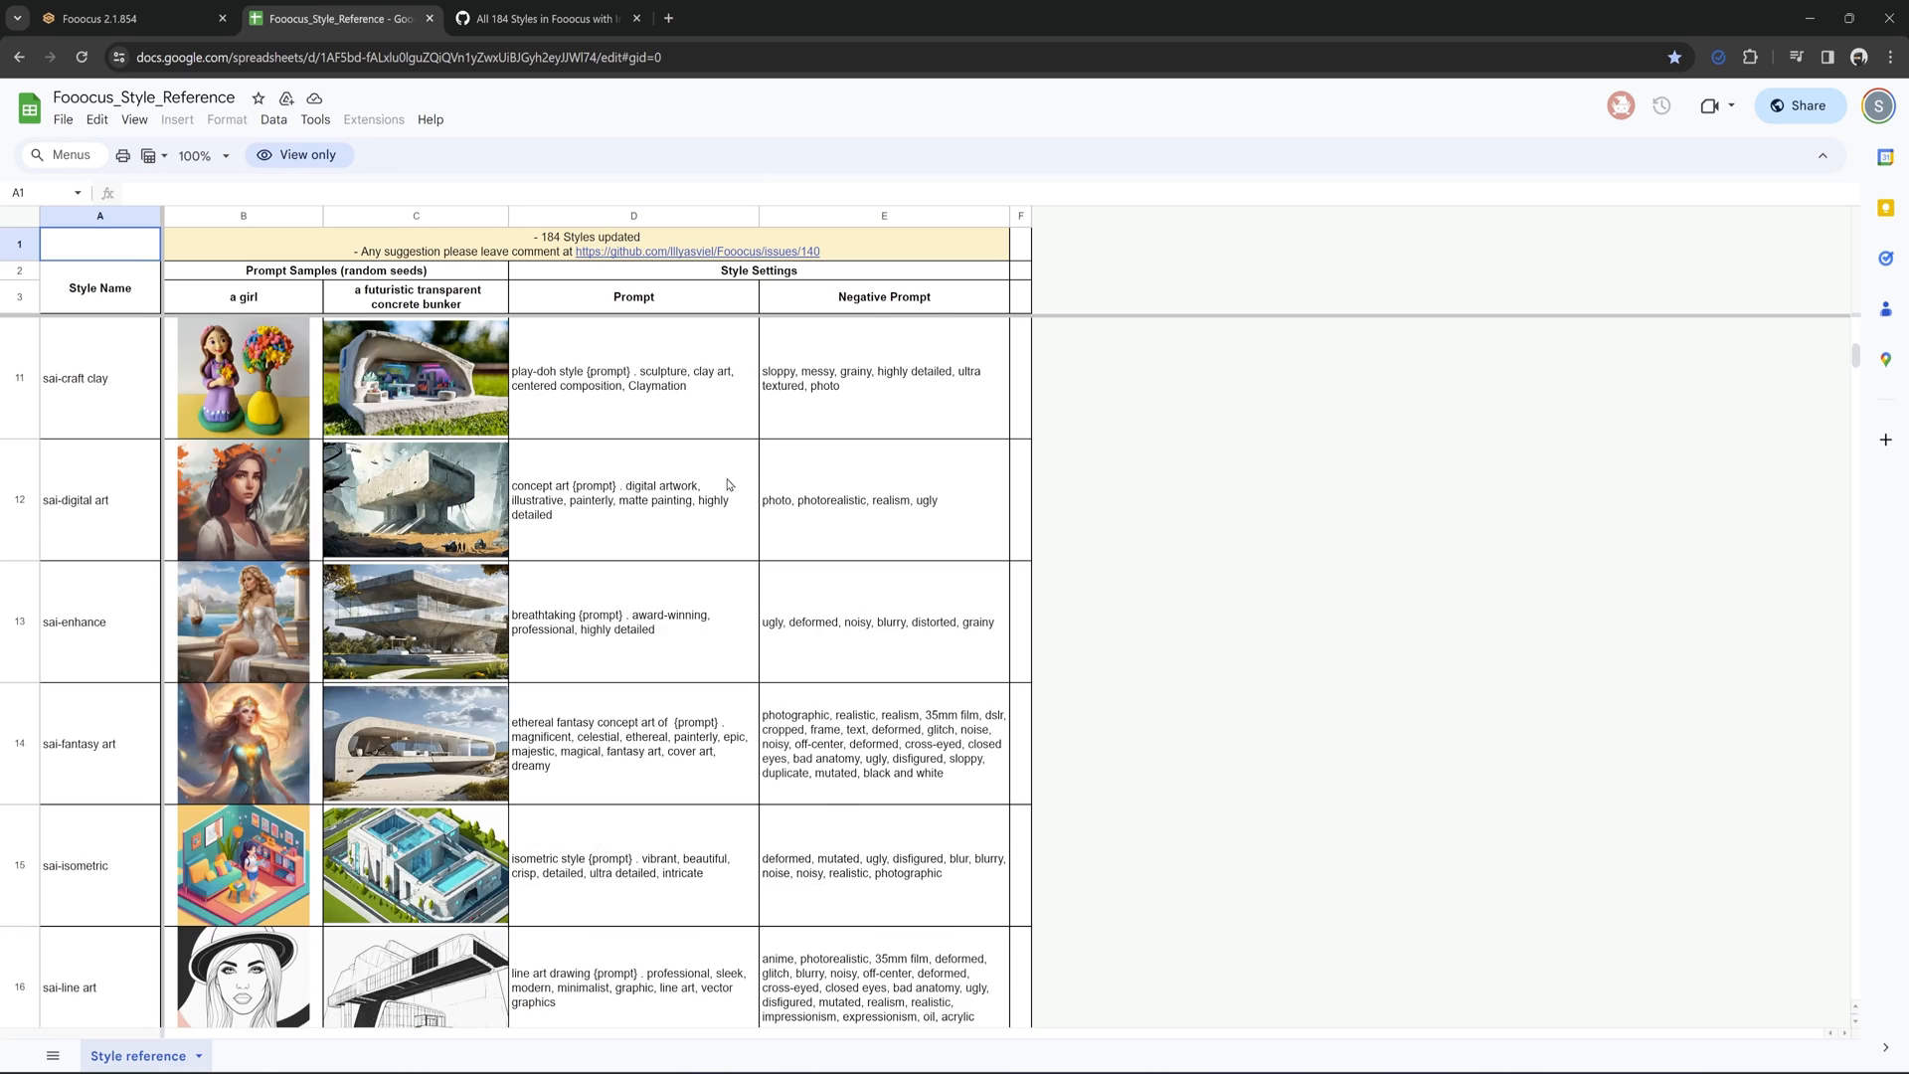
scroll(down, 3)
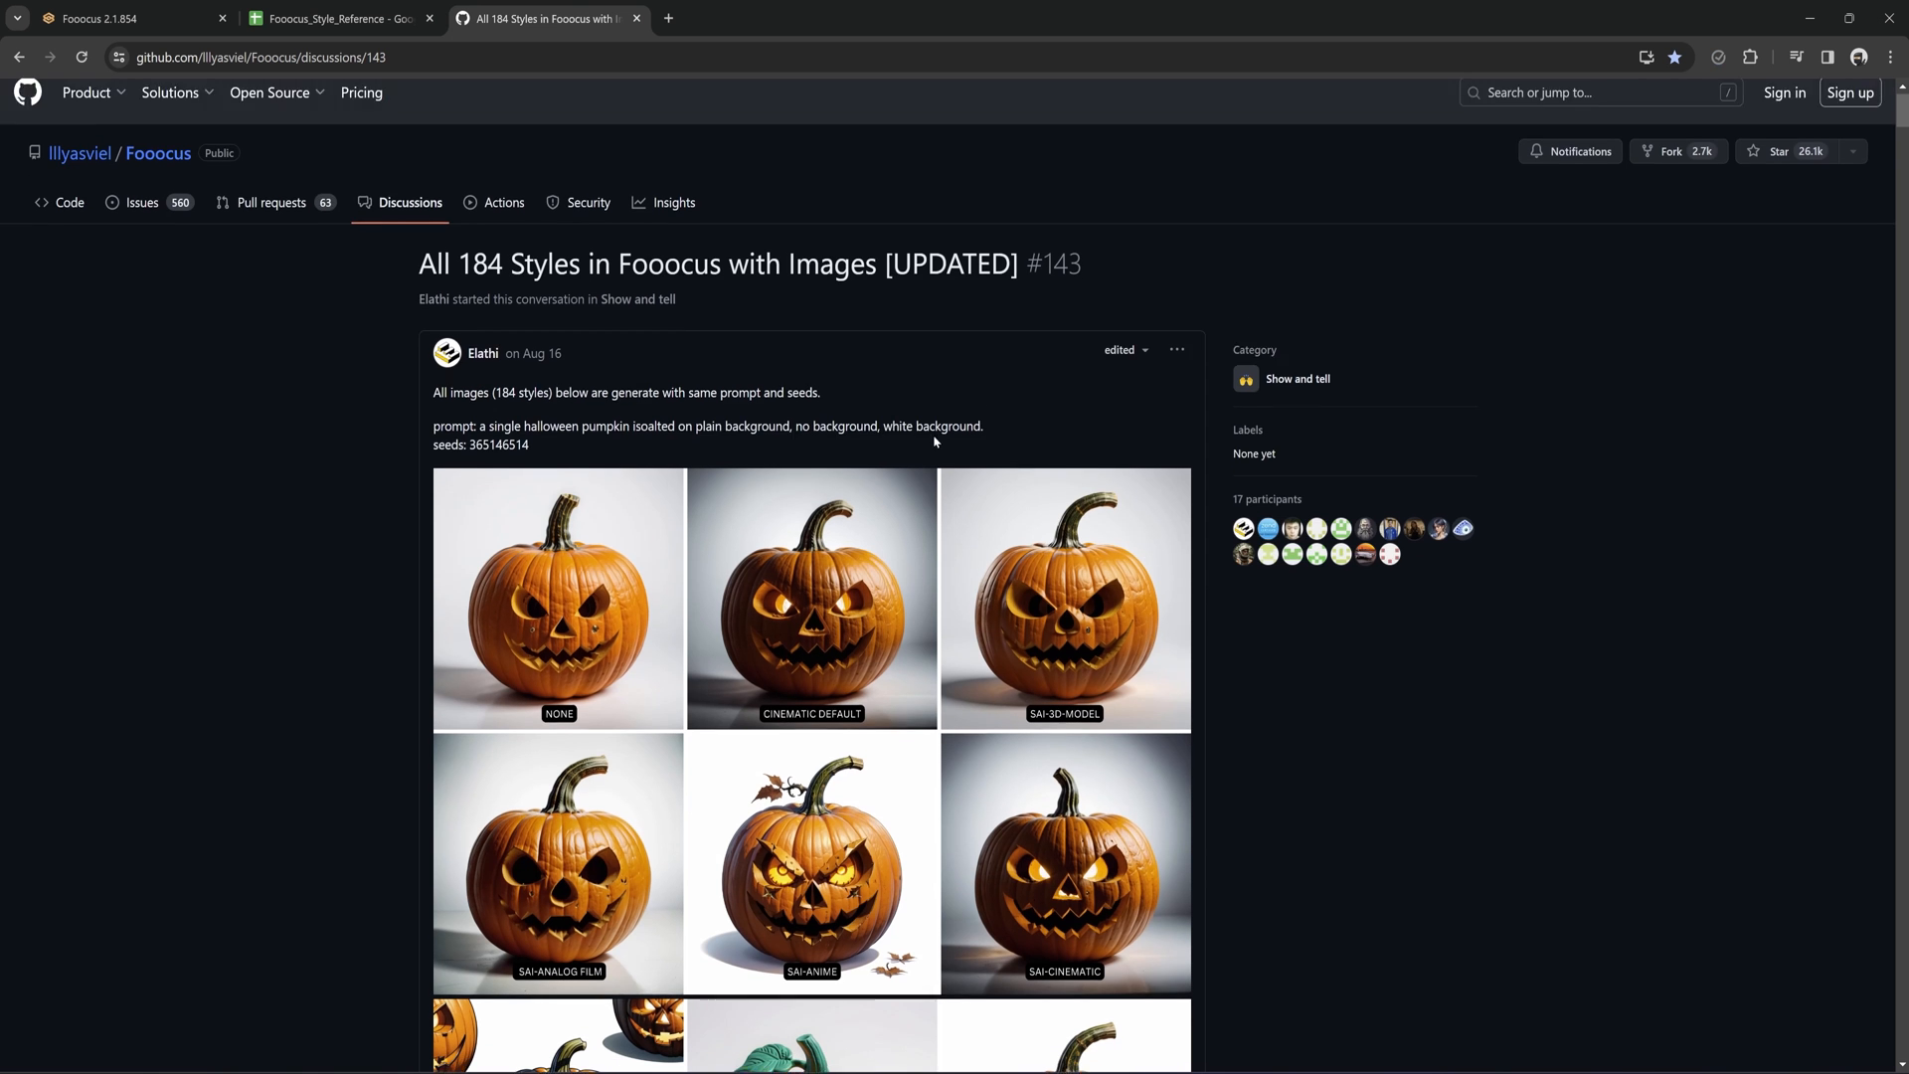
Scroll down the GitHub pumpkin style gallery through the game and MISC styles.
scroll(down, 3)
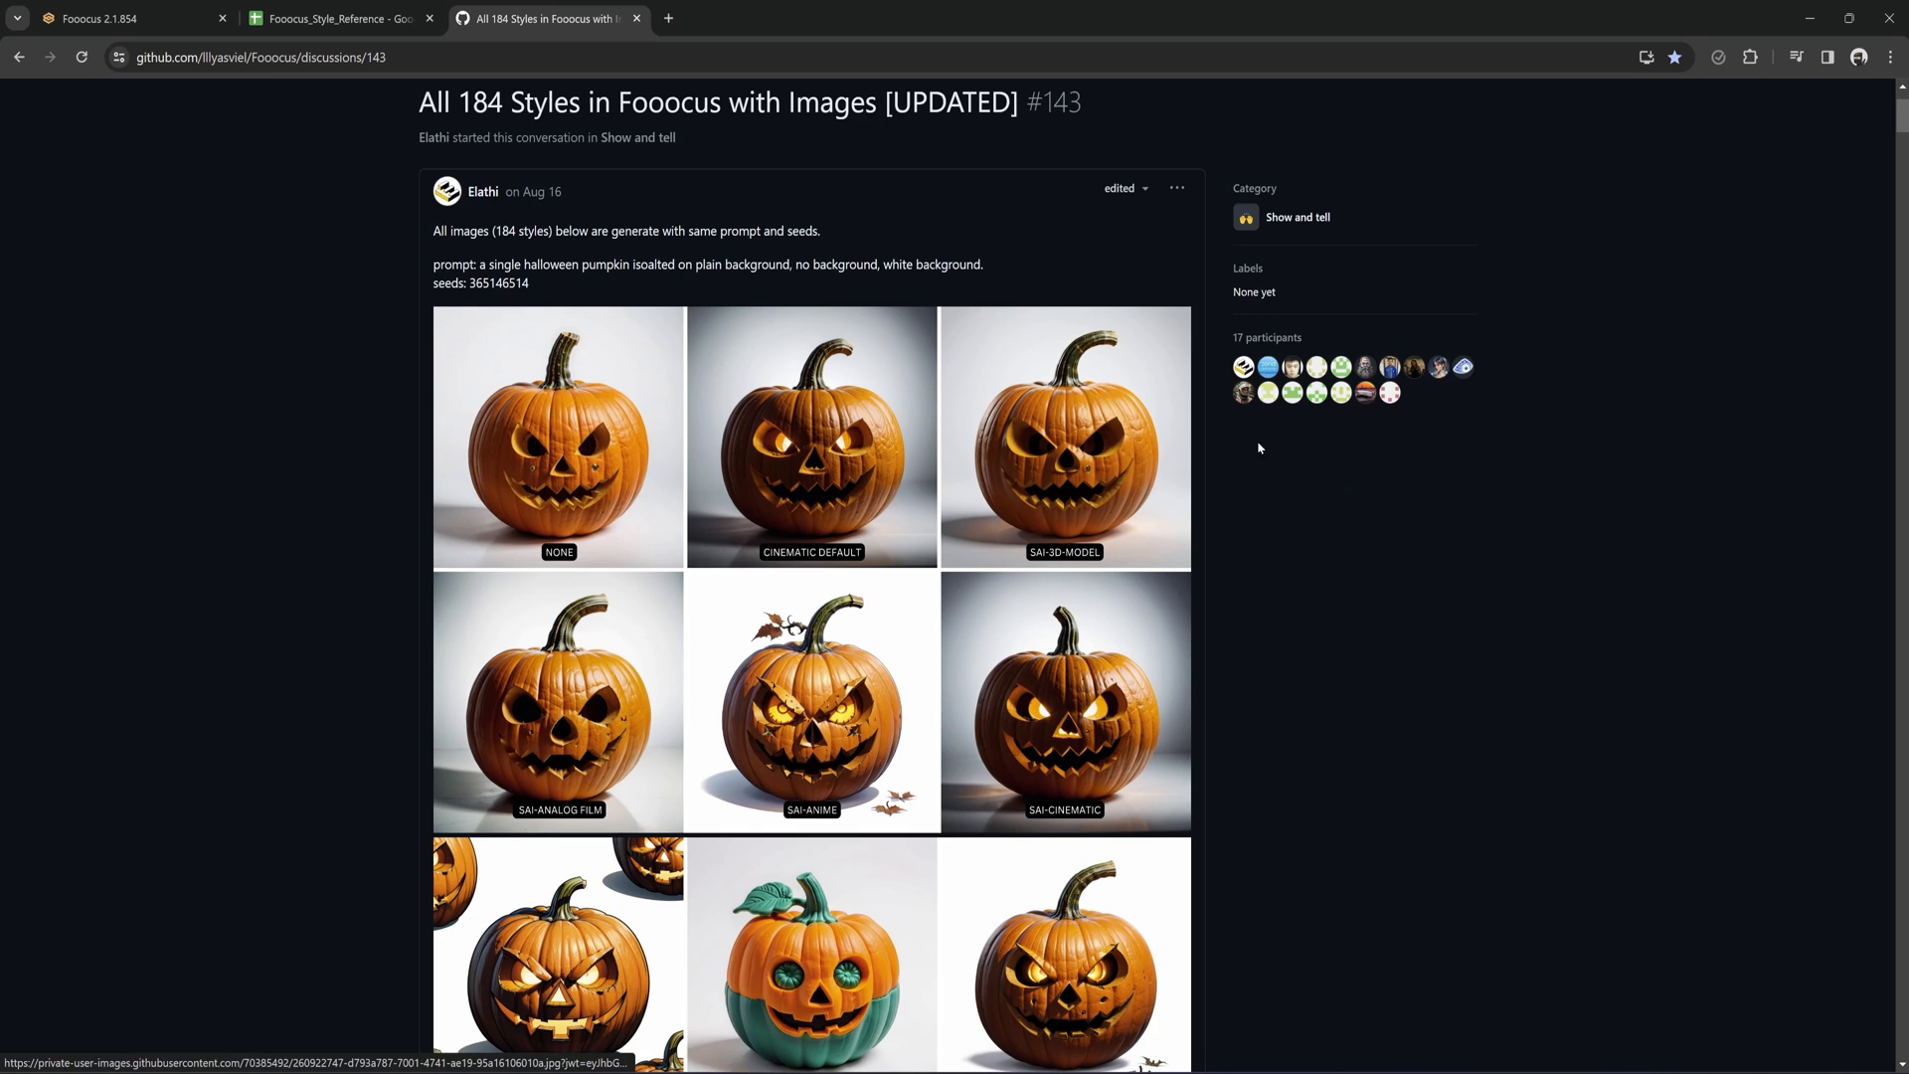
mouse_move(1273, 469)
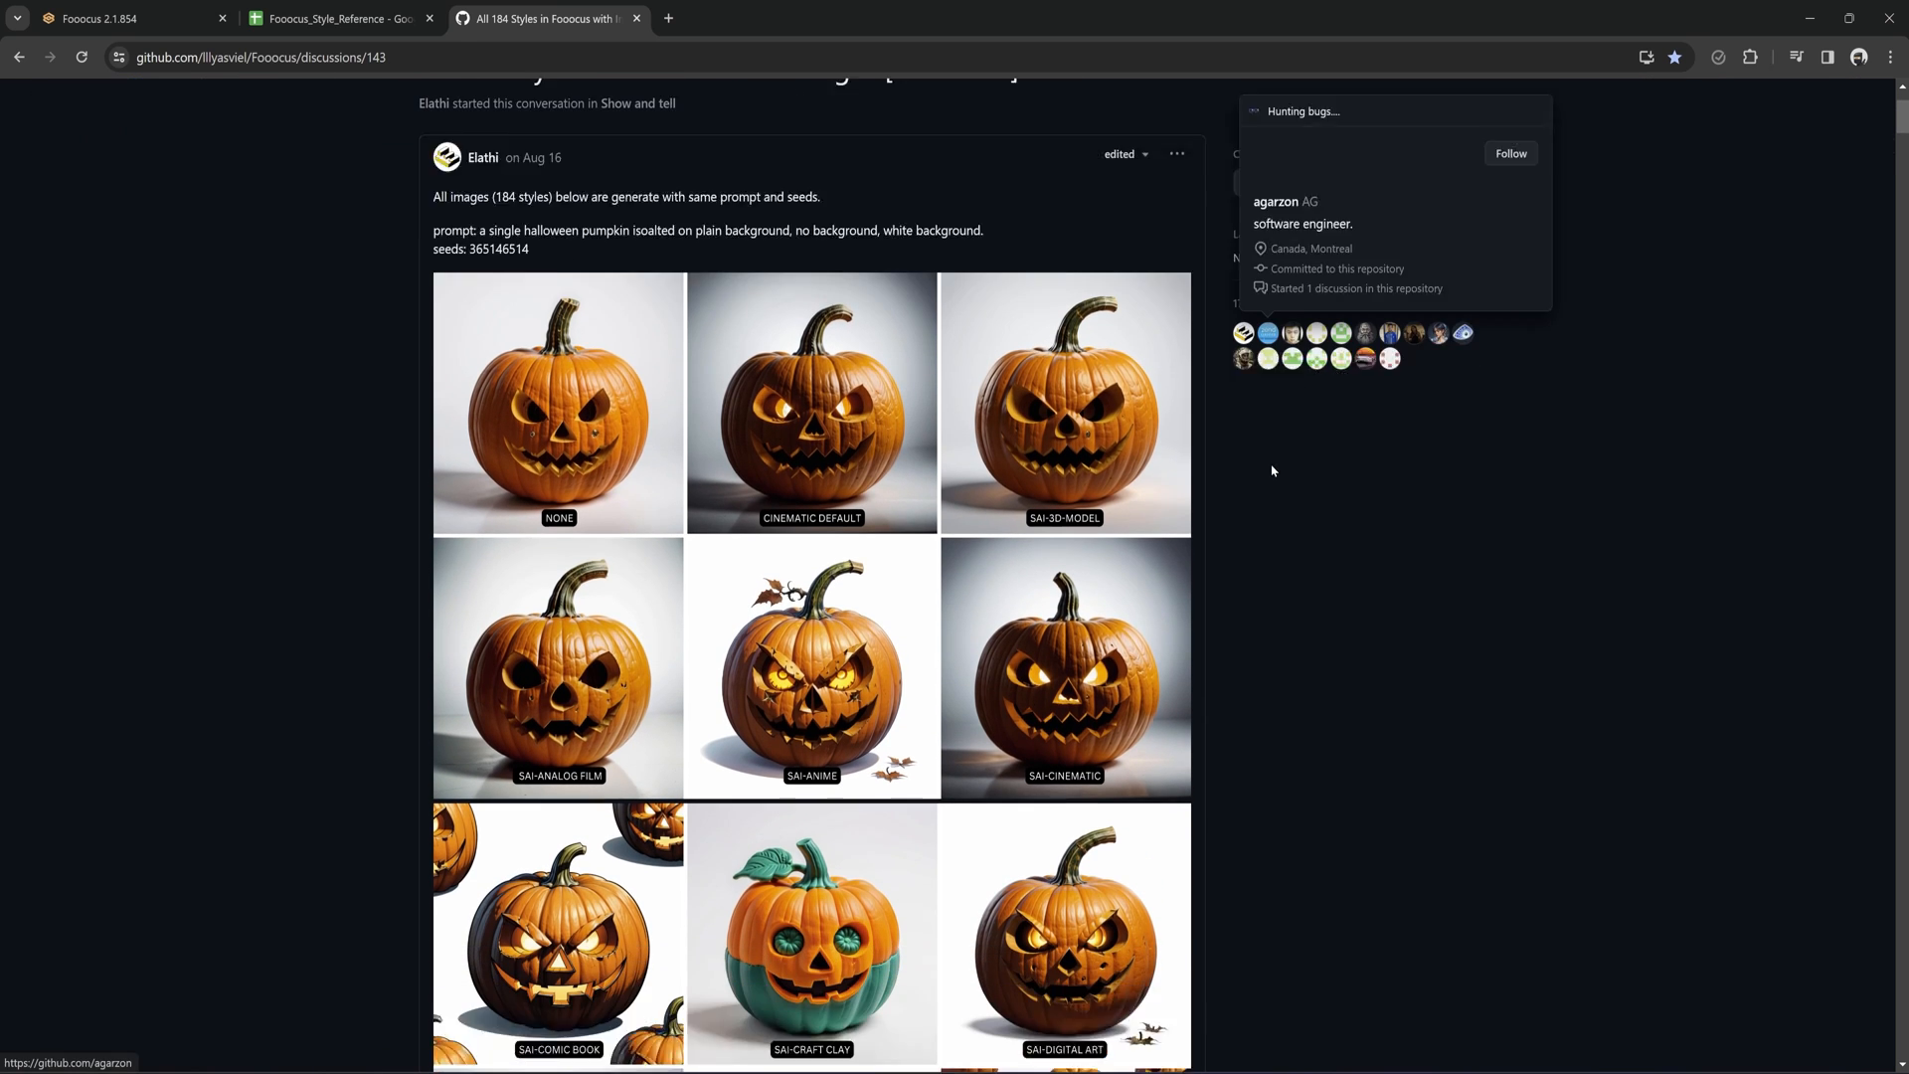
scroll(down, 3)
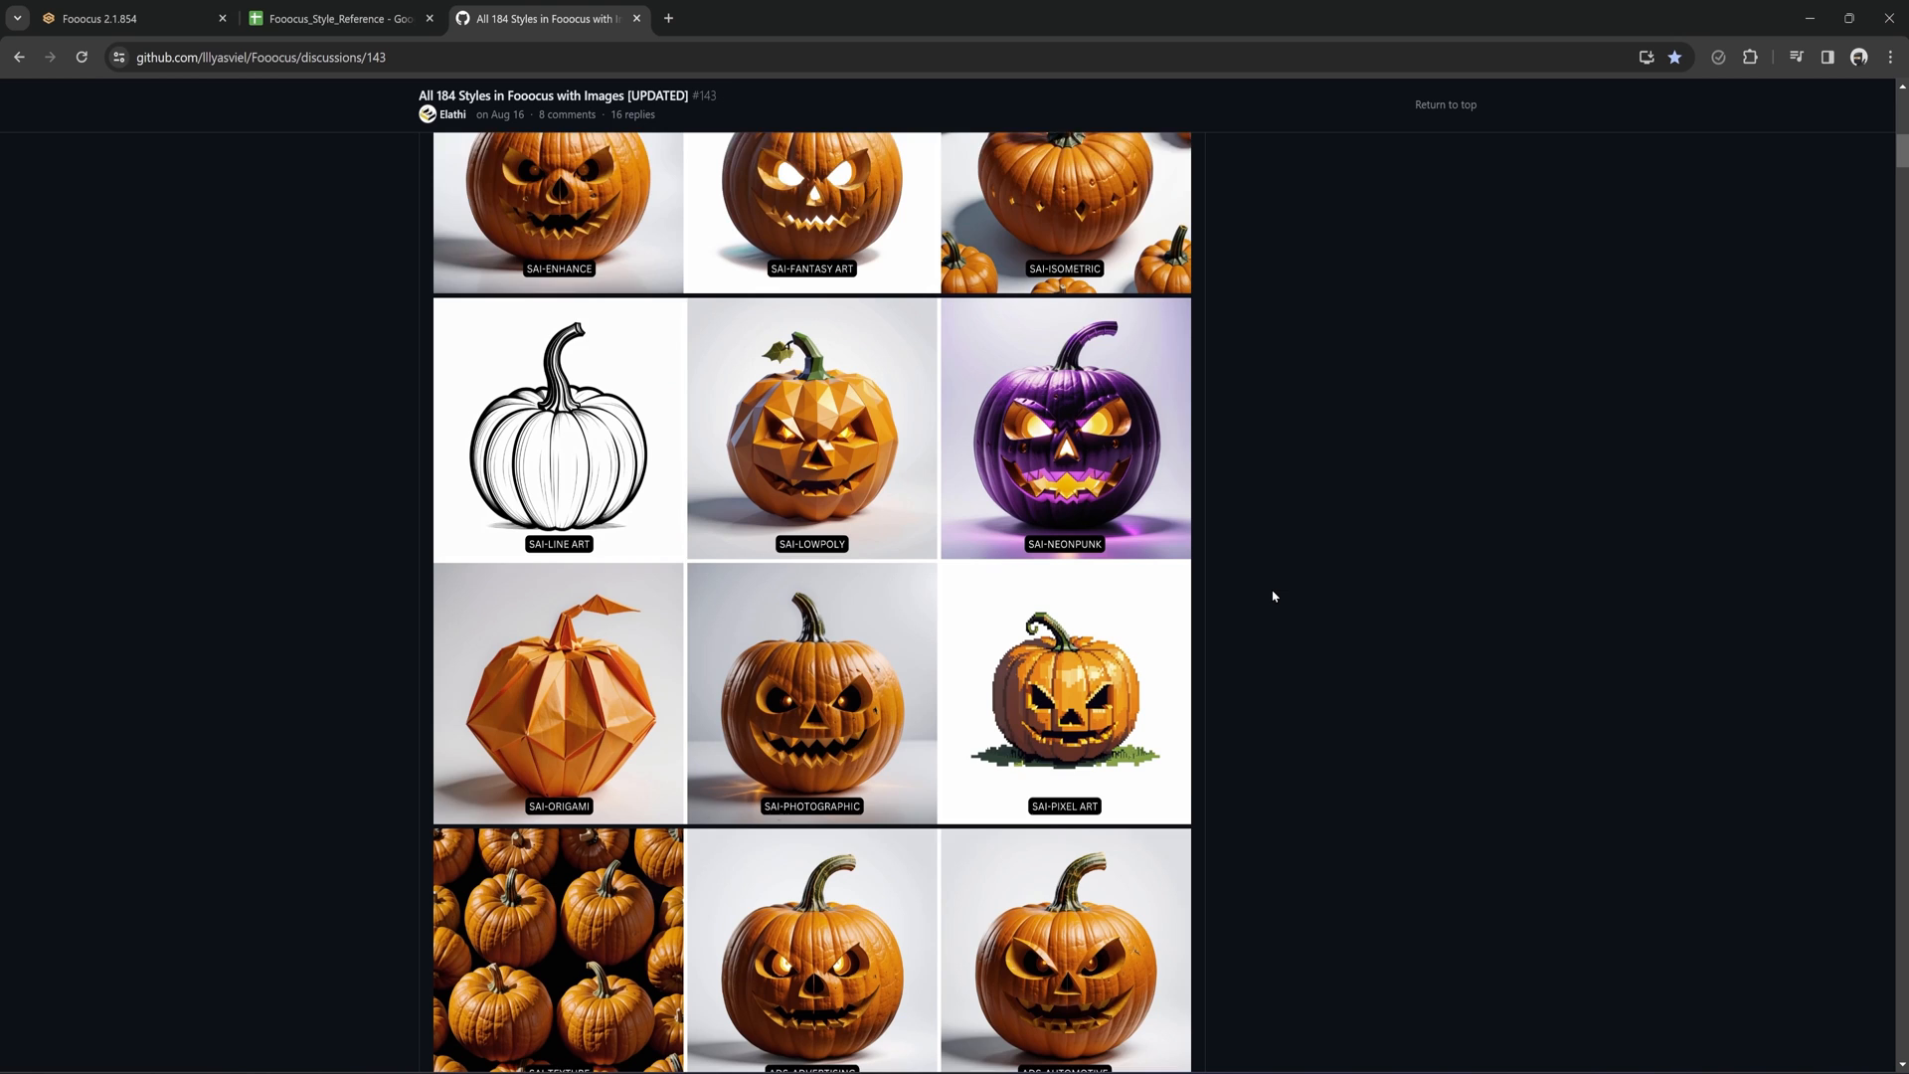
scroll(down, 3)
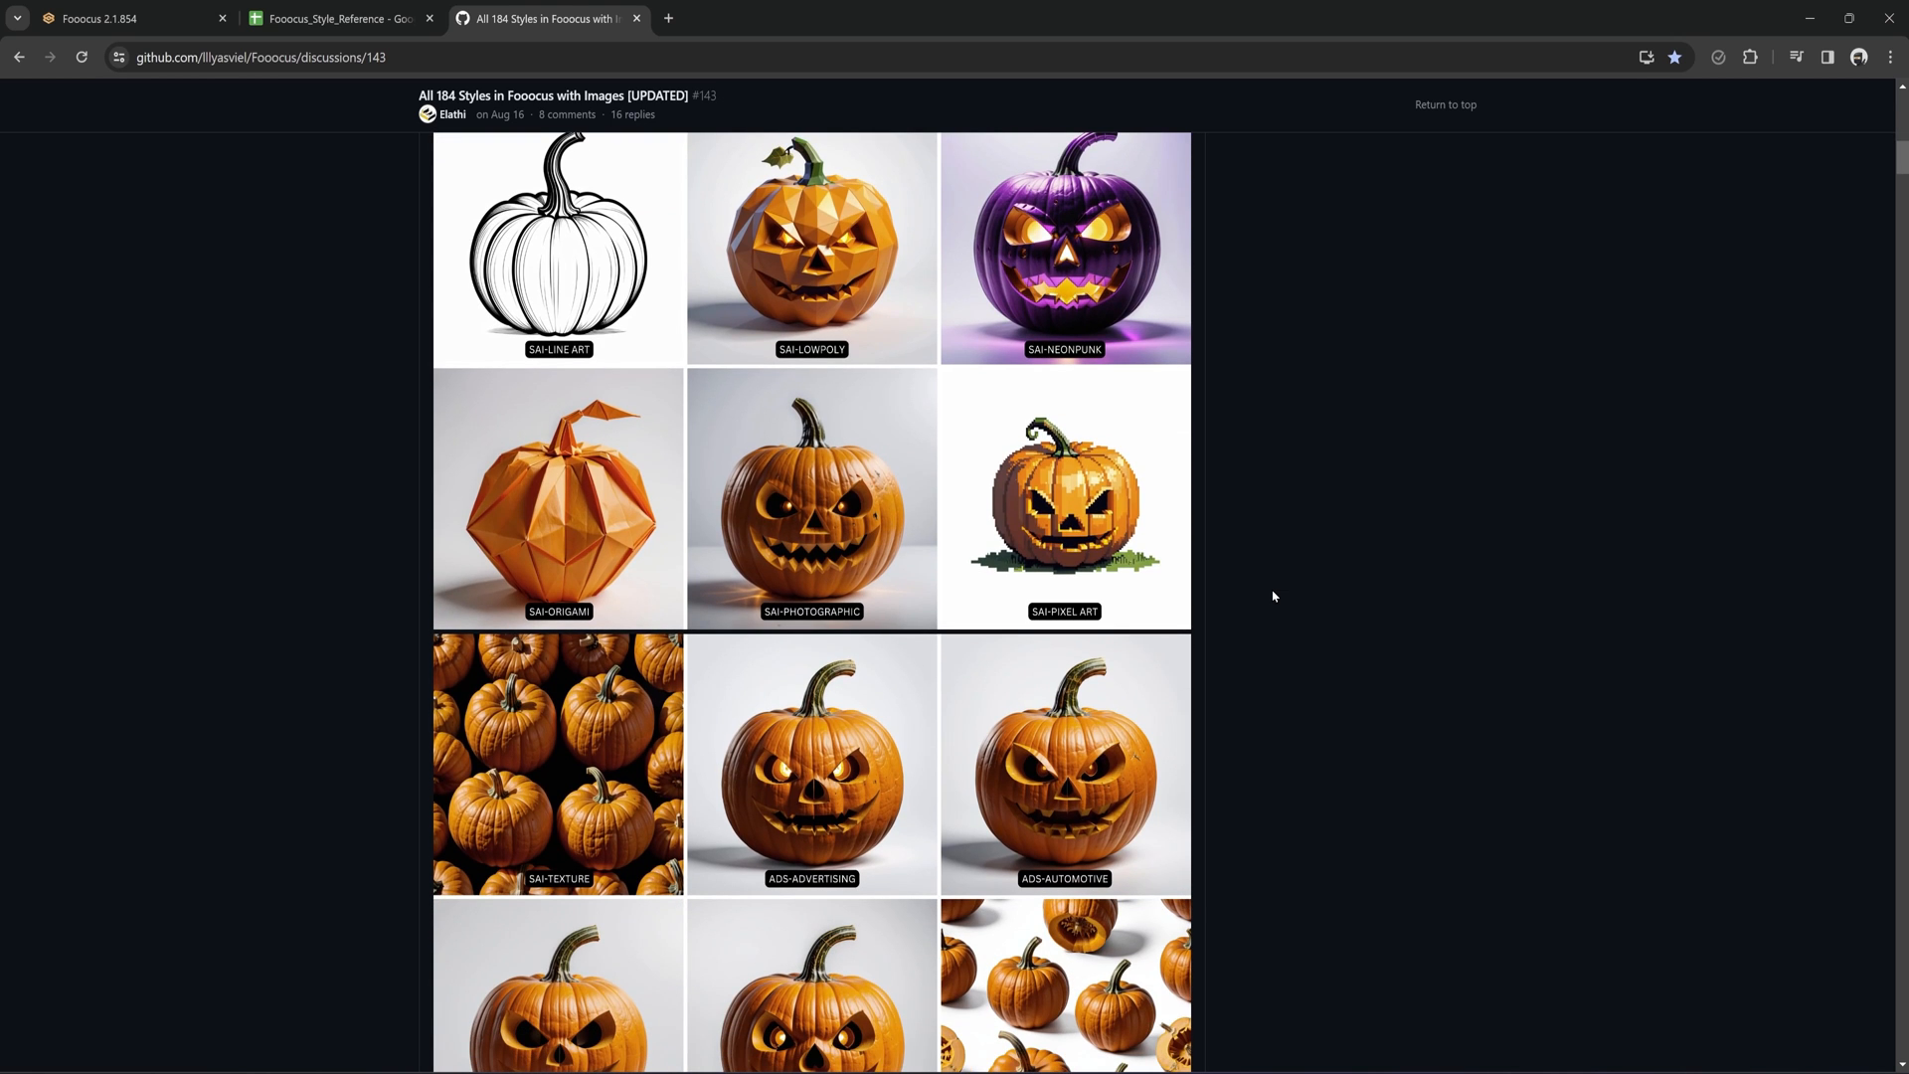
scroll(down, 3)
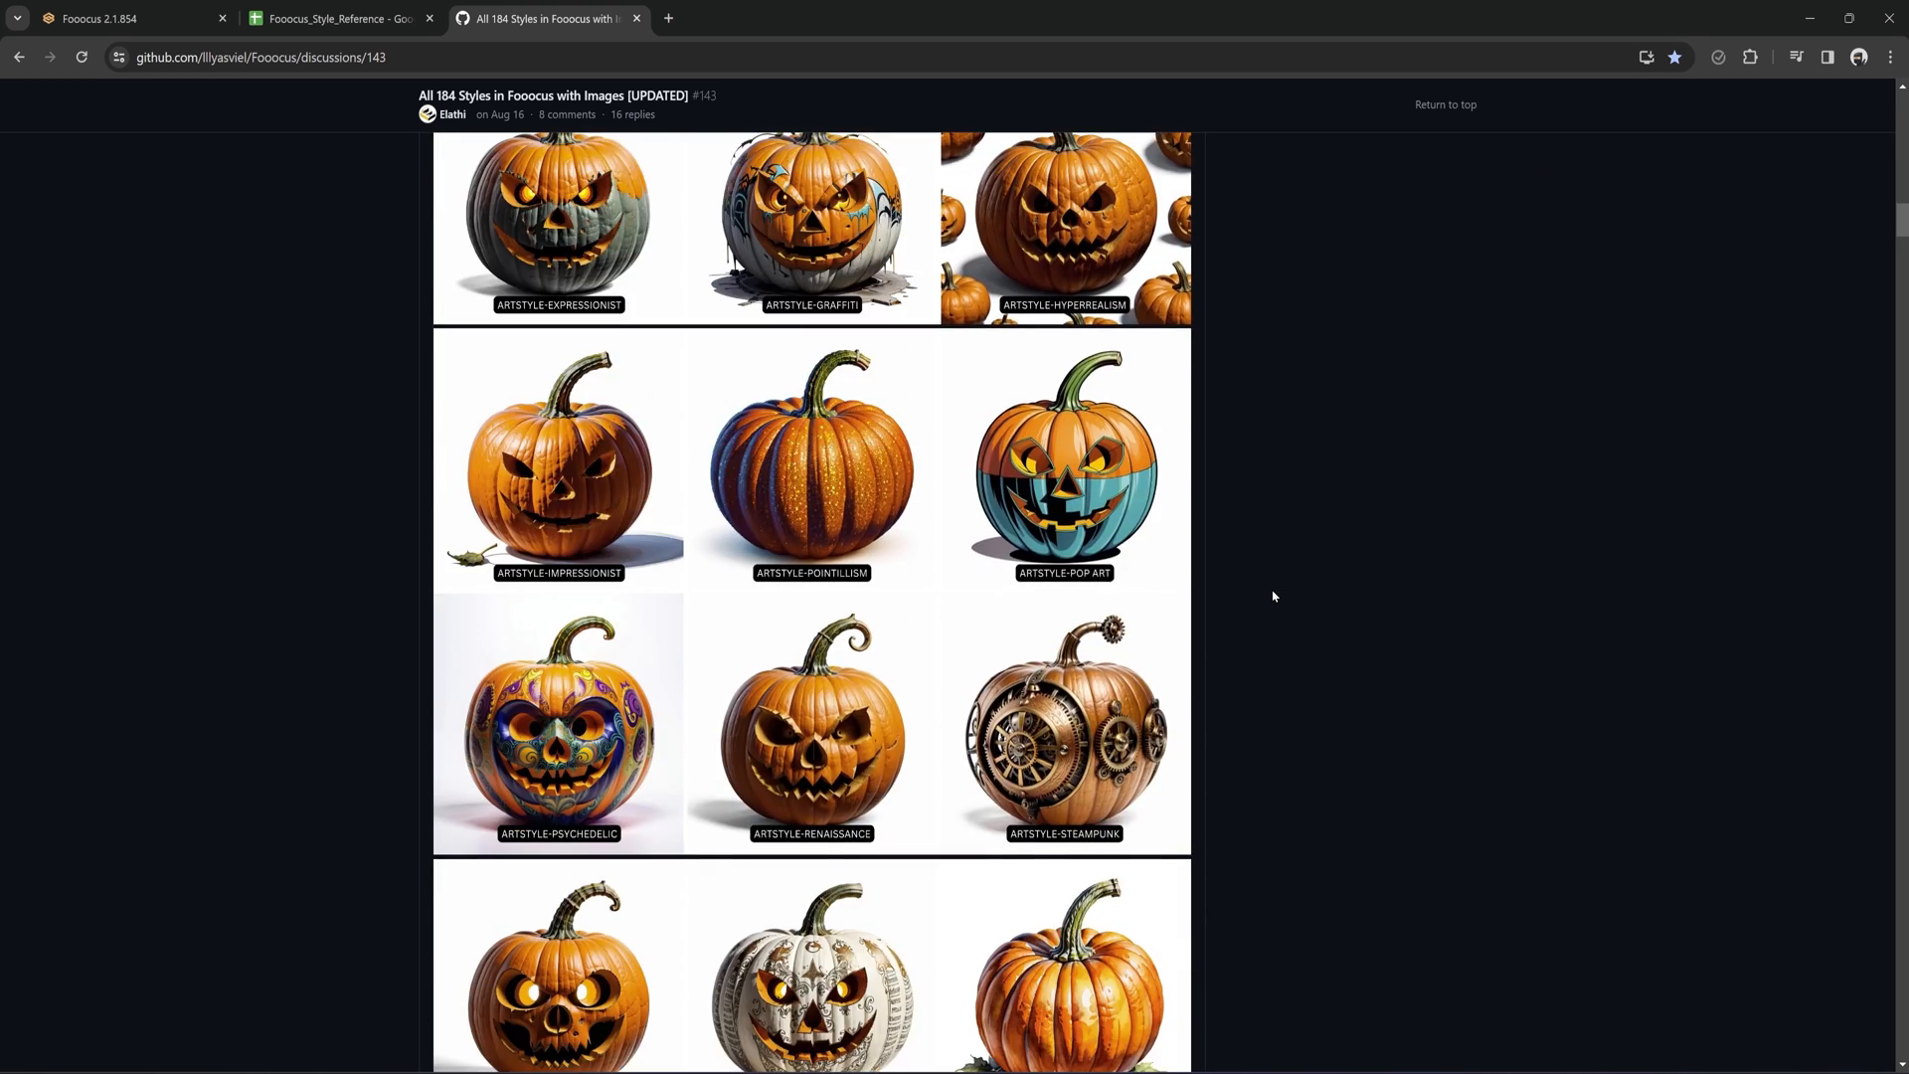
scroll(down, 3)
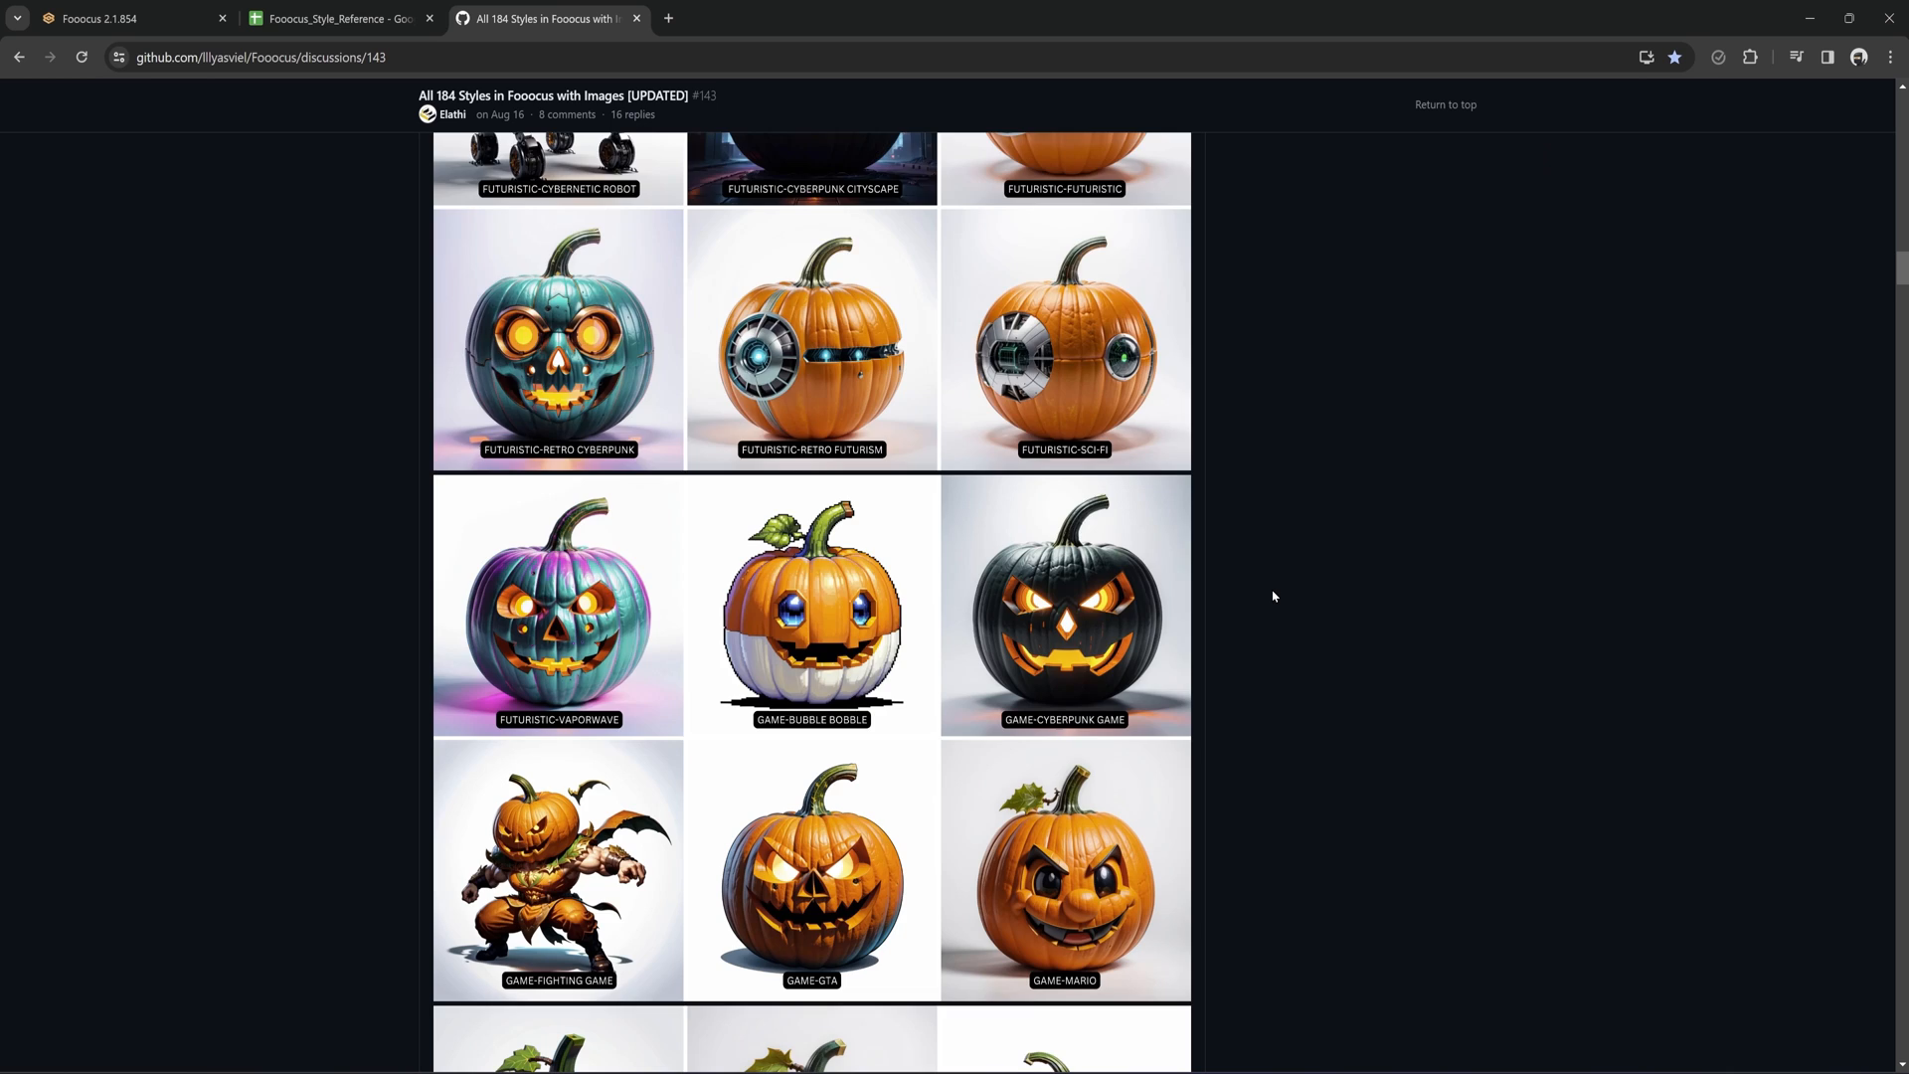
scroll(down, 3)
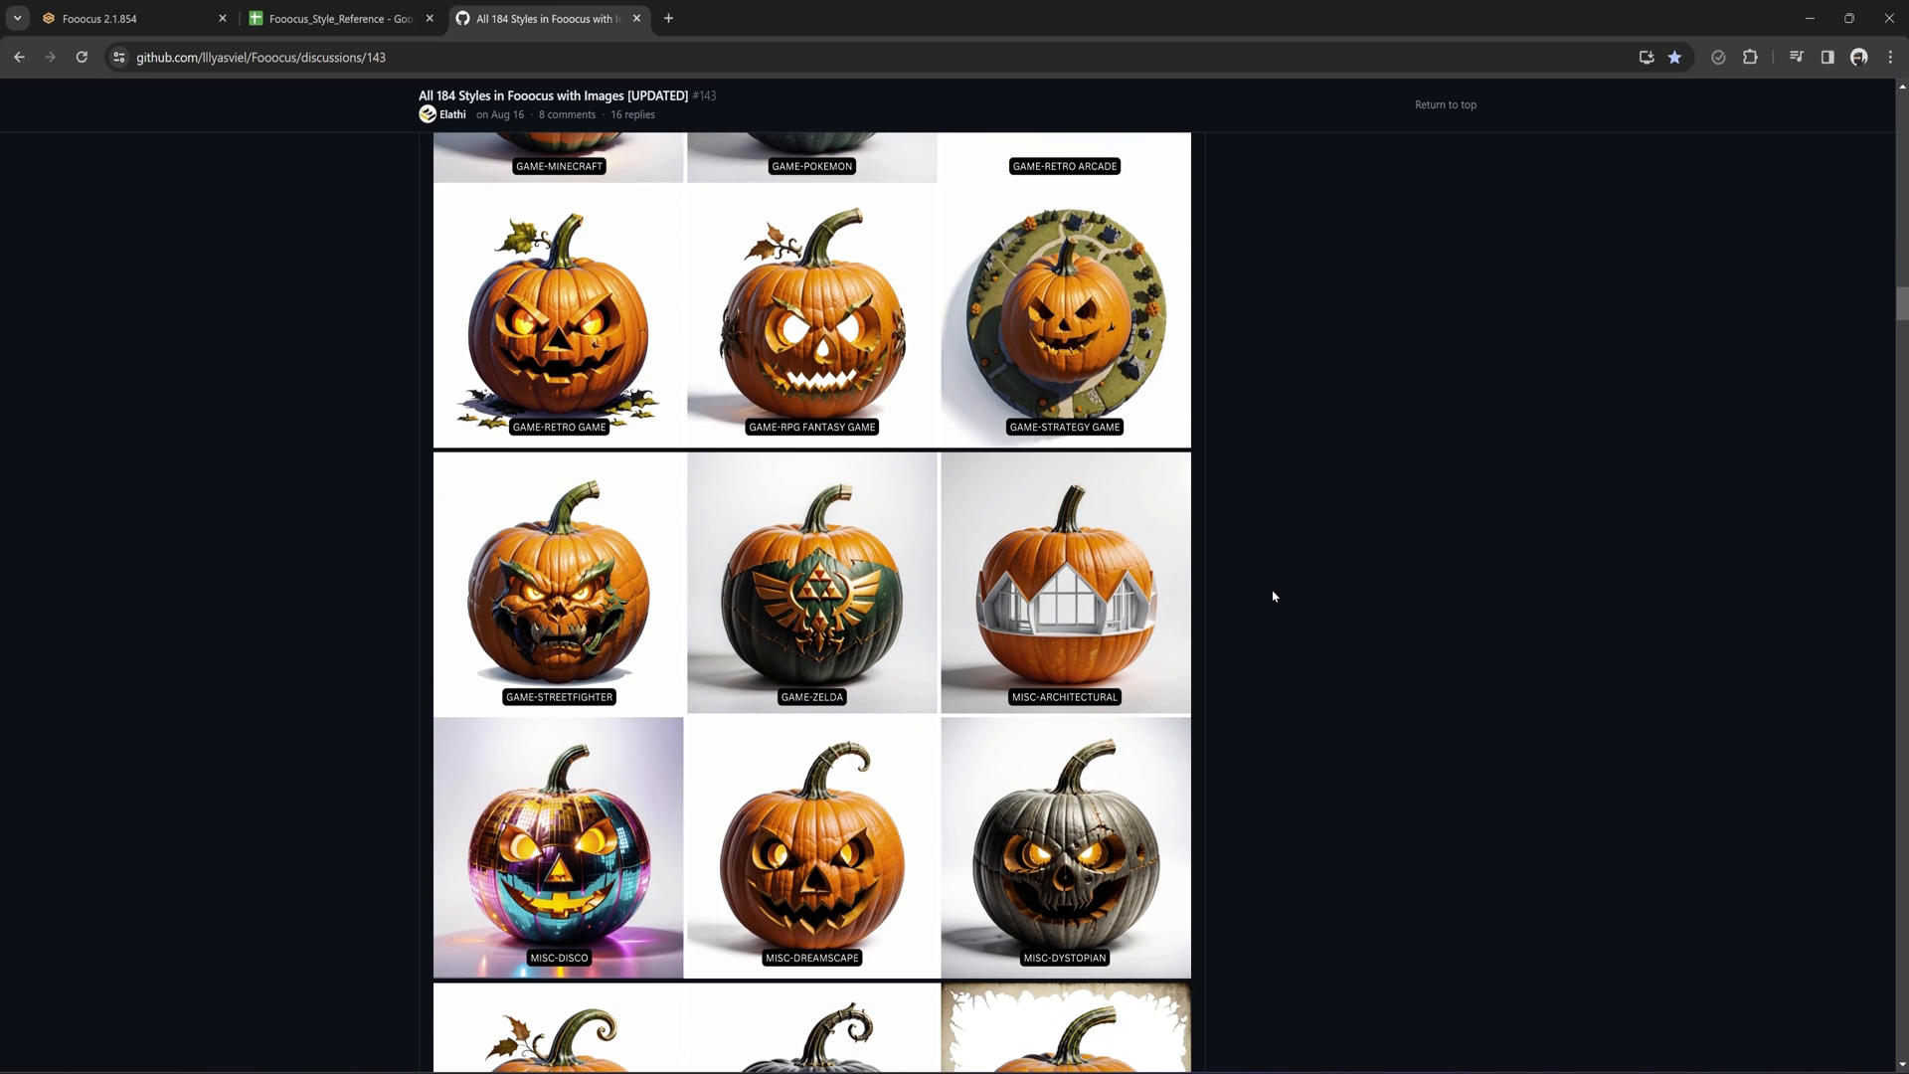
scroll(down, 3)
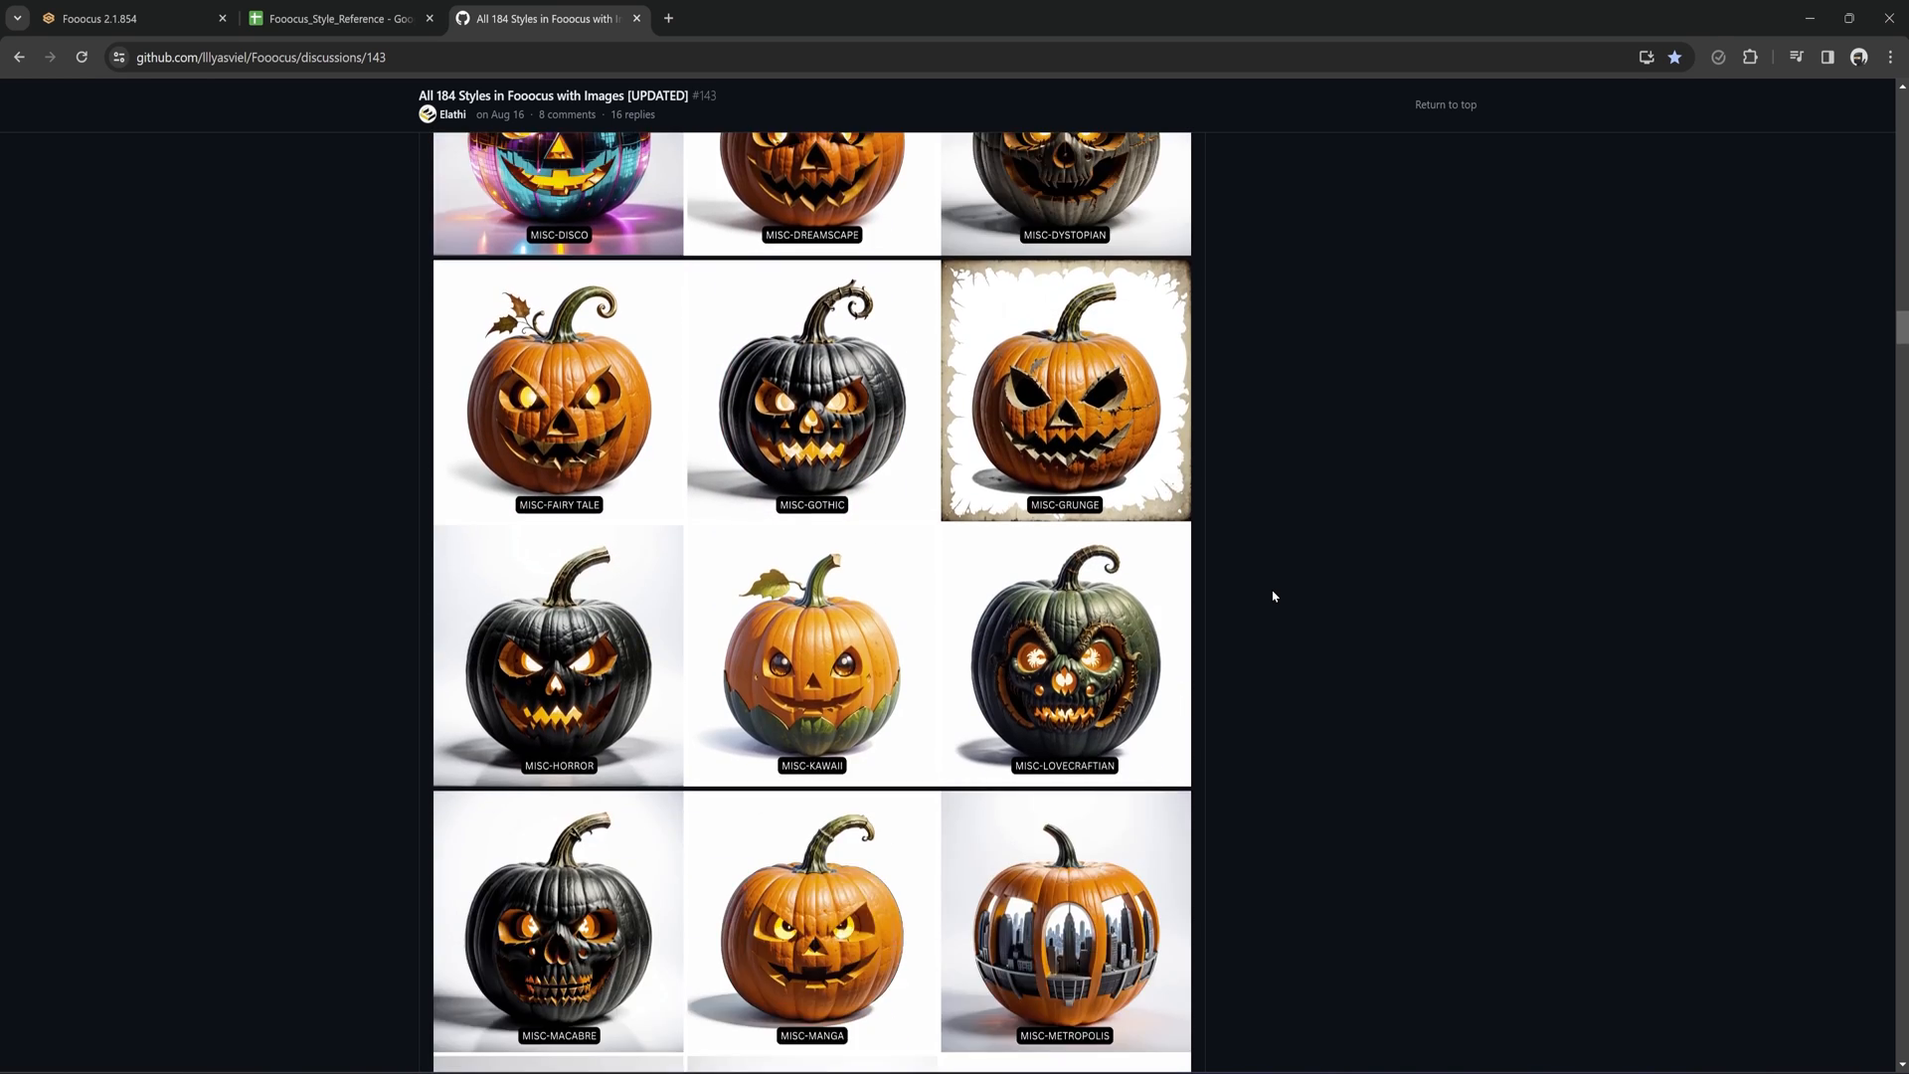
Back in Fooocus, append "craft clay" to the prompt, generate, and leave only SAI Craft Clay styled.
click(123, 18)
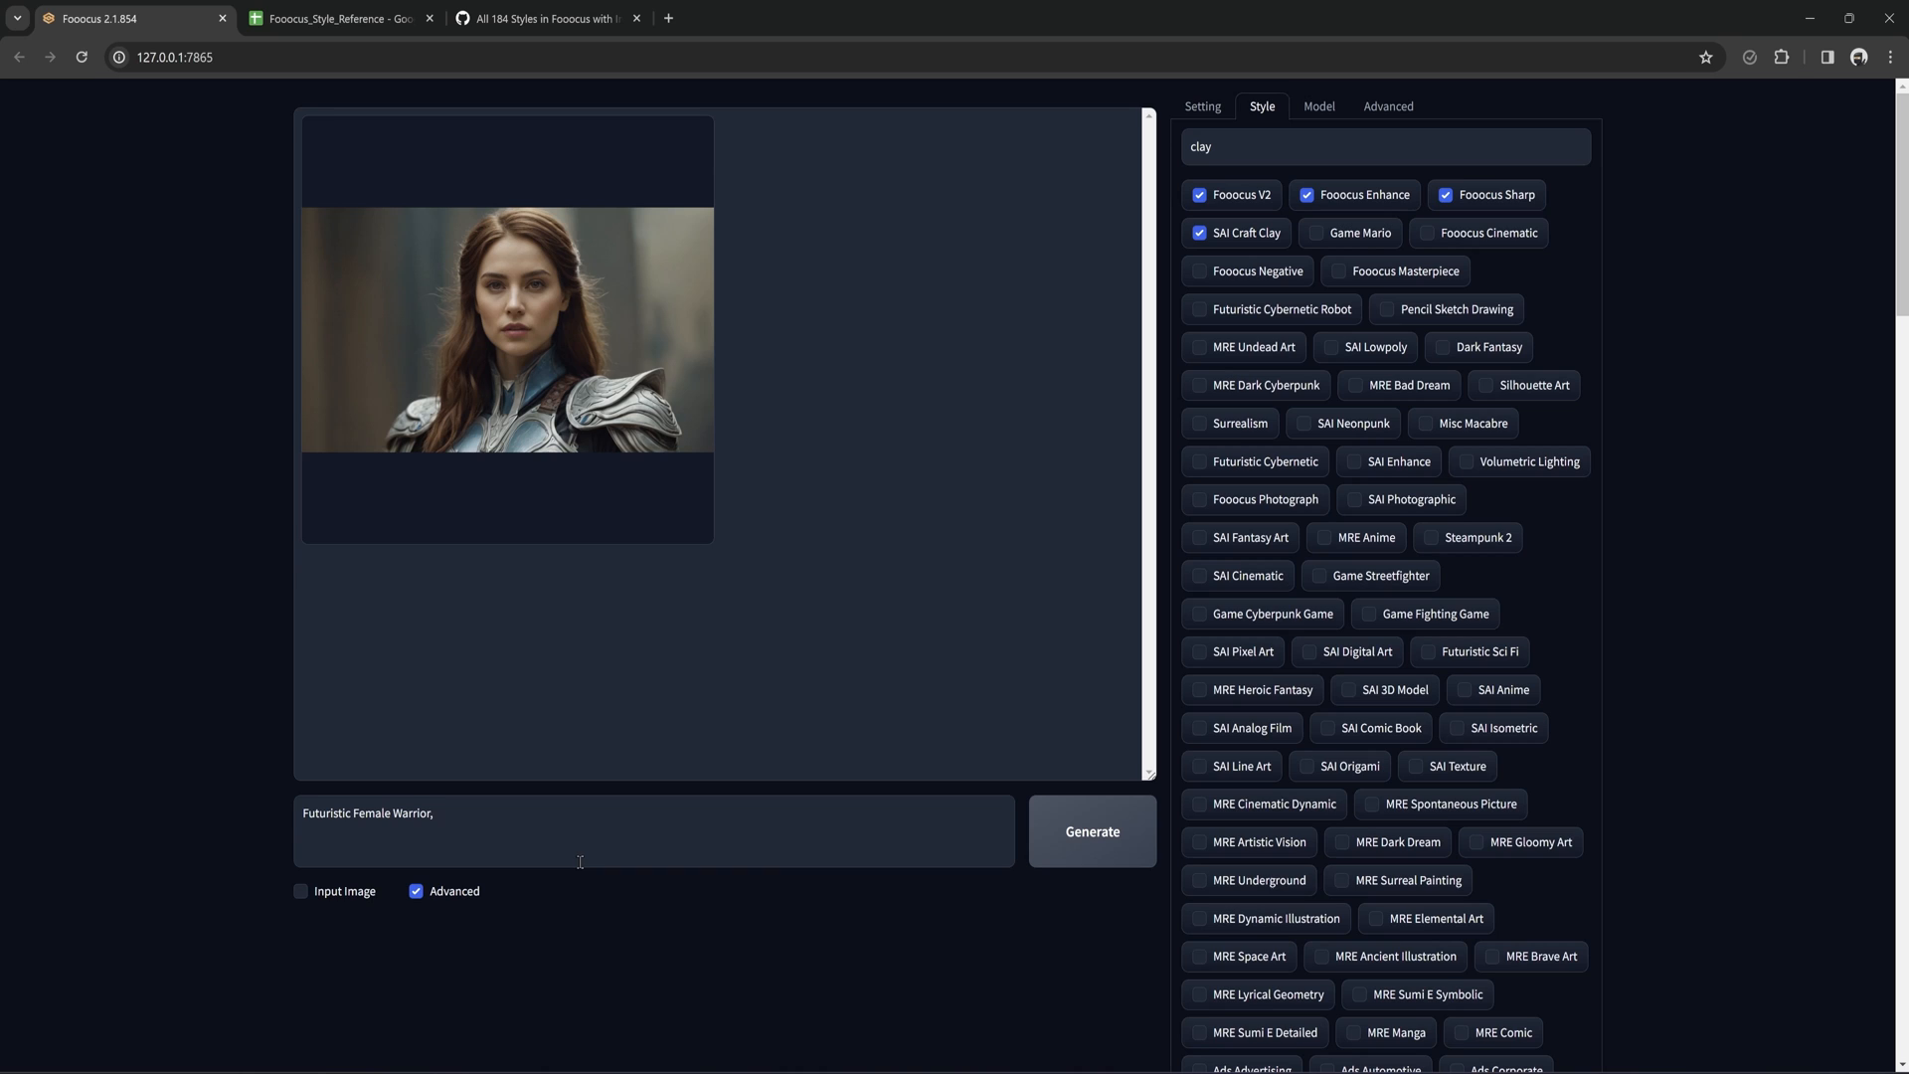
text(craft c)
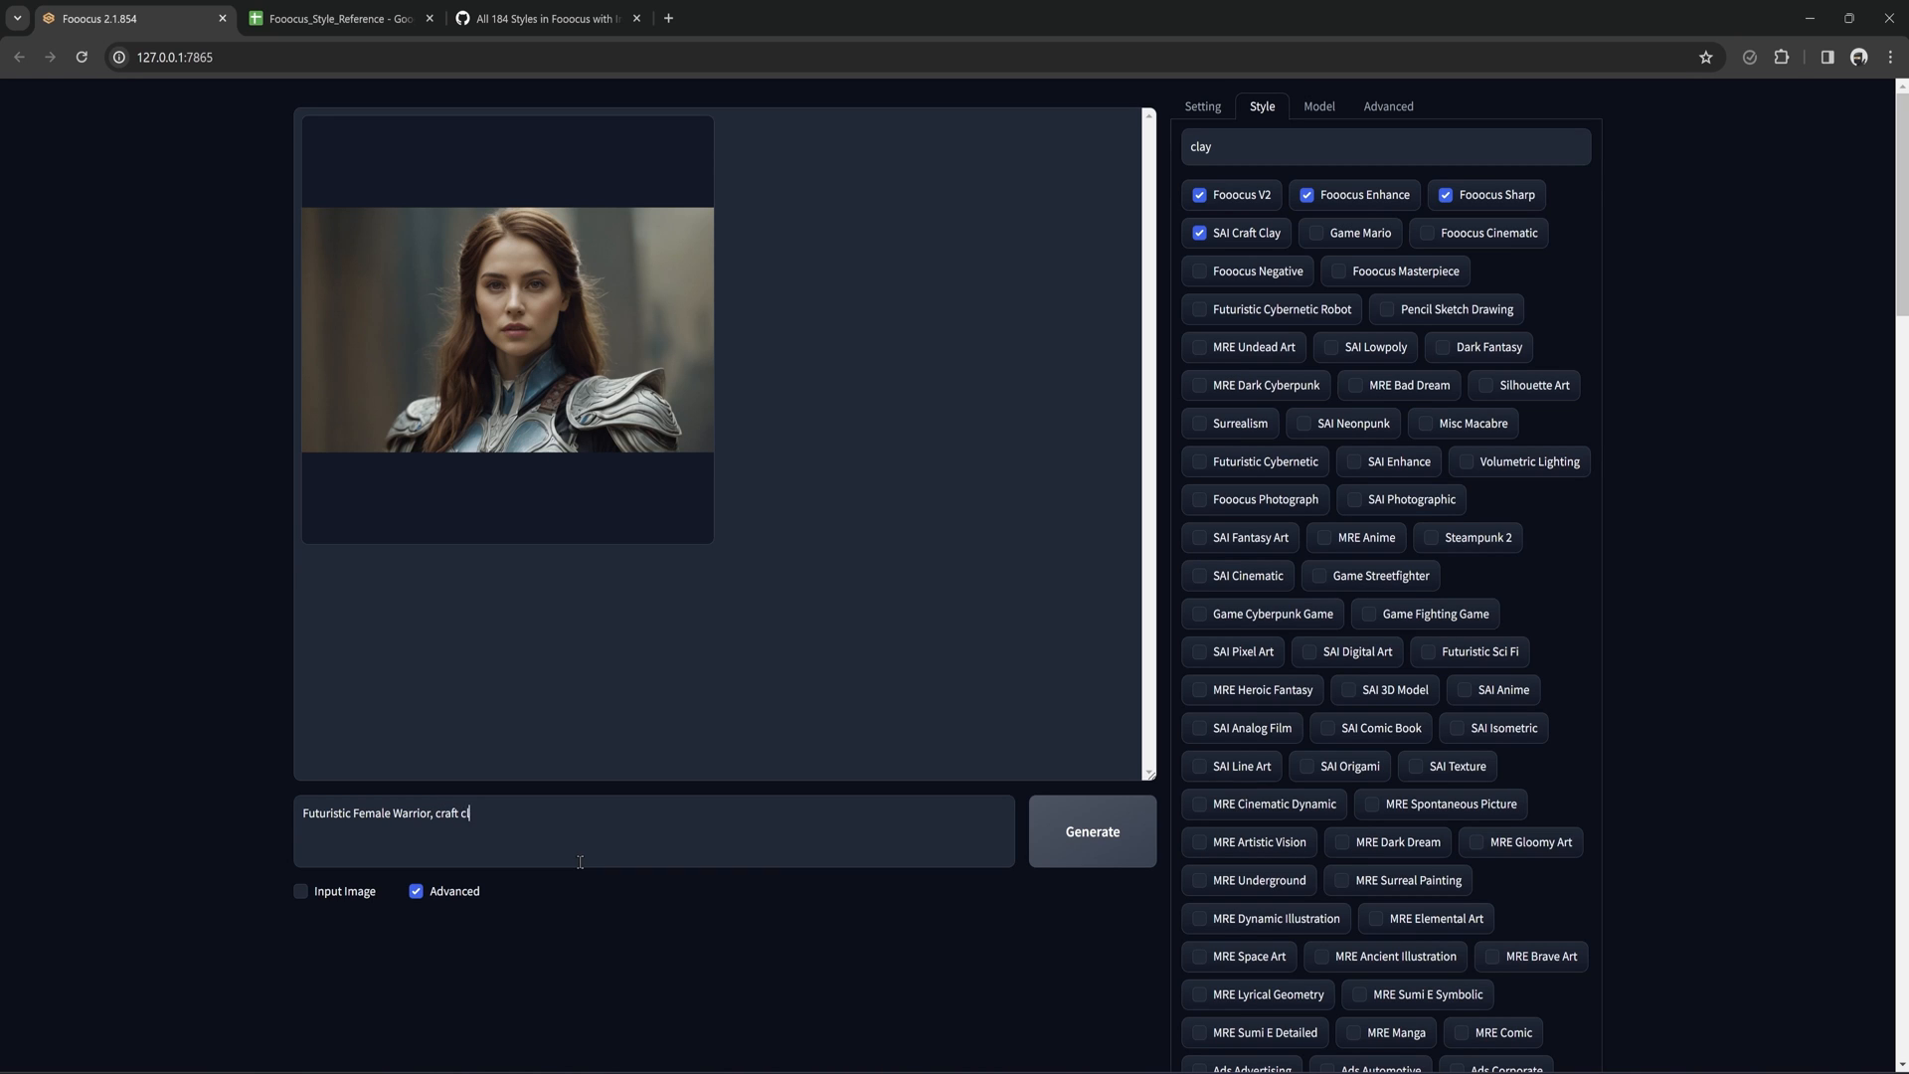
text(lay)
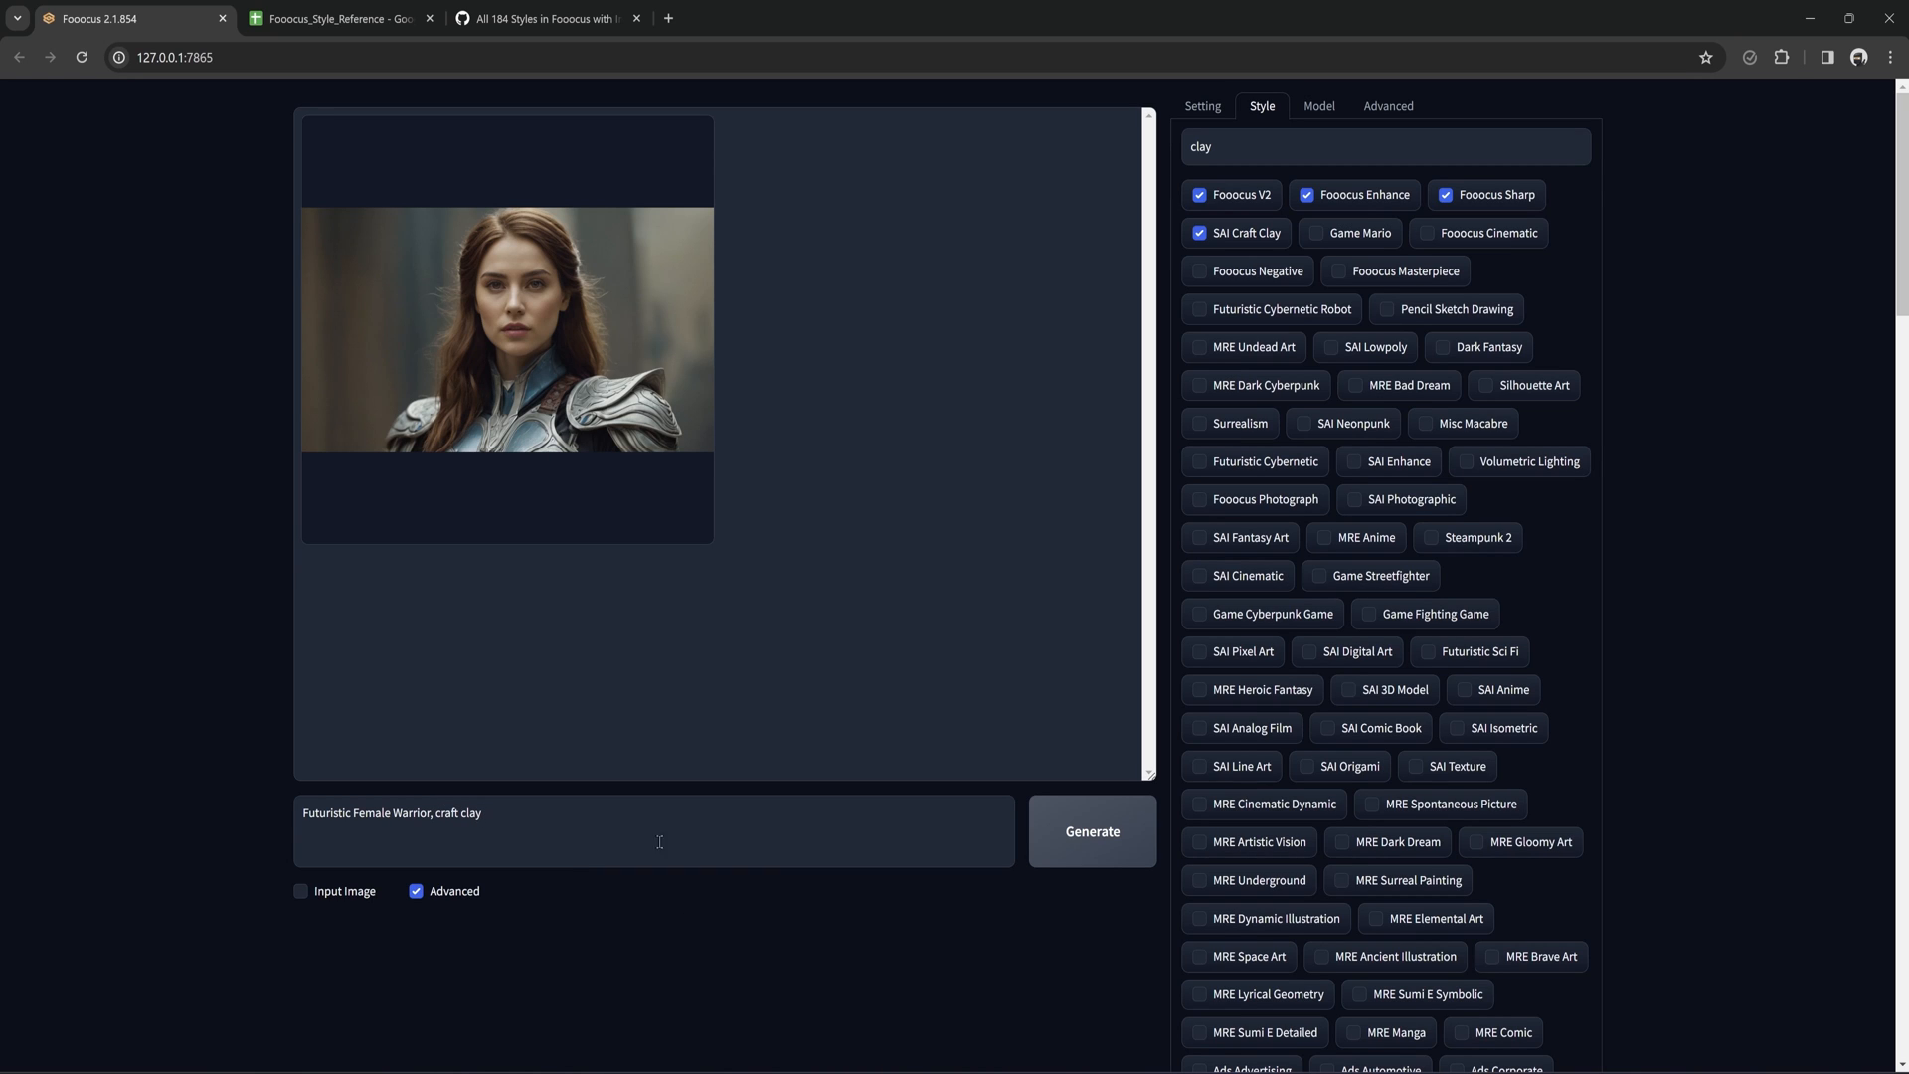
click(1094, 831)
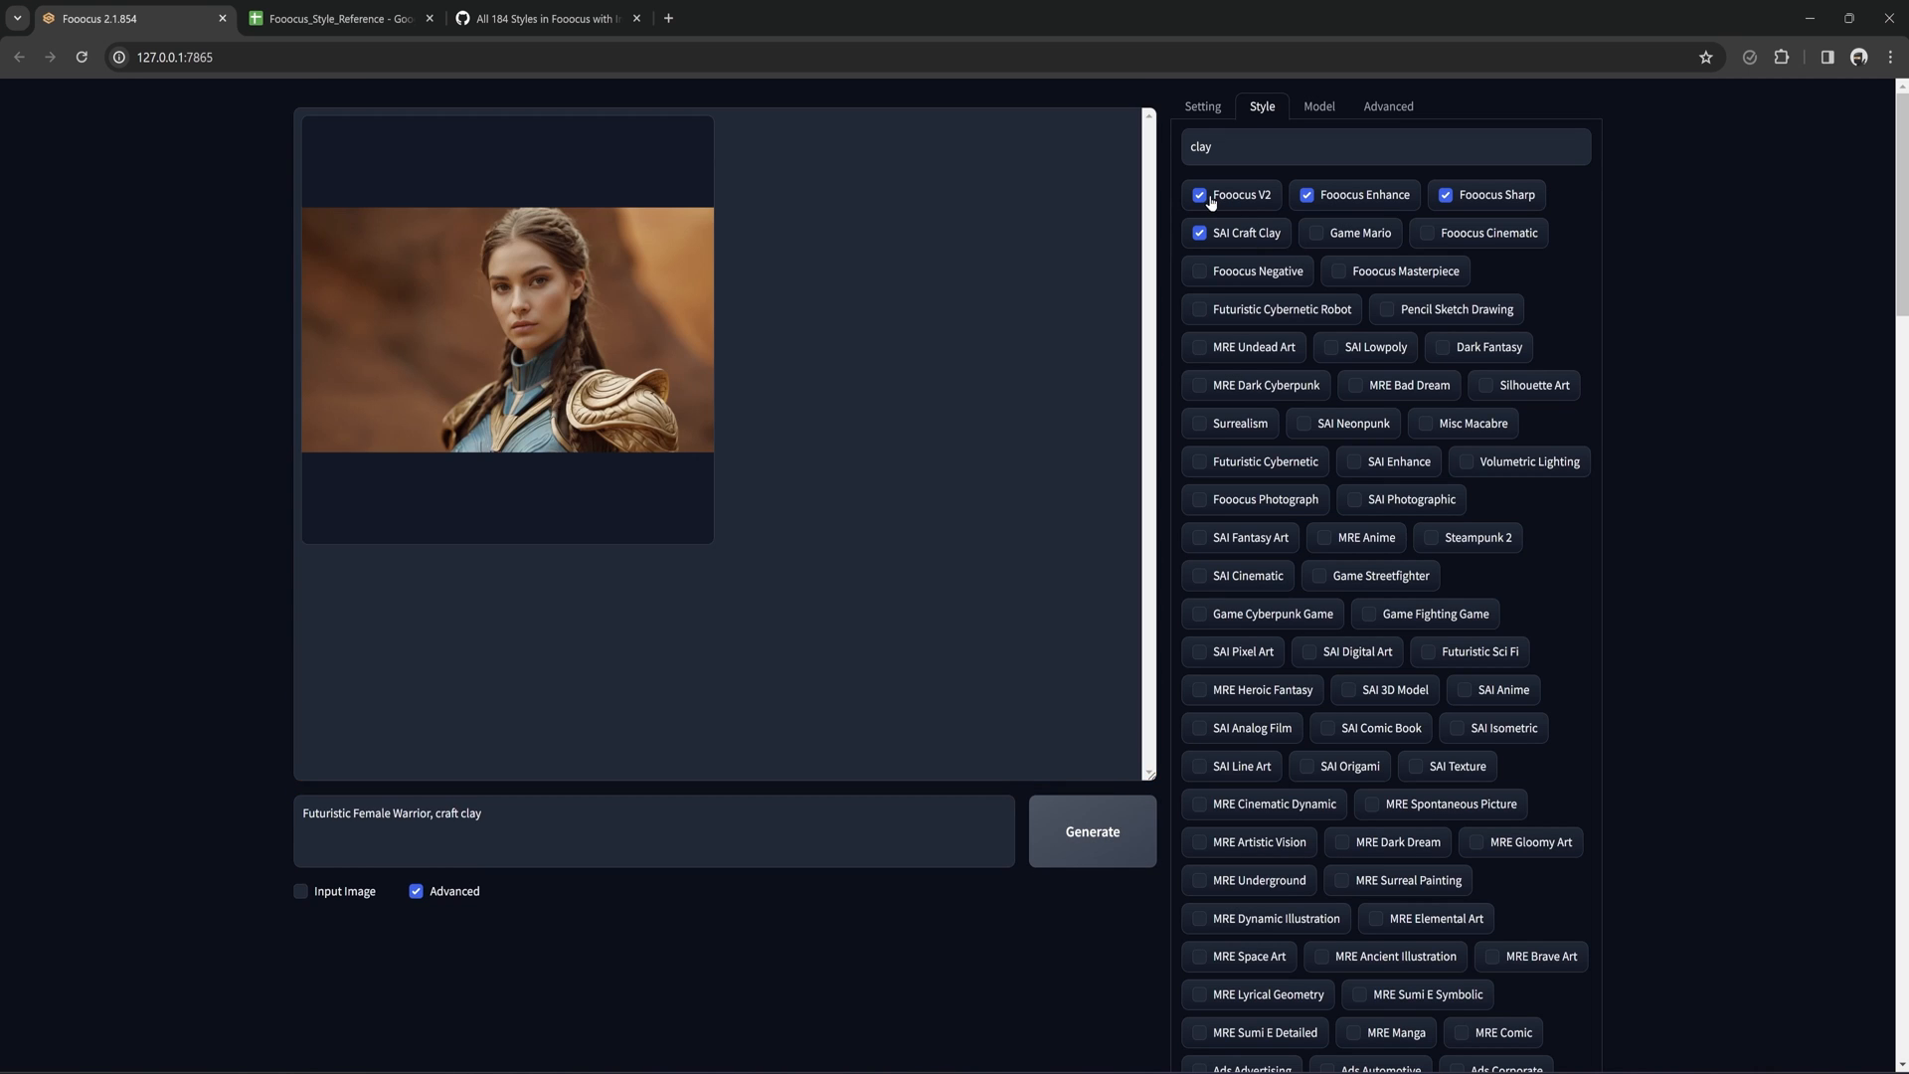
click(1092, 831)
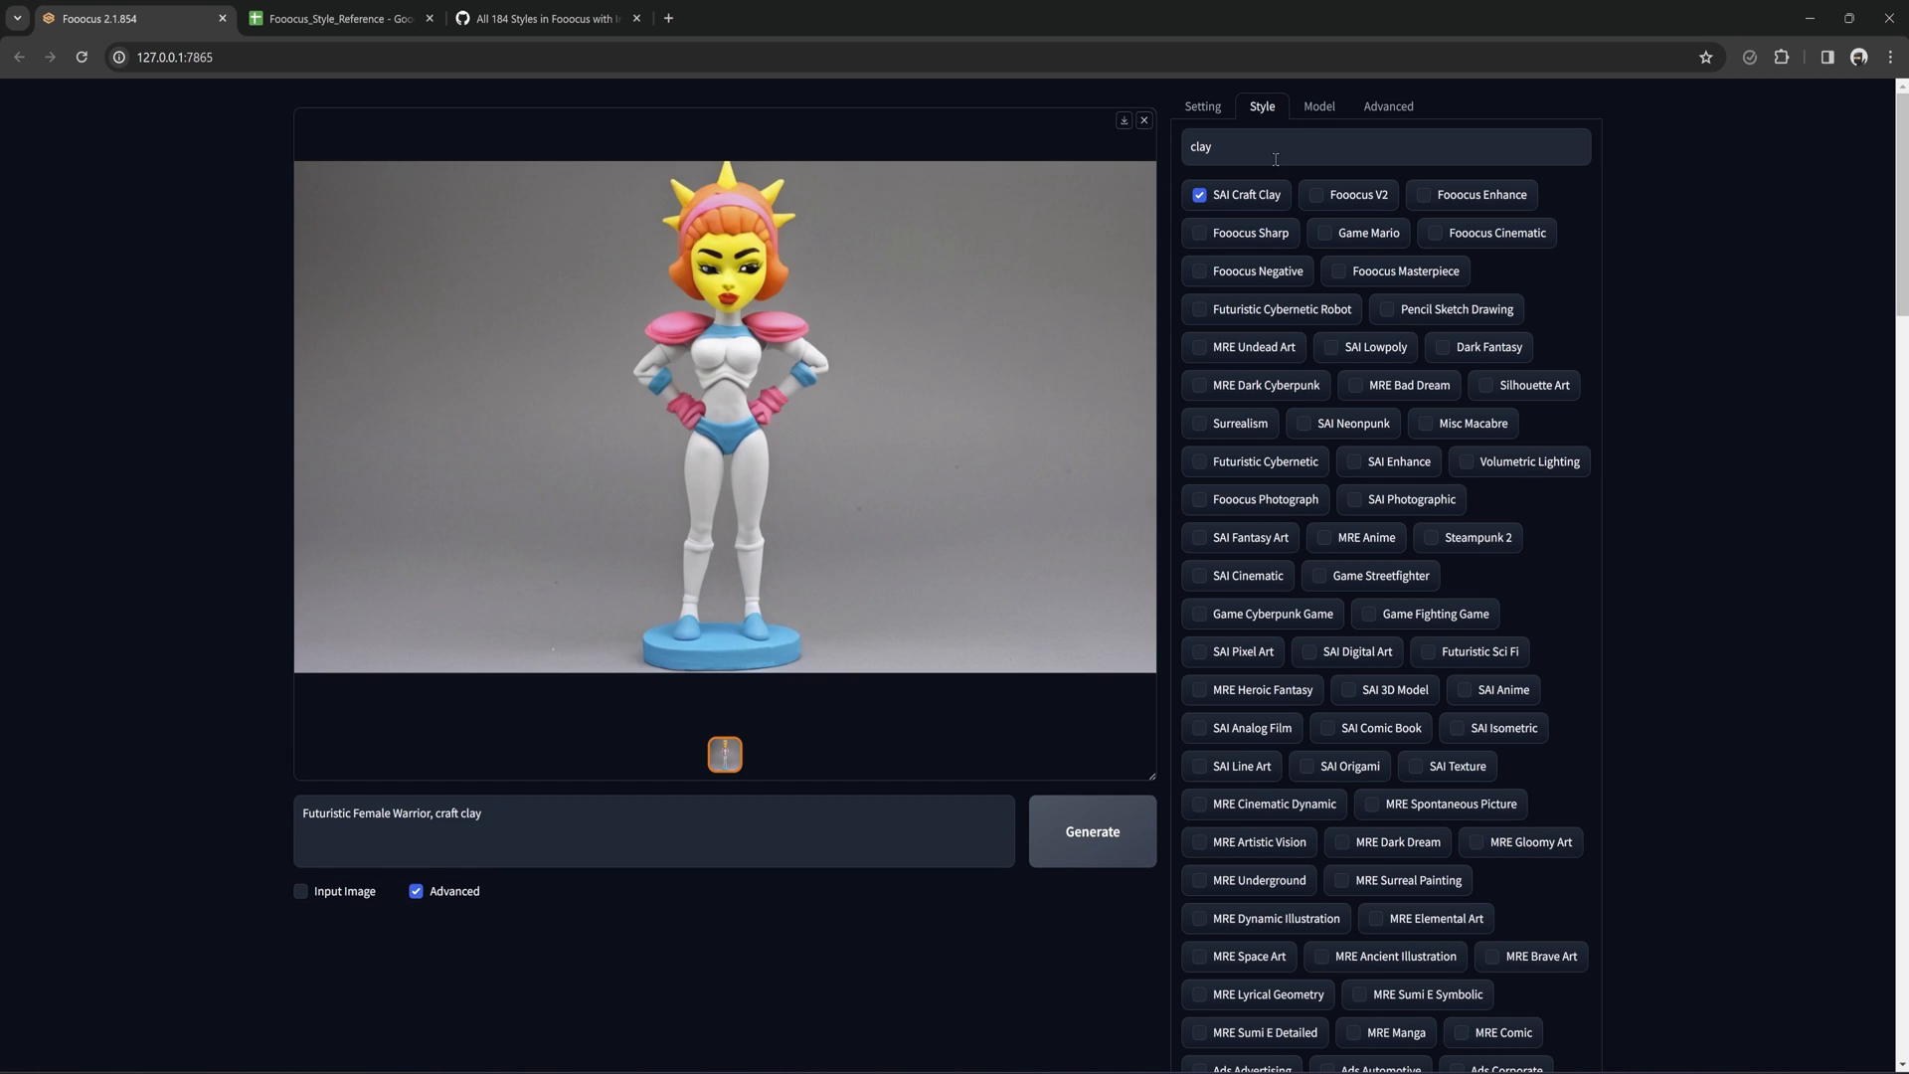
View the Model settings and browse the Base Model list, keeping Juggernaut XL selected.
click(1320, 106)
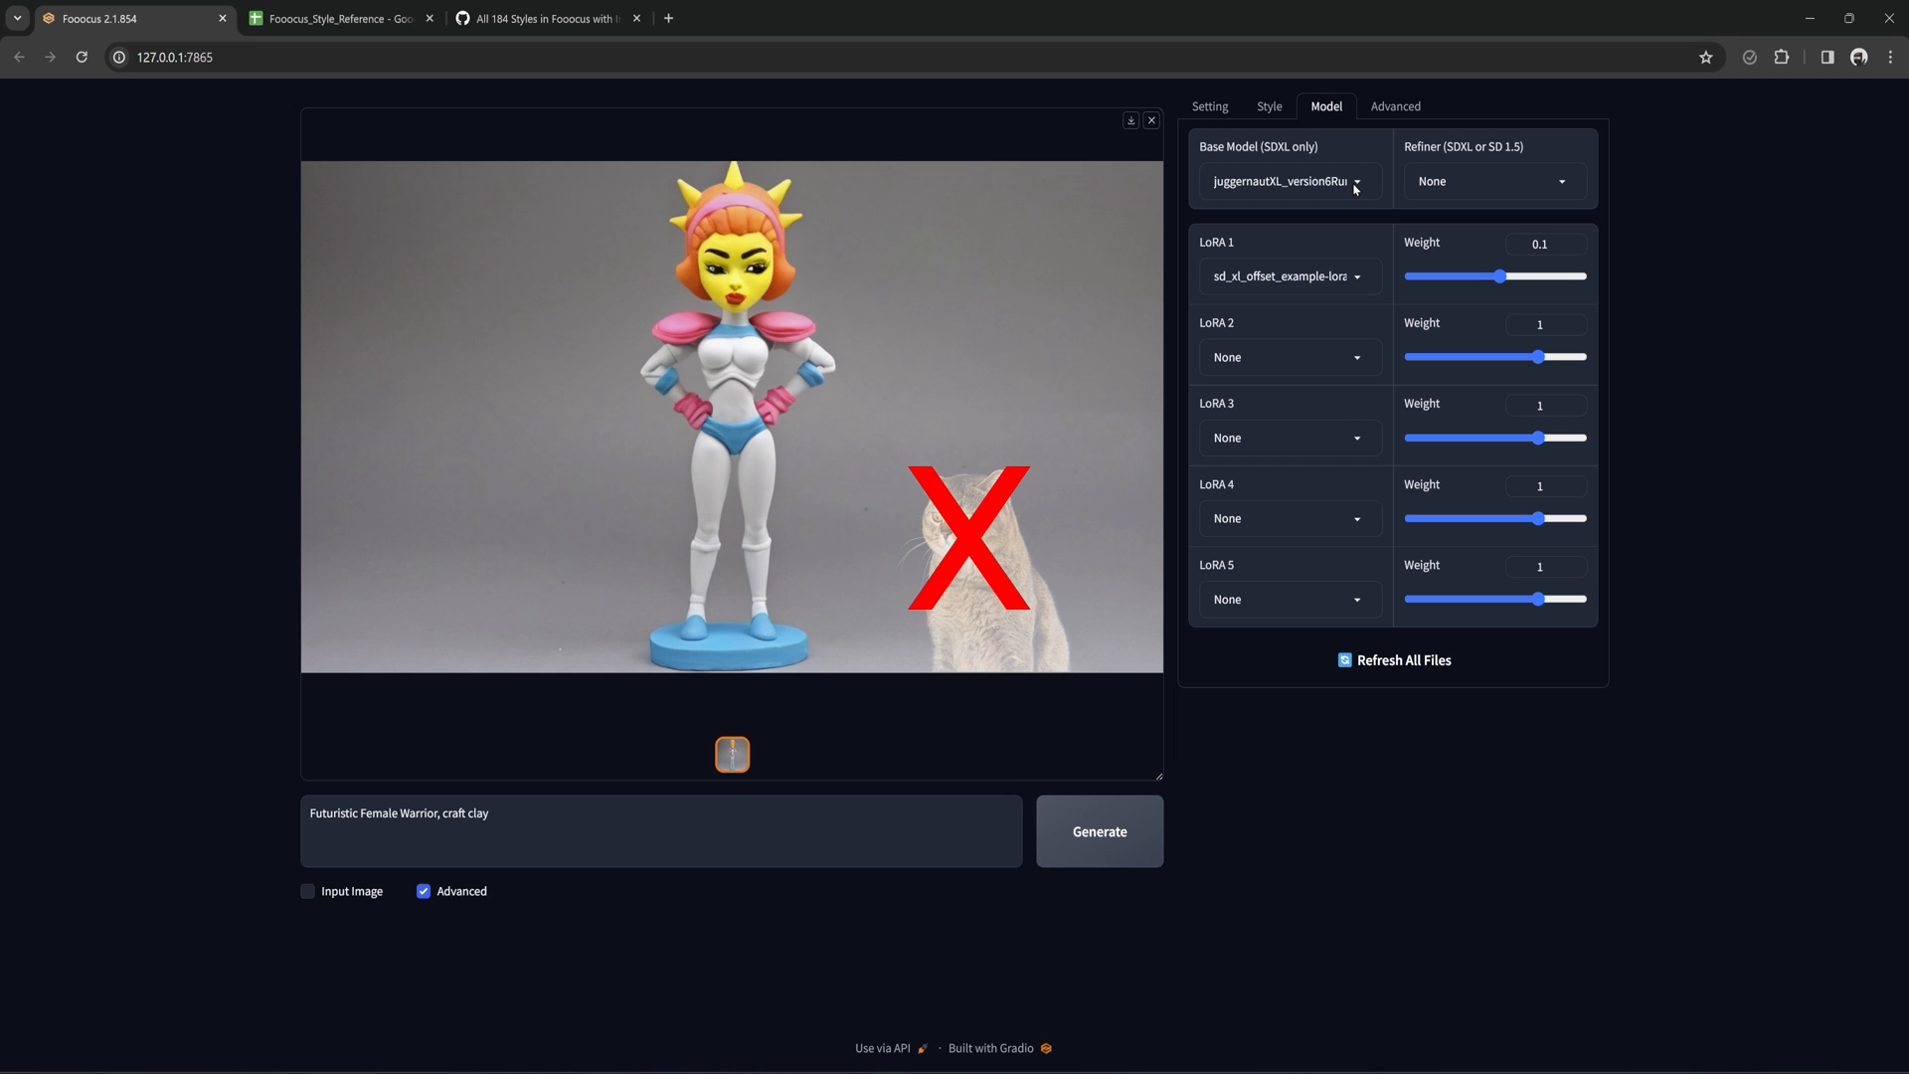
click(1288, 181)
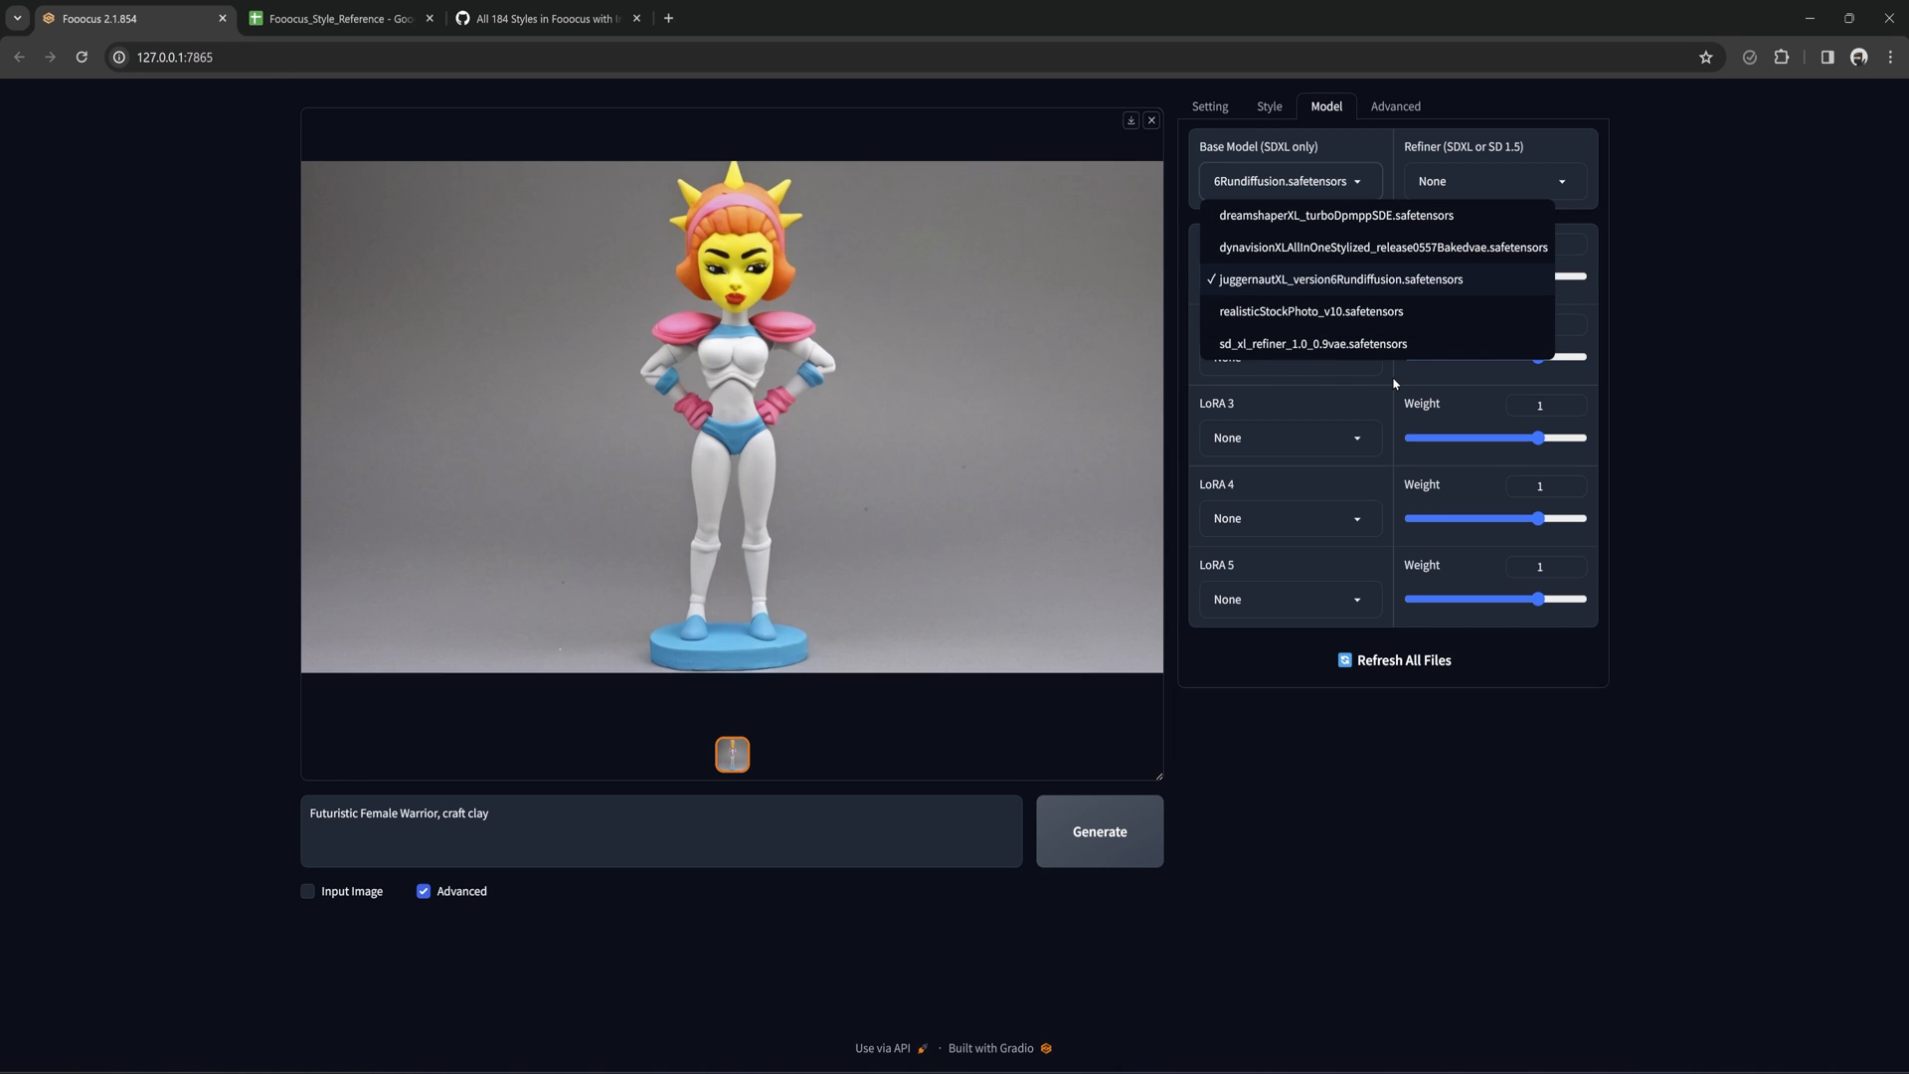
click(1368, 279)
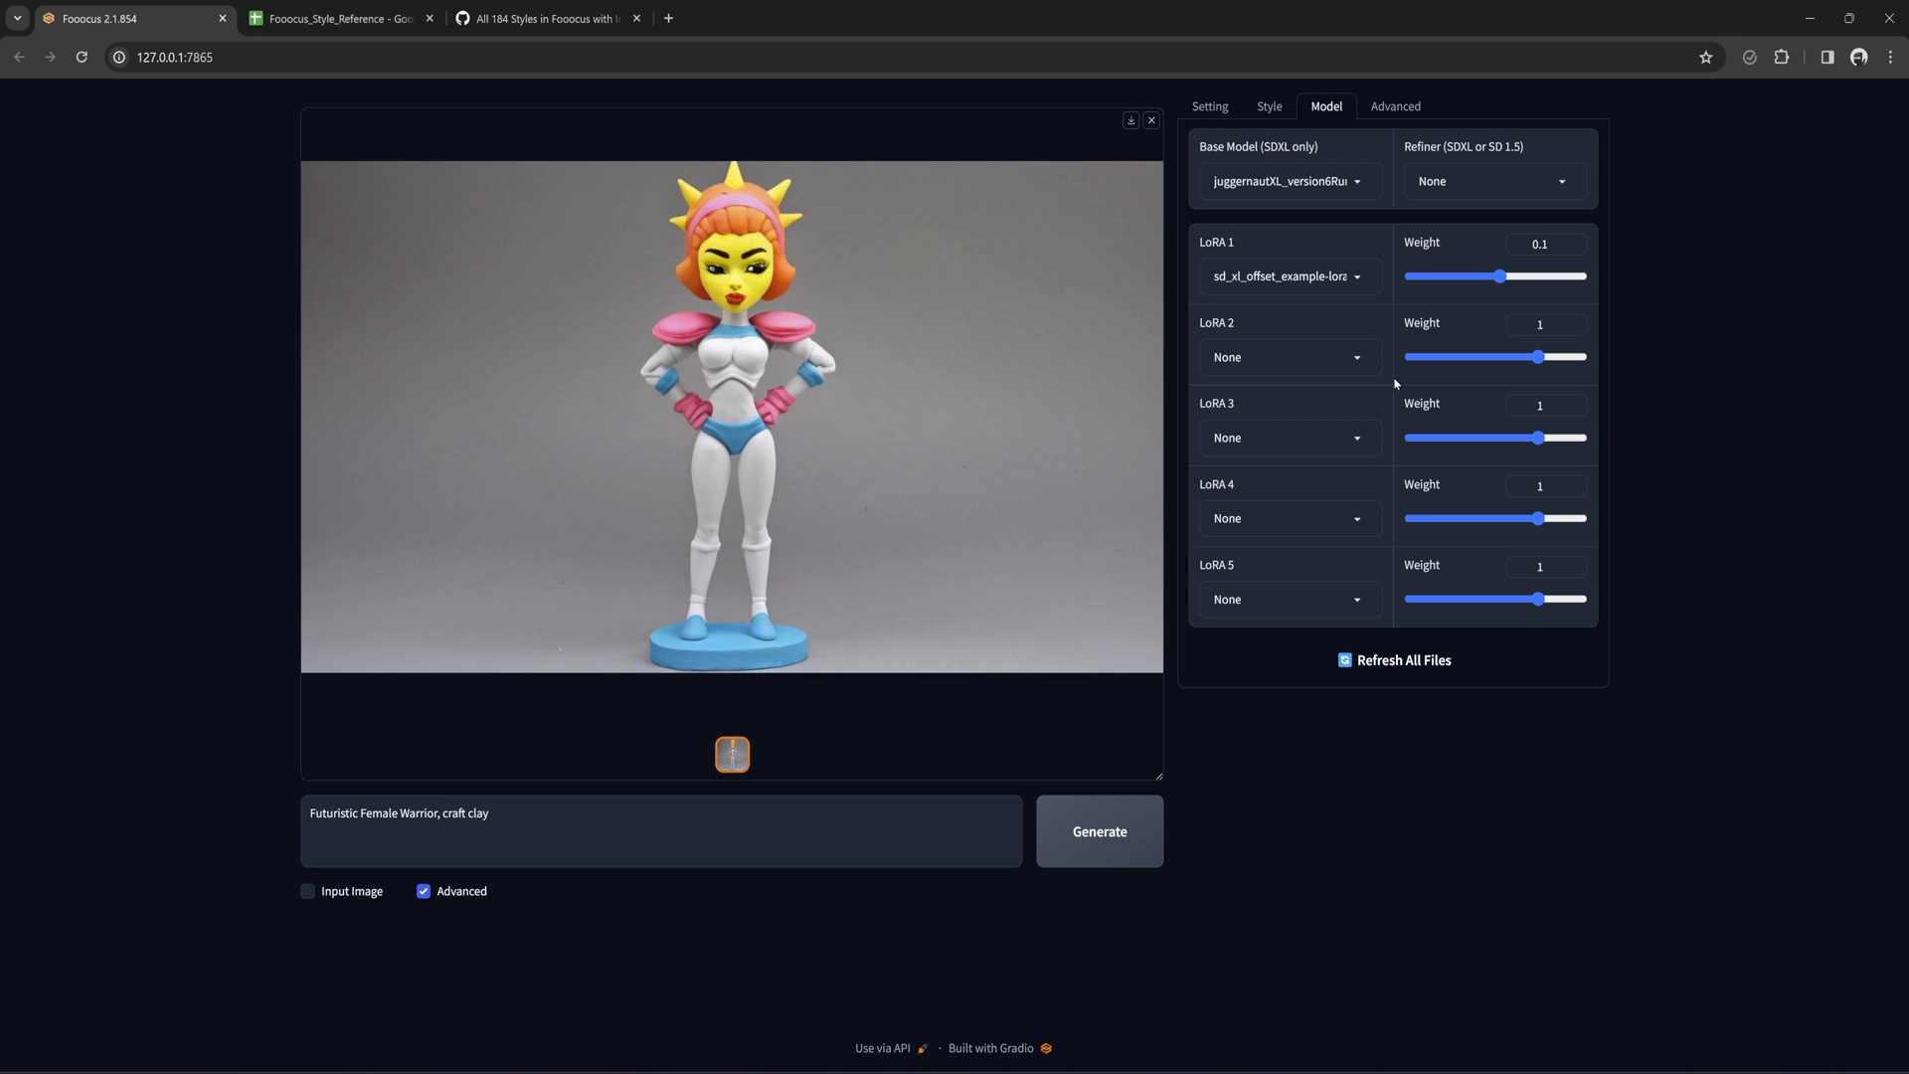
mouse_move(1265, 189)
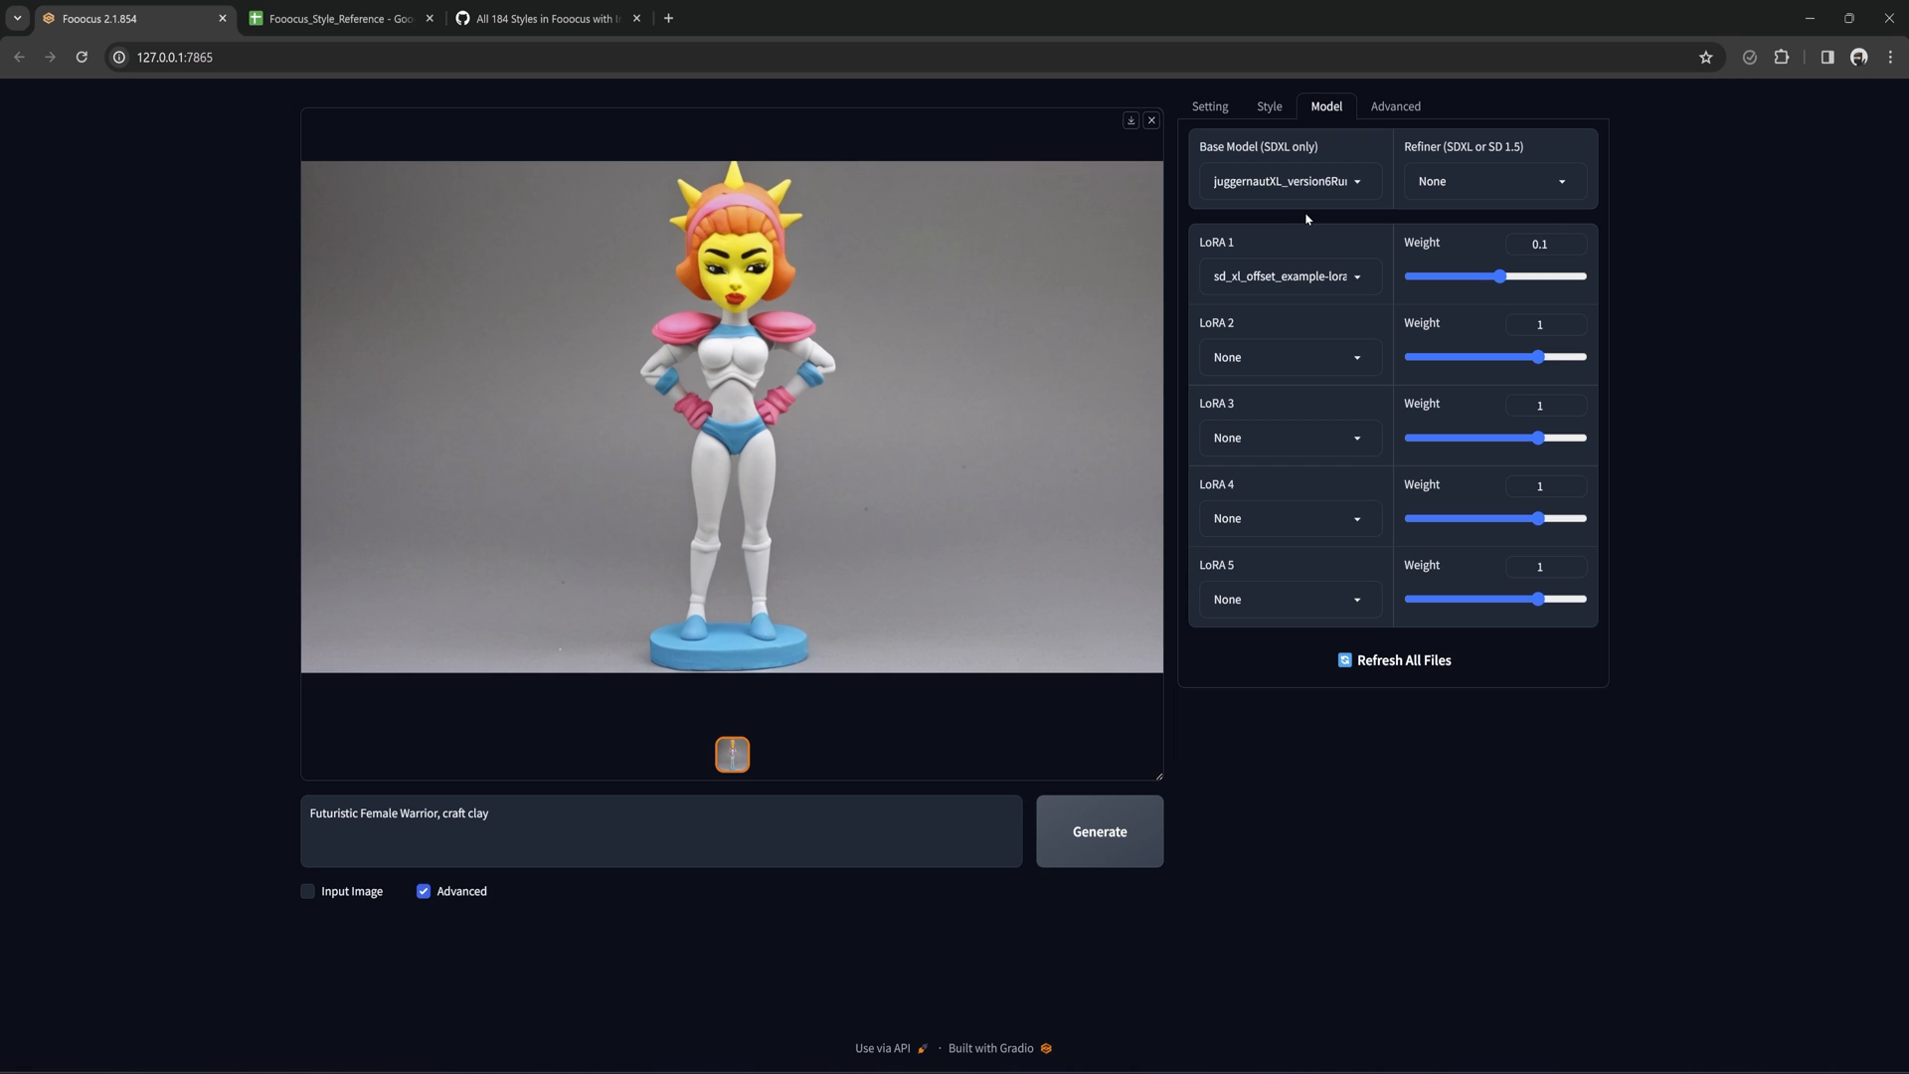
click(1288, 181)
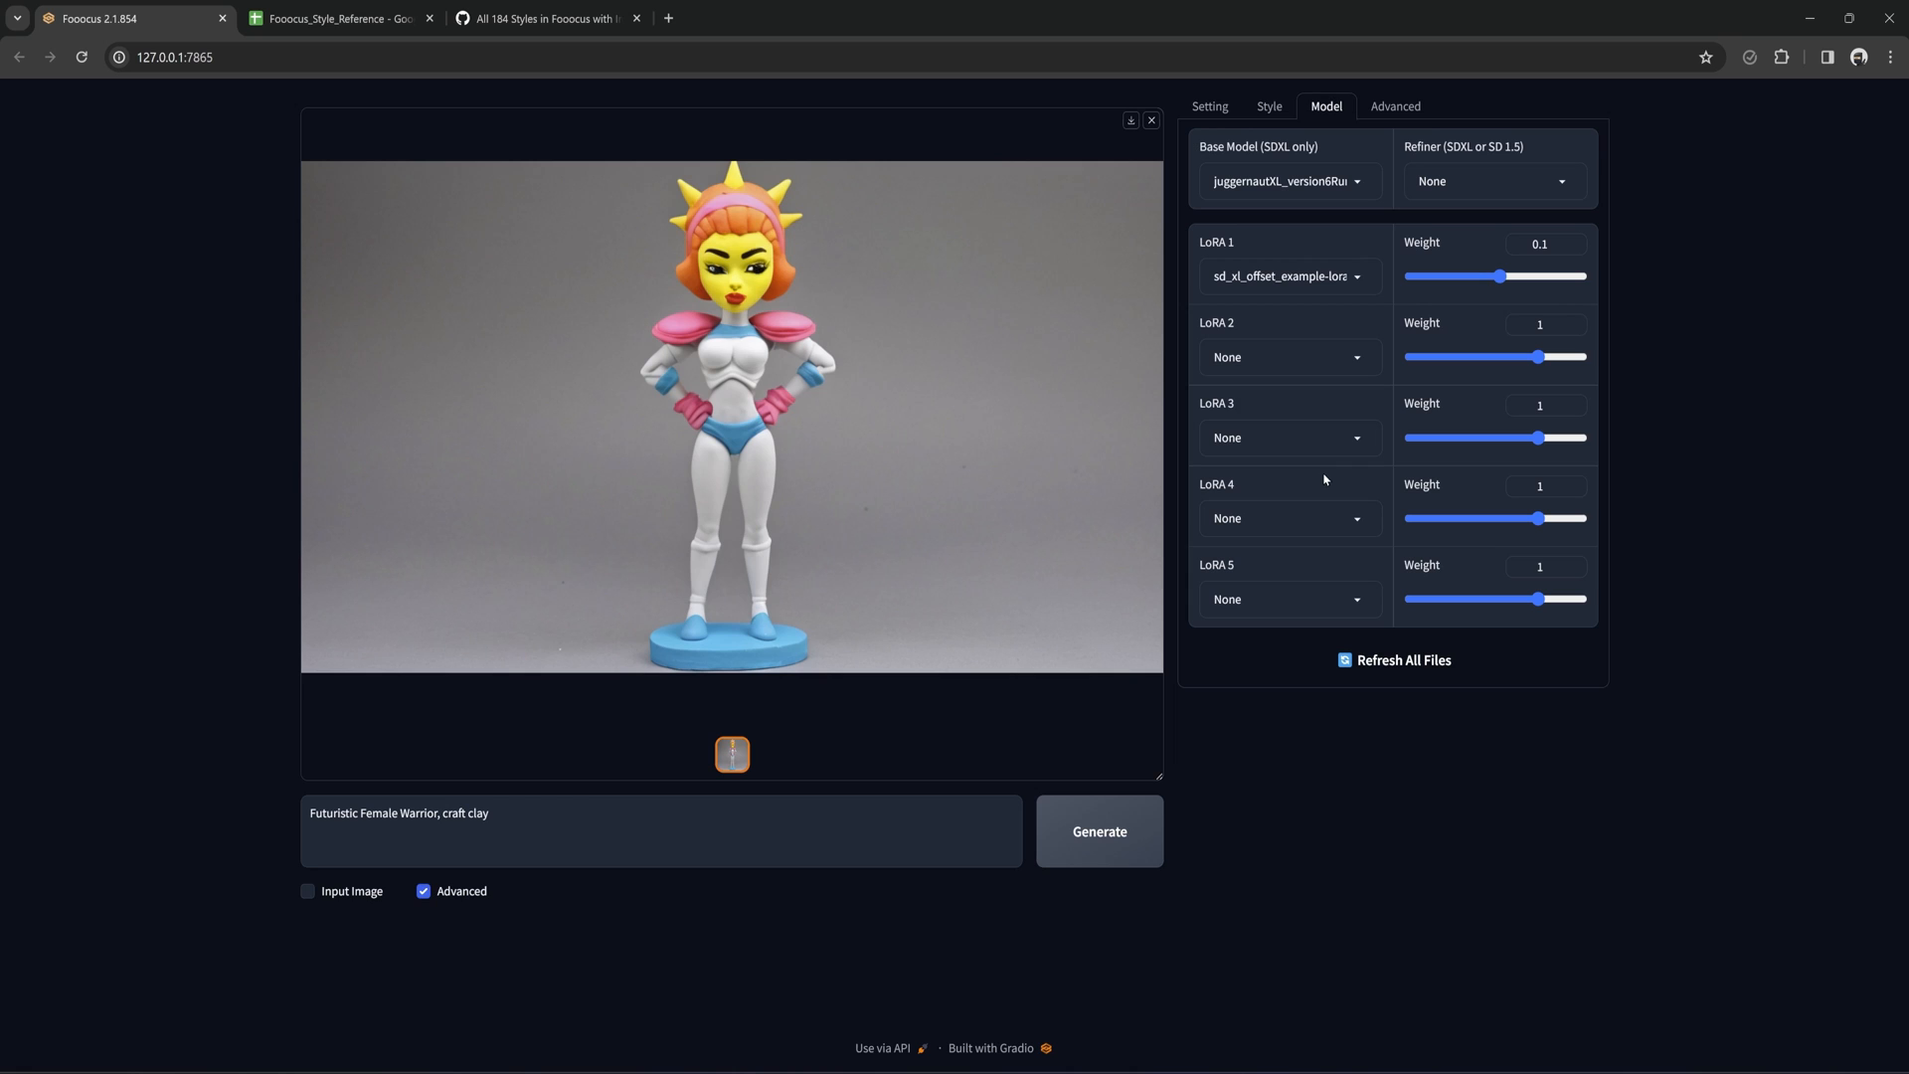
mouse_move(835, 26)
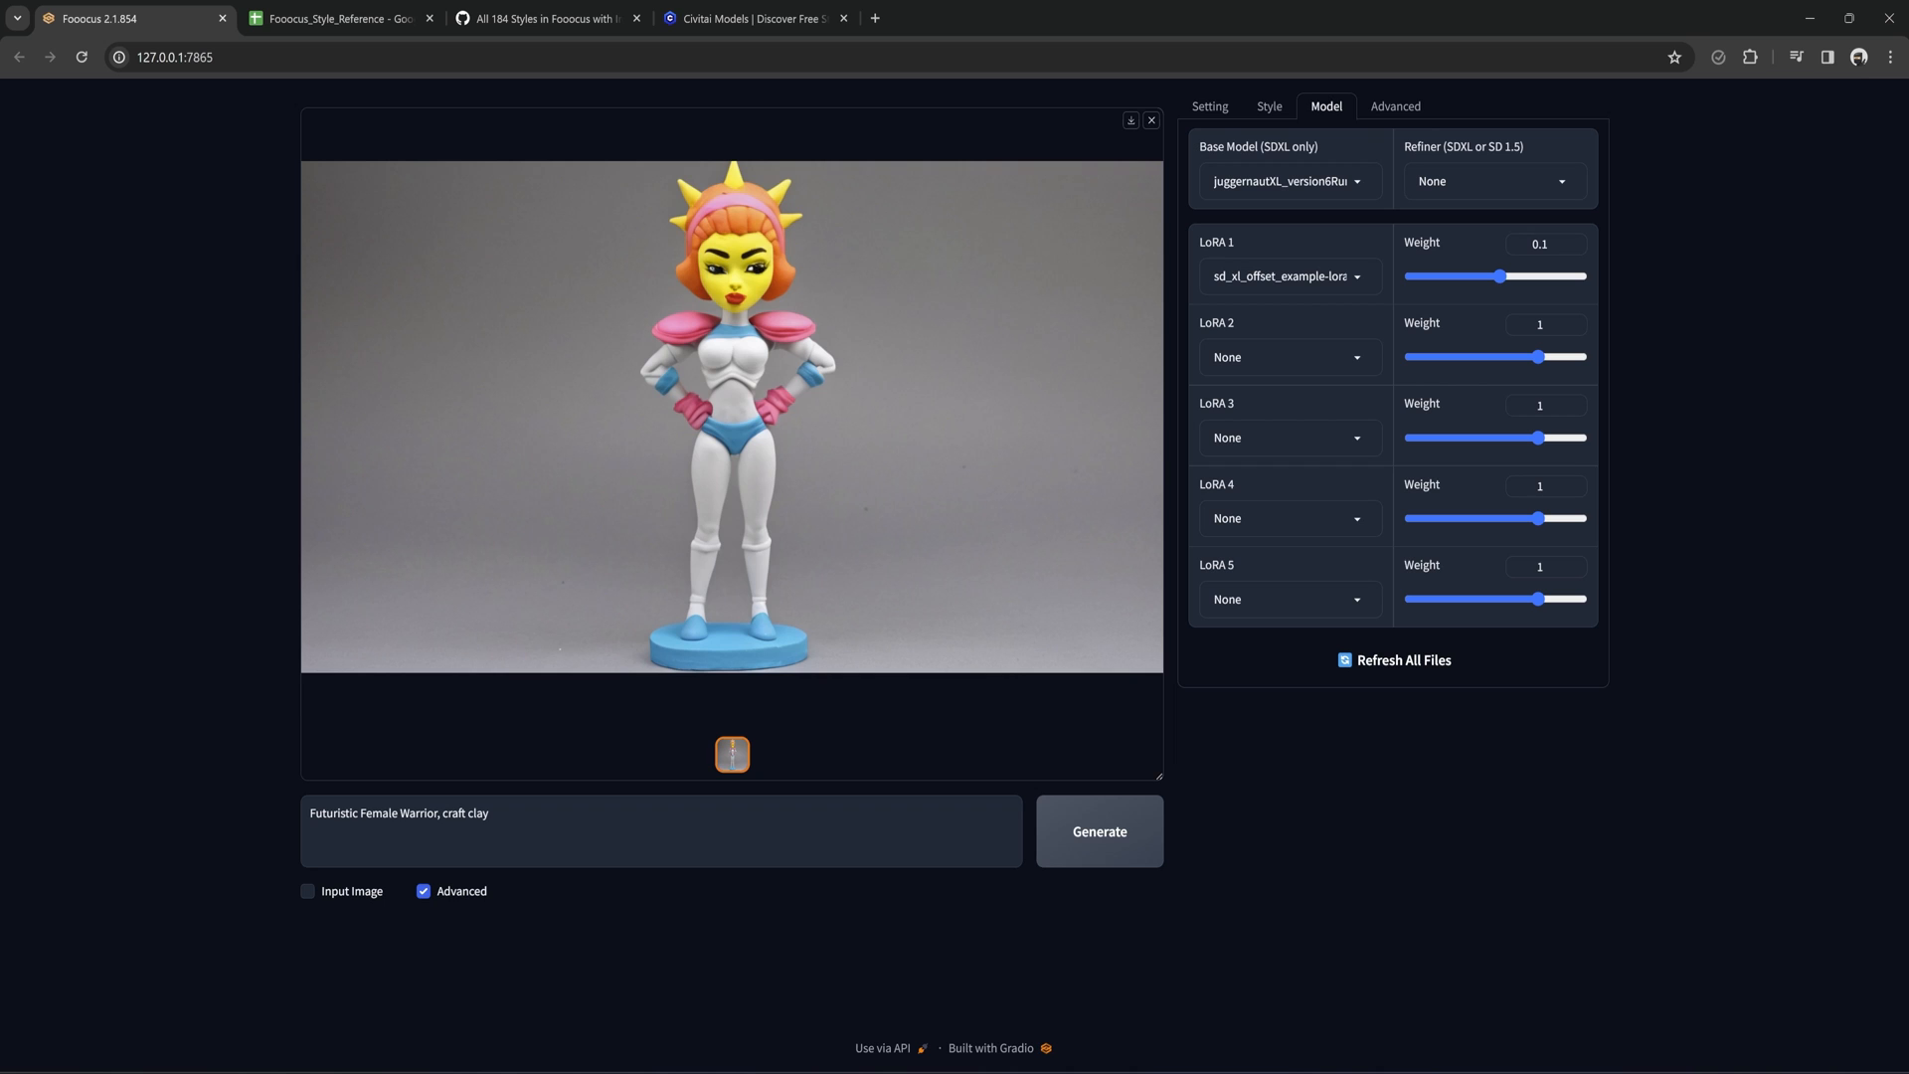
On Civitai, filter models to SDXL 1.0 checkpoints and open the DynaVision XL page.
click(744, 17)
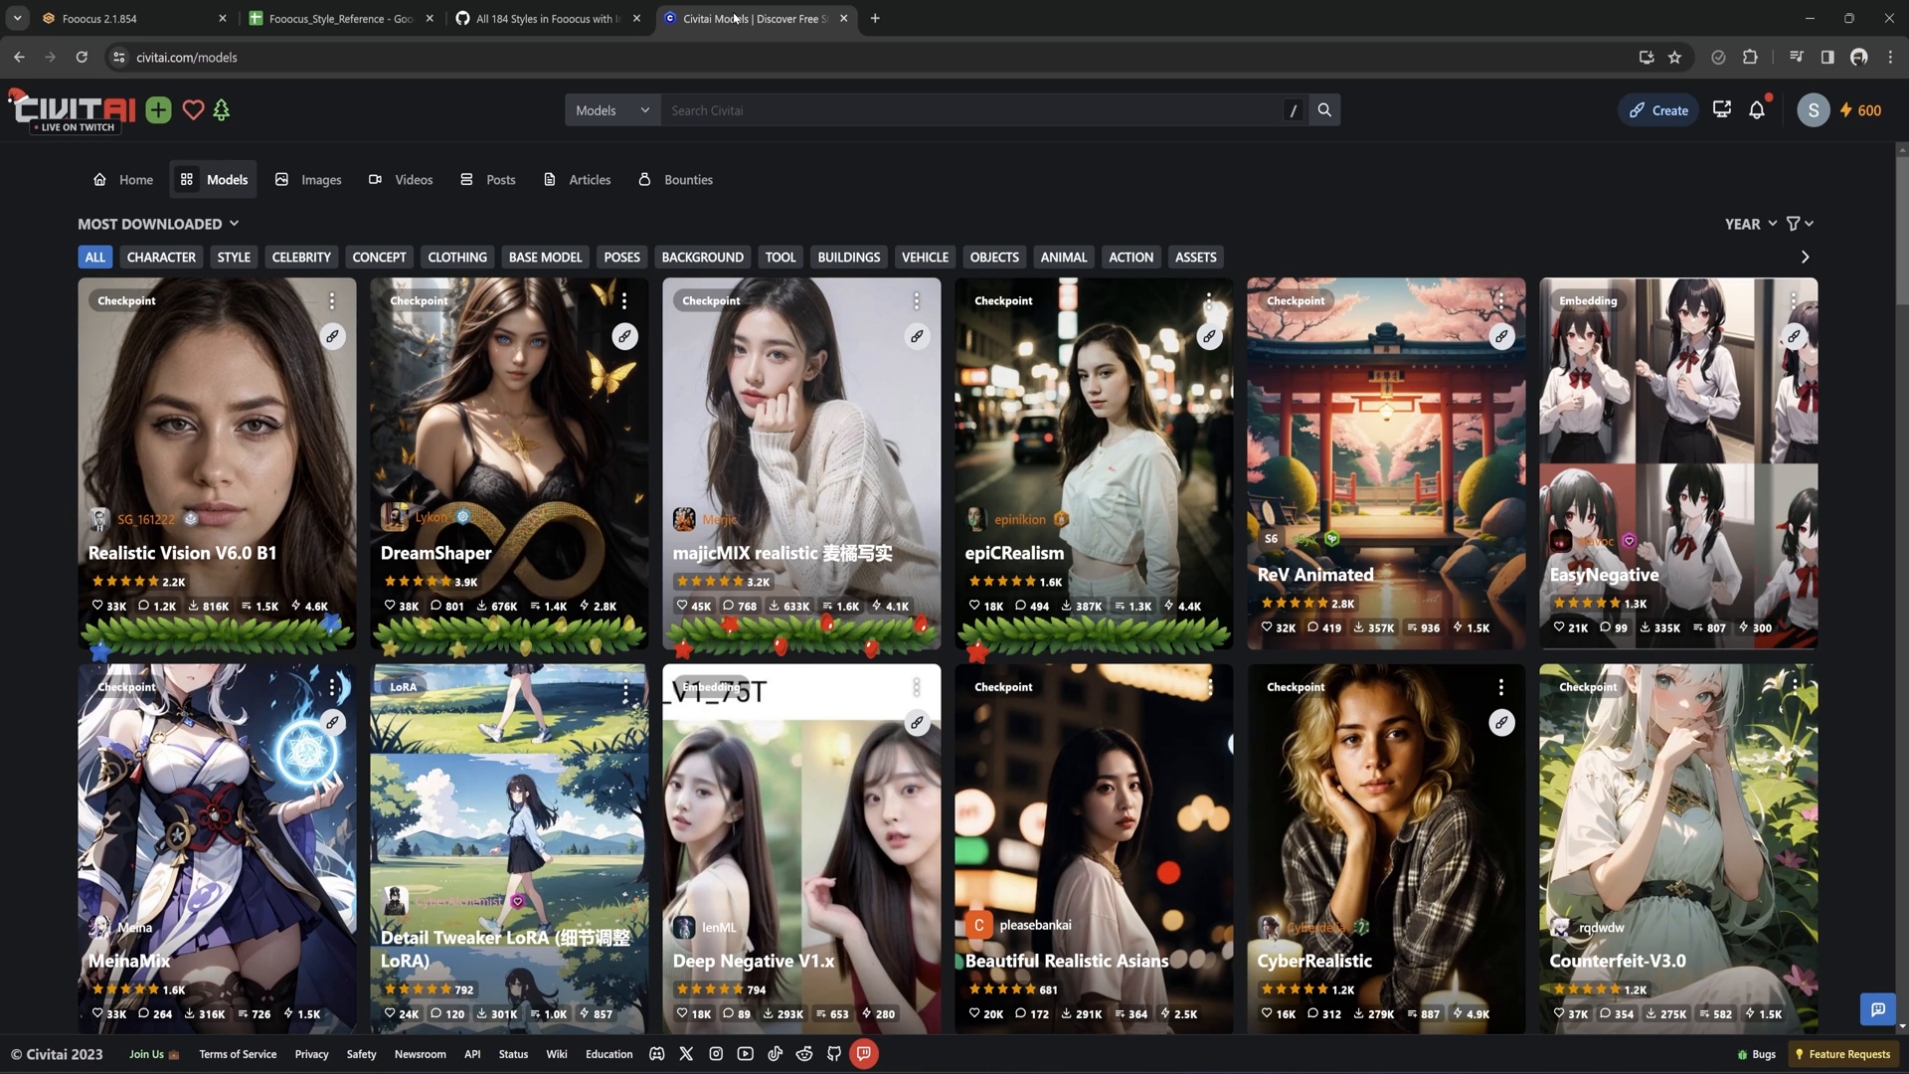
mouse_move(903, 326)
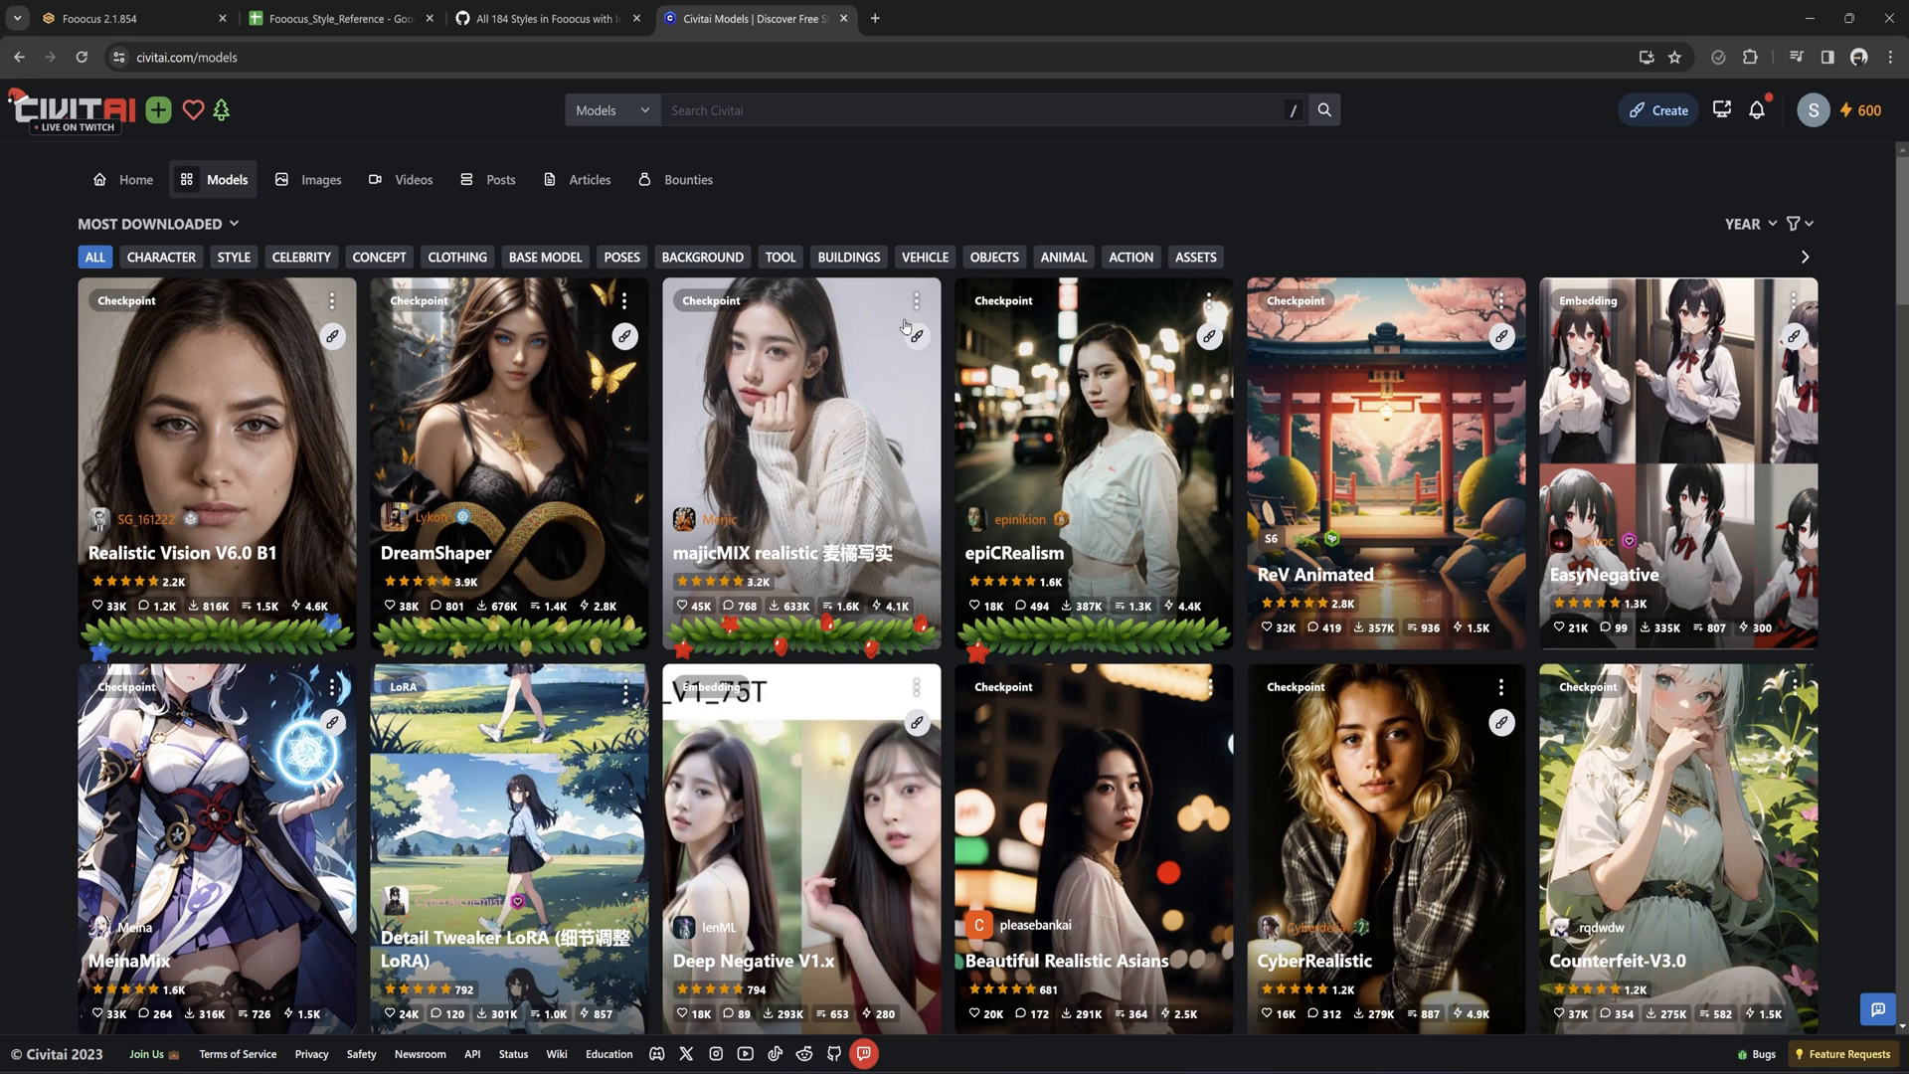
click(1795, 223)
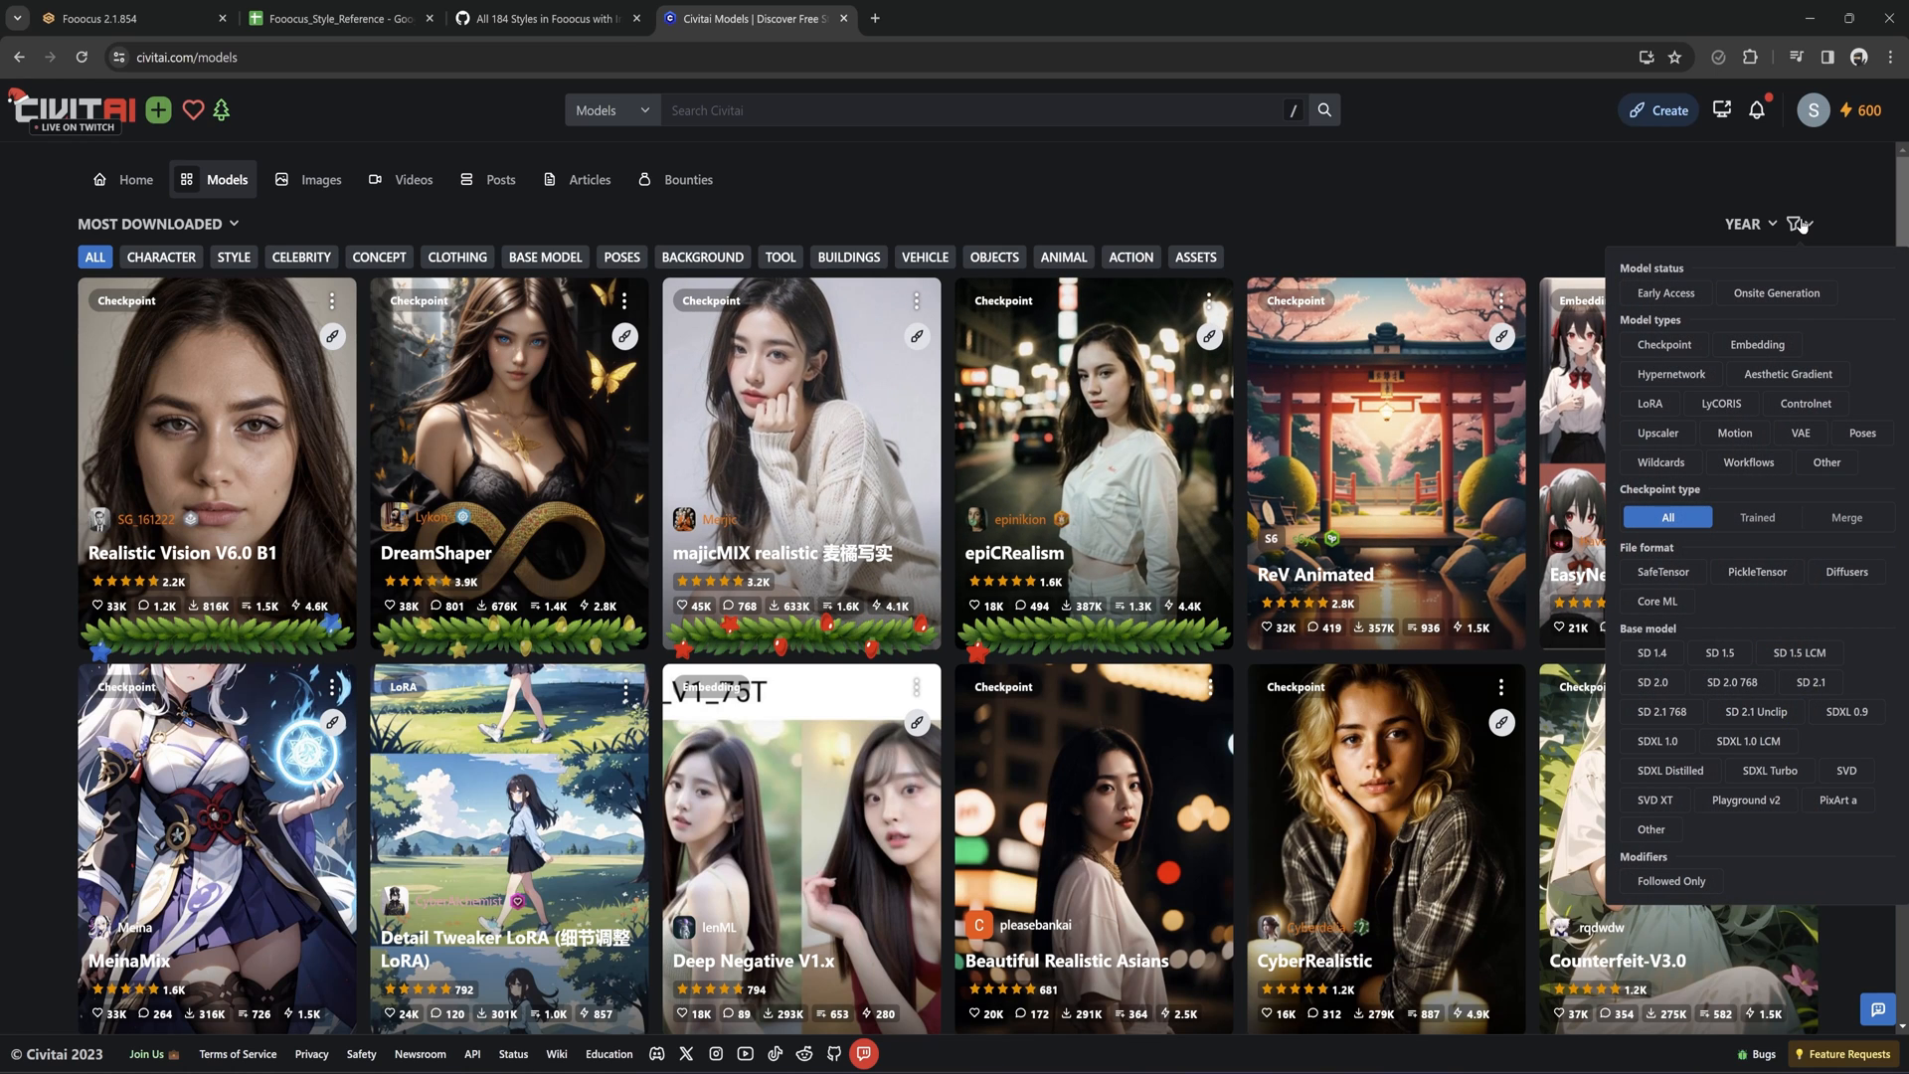
mouse_move(1738, 652)
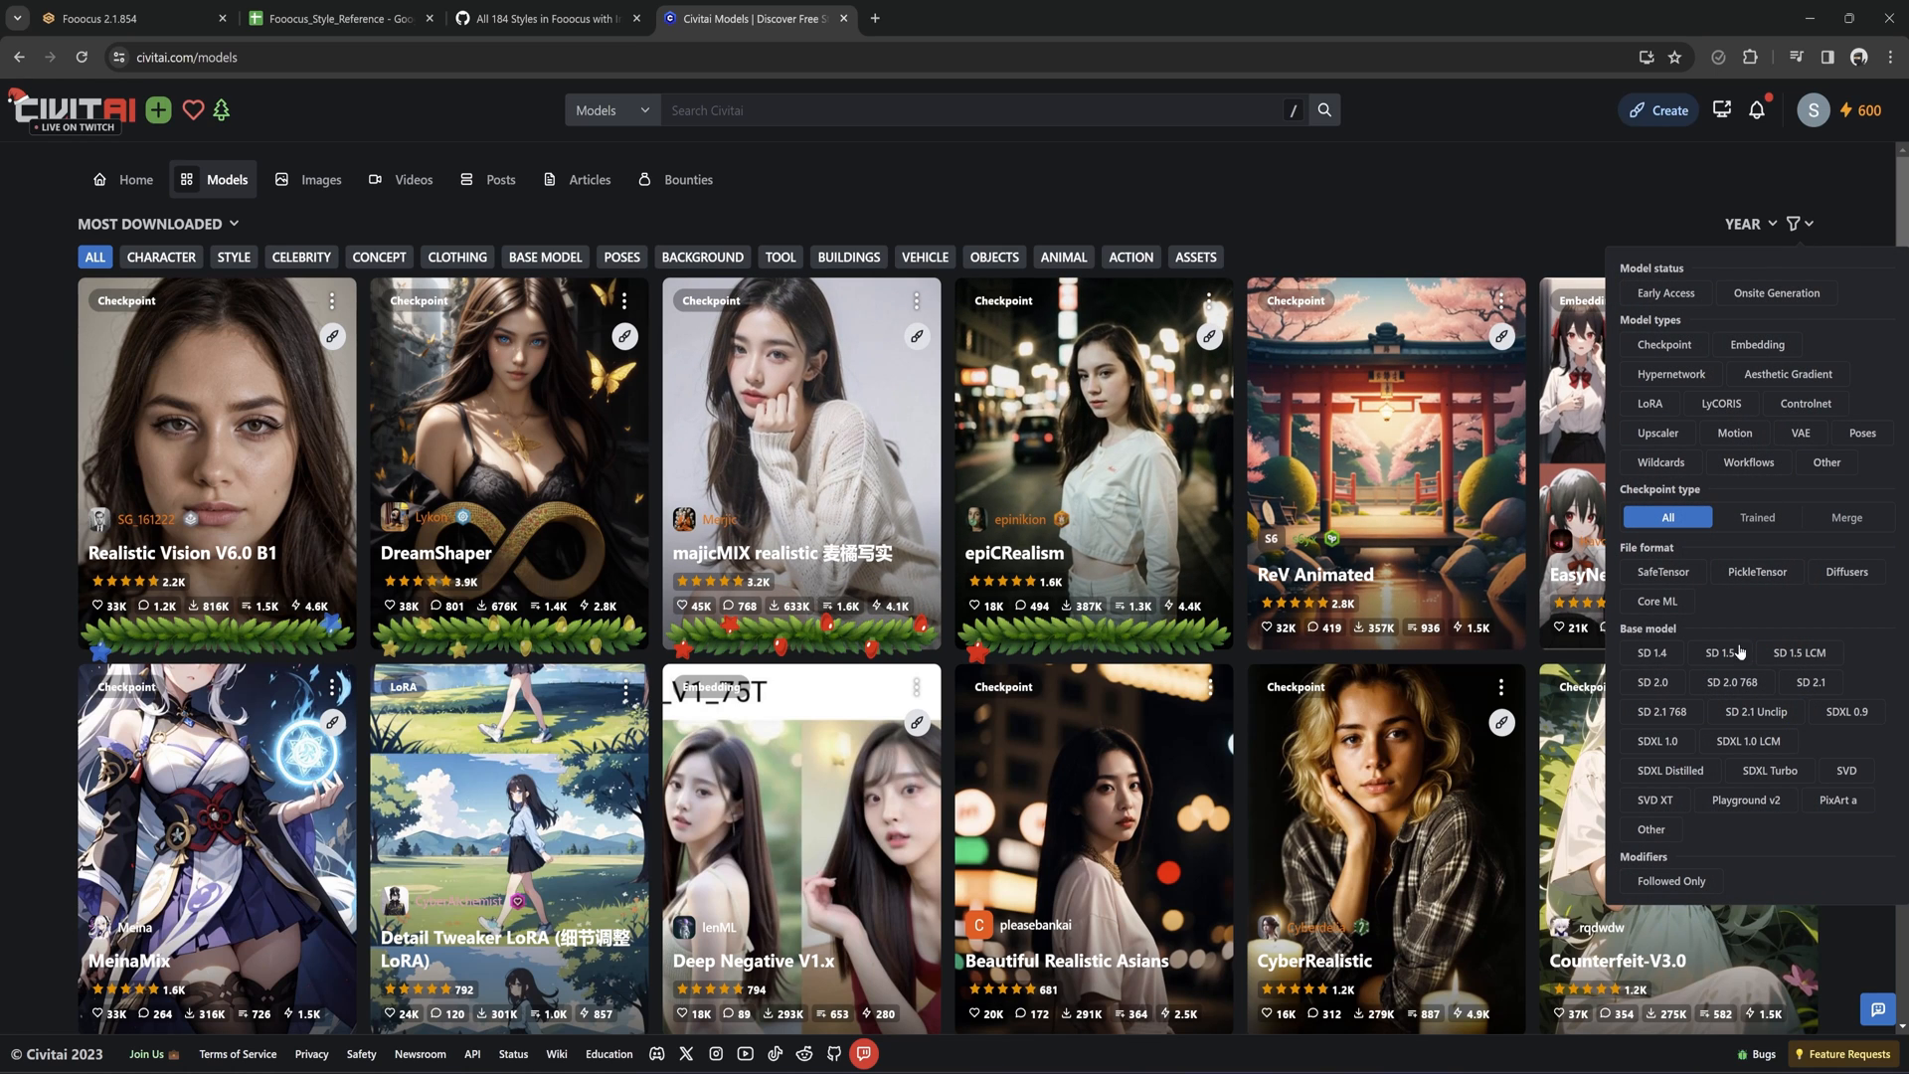
click(1657, 739)
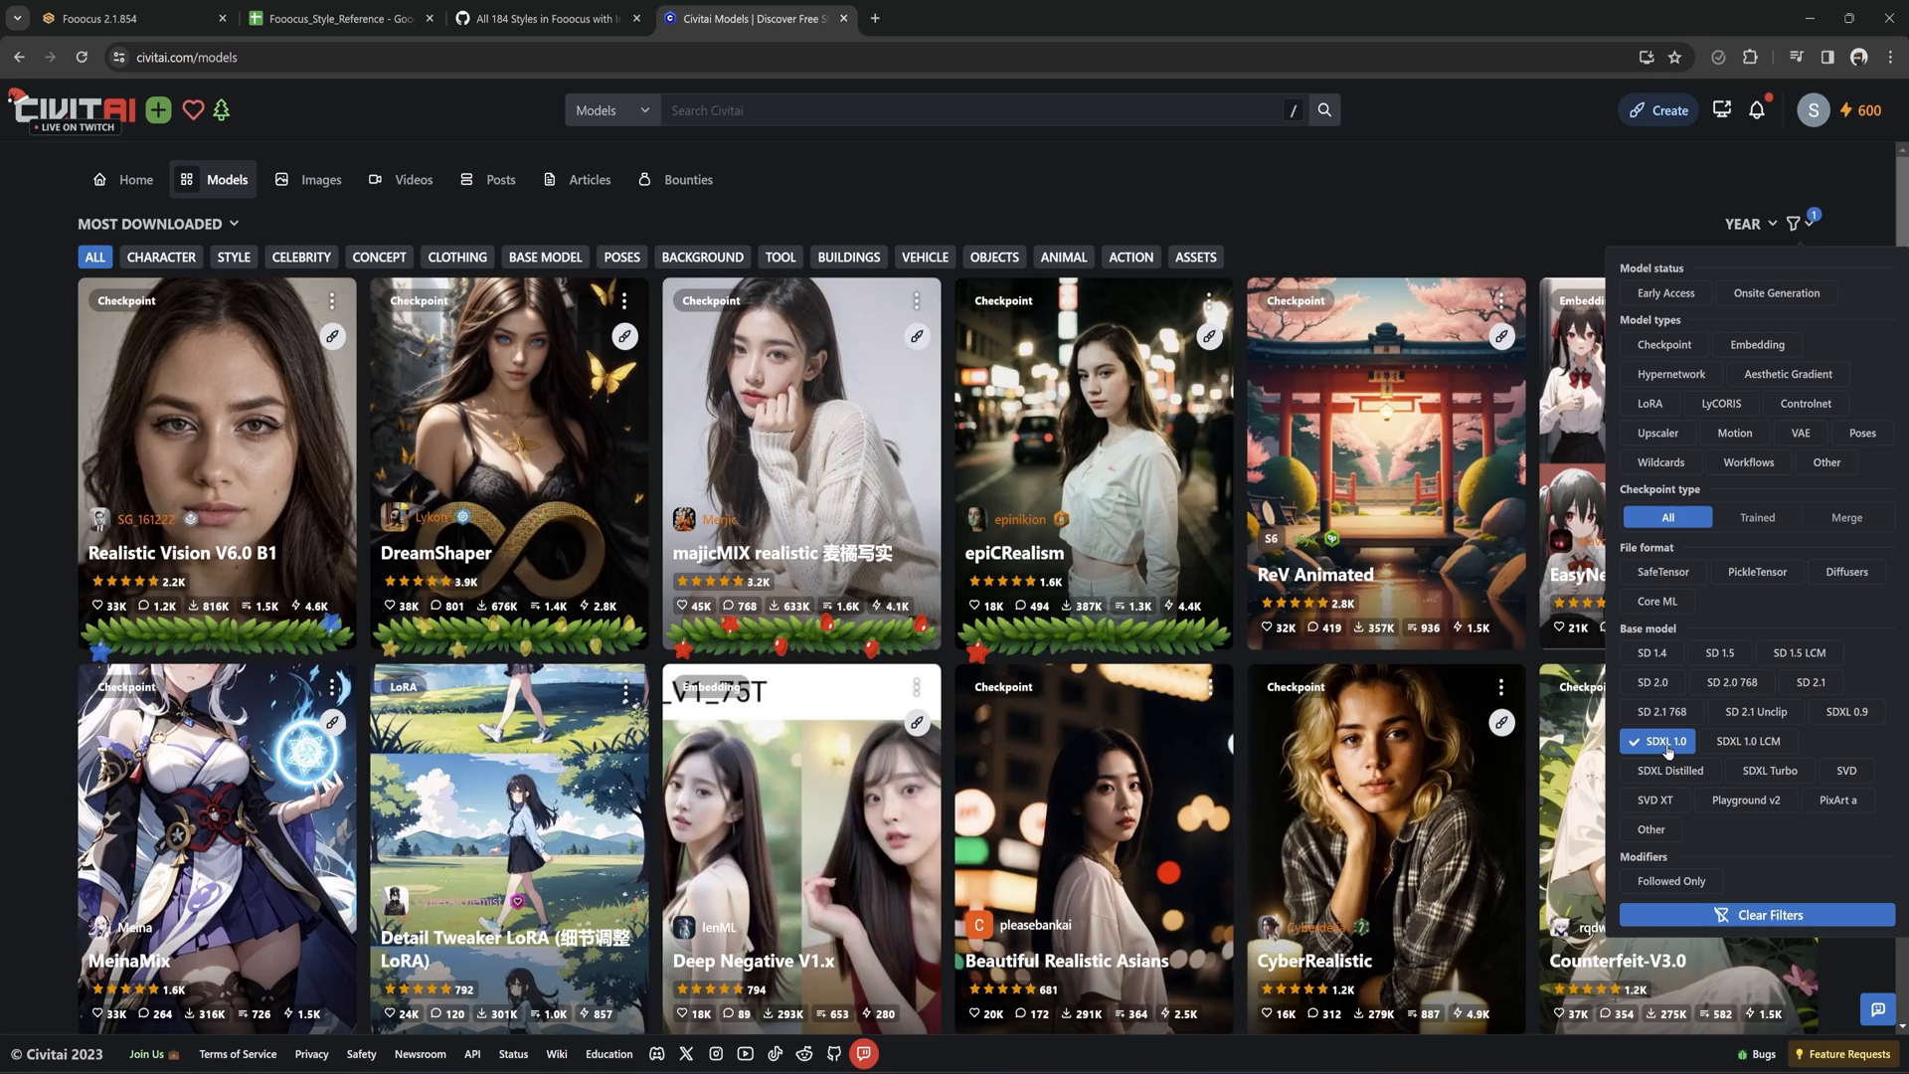
click(1663, 344)
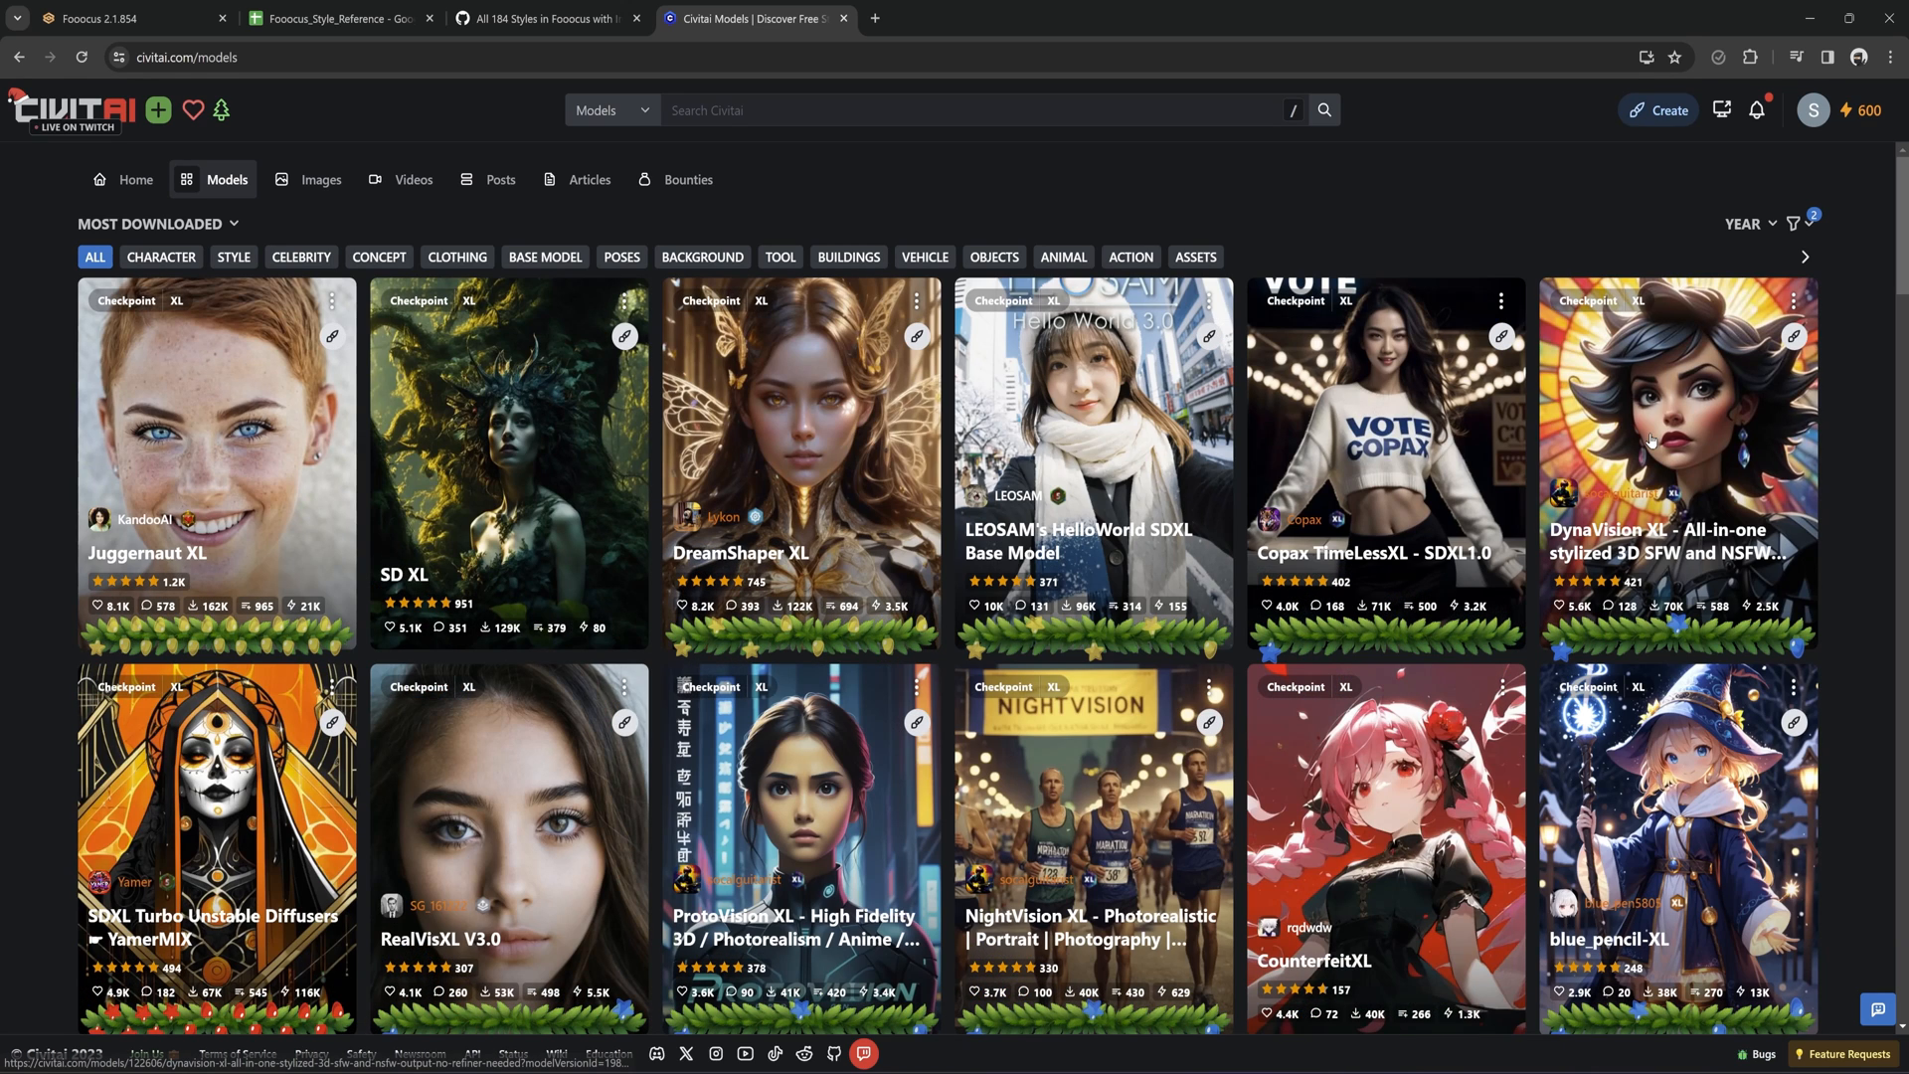
click(1650, 440)
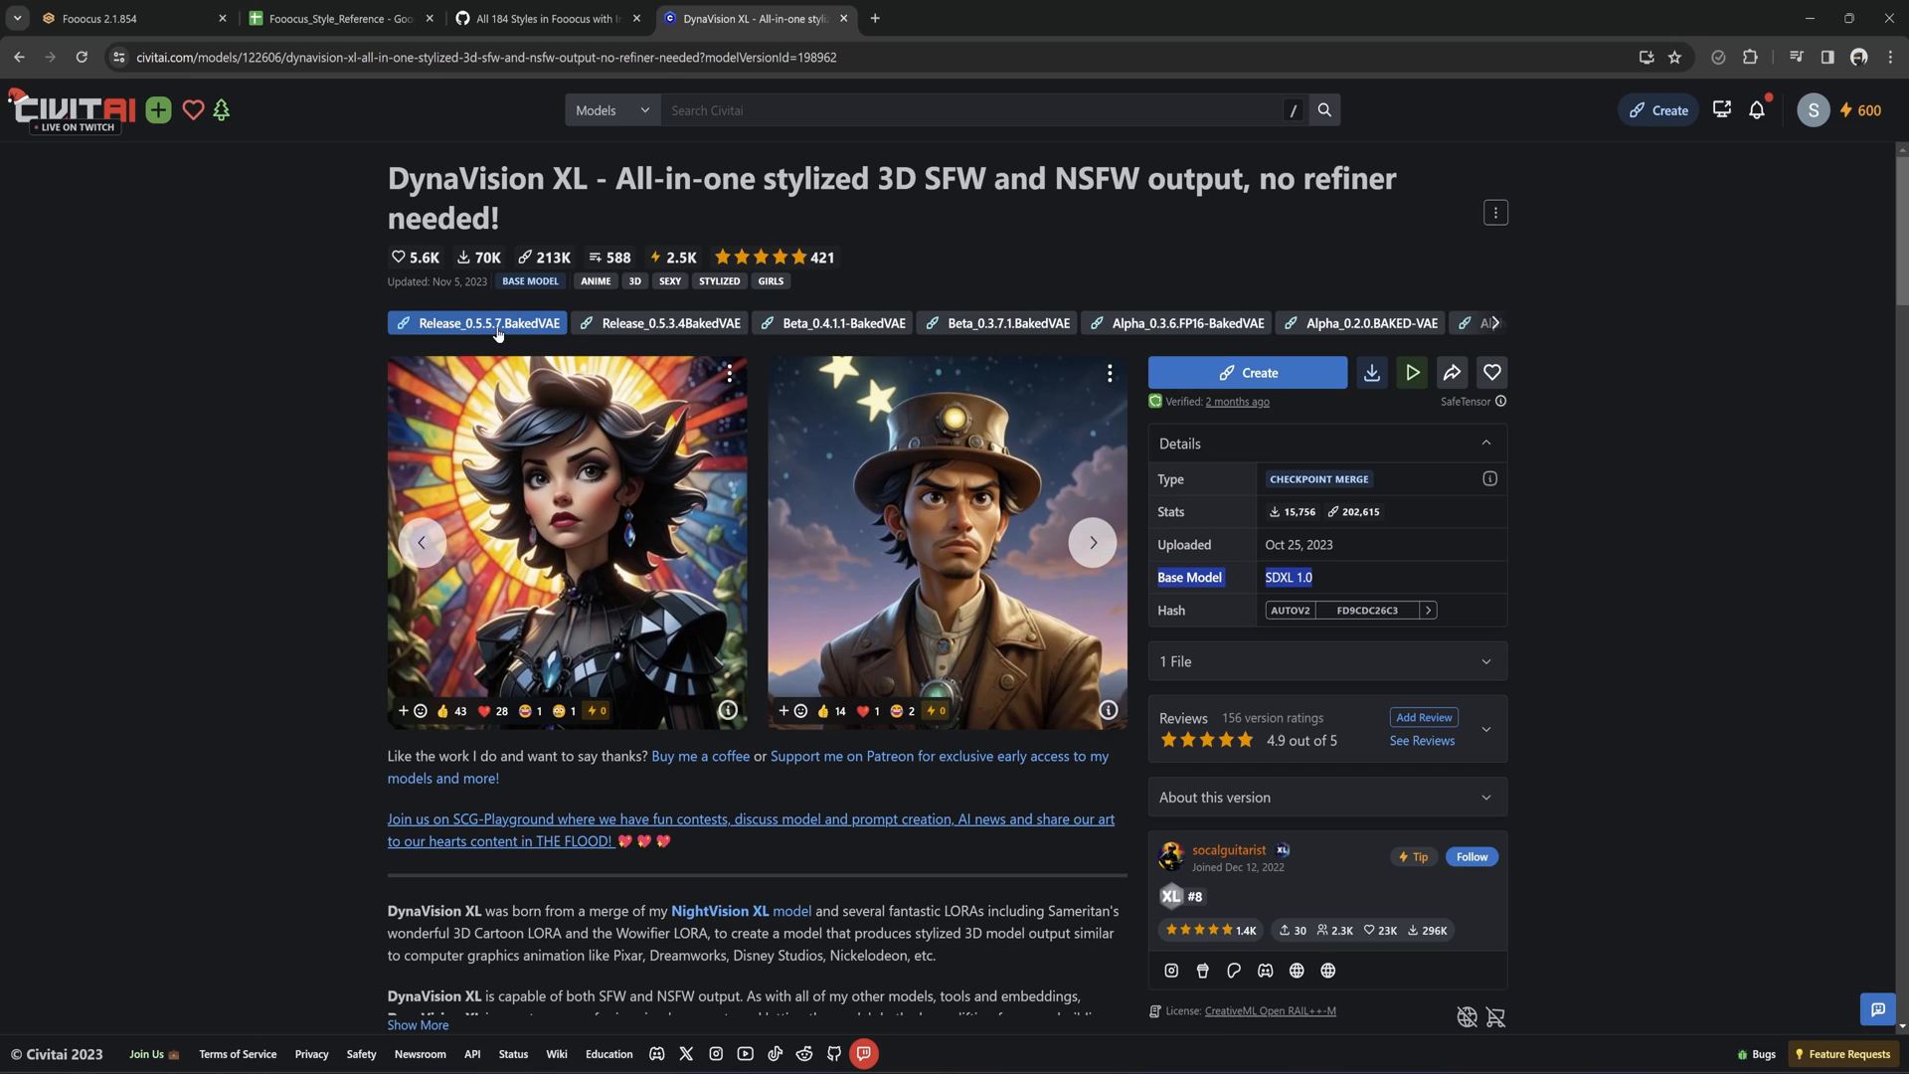
mouse_move(998, 332)
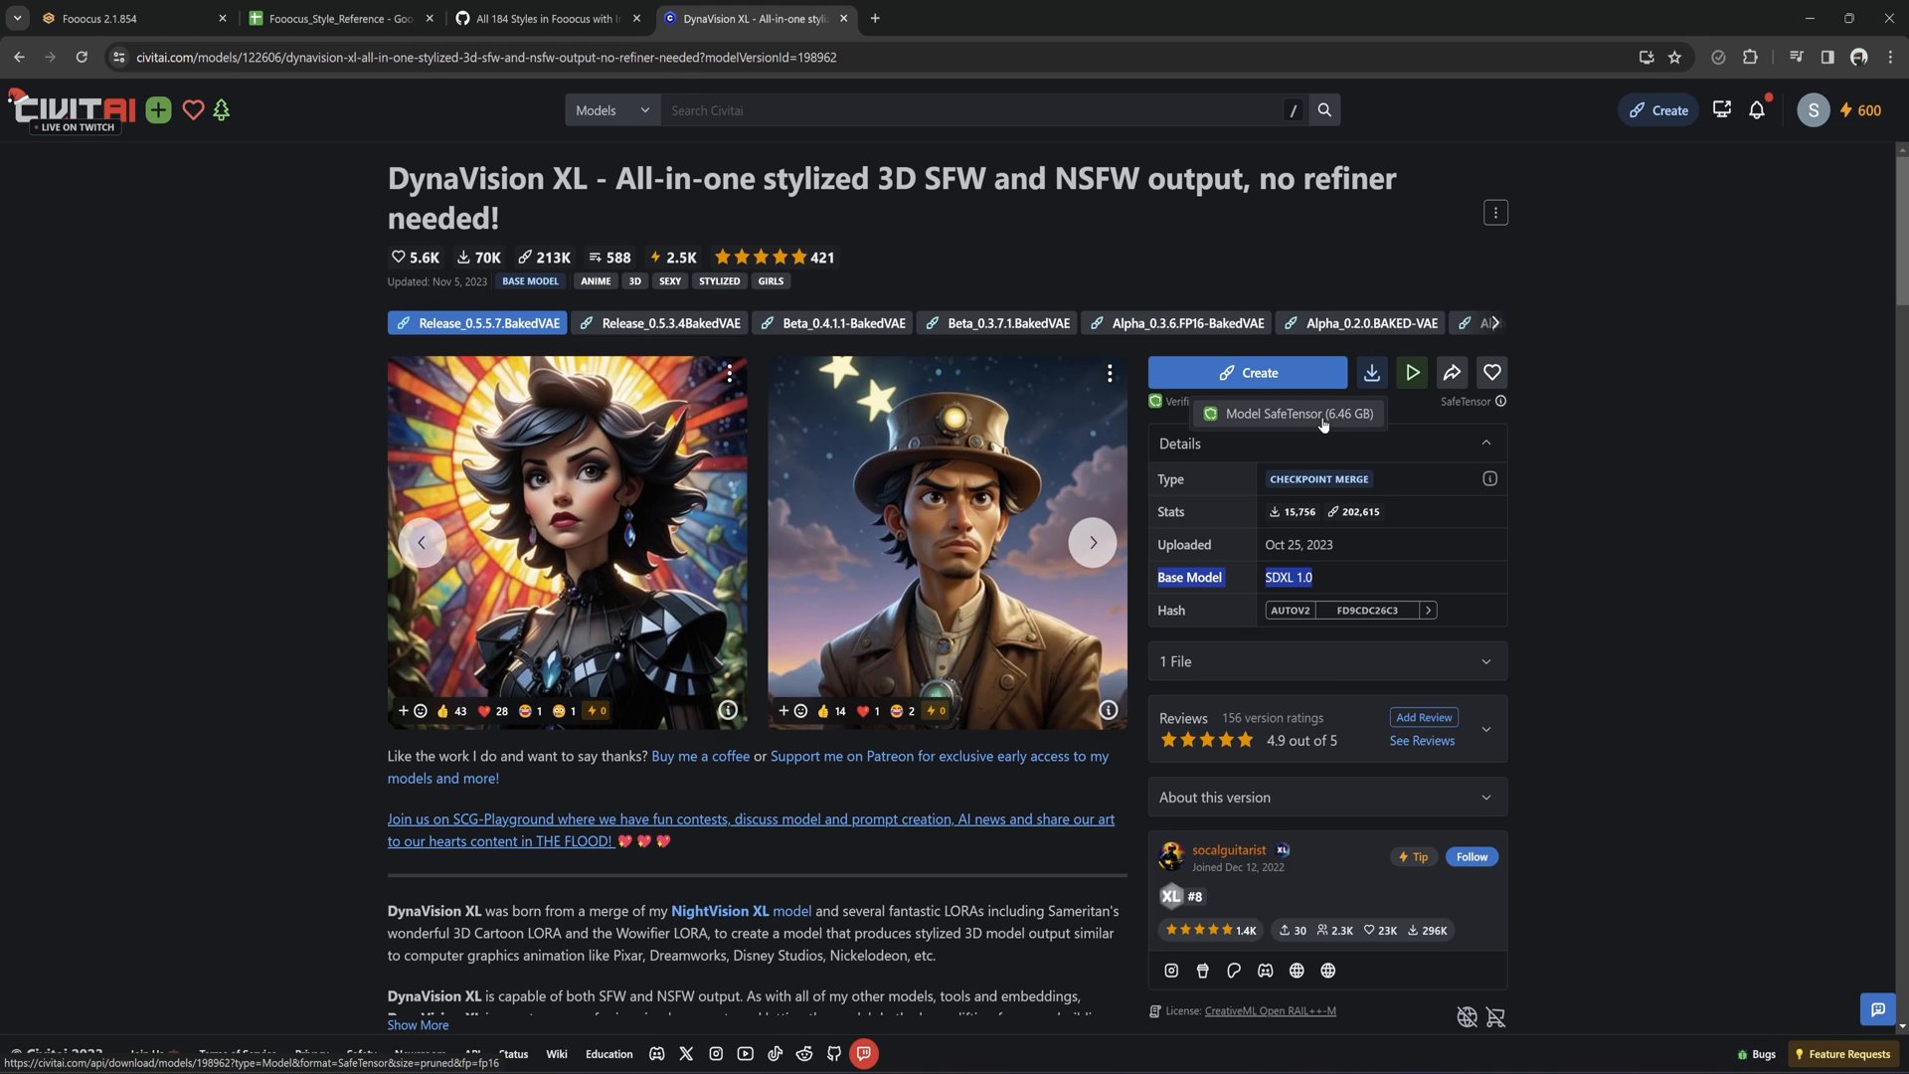
mouse_move(1324, 423)
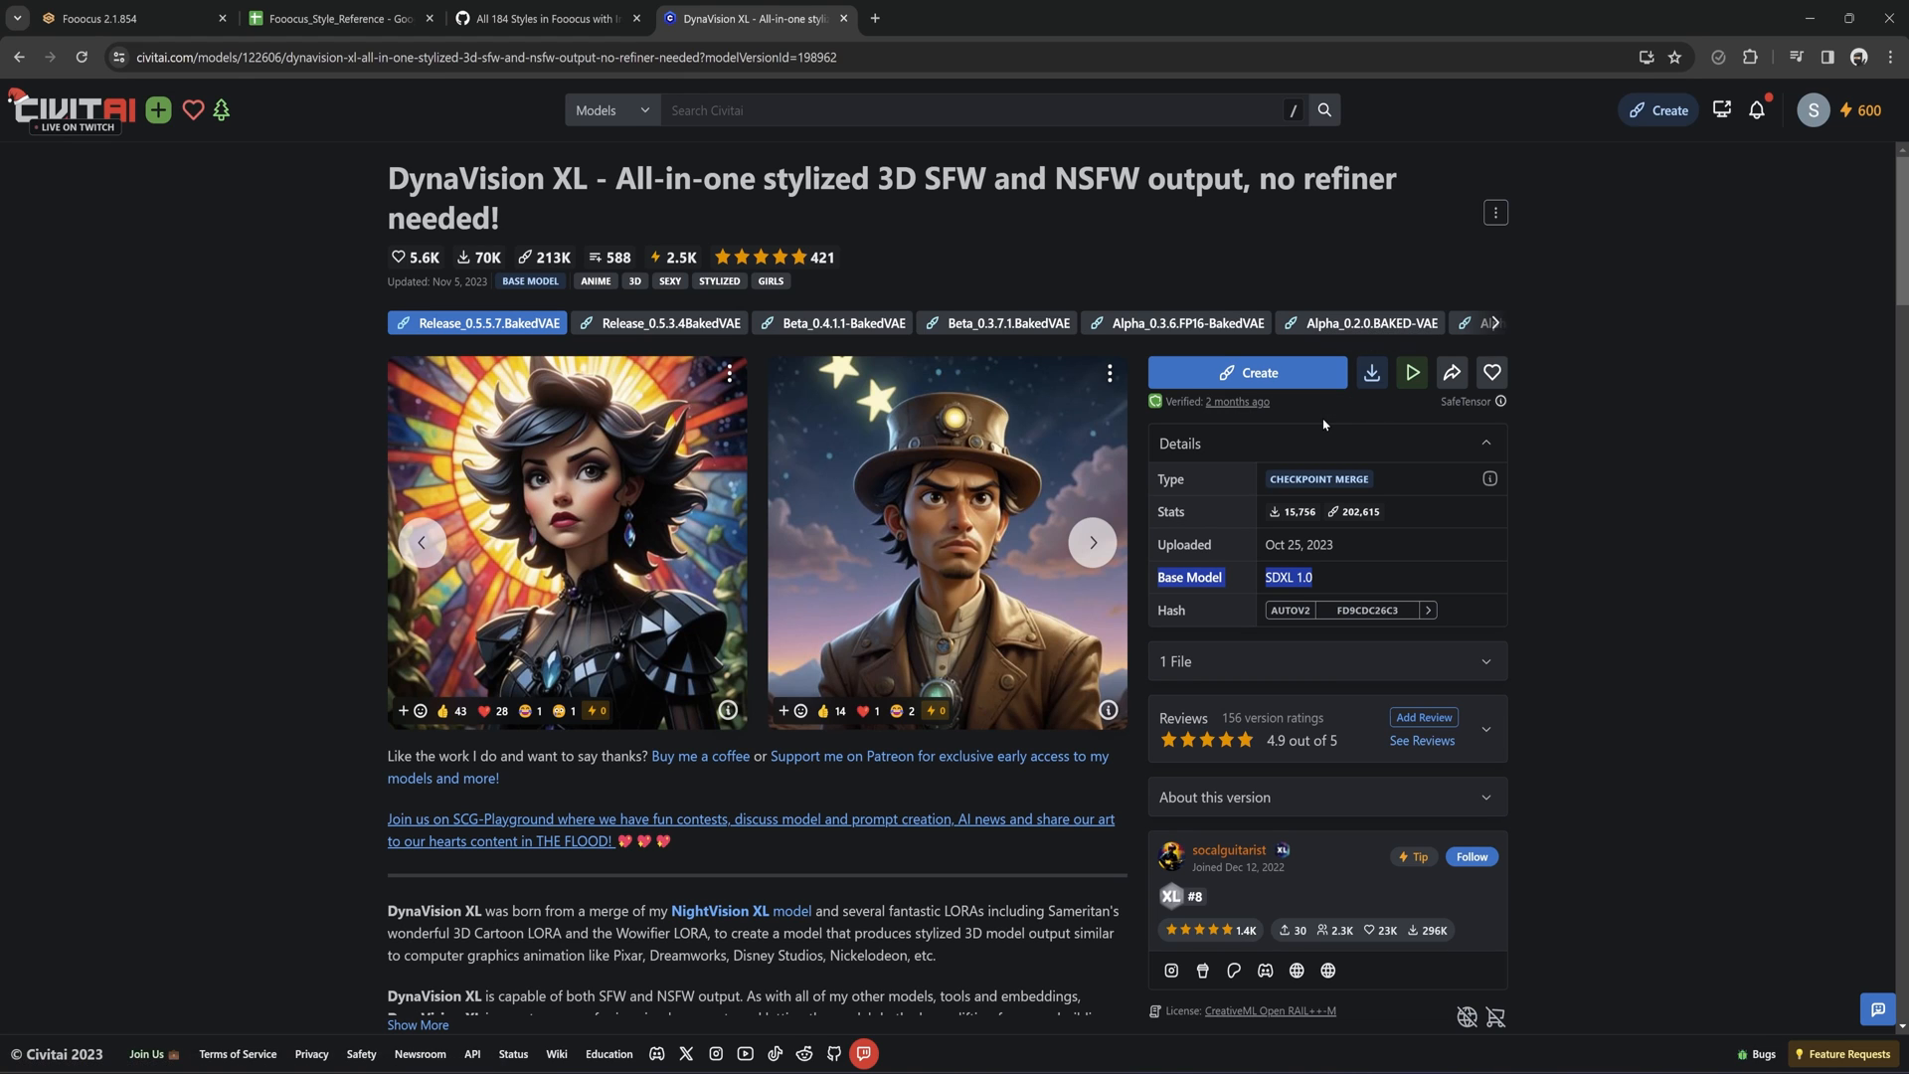
Download the DynaVision XL SafeTensor into Fooocus\Fooocus\models\checkpoints.
click(1372, 373)
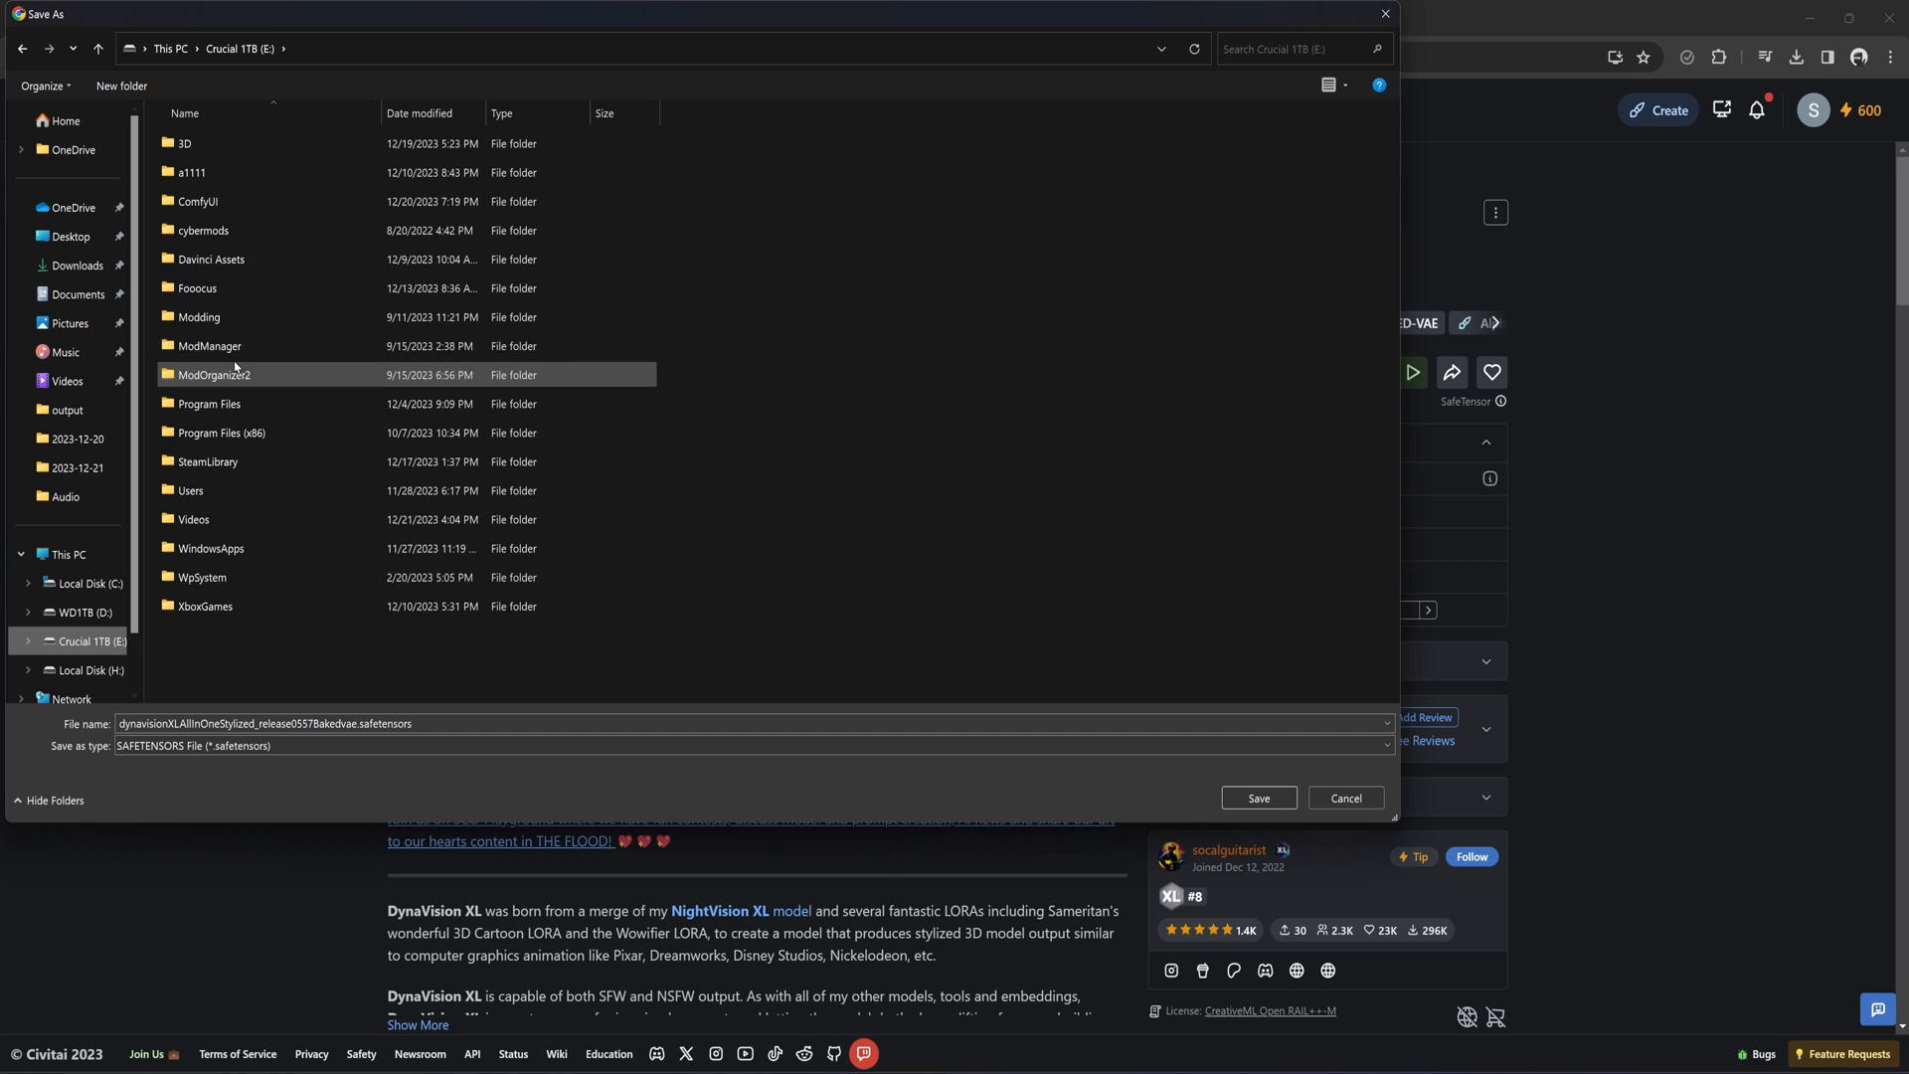
double_click(199, 288)
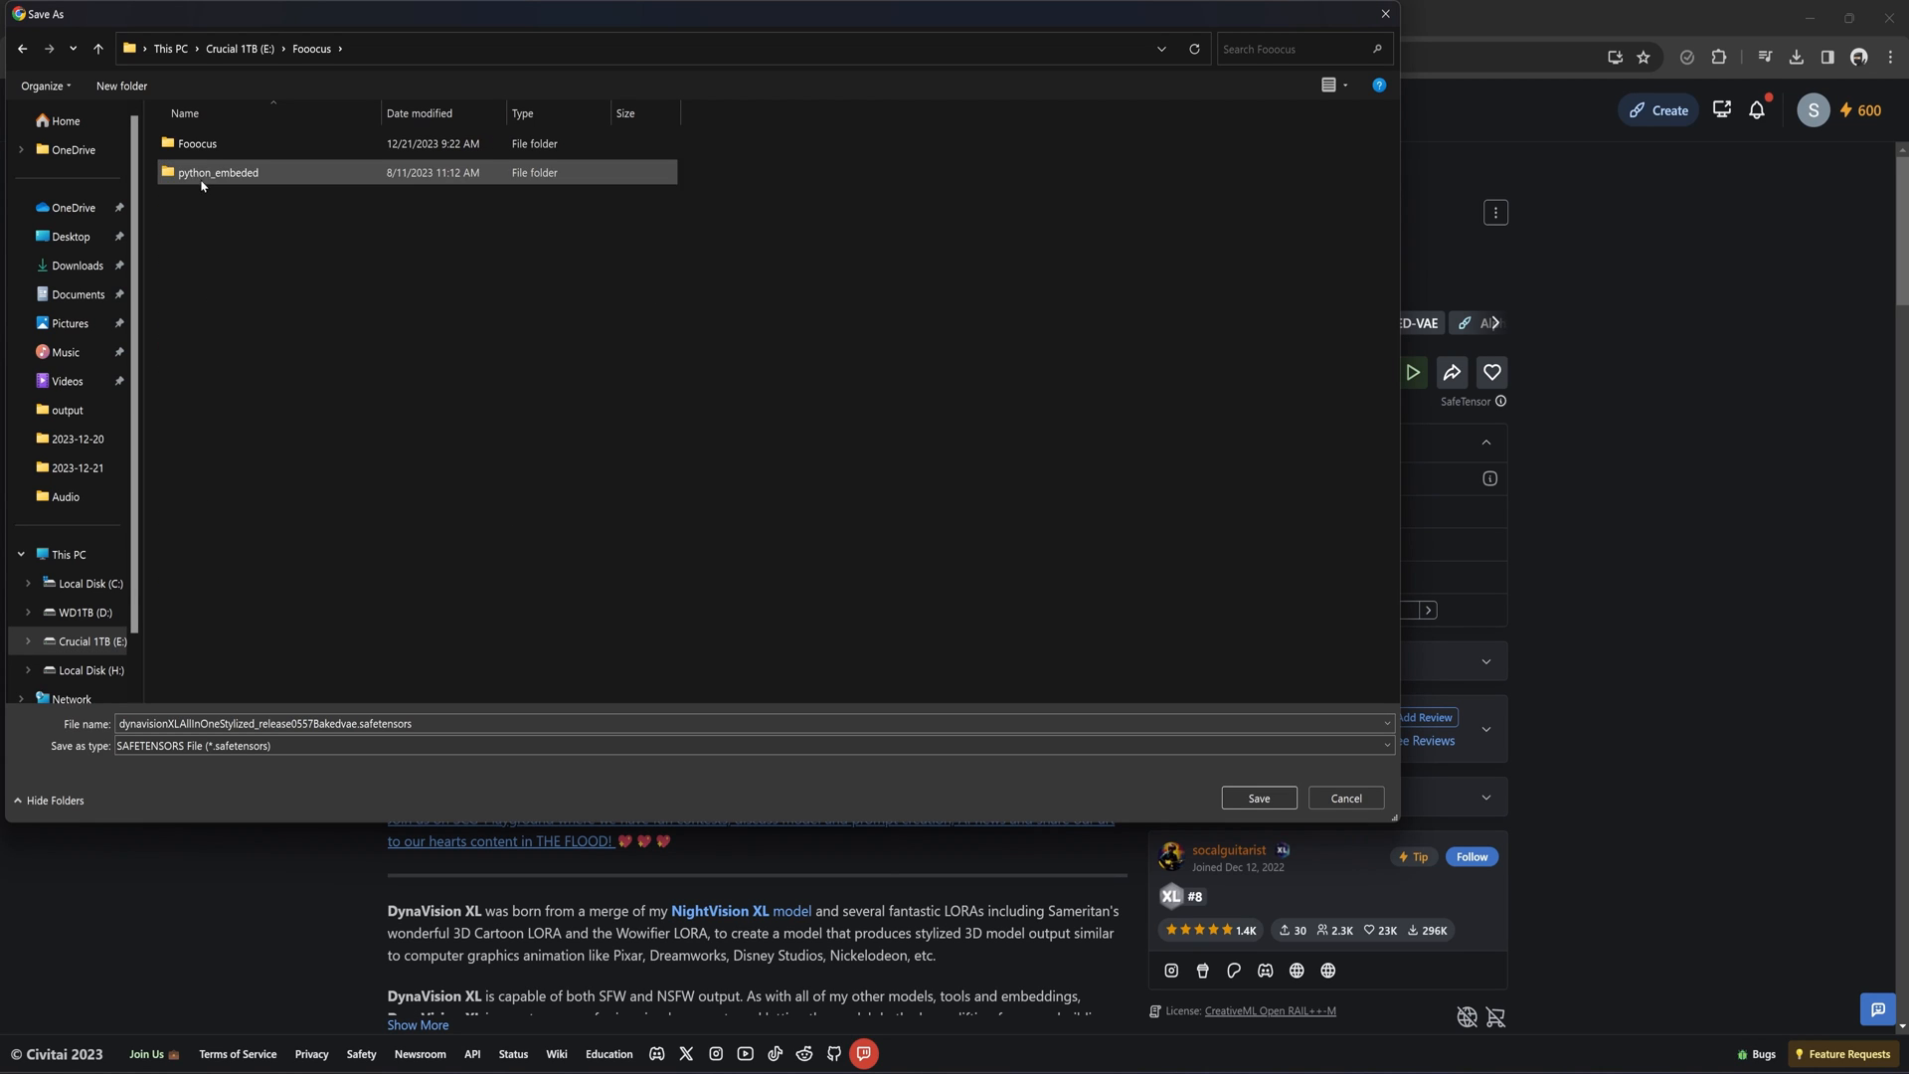
double_click(194, 143)
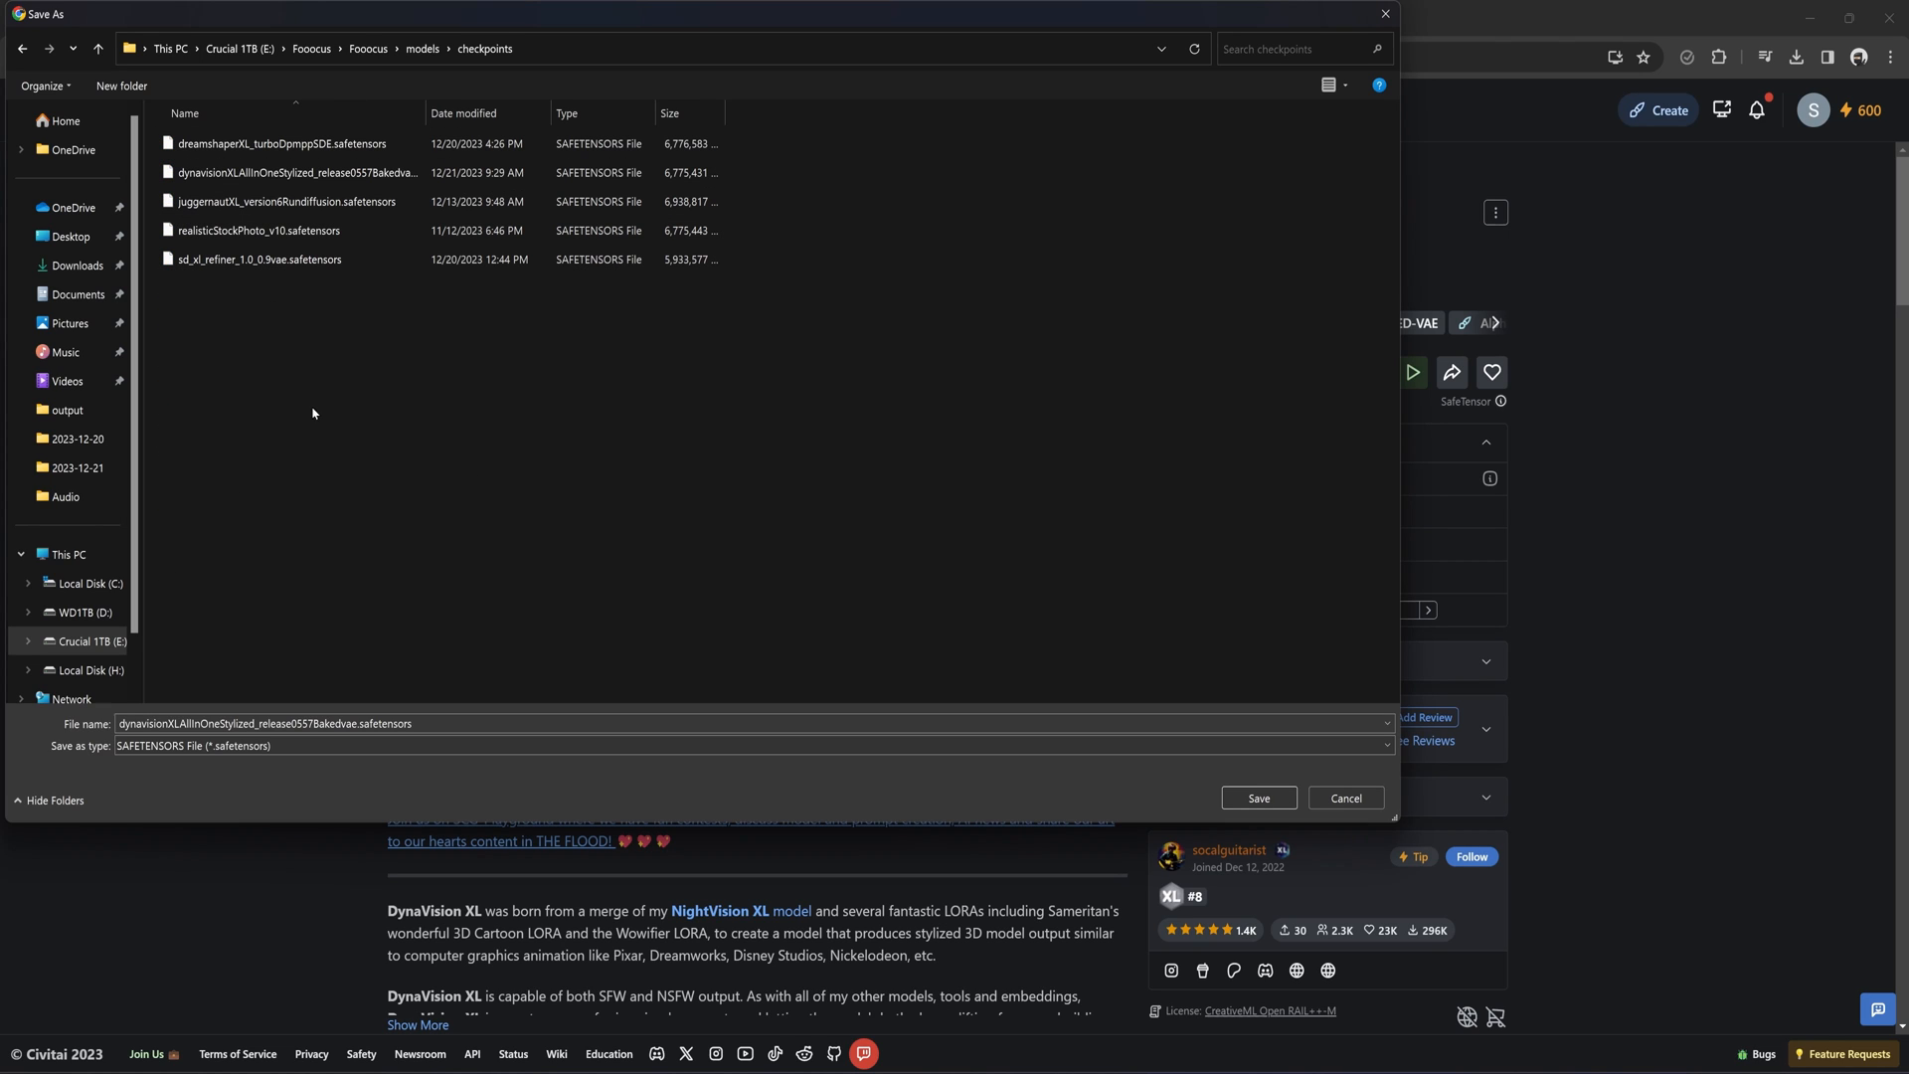
mouse_move(1277, 812)
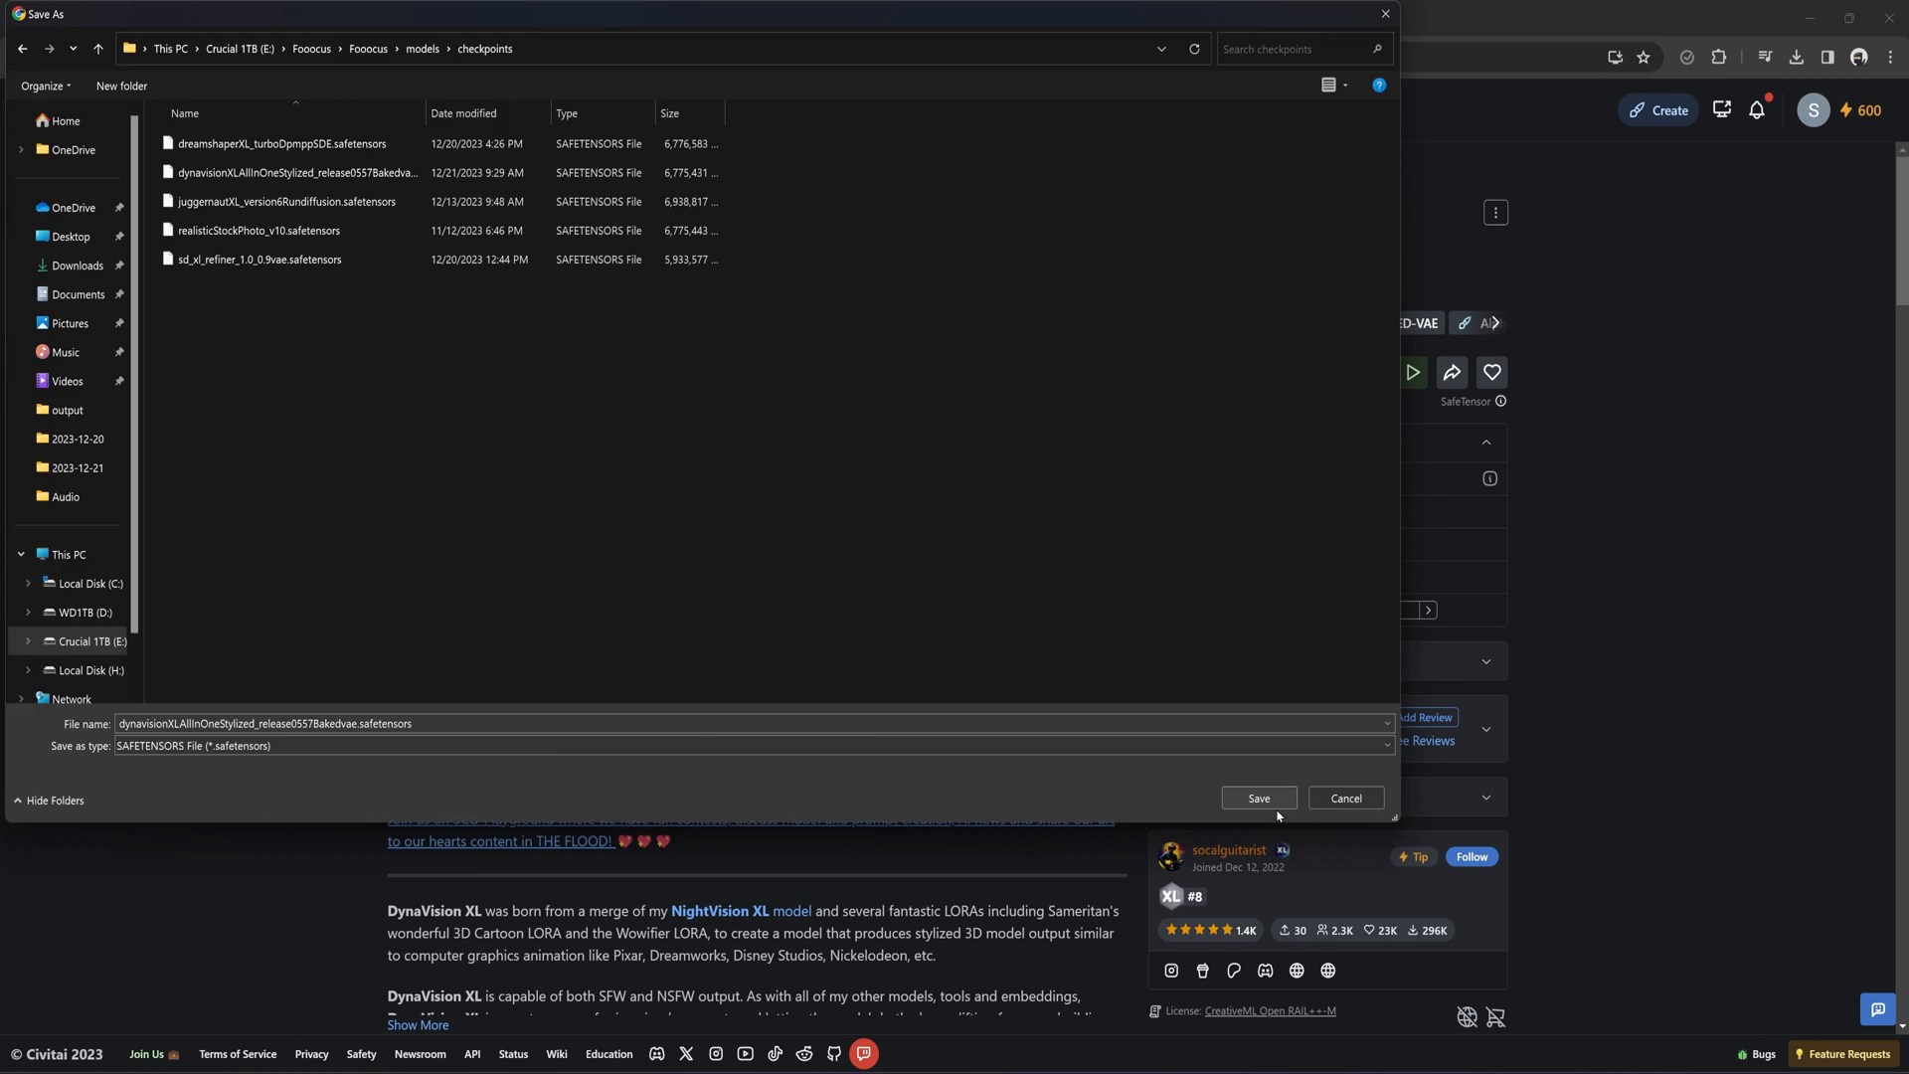
click(1345, 798)
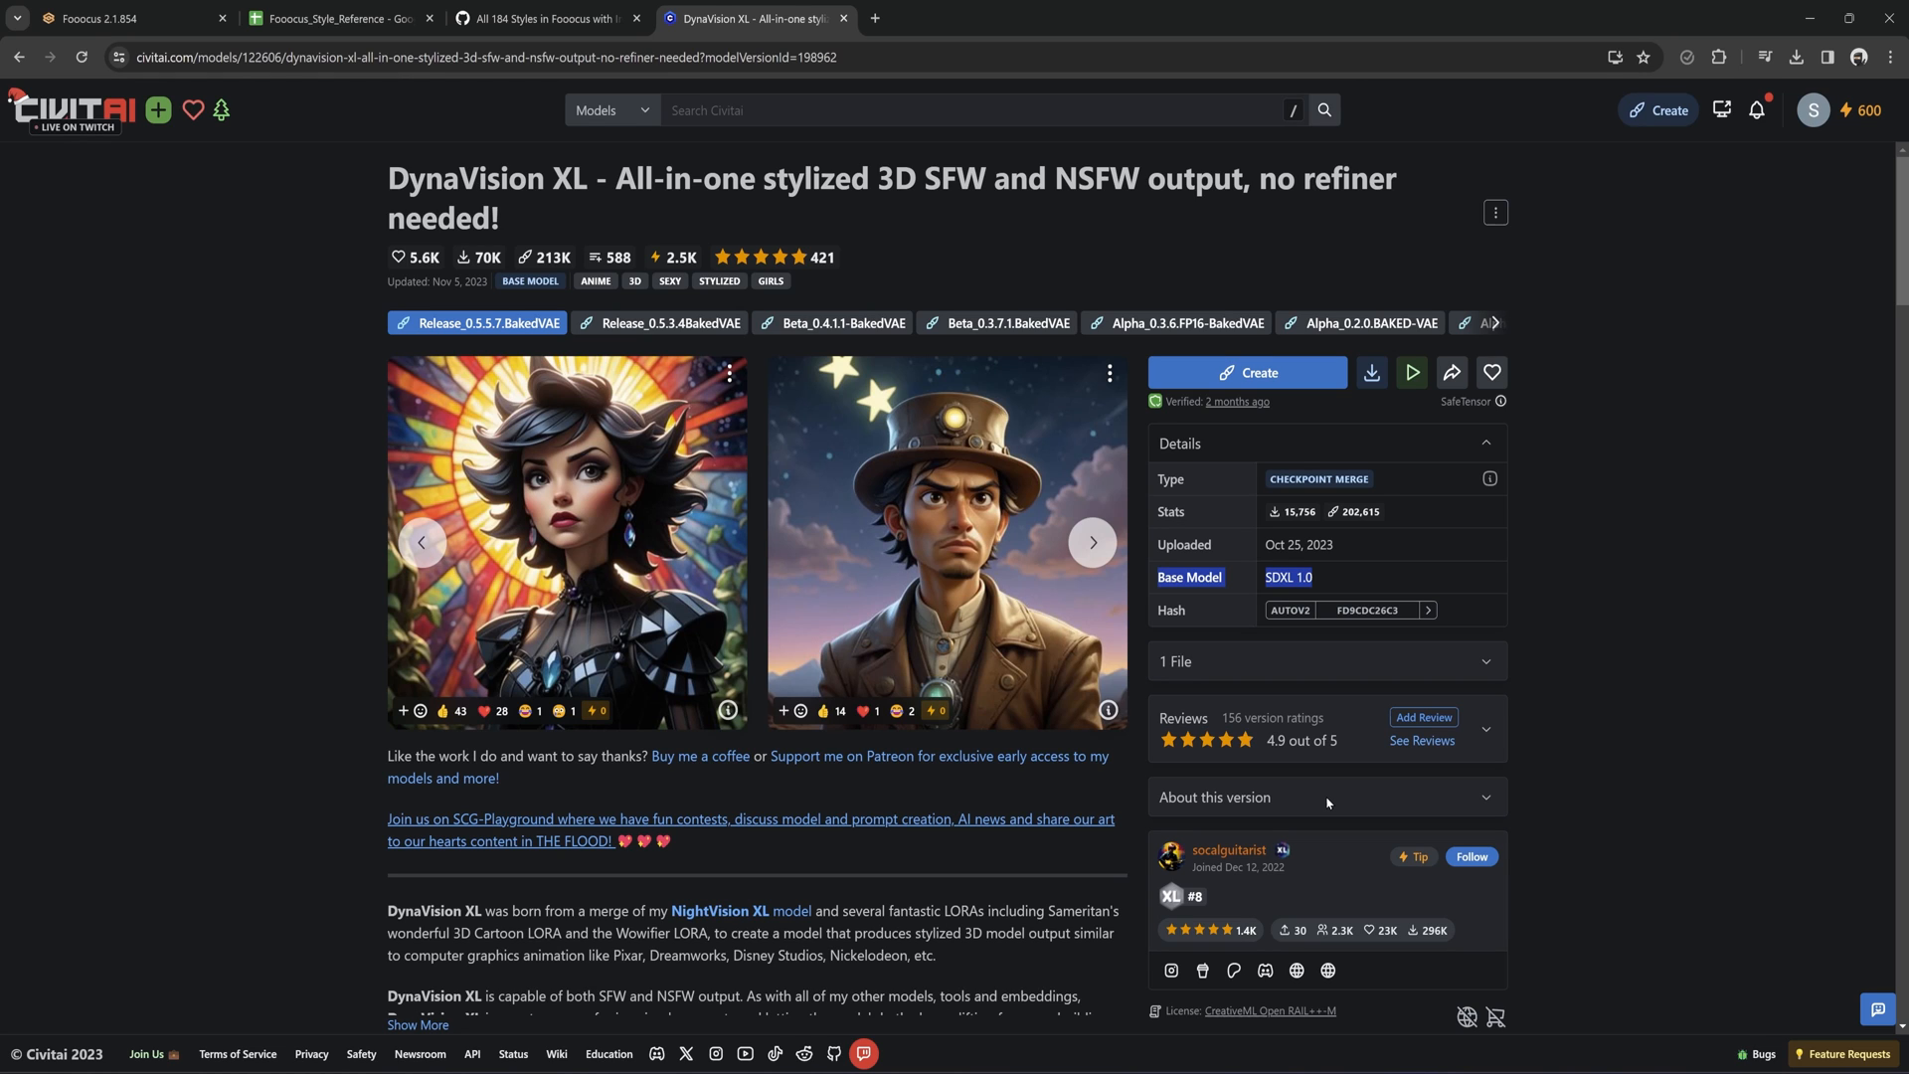
Expand the DynaVision XL description to read its warning against the SDXL refiner.
scroll(down, 3)
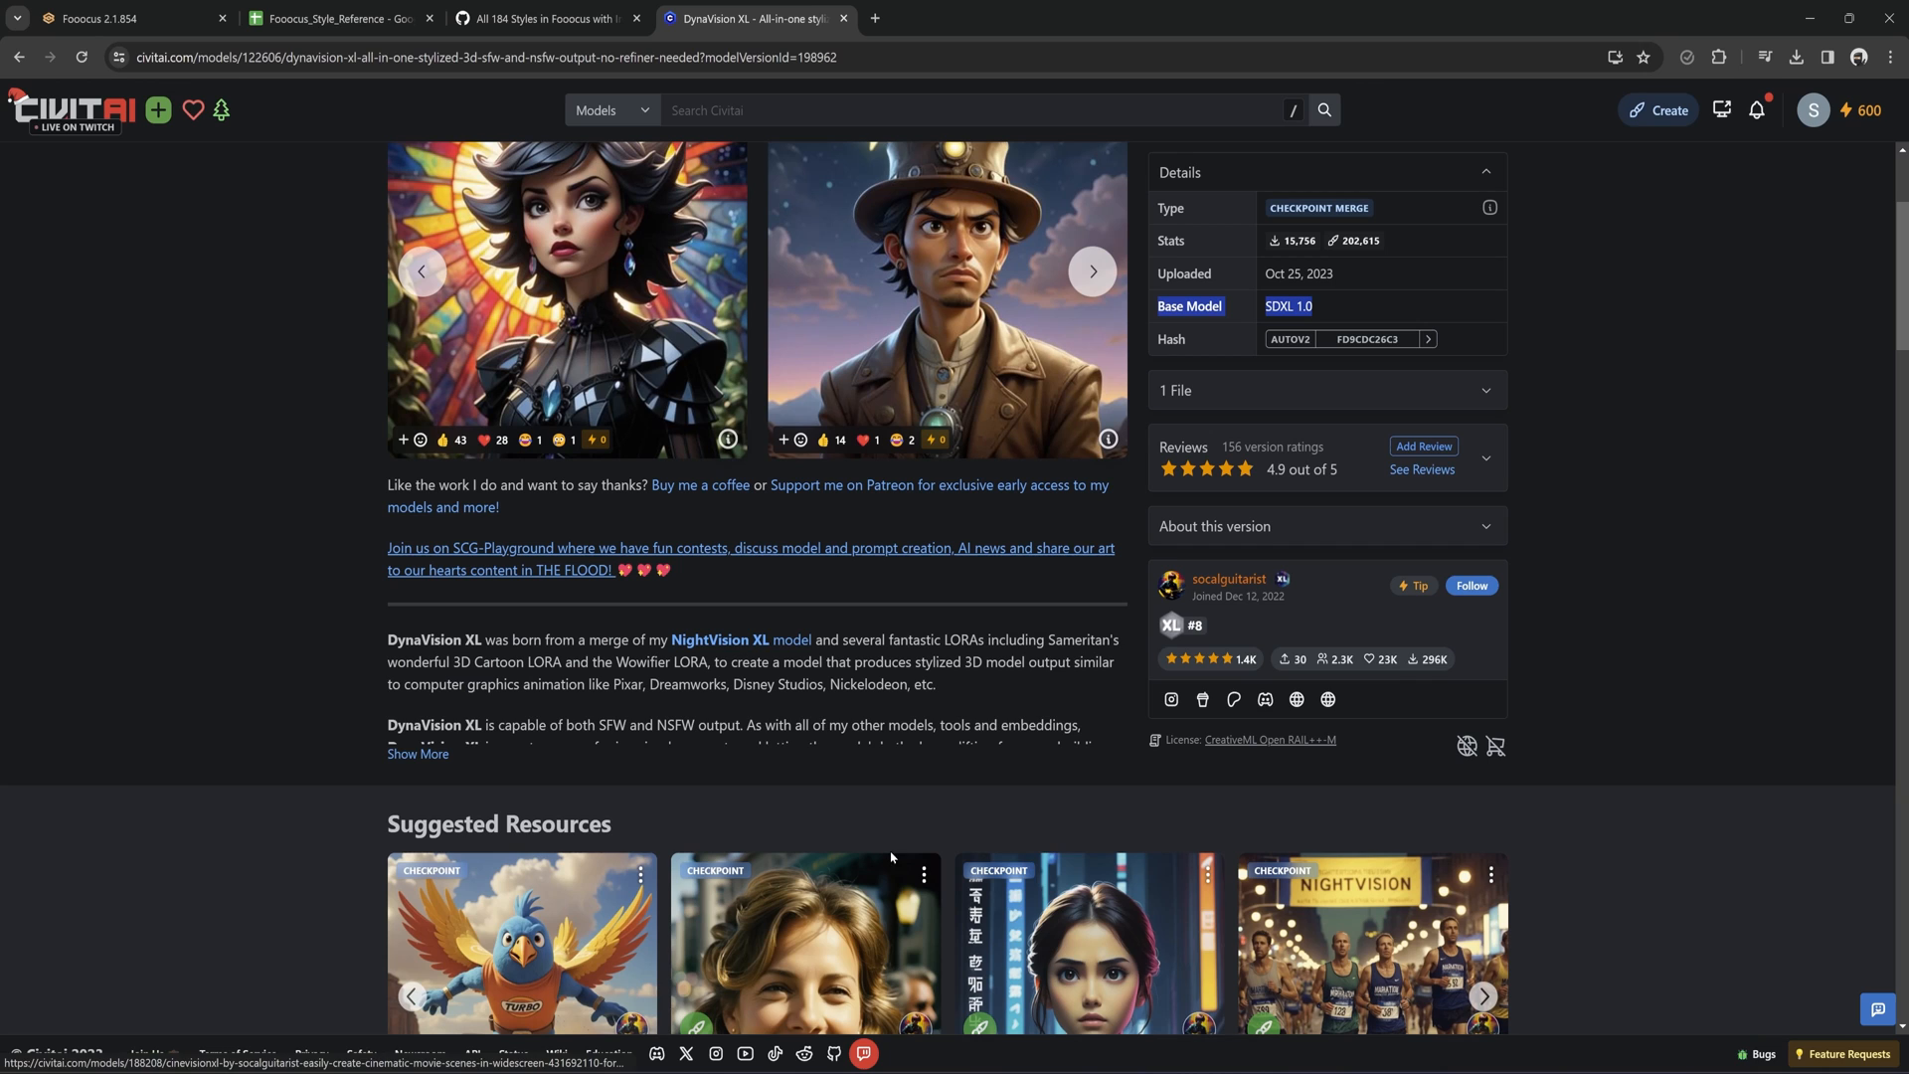
click(418, 753)
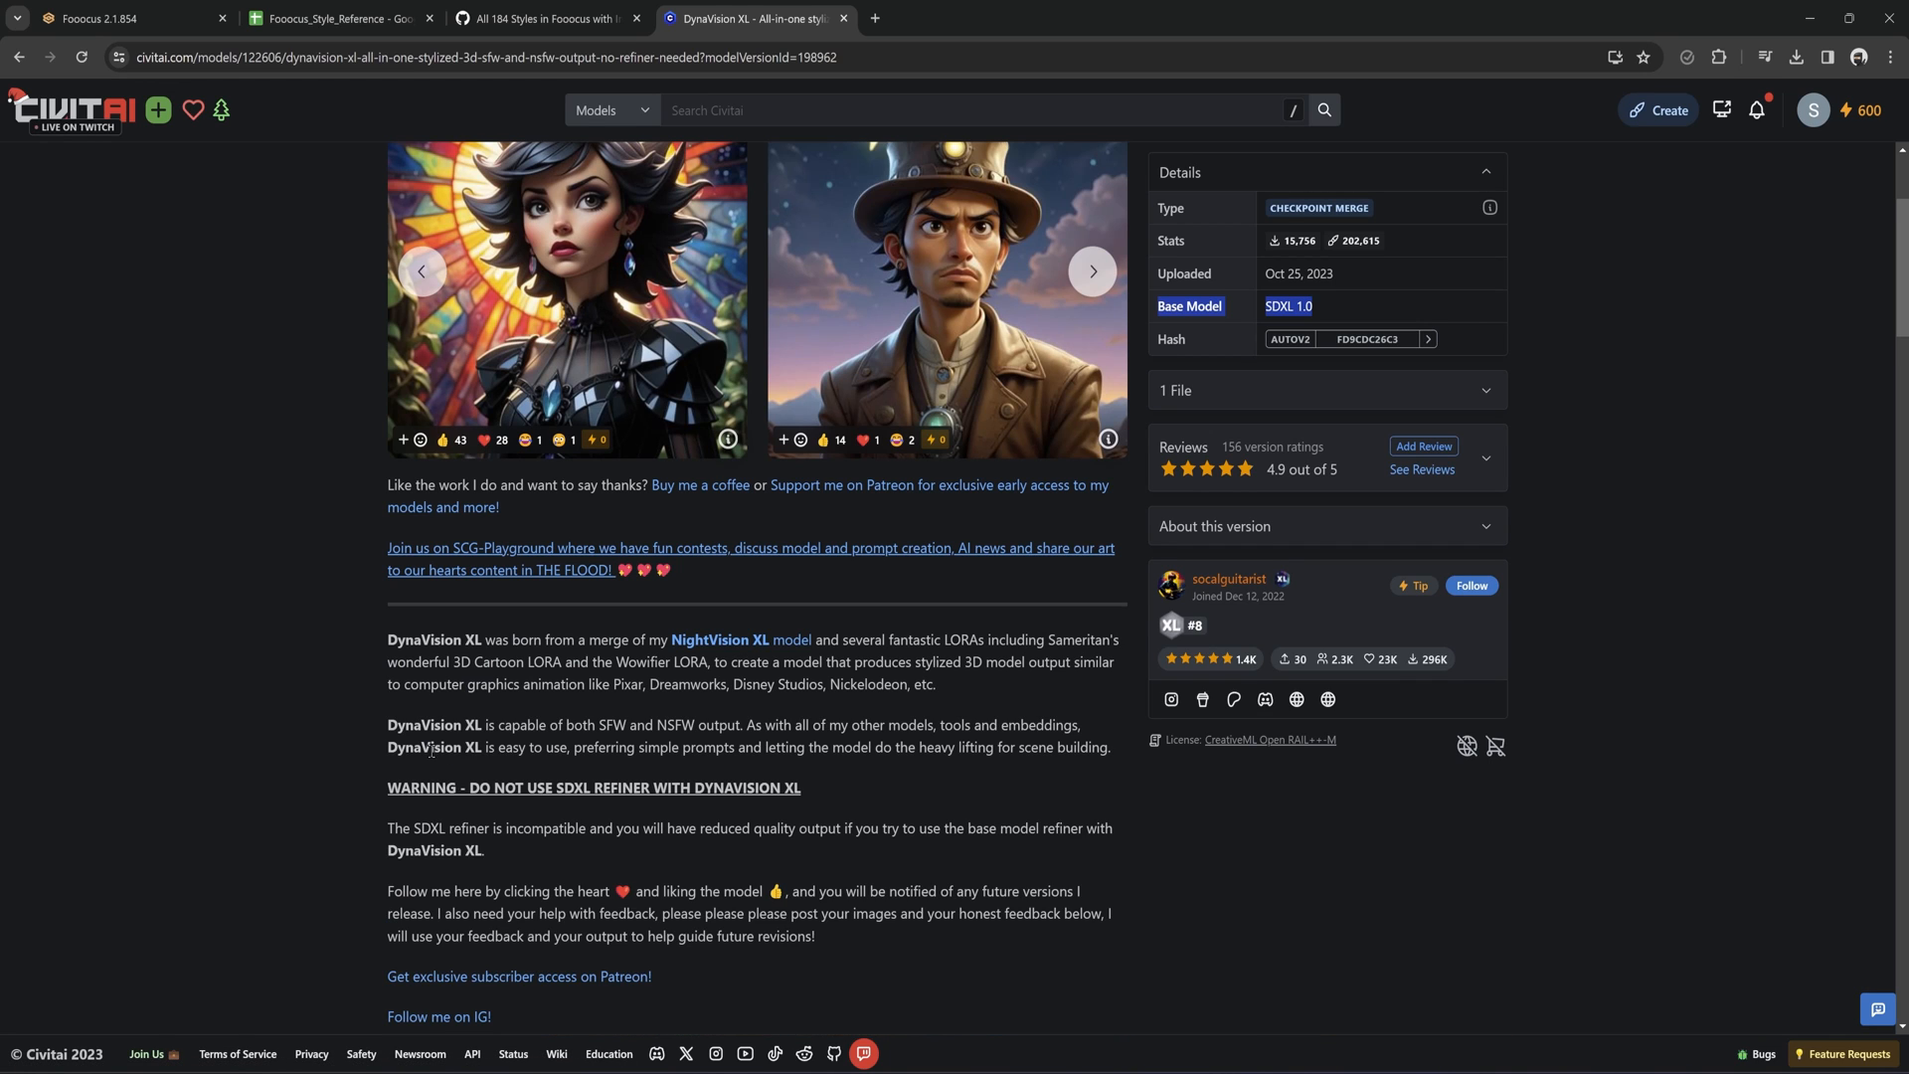
scroll(down, 3)
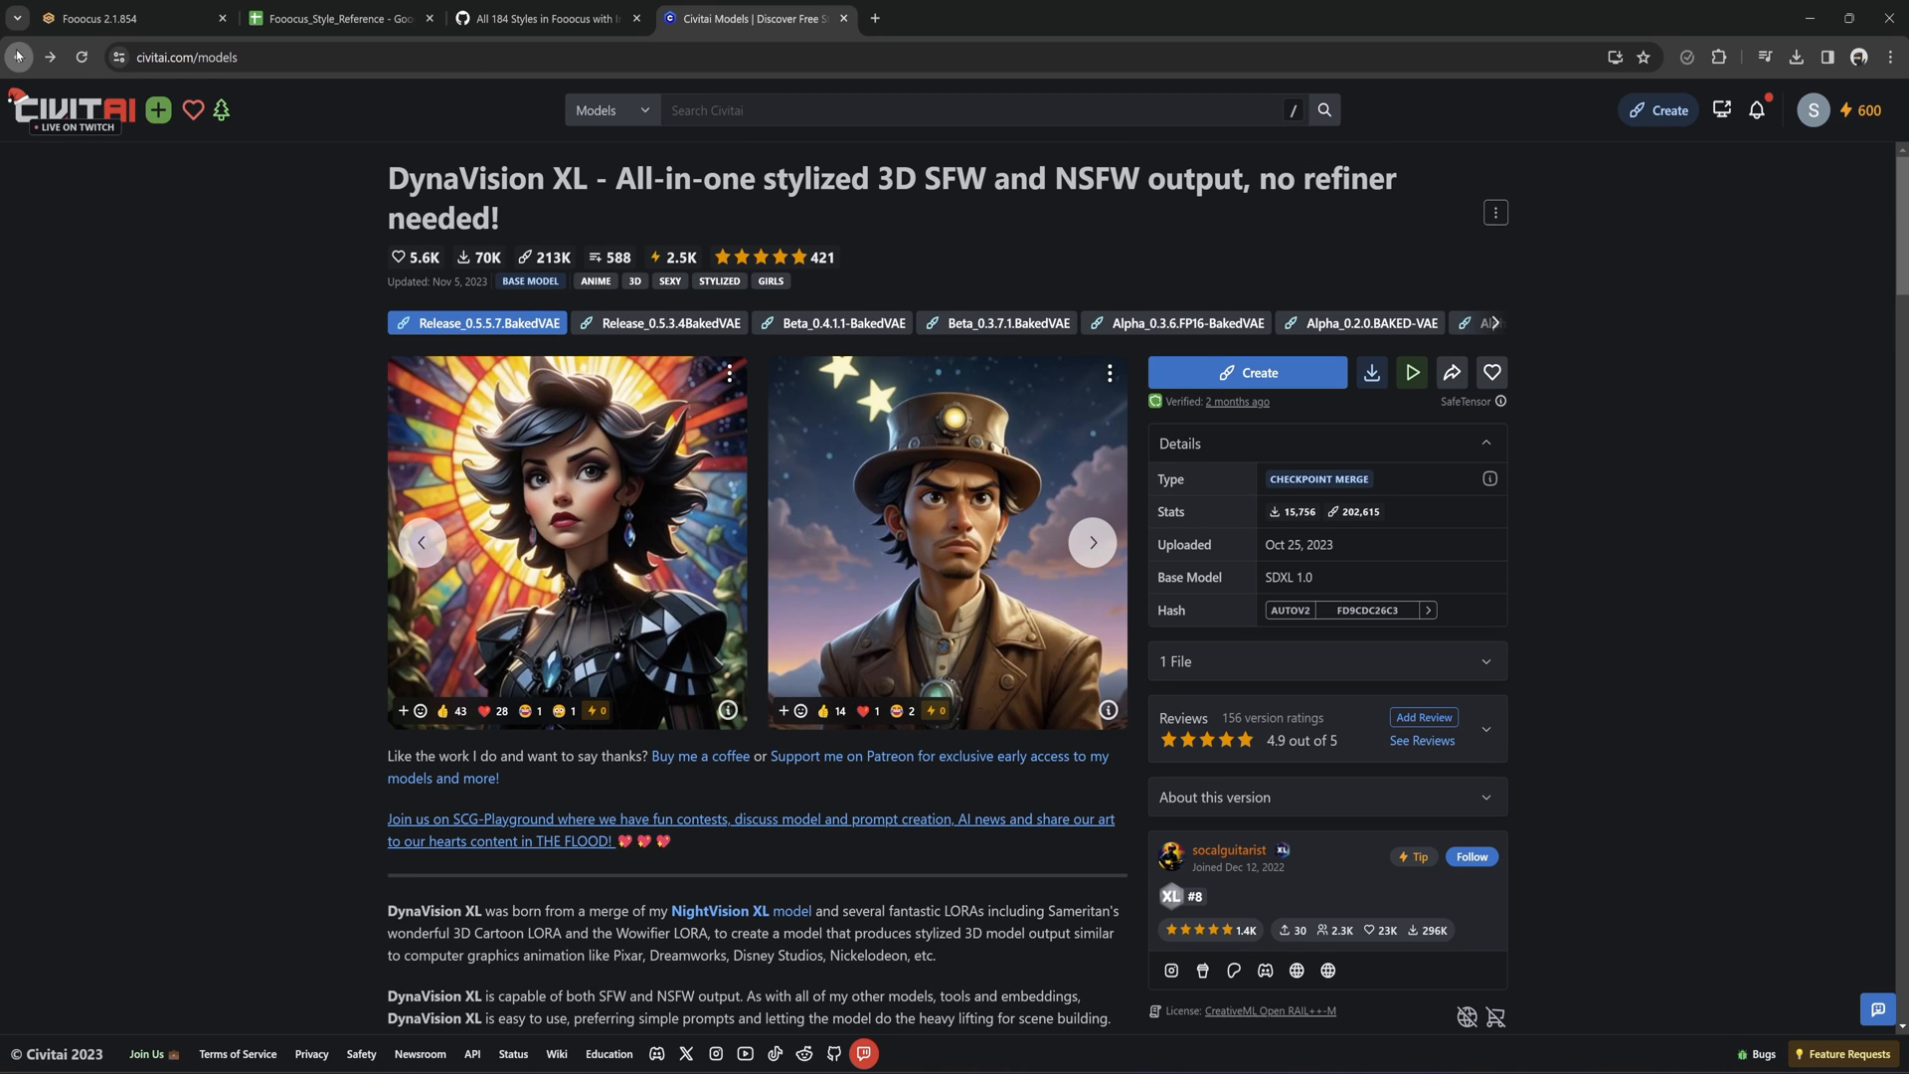
Return to the Models listing and switch the type filter from Checkpoint to LoRA.
click(16, 56)
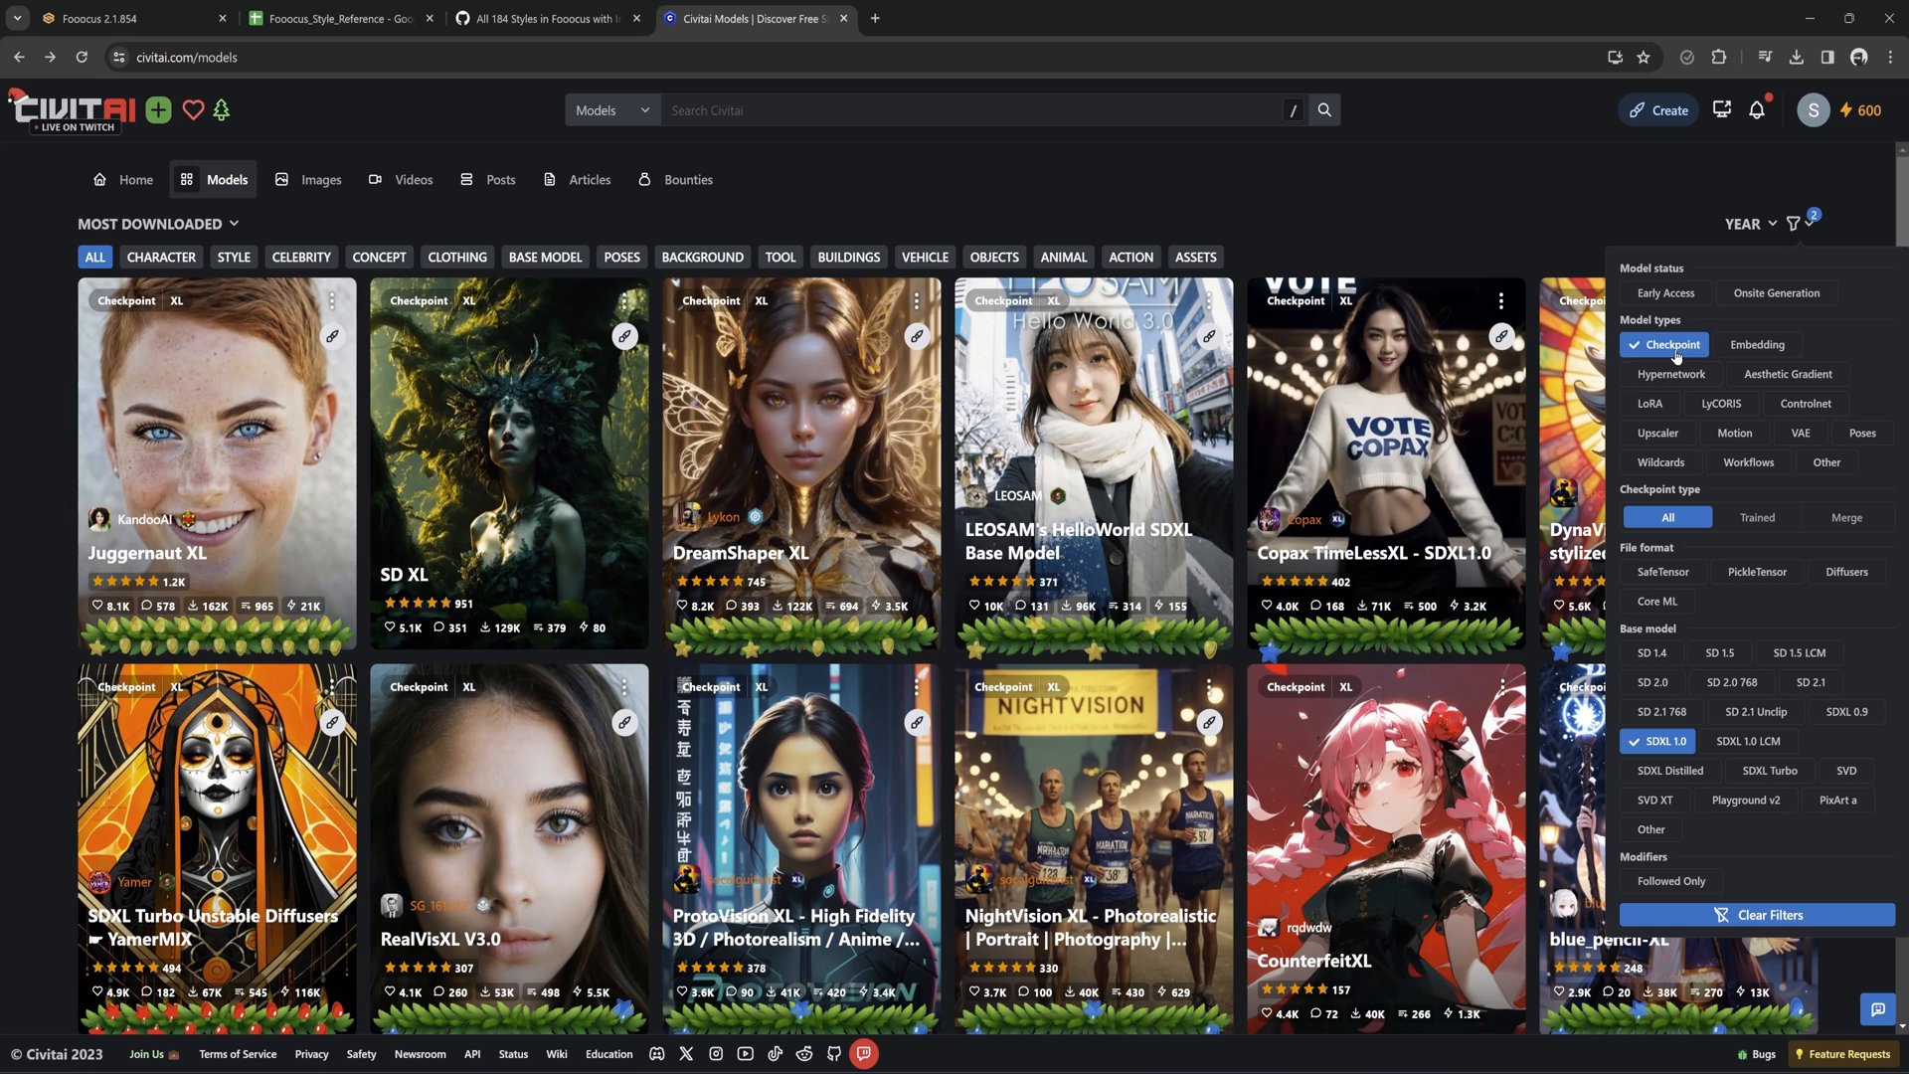
click(1651, 402)
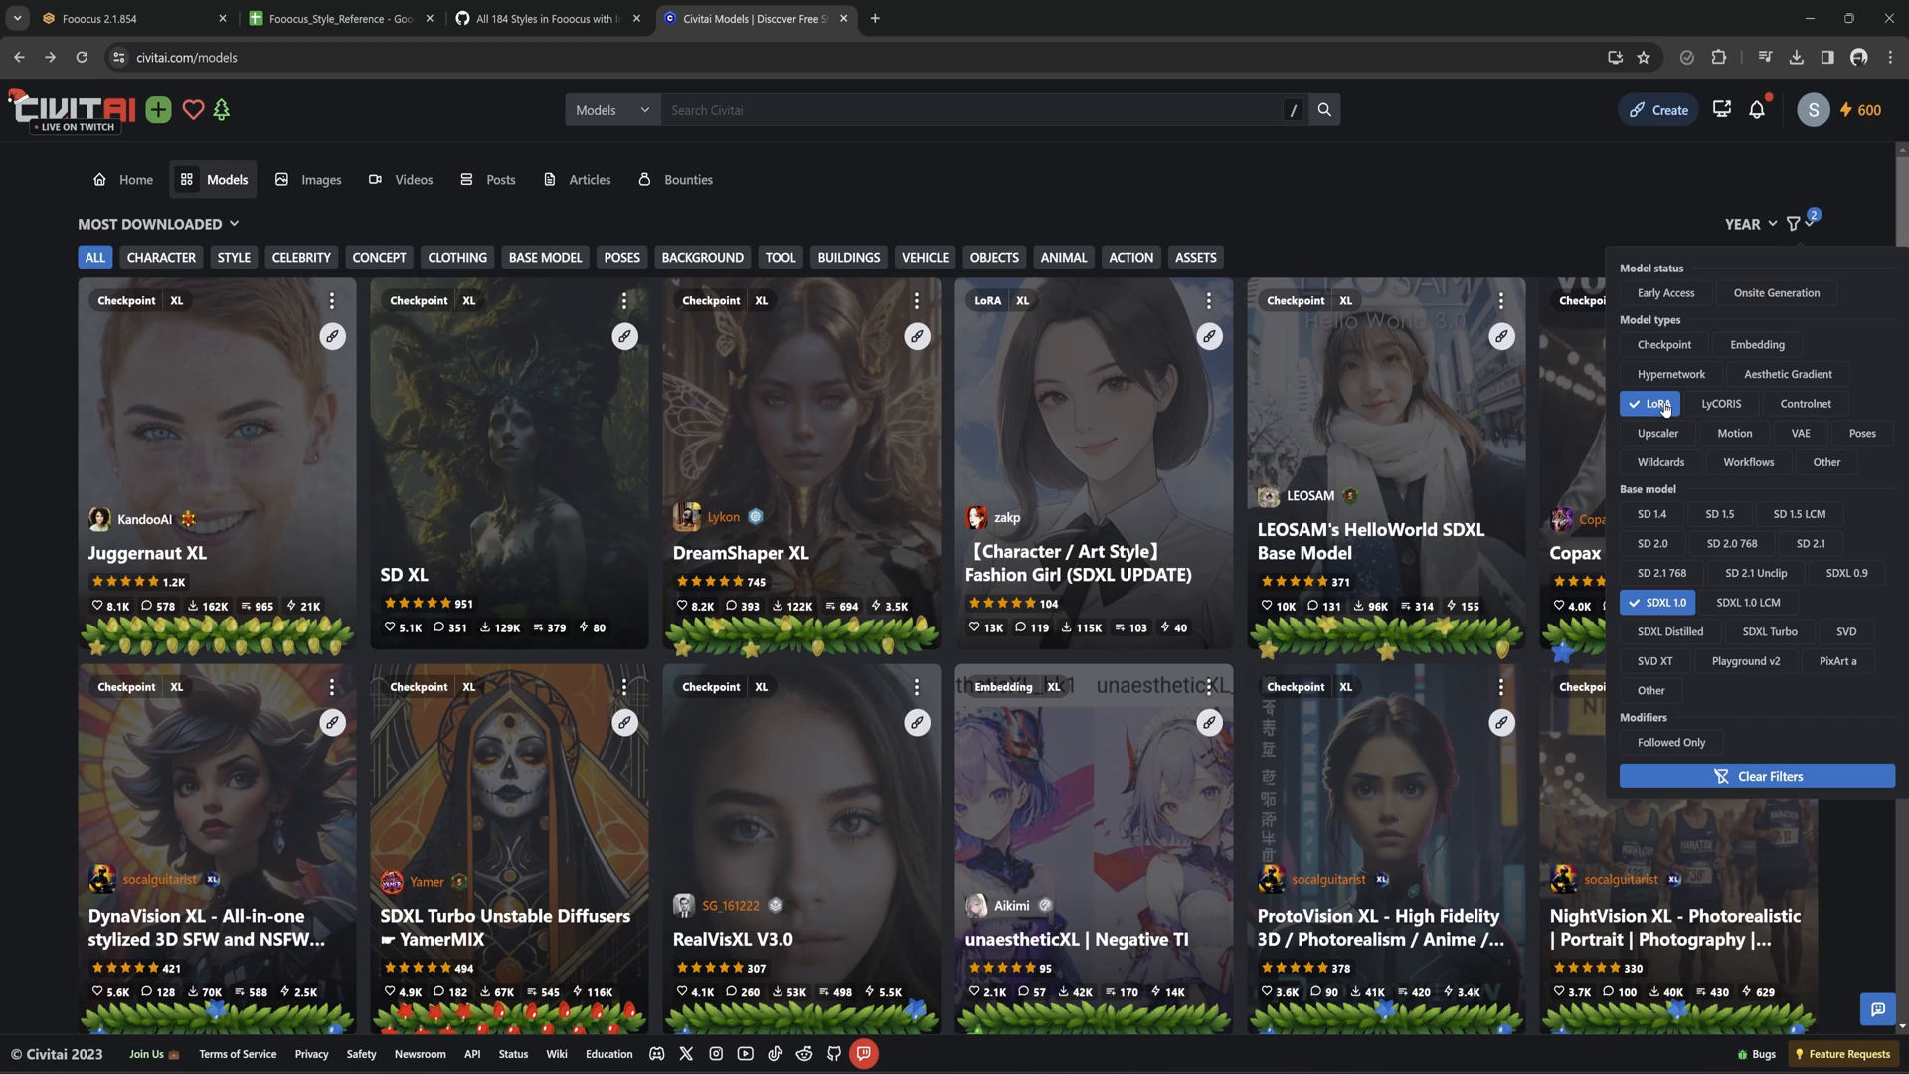
click(1652, 404)
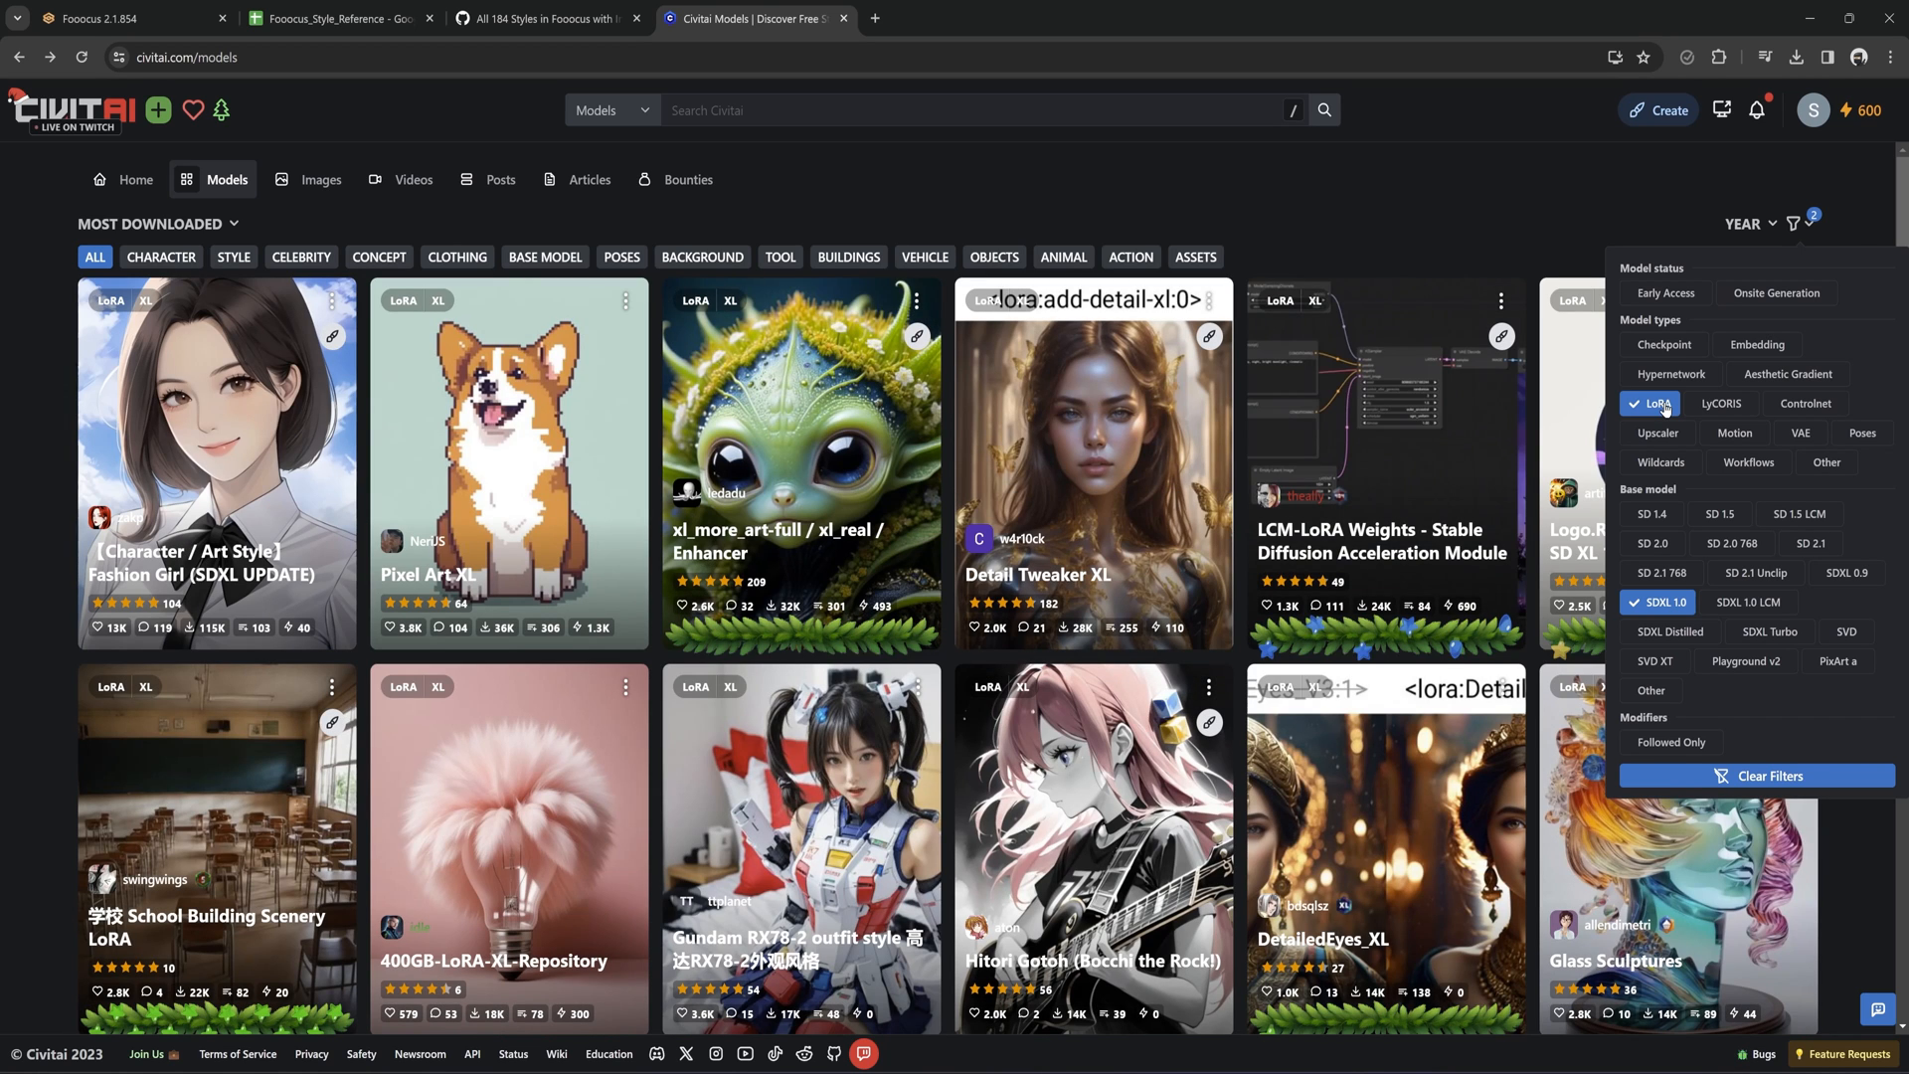
click(1793, 222)
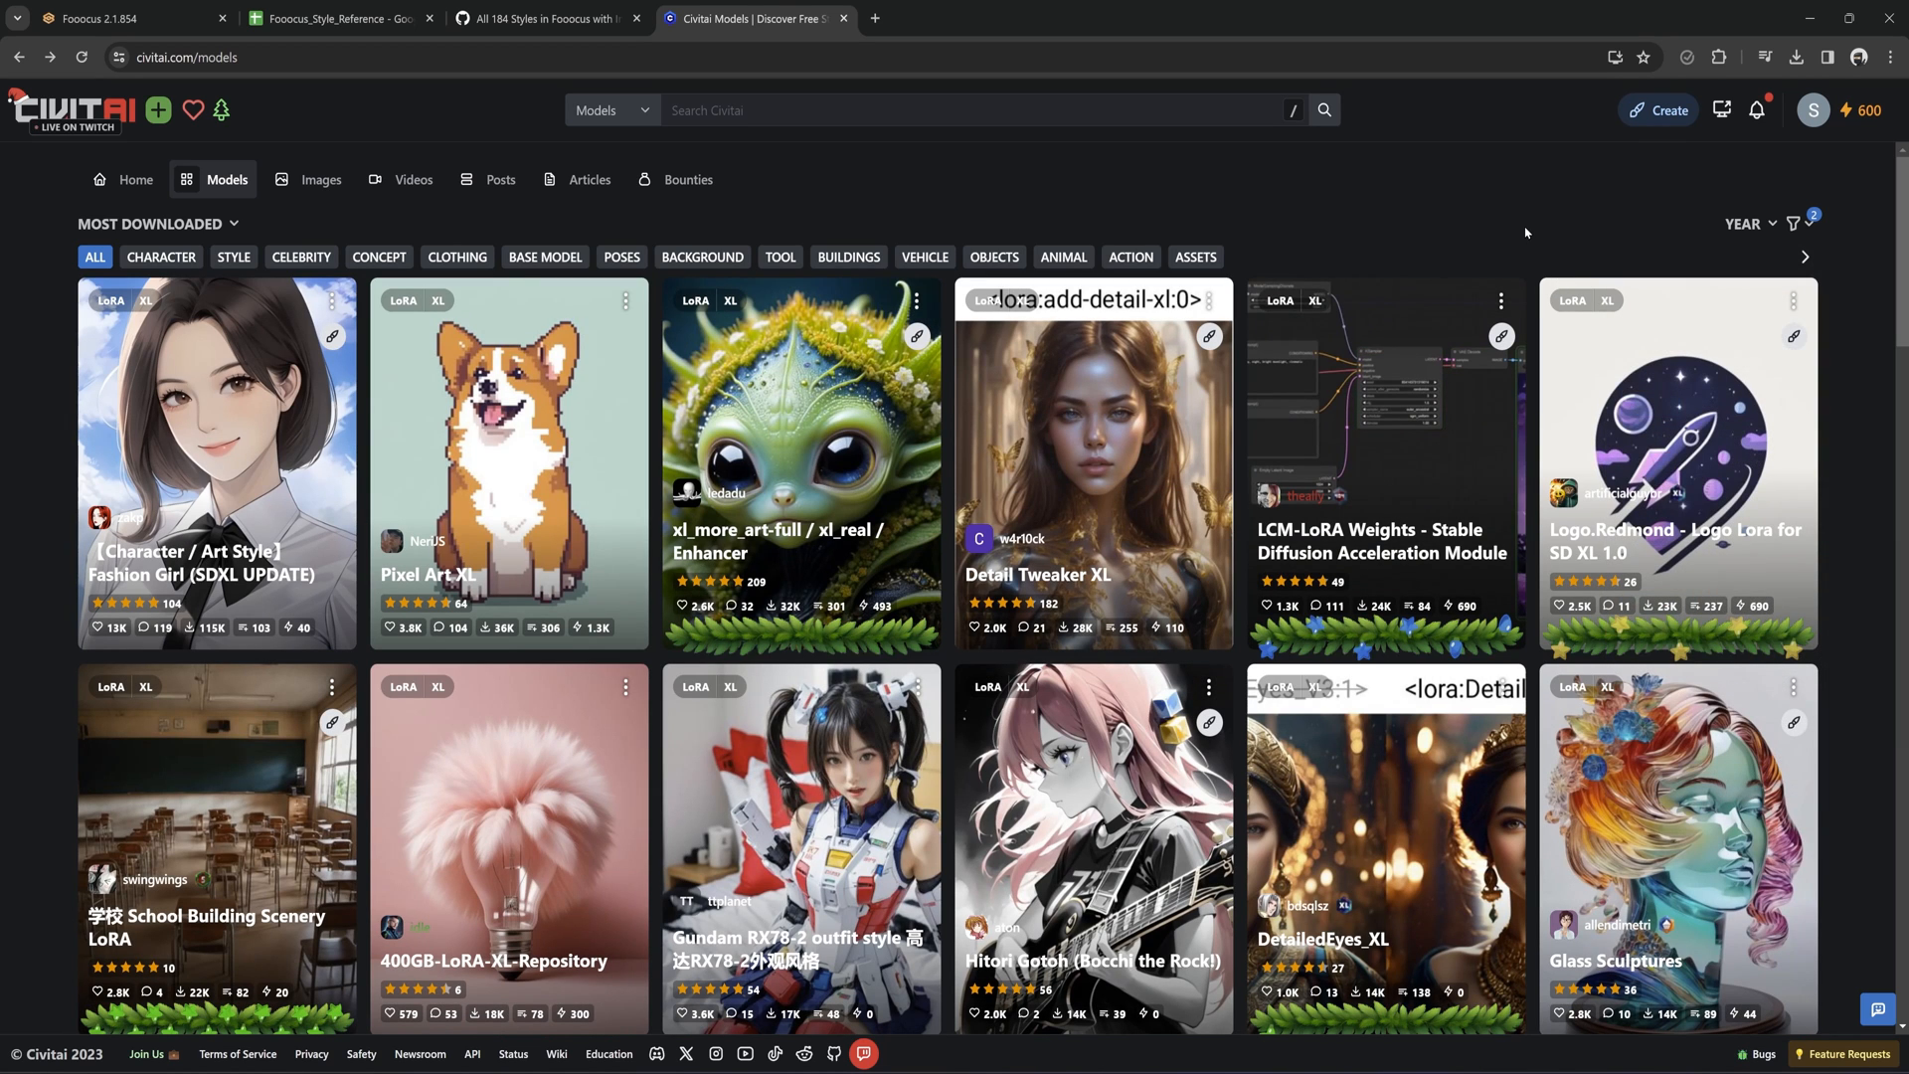
mouse_move(1551, 289)
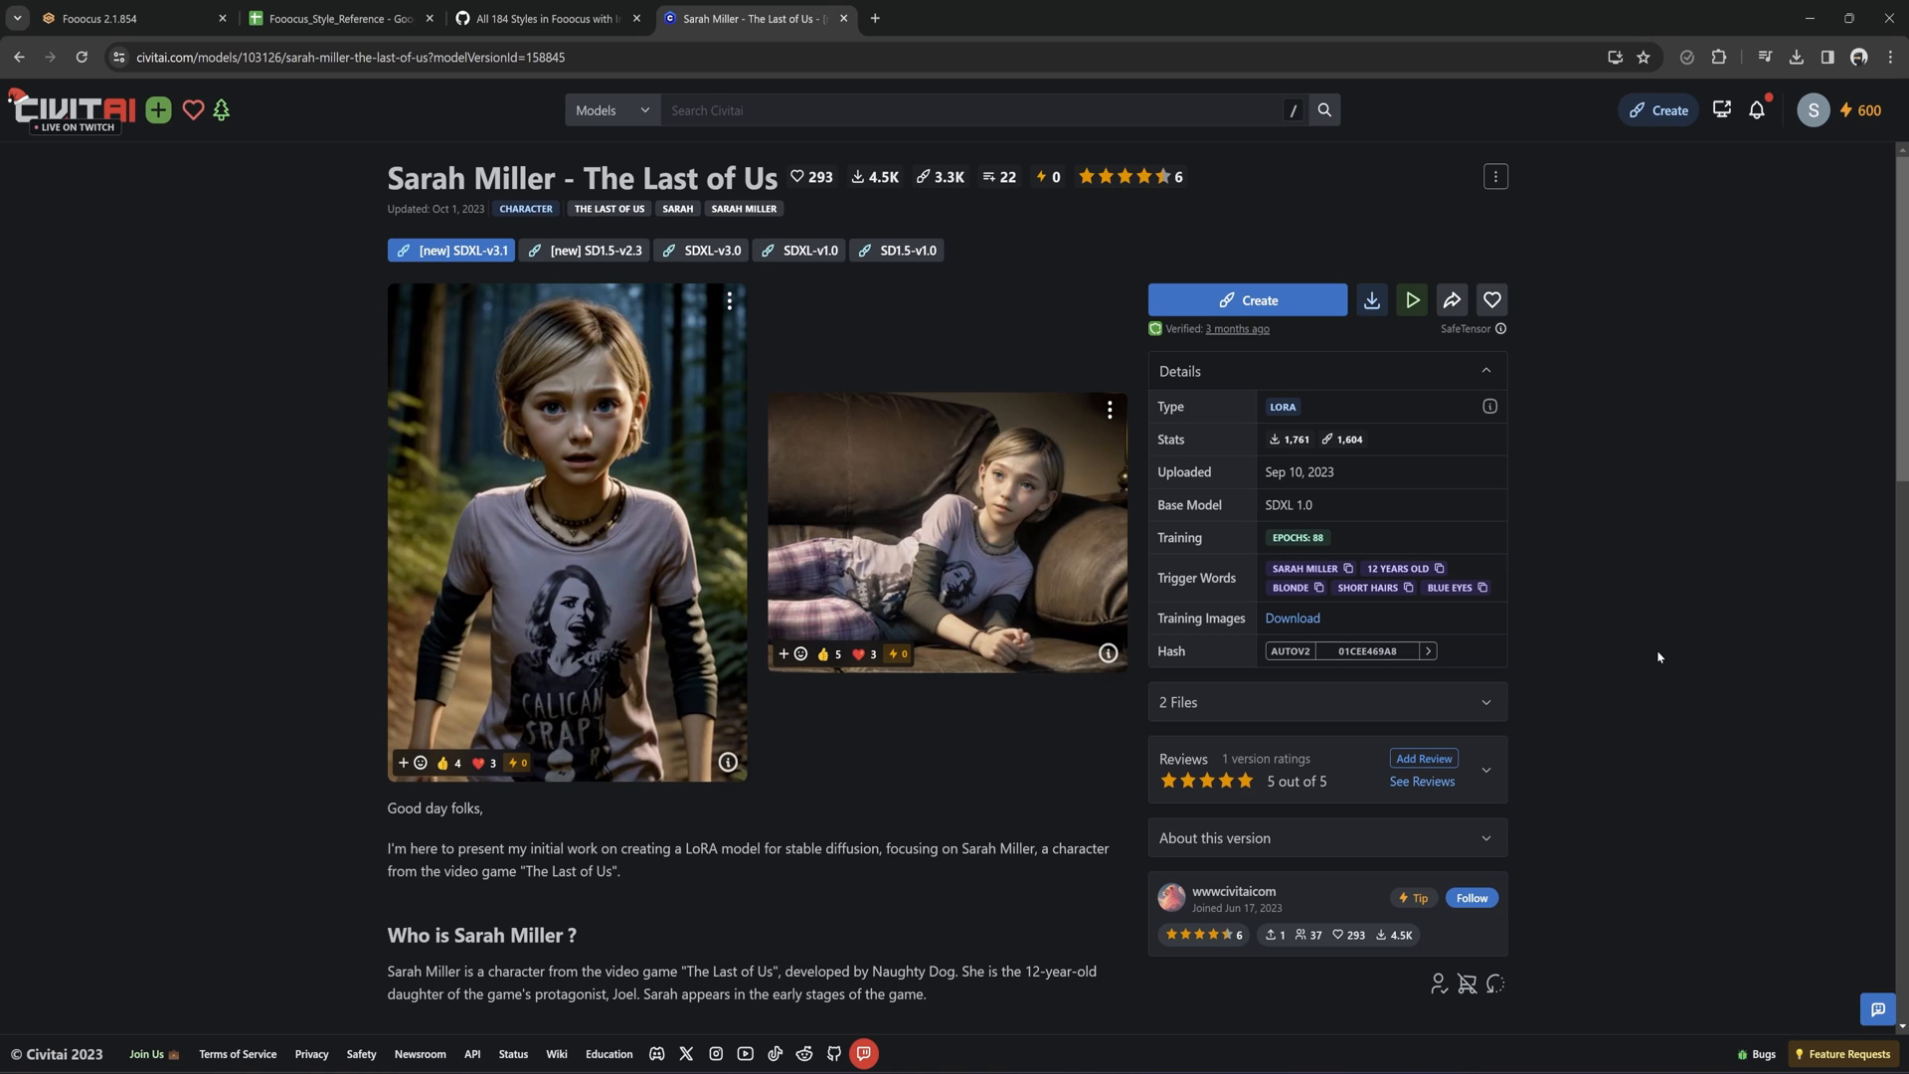
Download the Sarah Miller SDXL LoRA into the Fooocus\models\loras folder.
click(1372, 301)
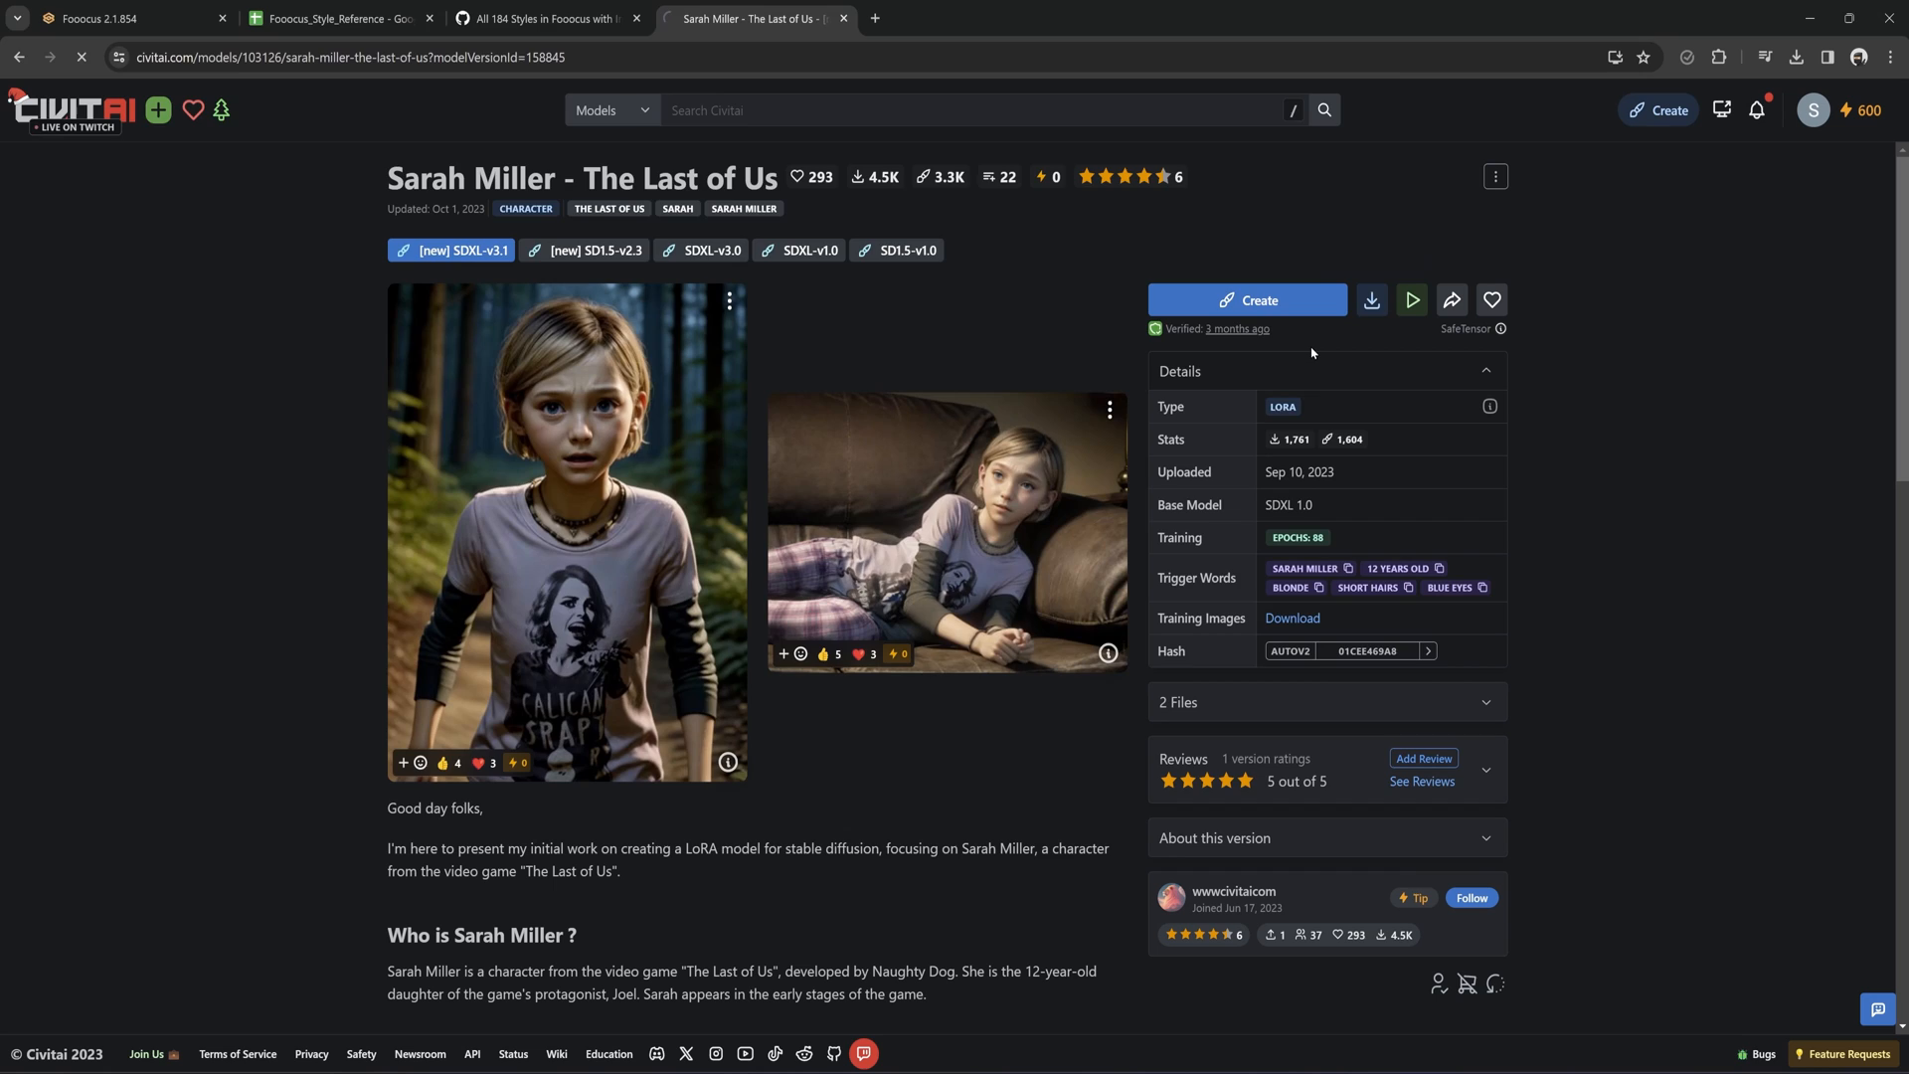
click(1372, 298)
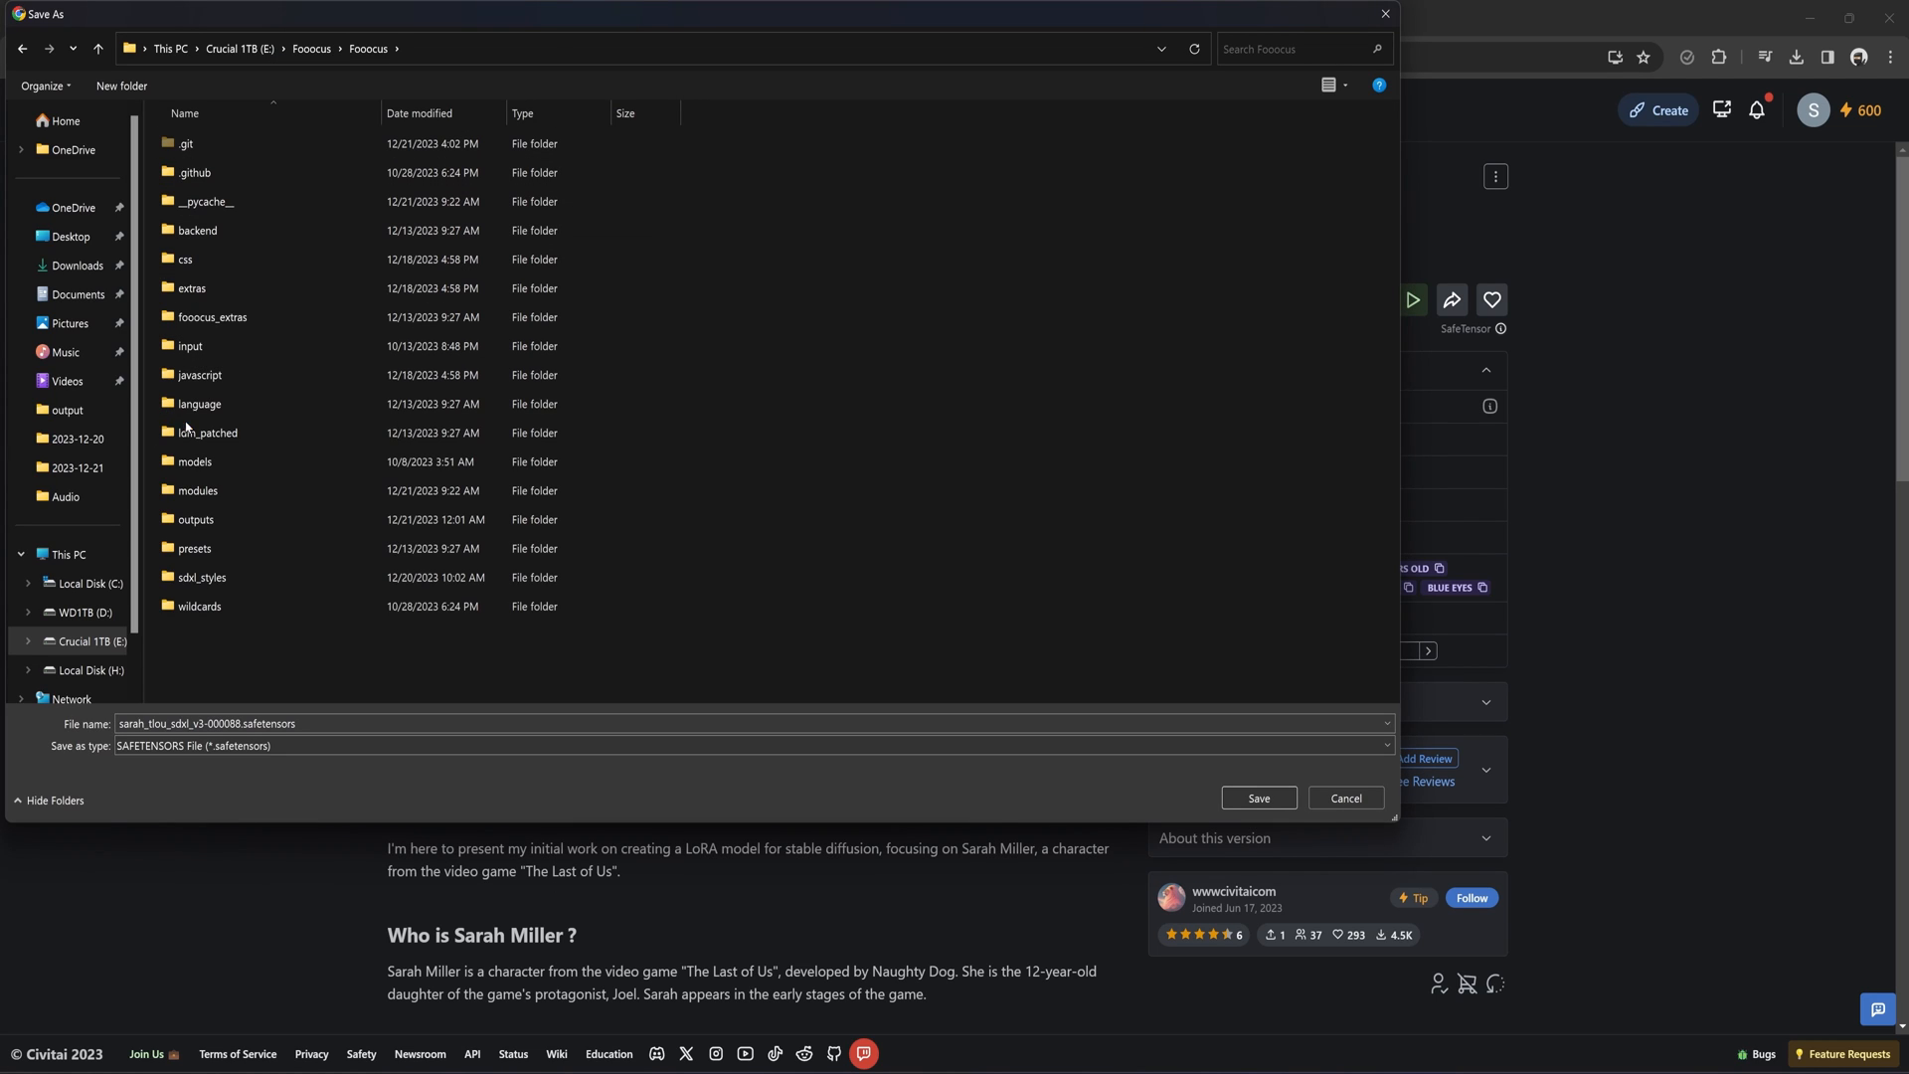
double_click(195, 461)
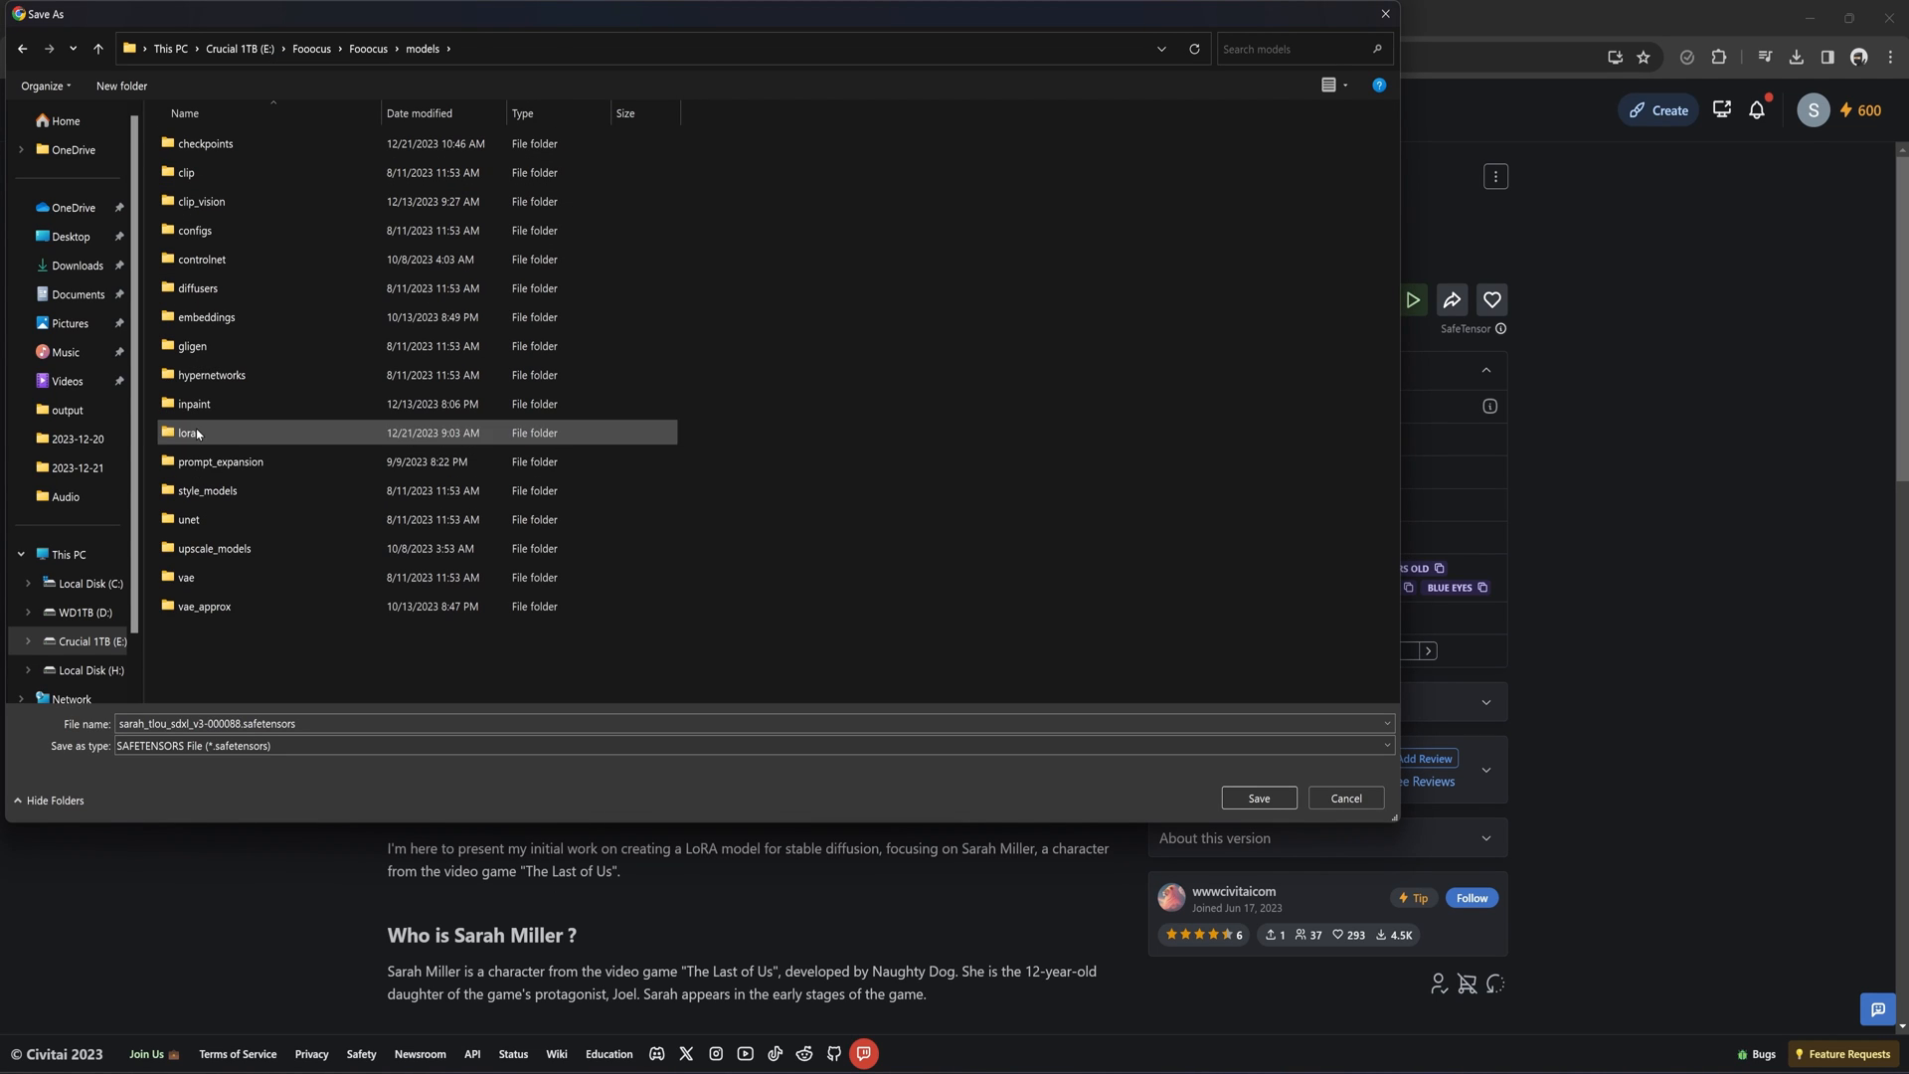
double_click(187, 434)
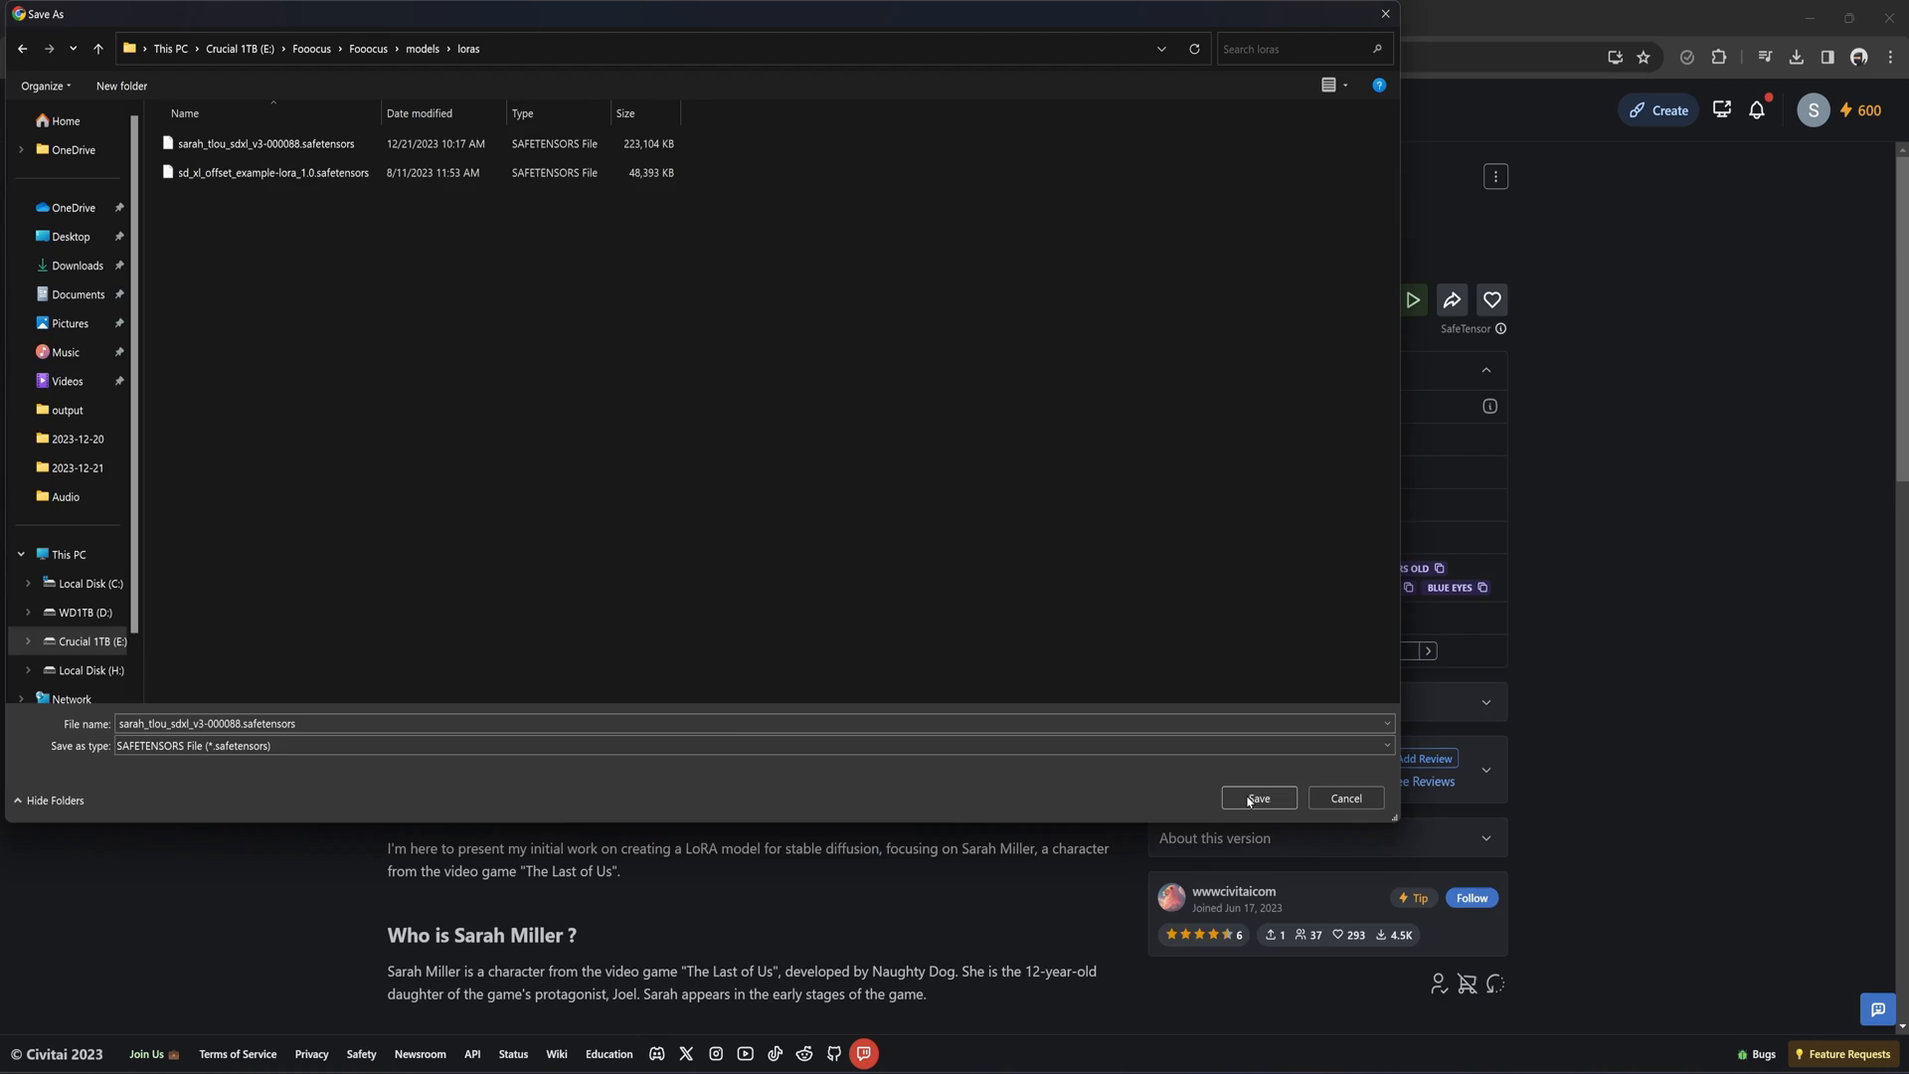
click(1259, 799)
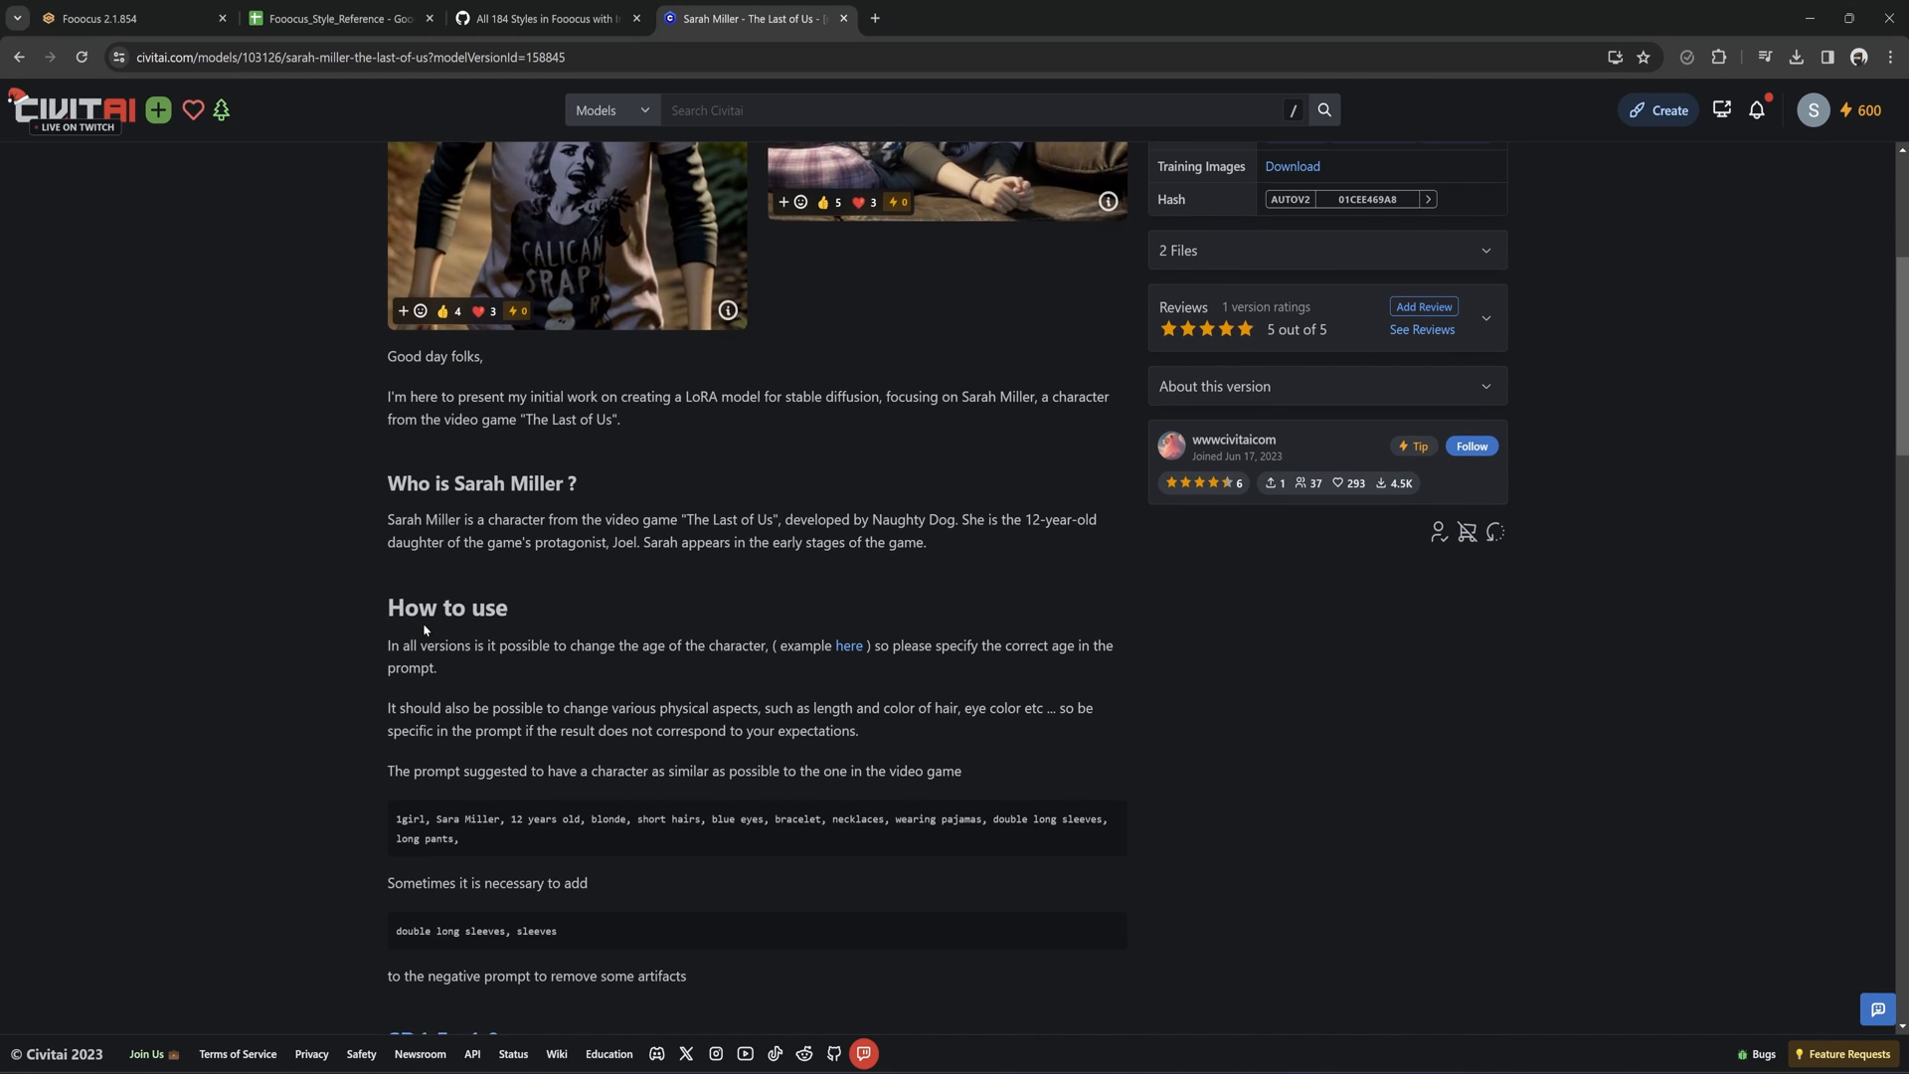
Read the LoRA's 'How to use' suggested prompt, then return to Fooocus.
scroll(down, 3)
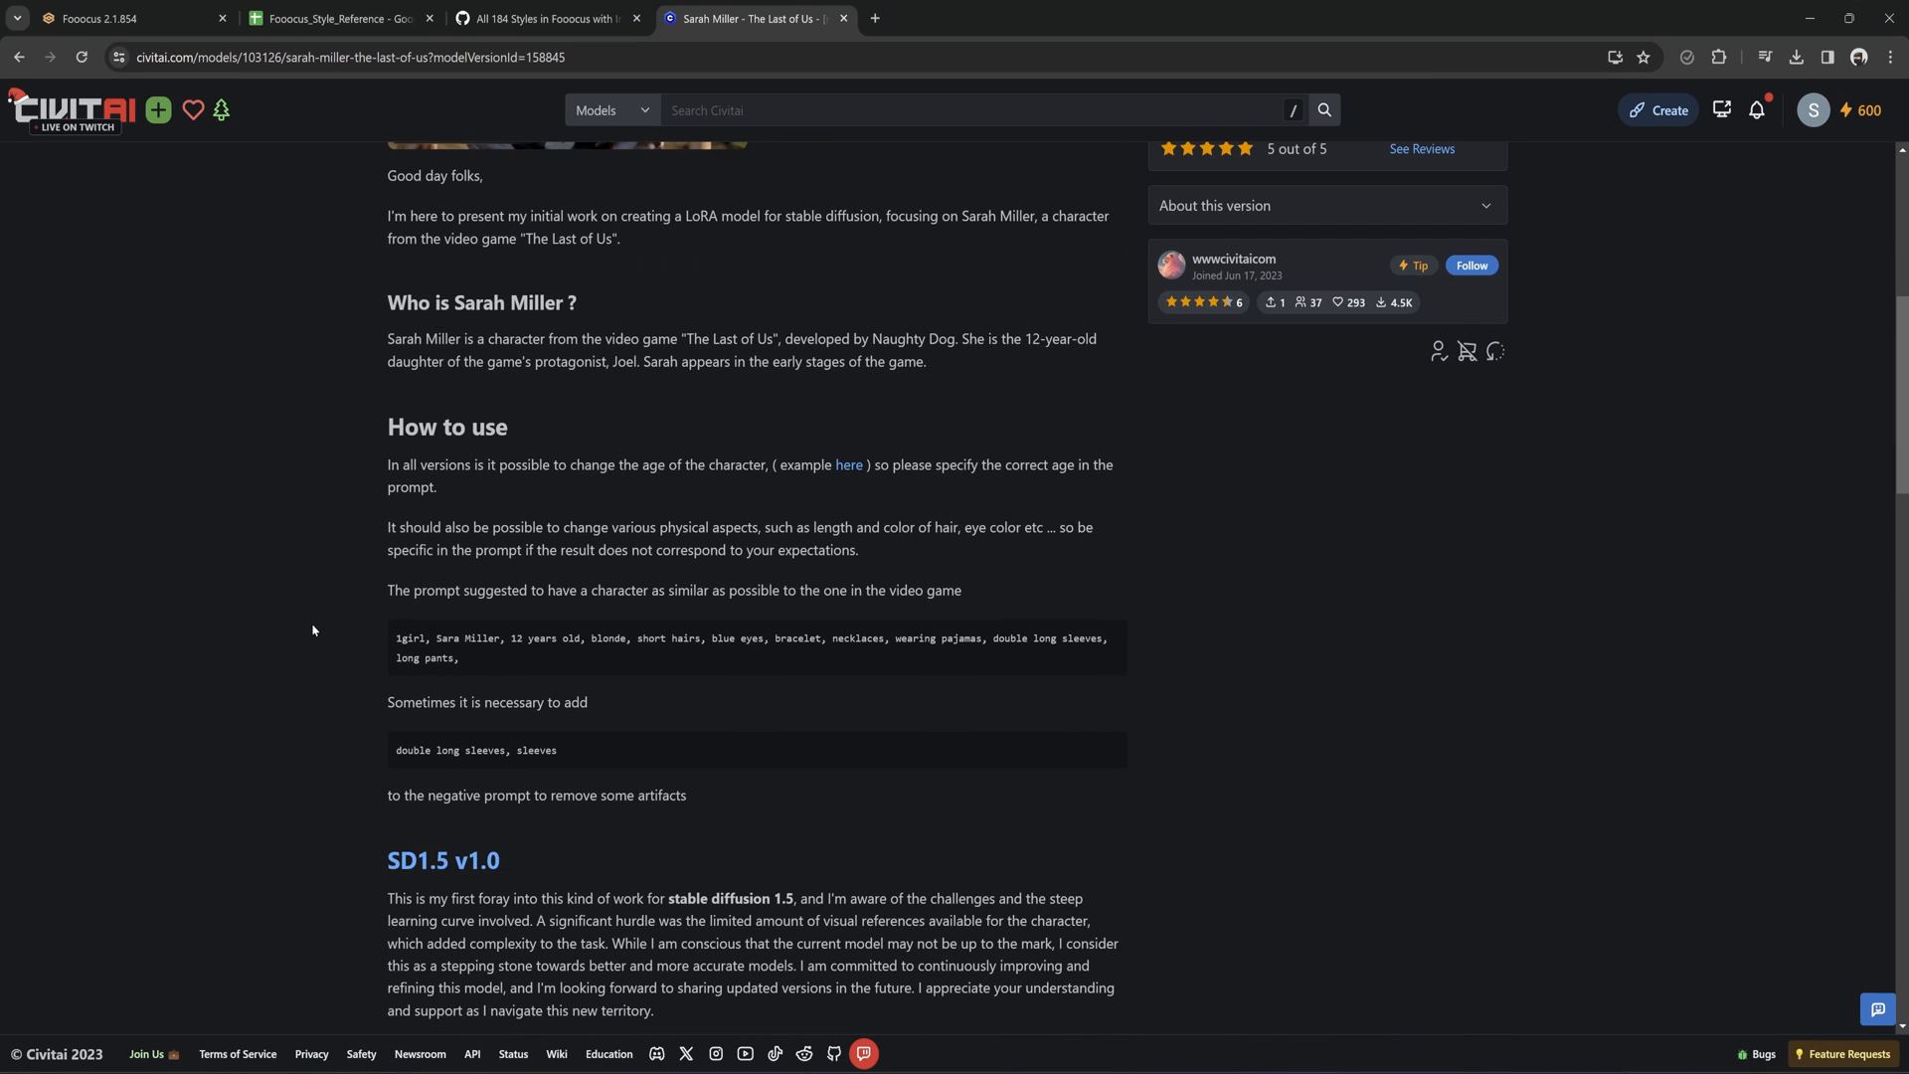
mouse_move(301, 656)
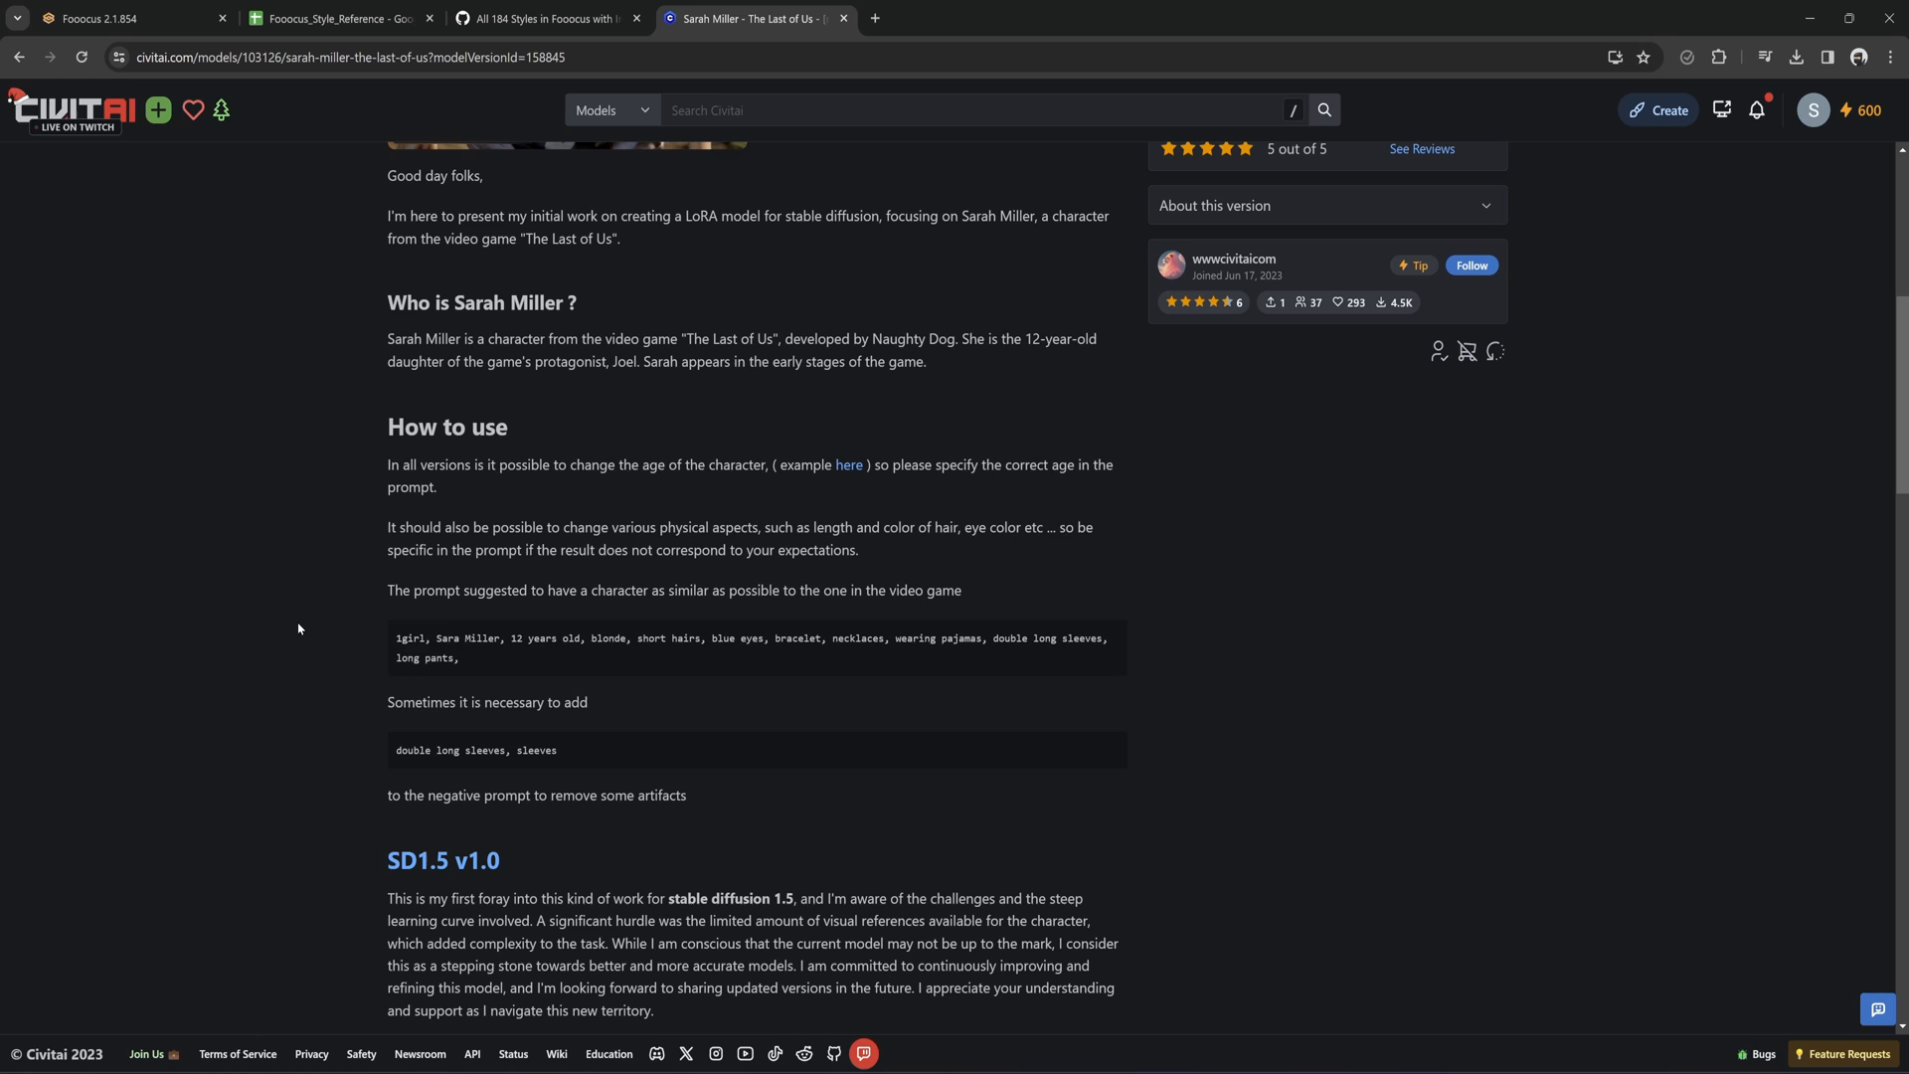
click(130, 18)
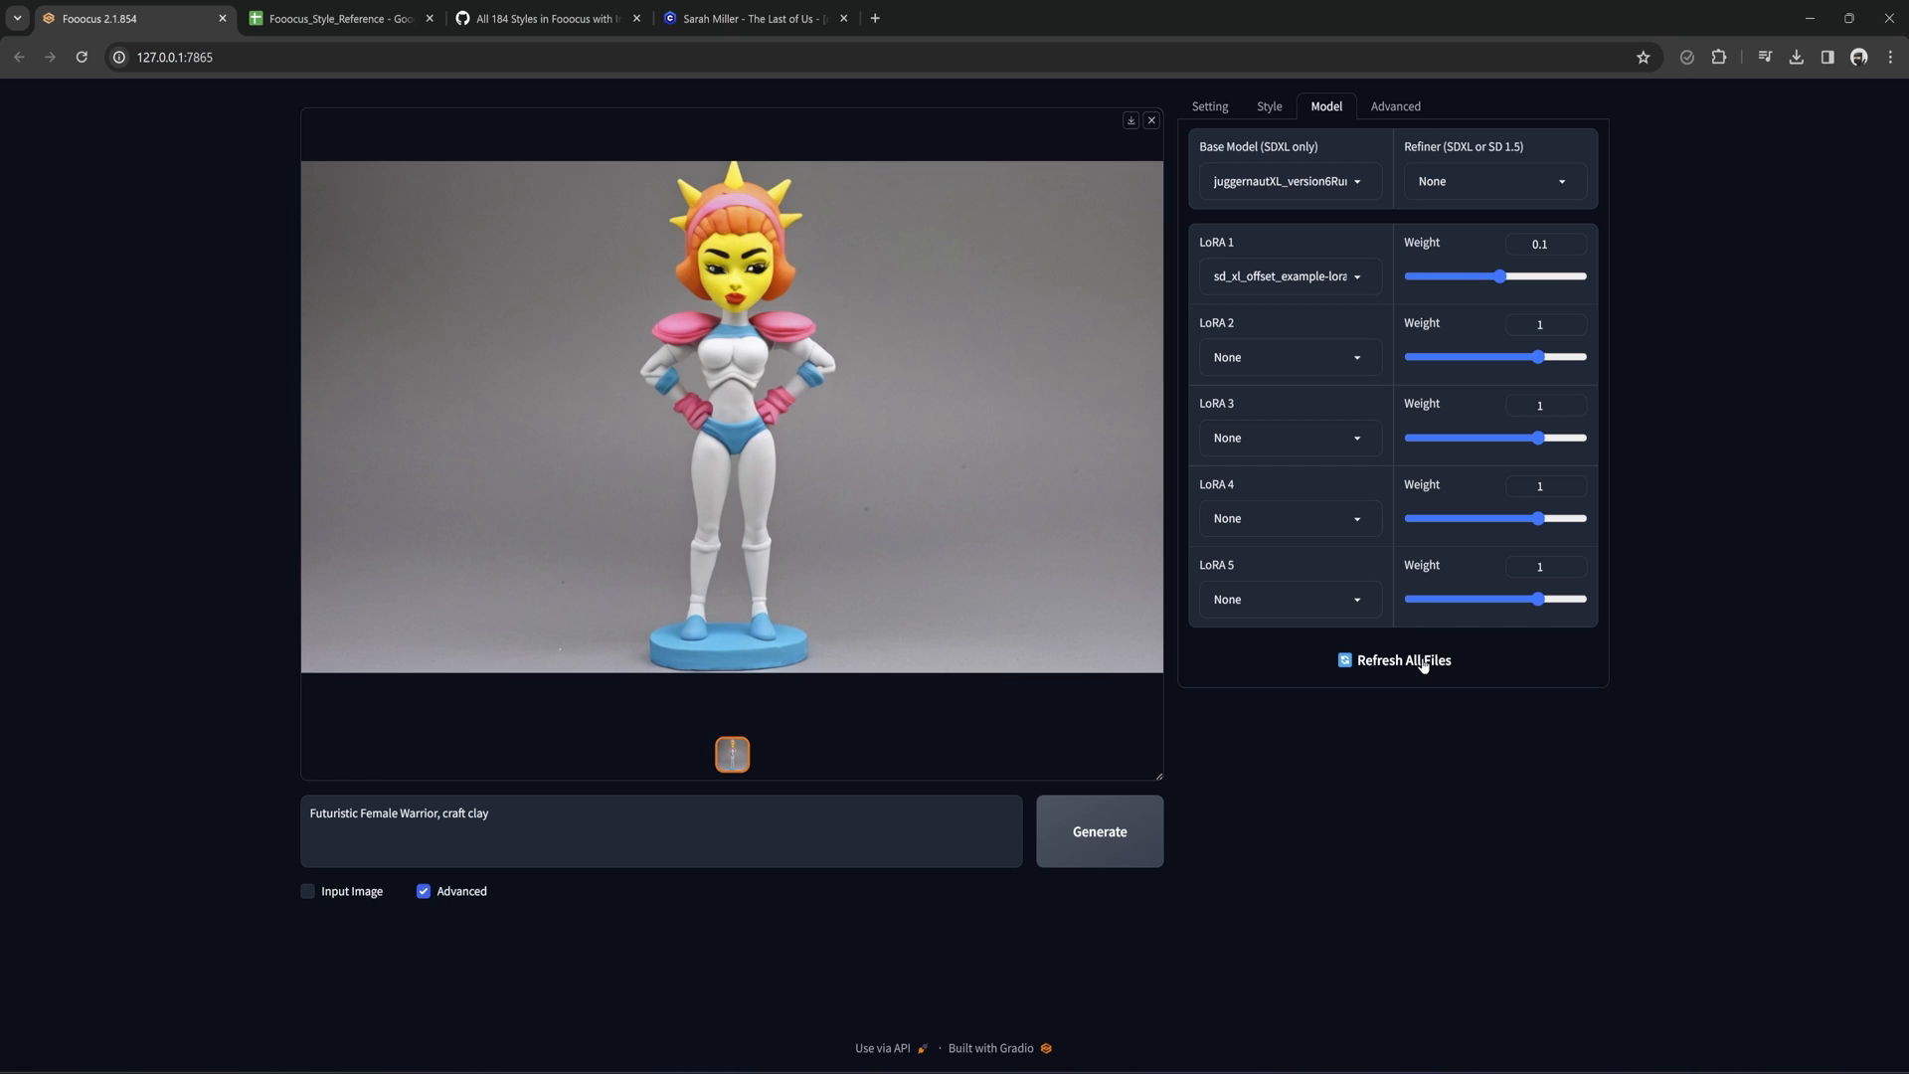
Refresh all model files so the Sarah Miller LoRA is listed and clear the offset LoRA from slot 1.
click(1289, 181)
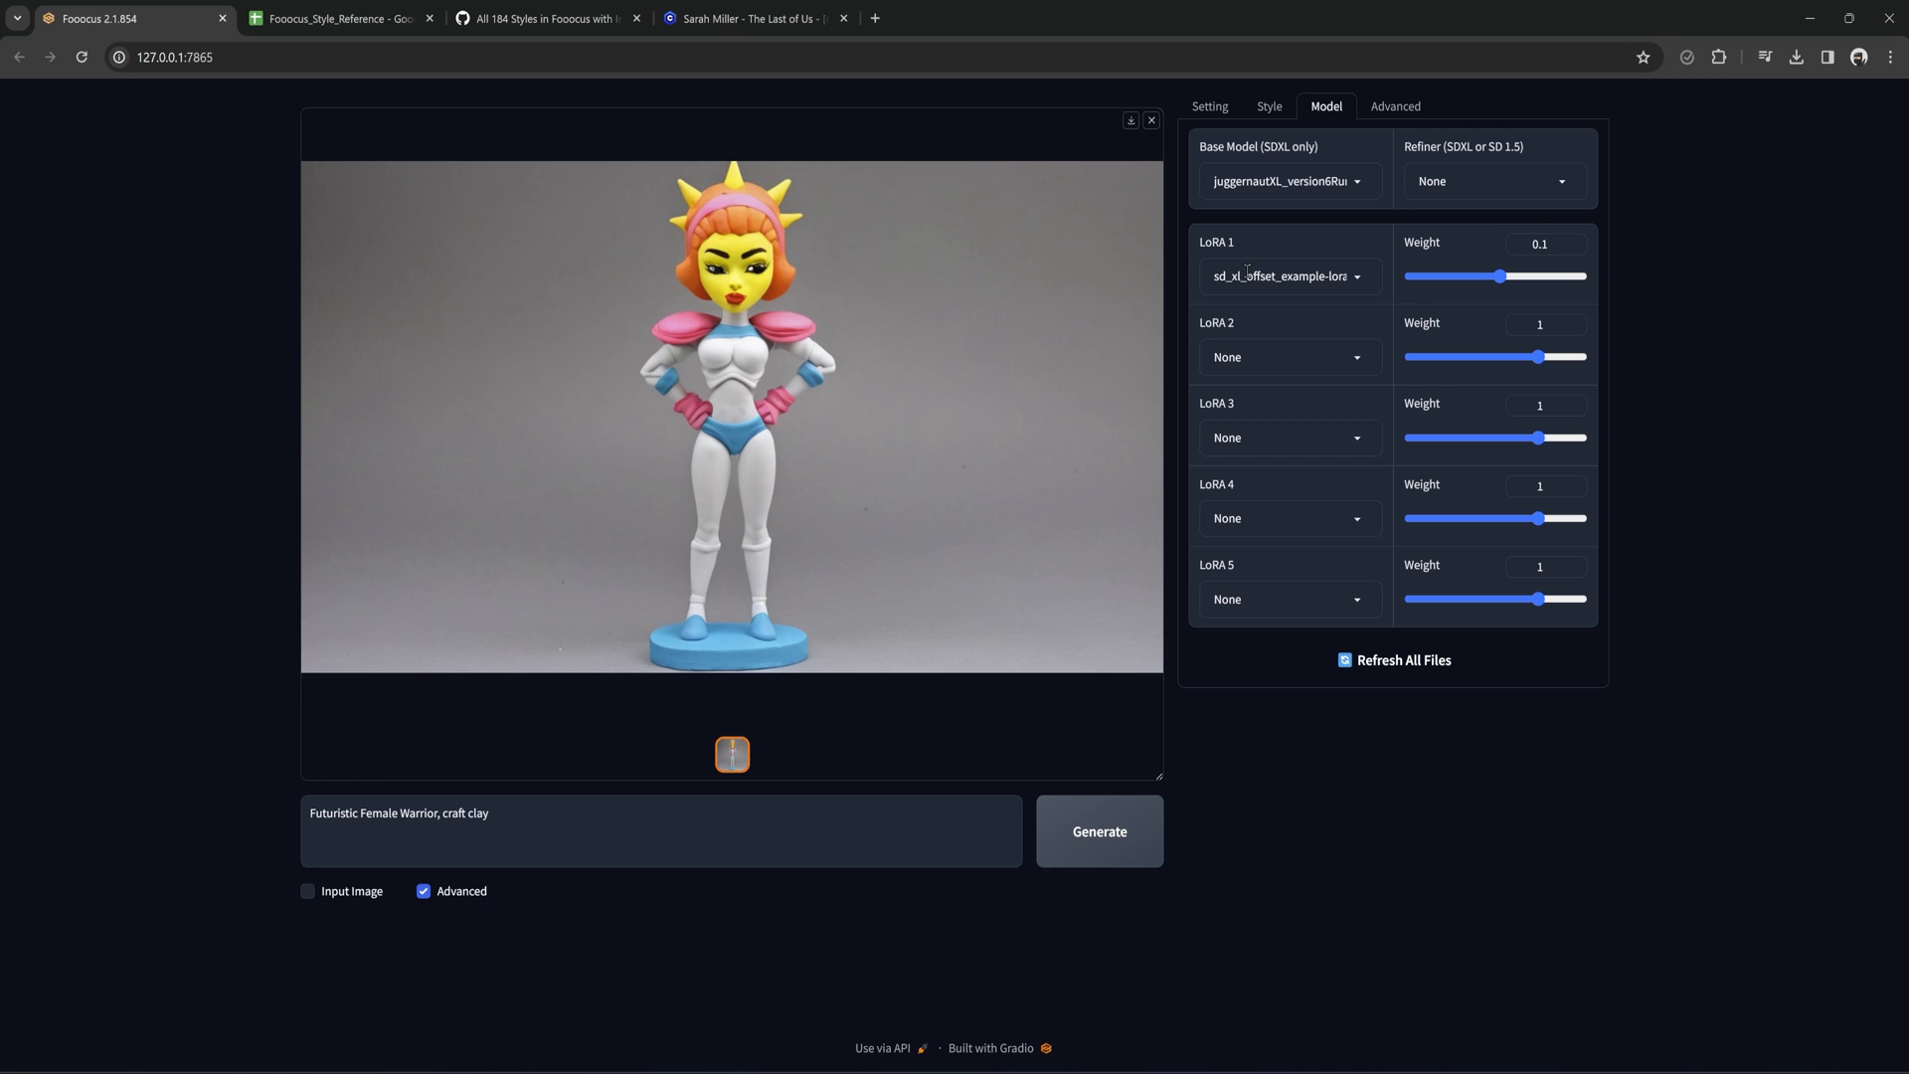
click(1288, 275)
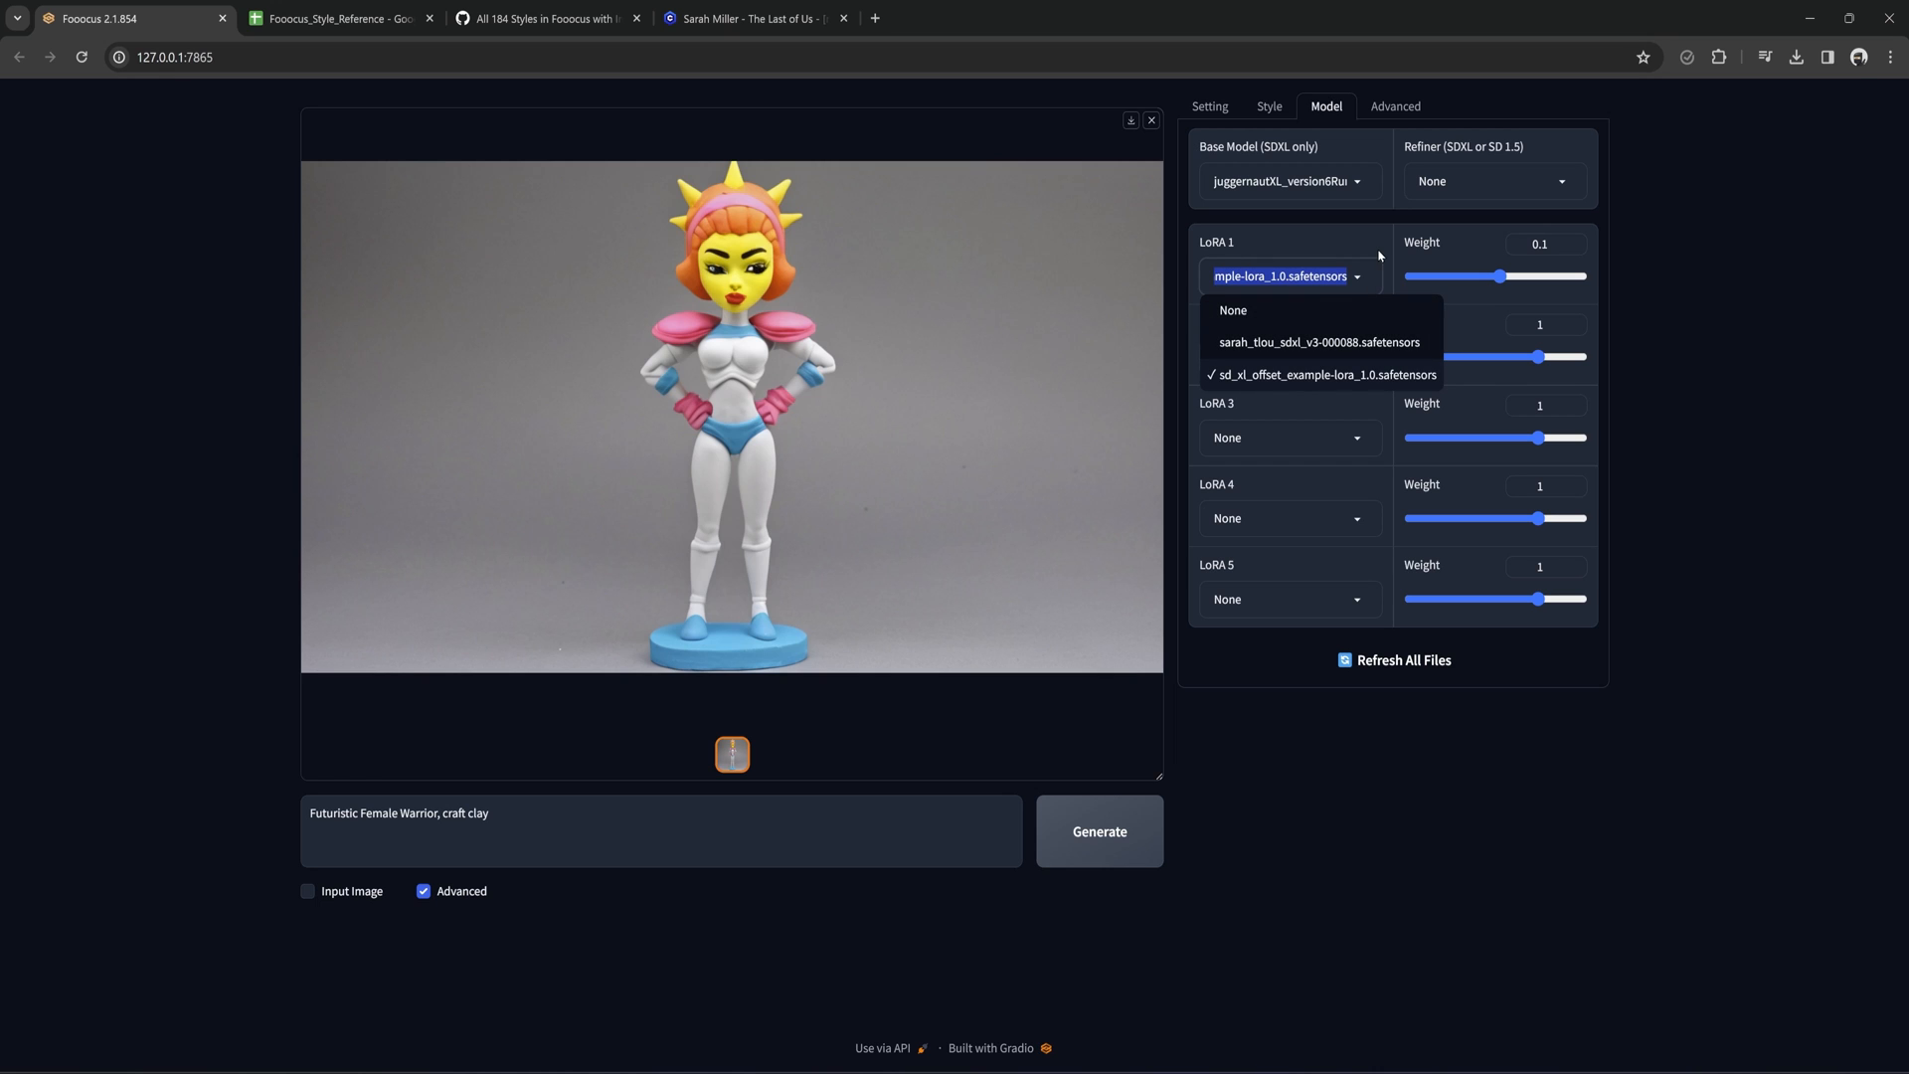
click(1269, 106)
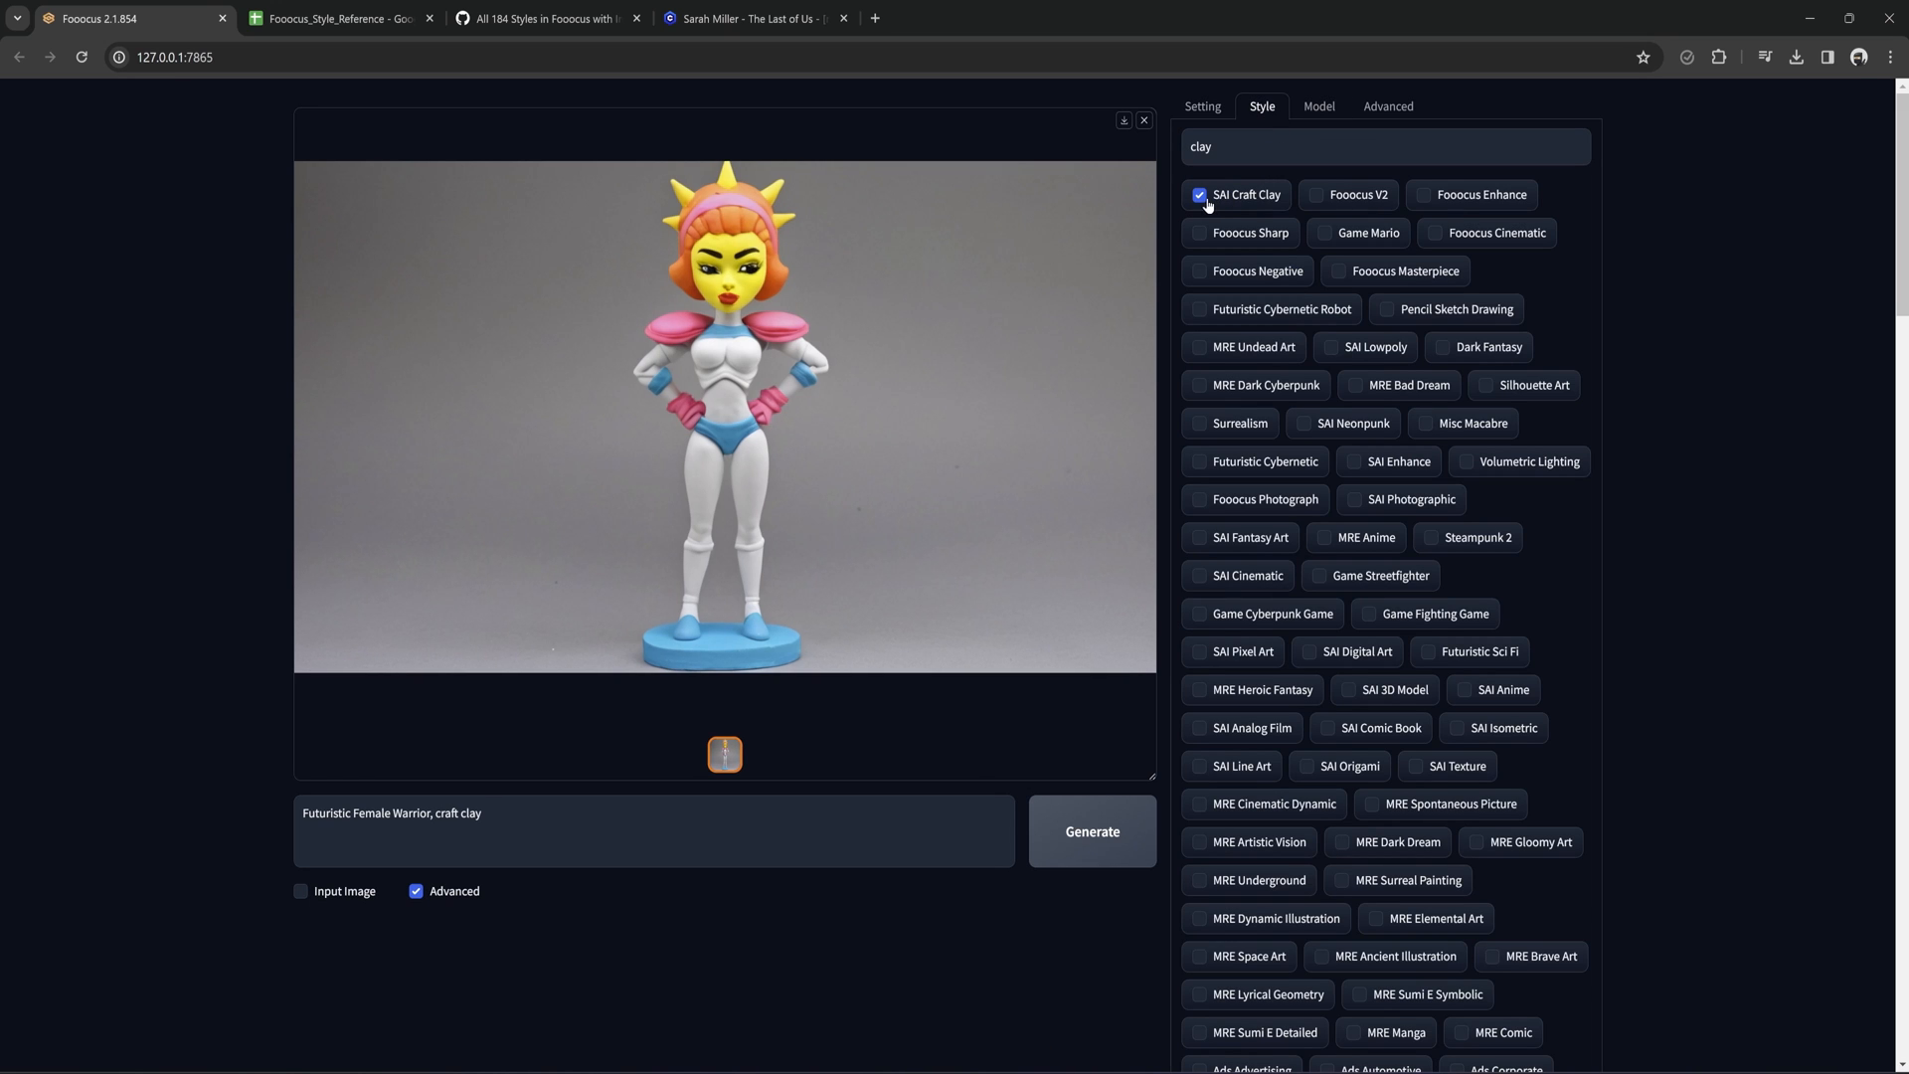
Replace SAI Craft Clay with Fooocus V2, Enhance and Sharp styles and generate an 'Offset LoRA OFF' portrait.
click(1199, 195)
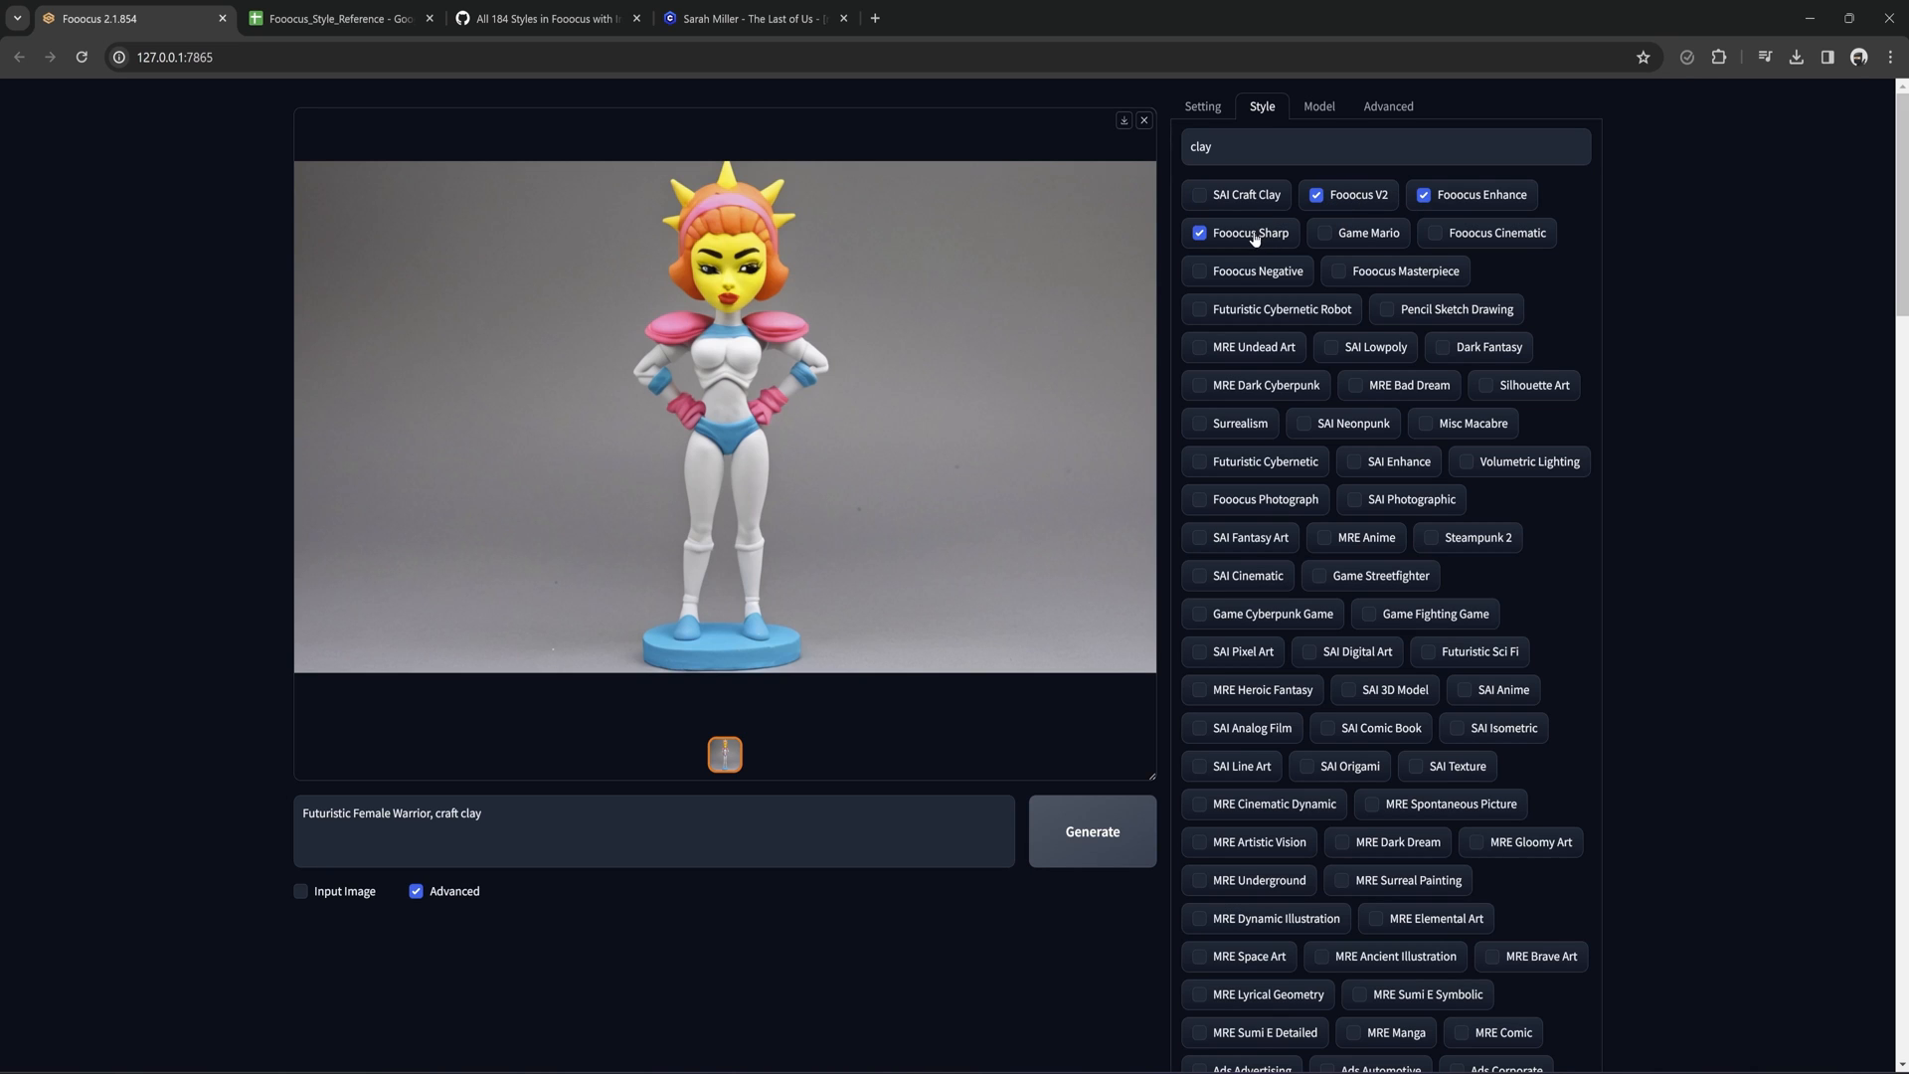
click(1091, 831)
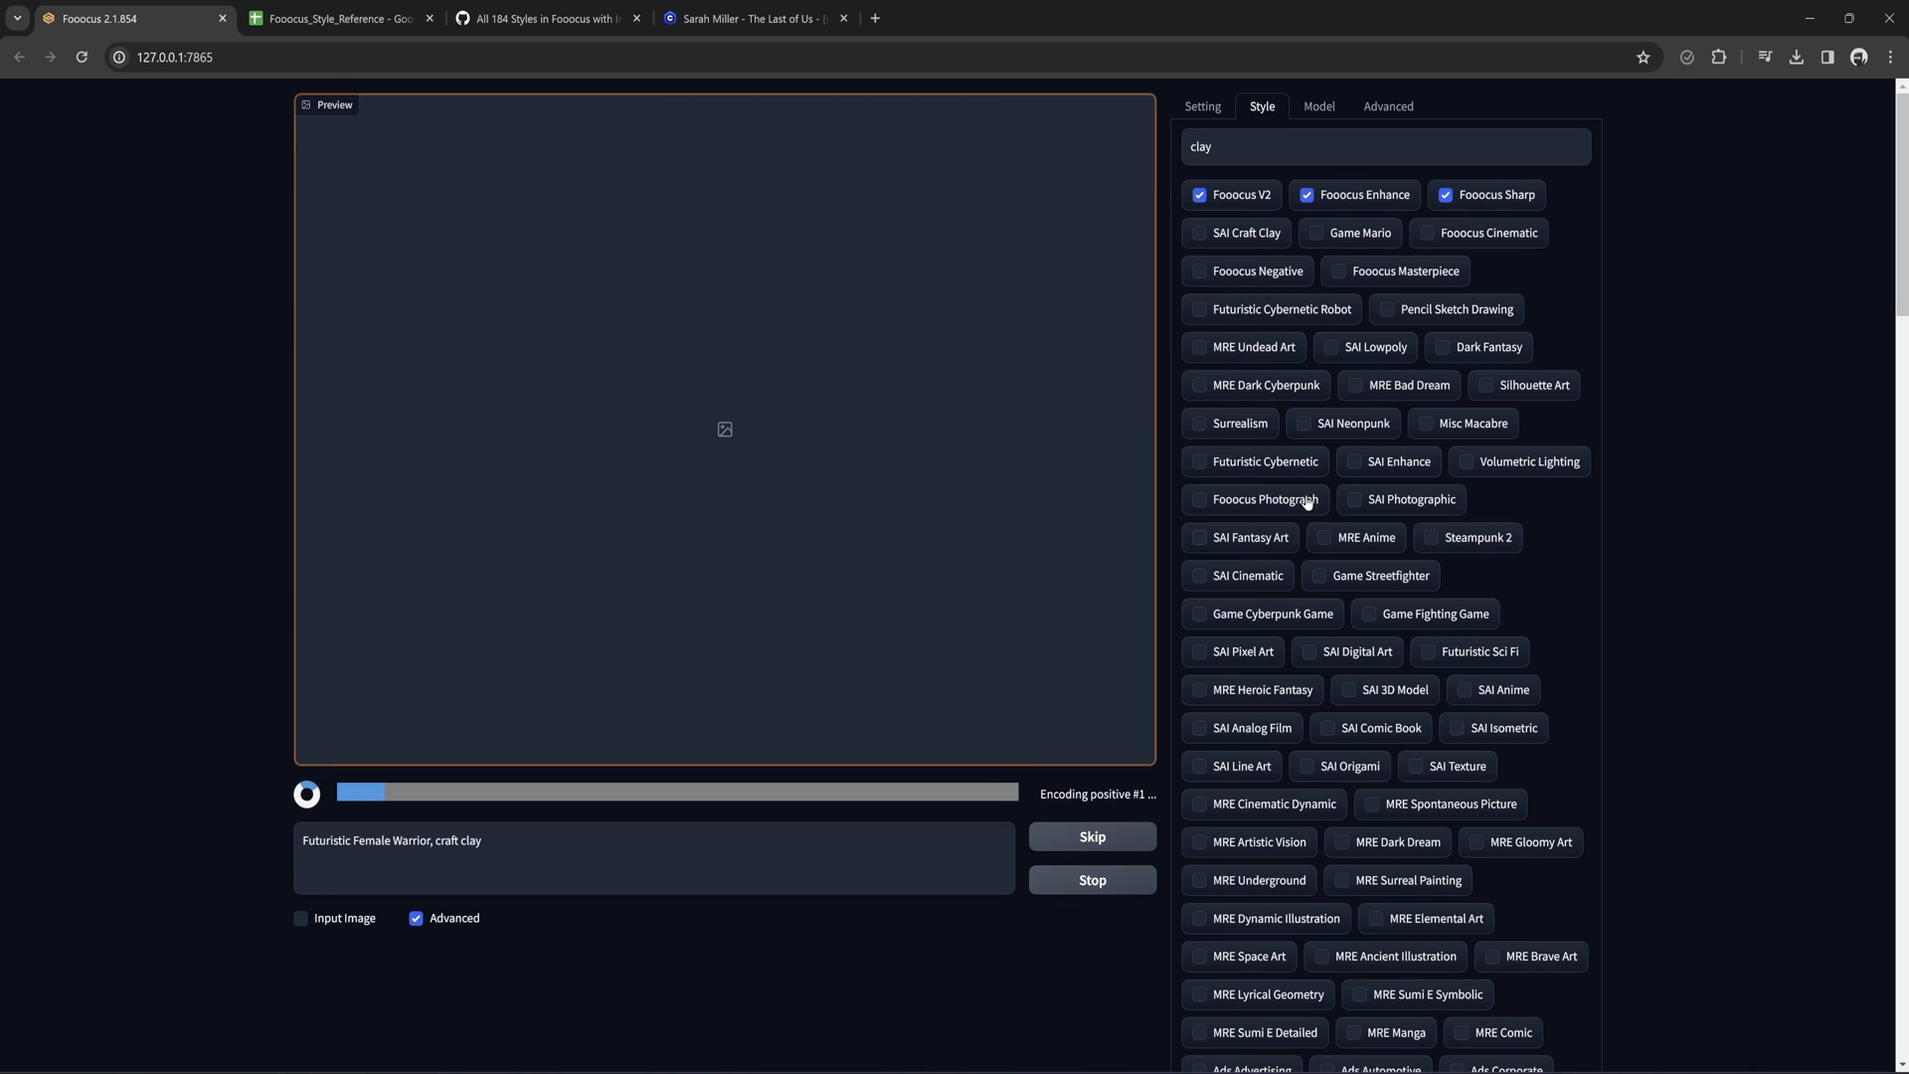
click(1320, 105)
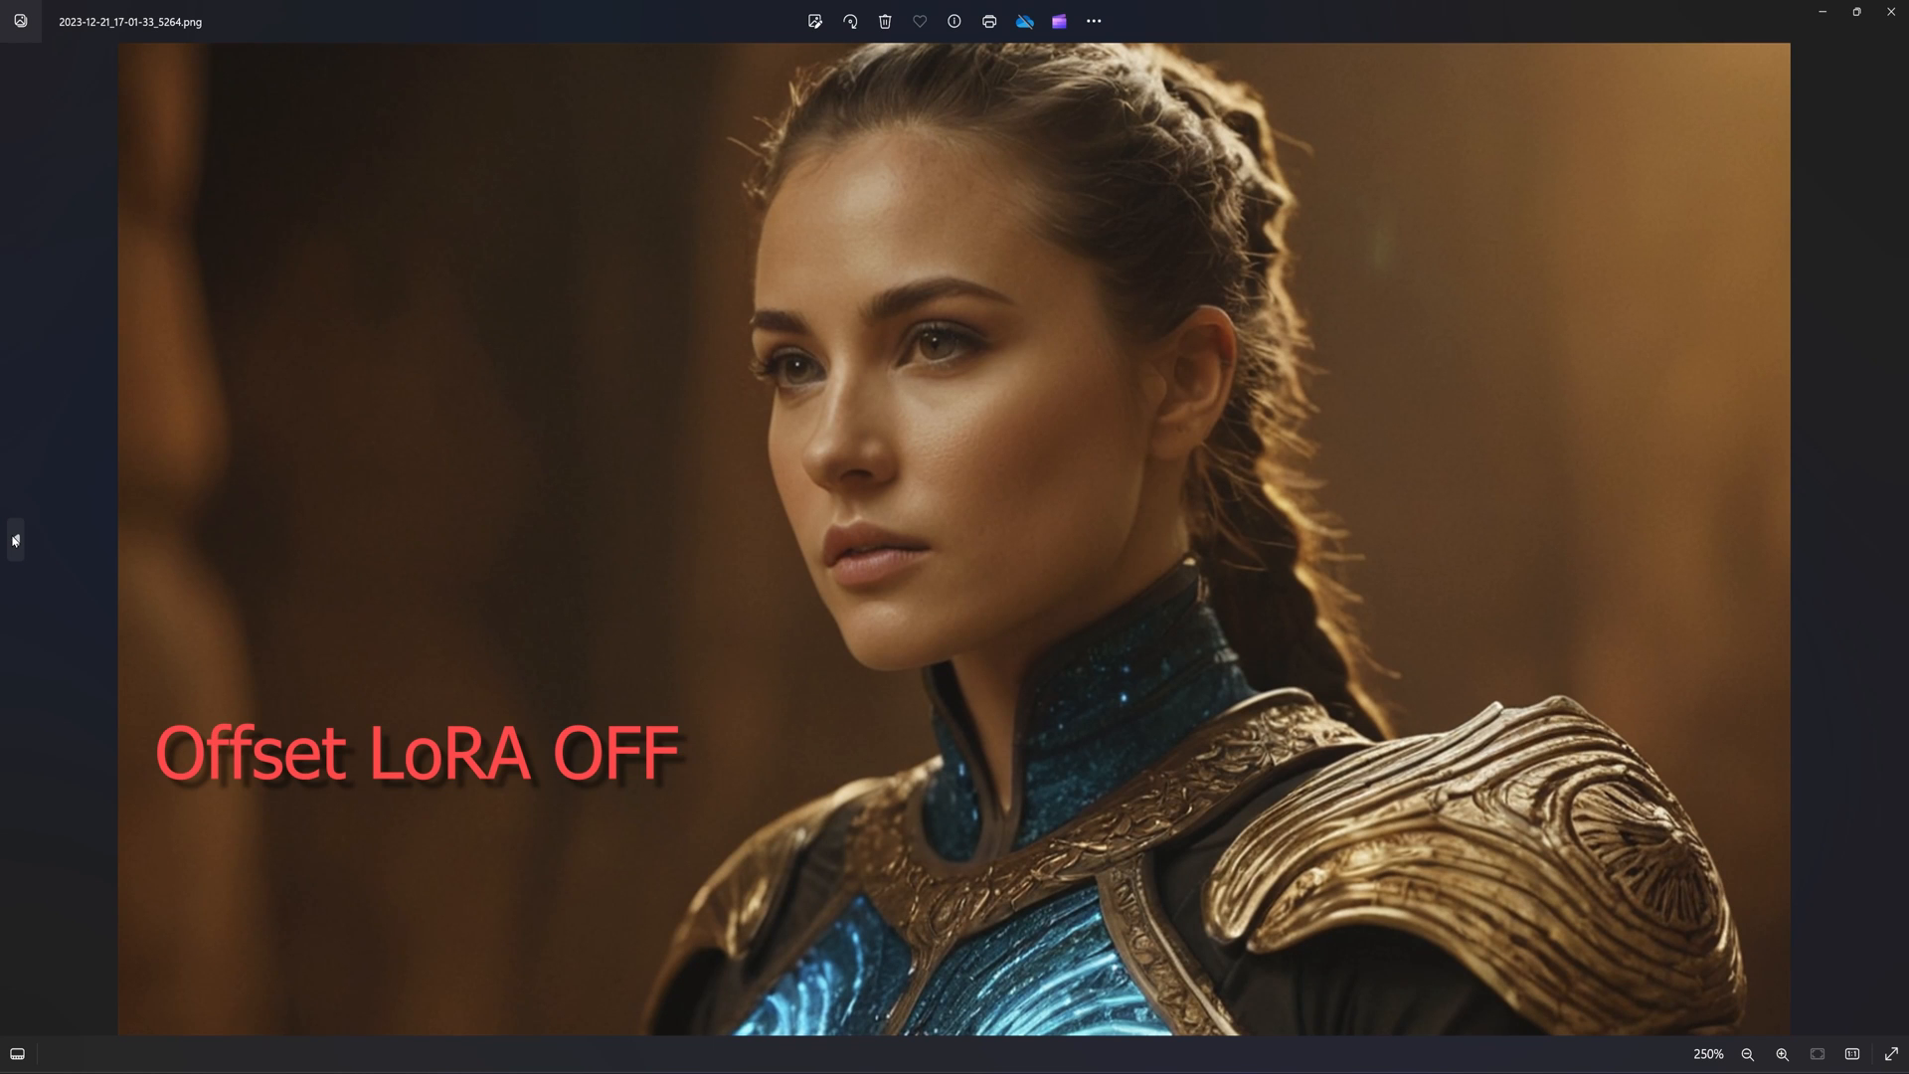
mouse_move(1889, 541)
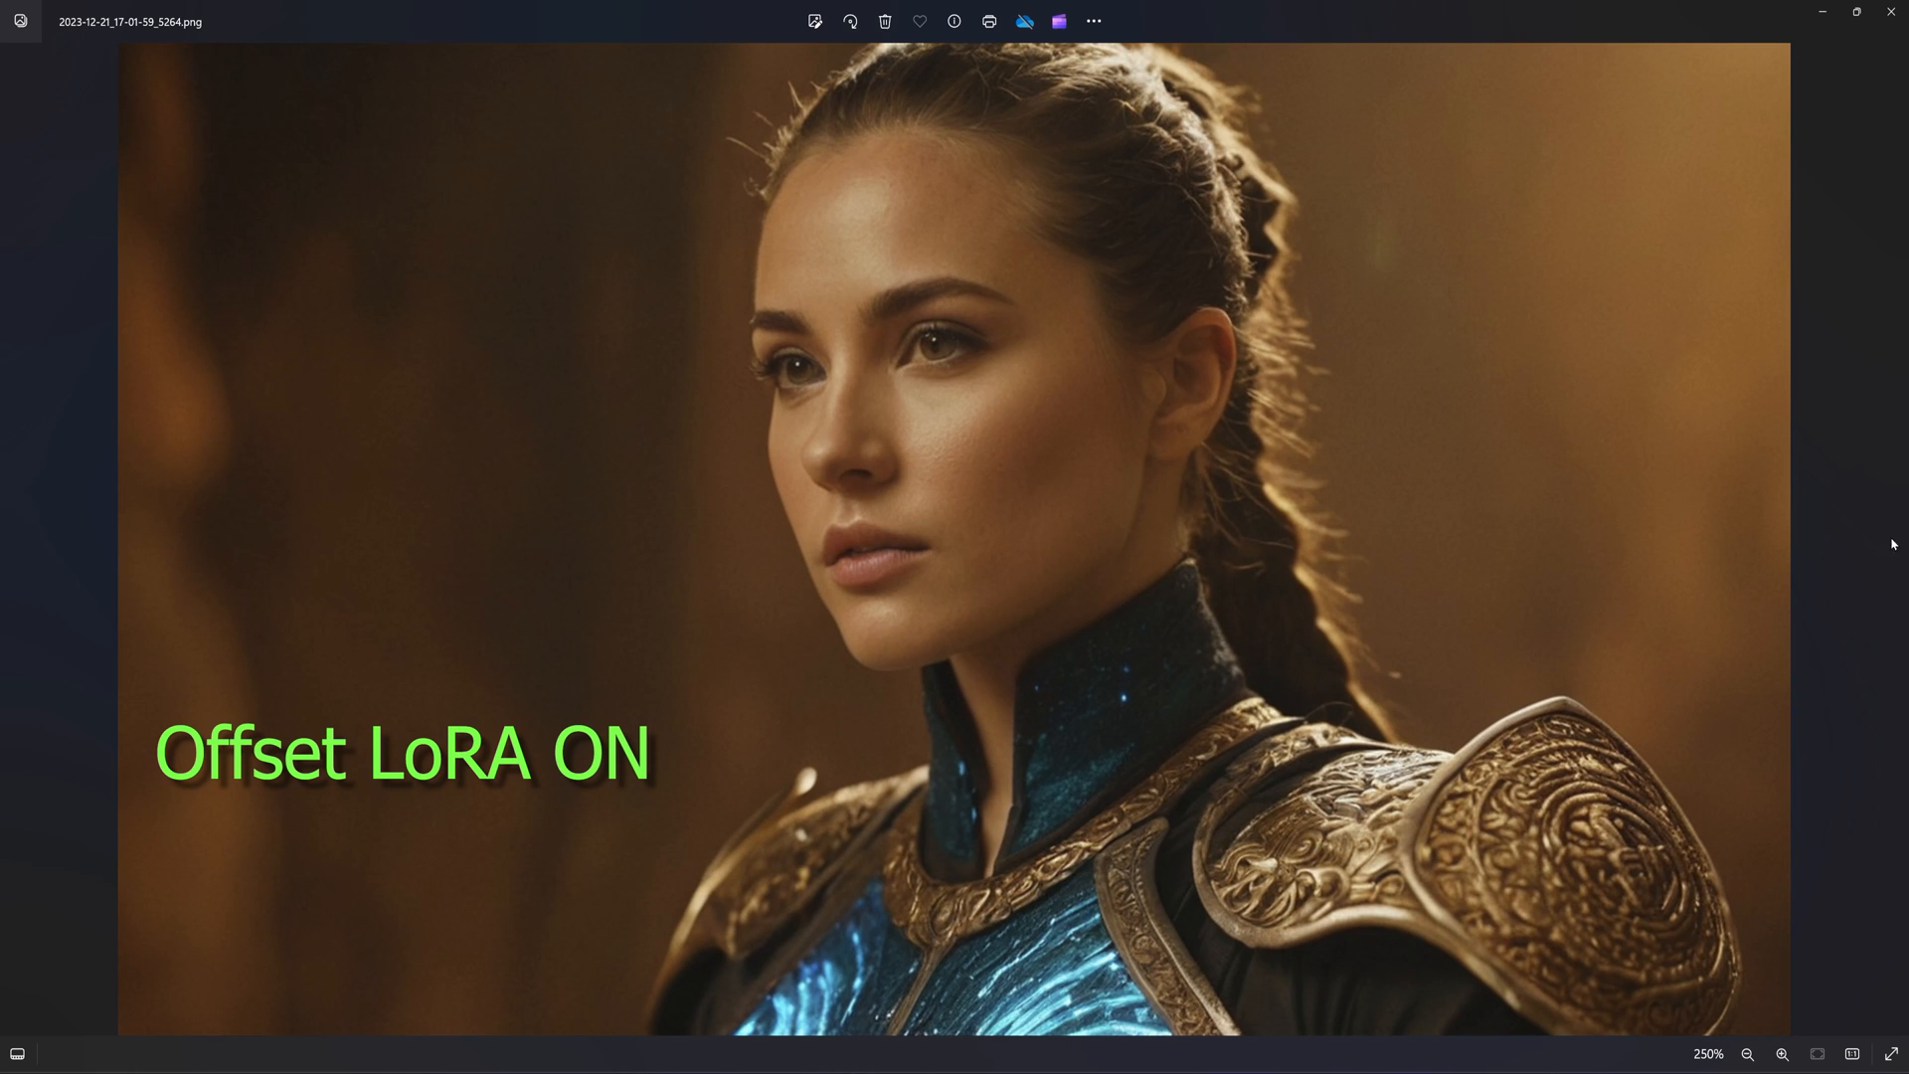
mouse_move(16, 551)
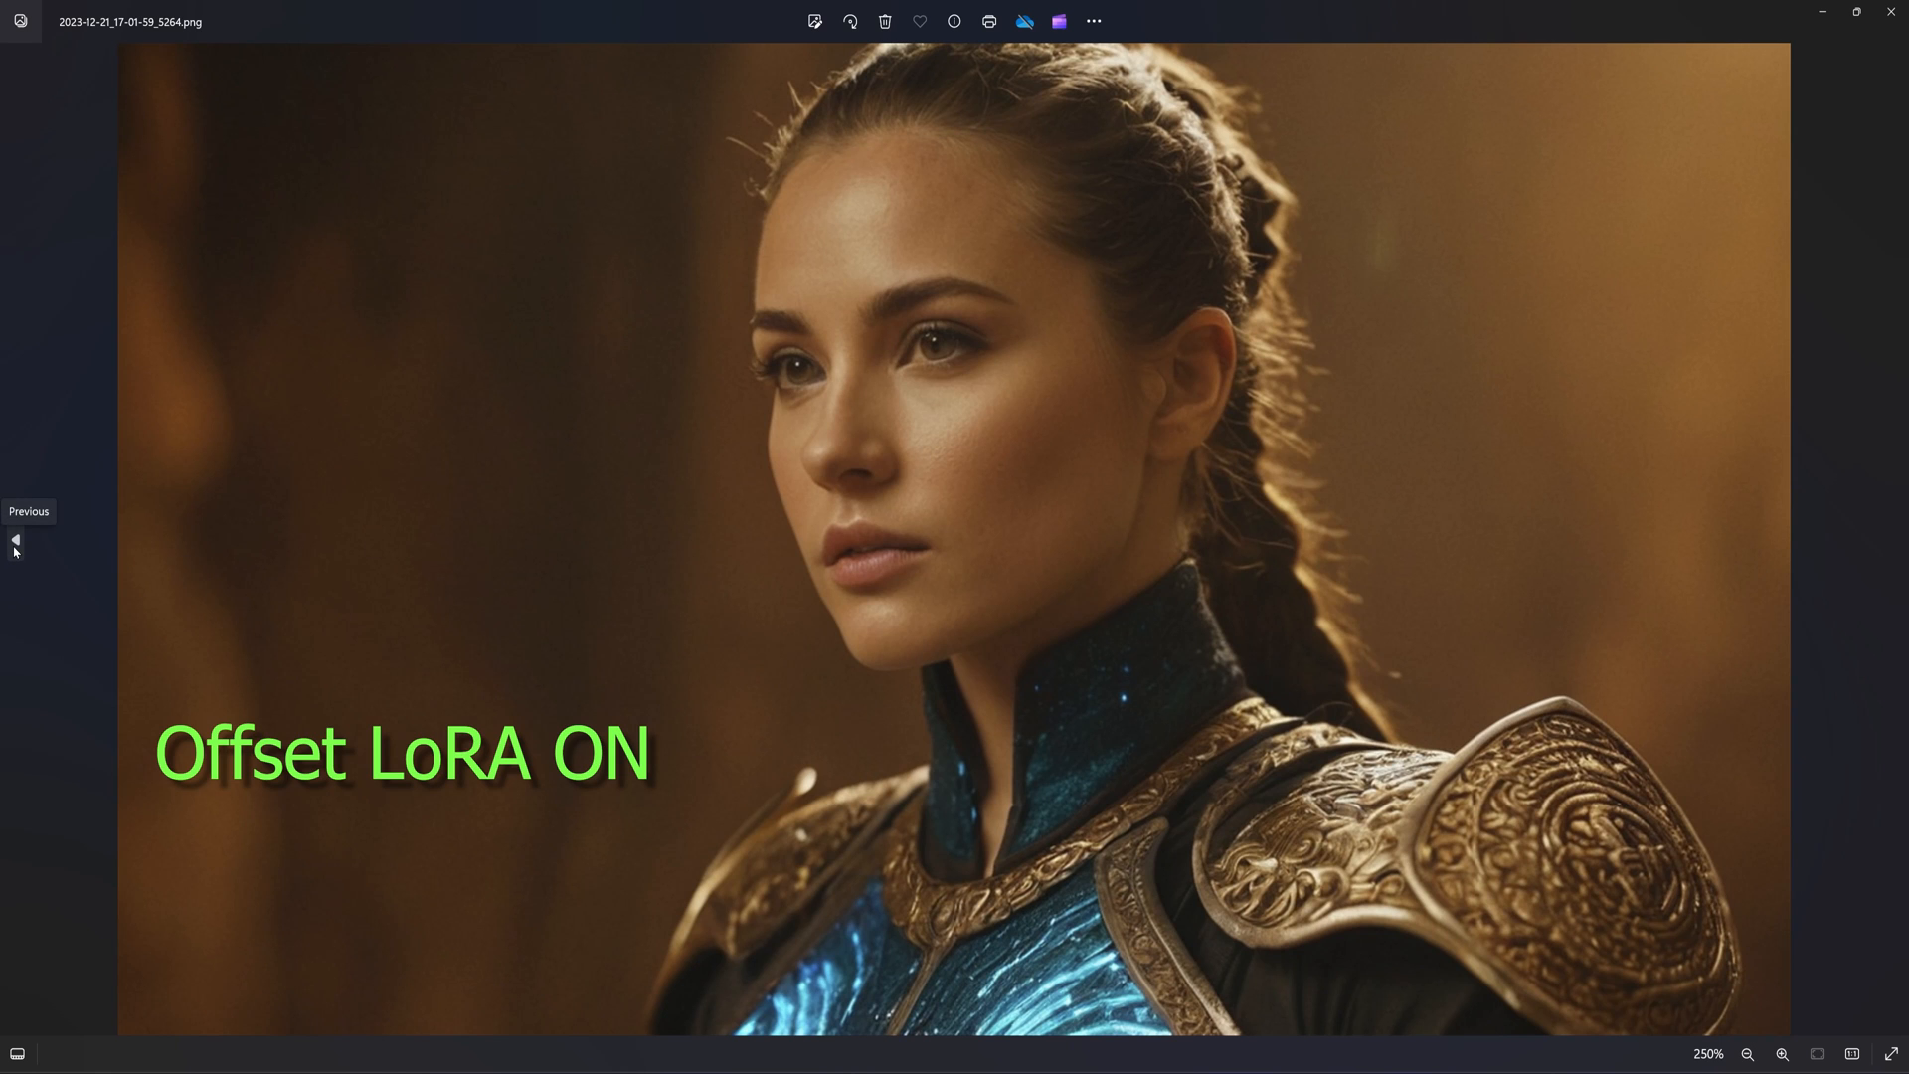
click(1891, 539)
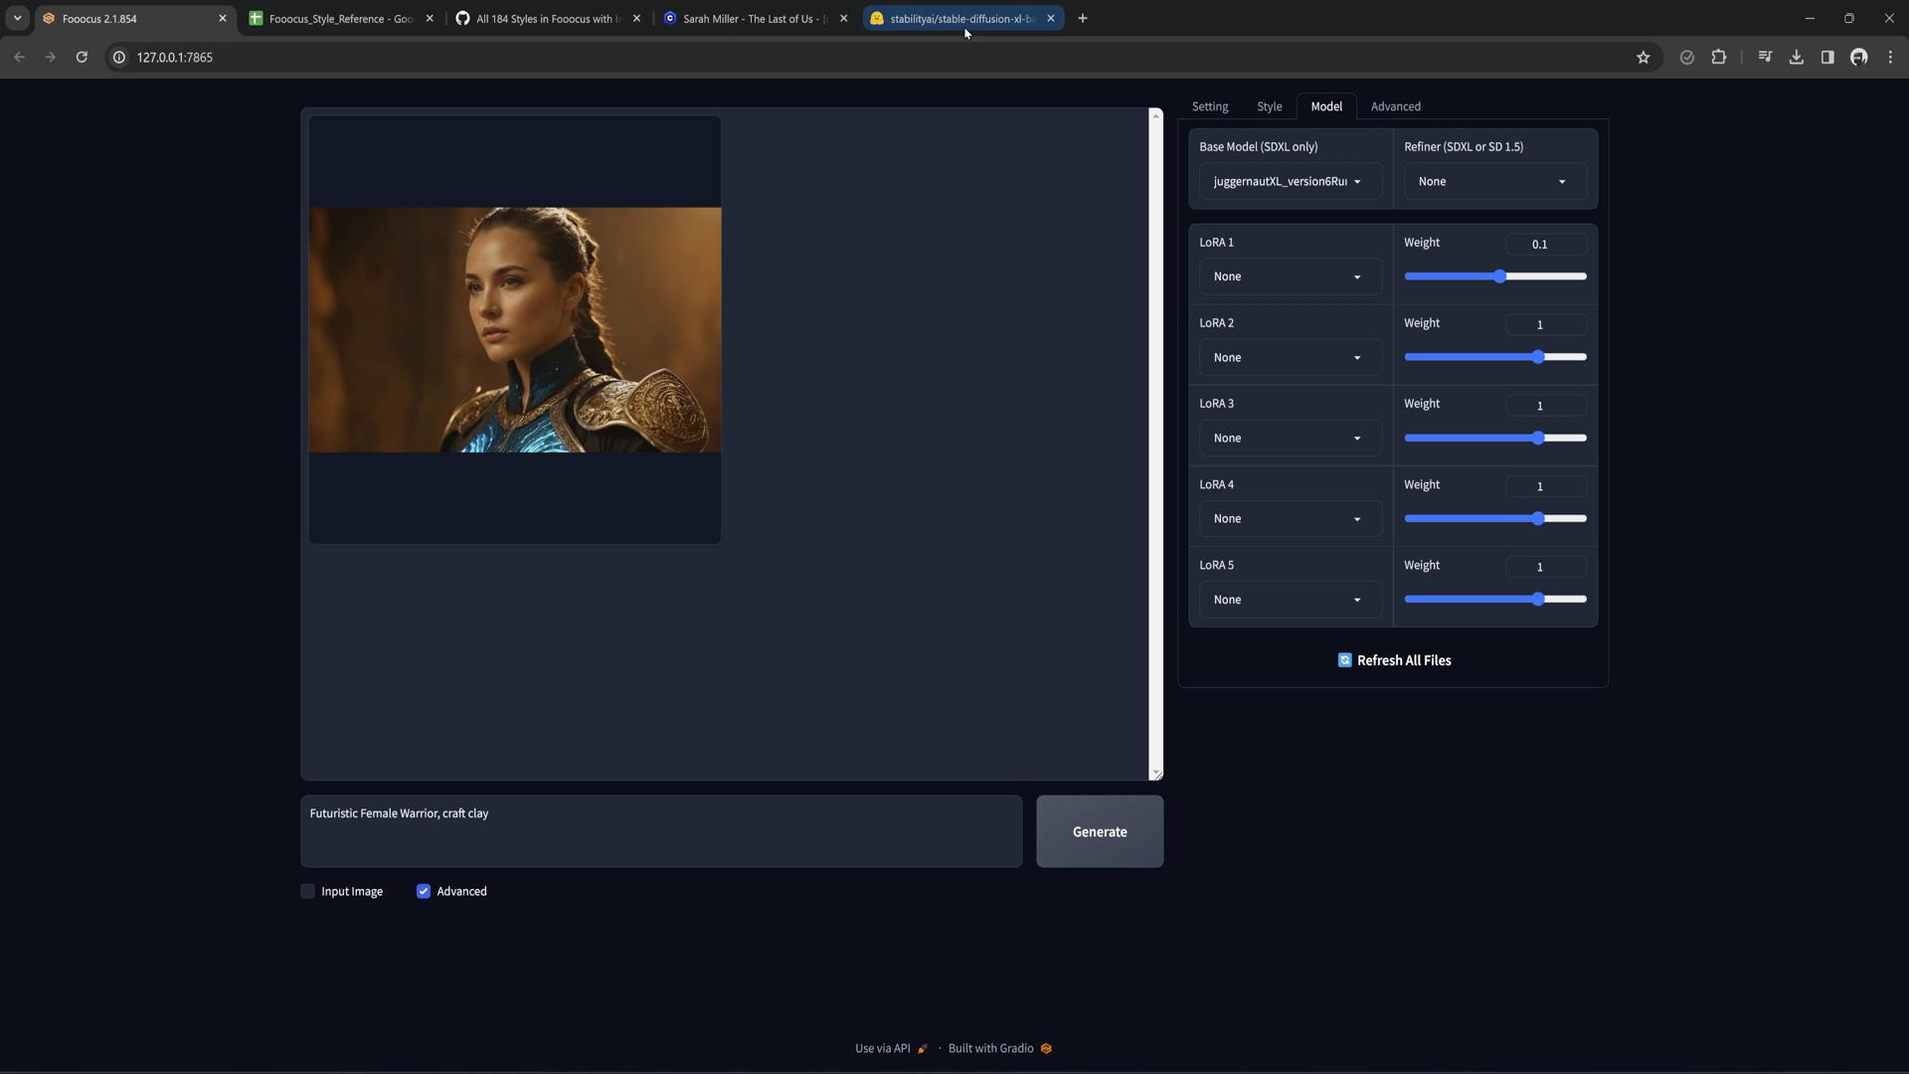
mouse_move(966, 32)
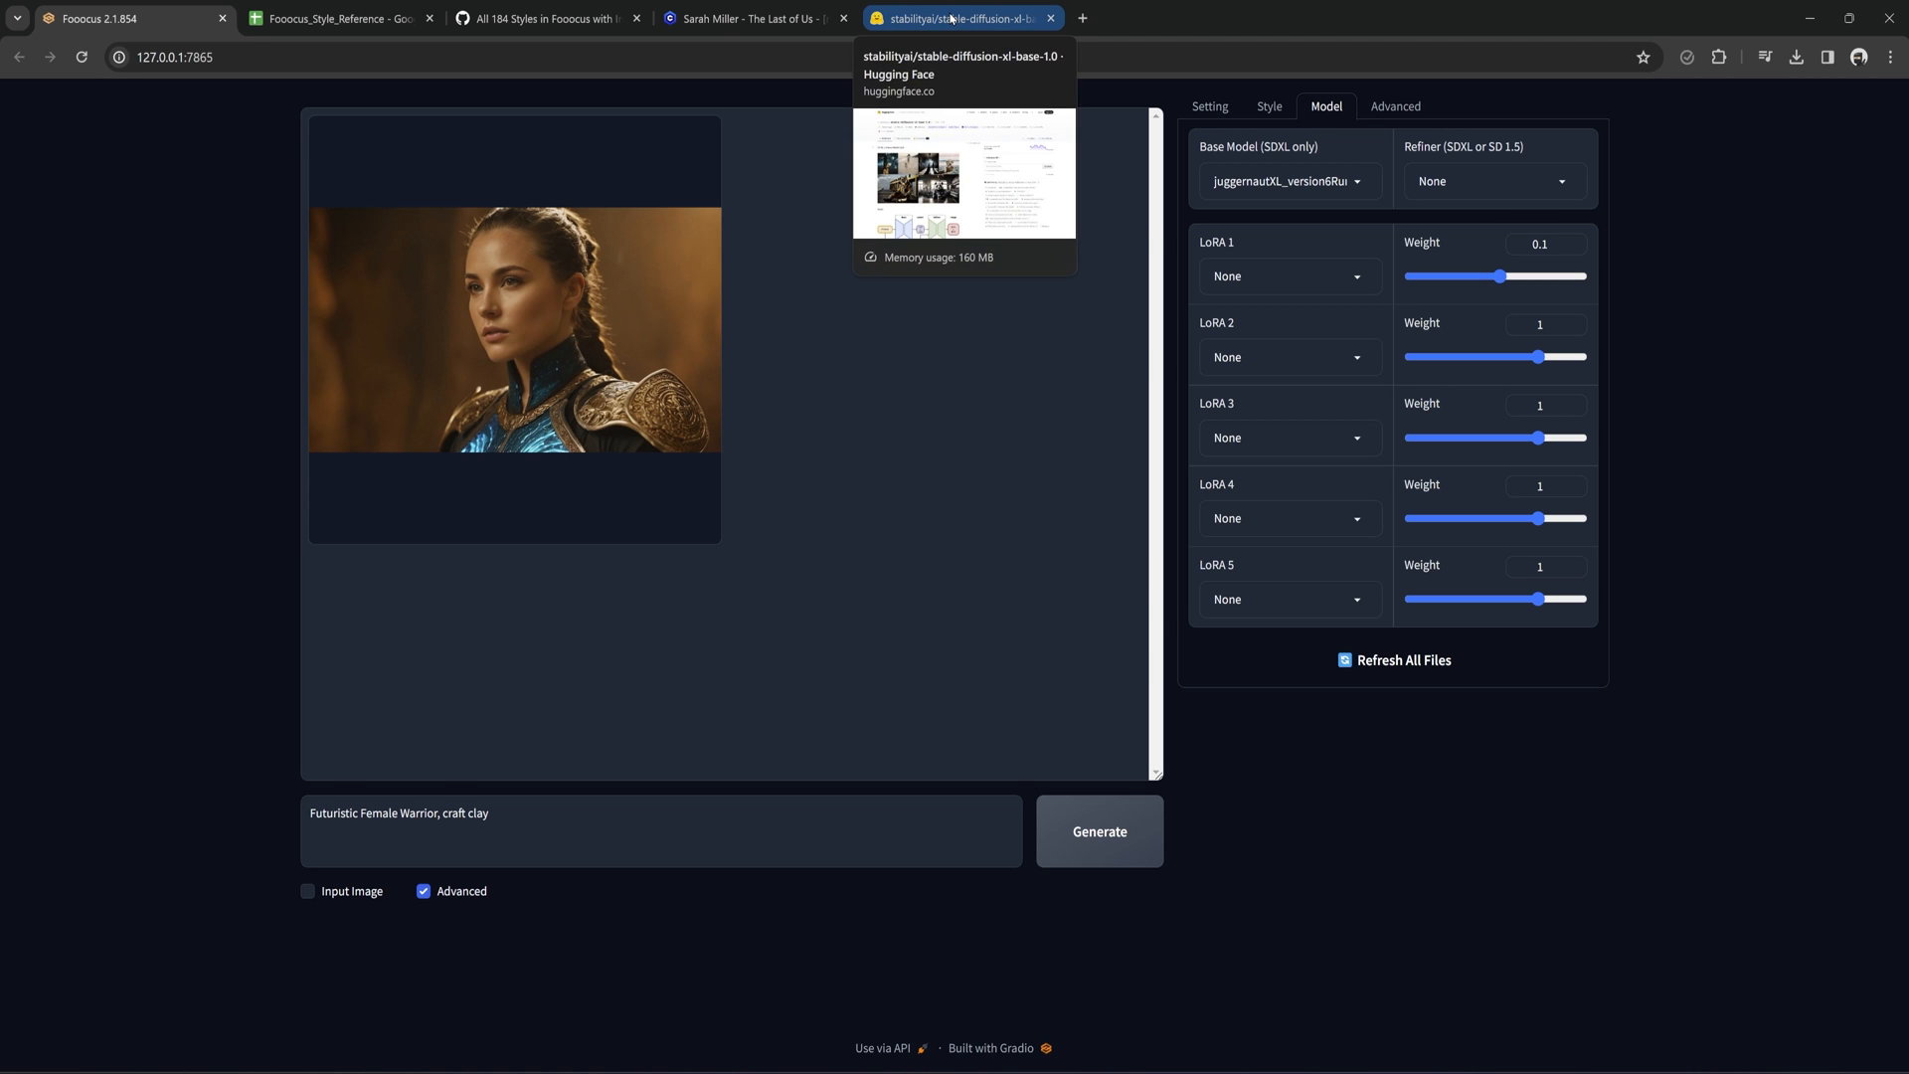
View the Hugging Face stabilityai/stable-diffusion-xl-base-1.0 model card.
click(961, 18)
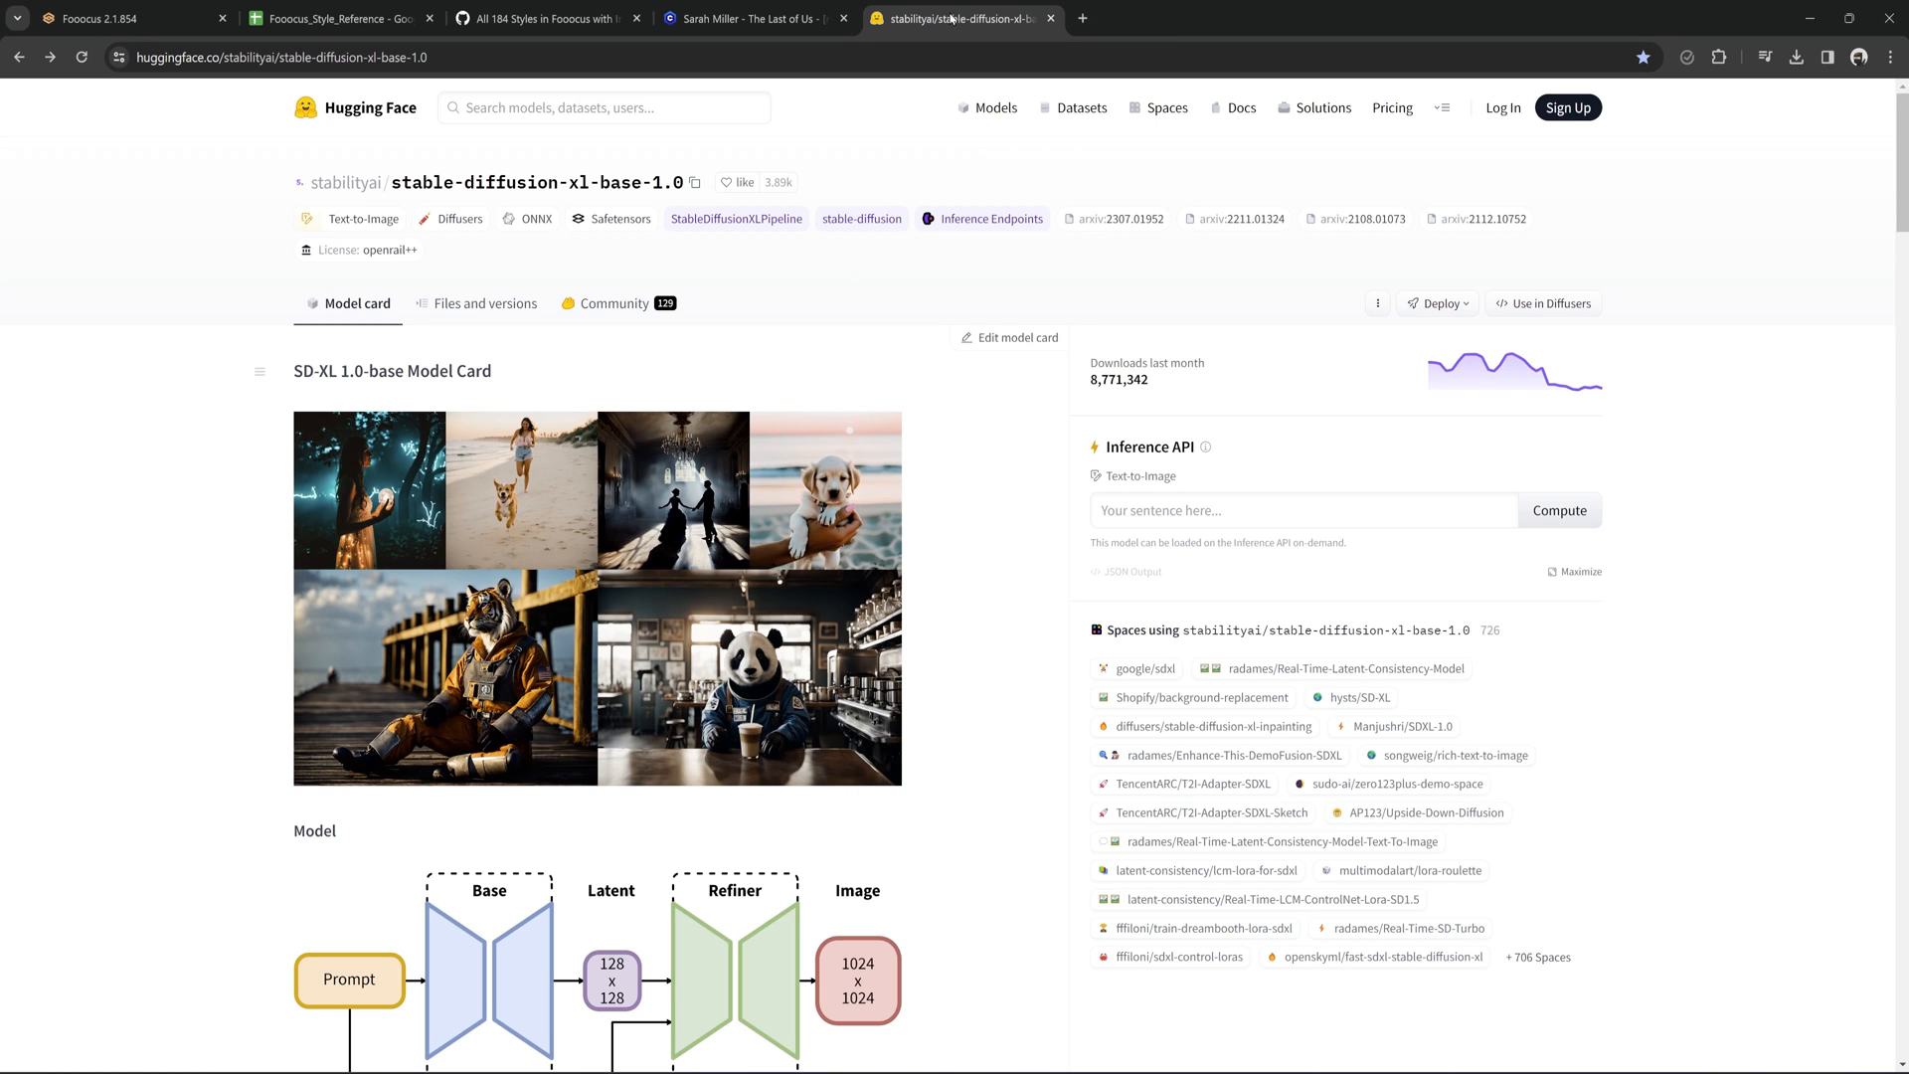
mouse_move(537, 233)
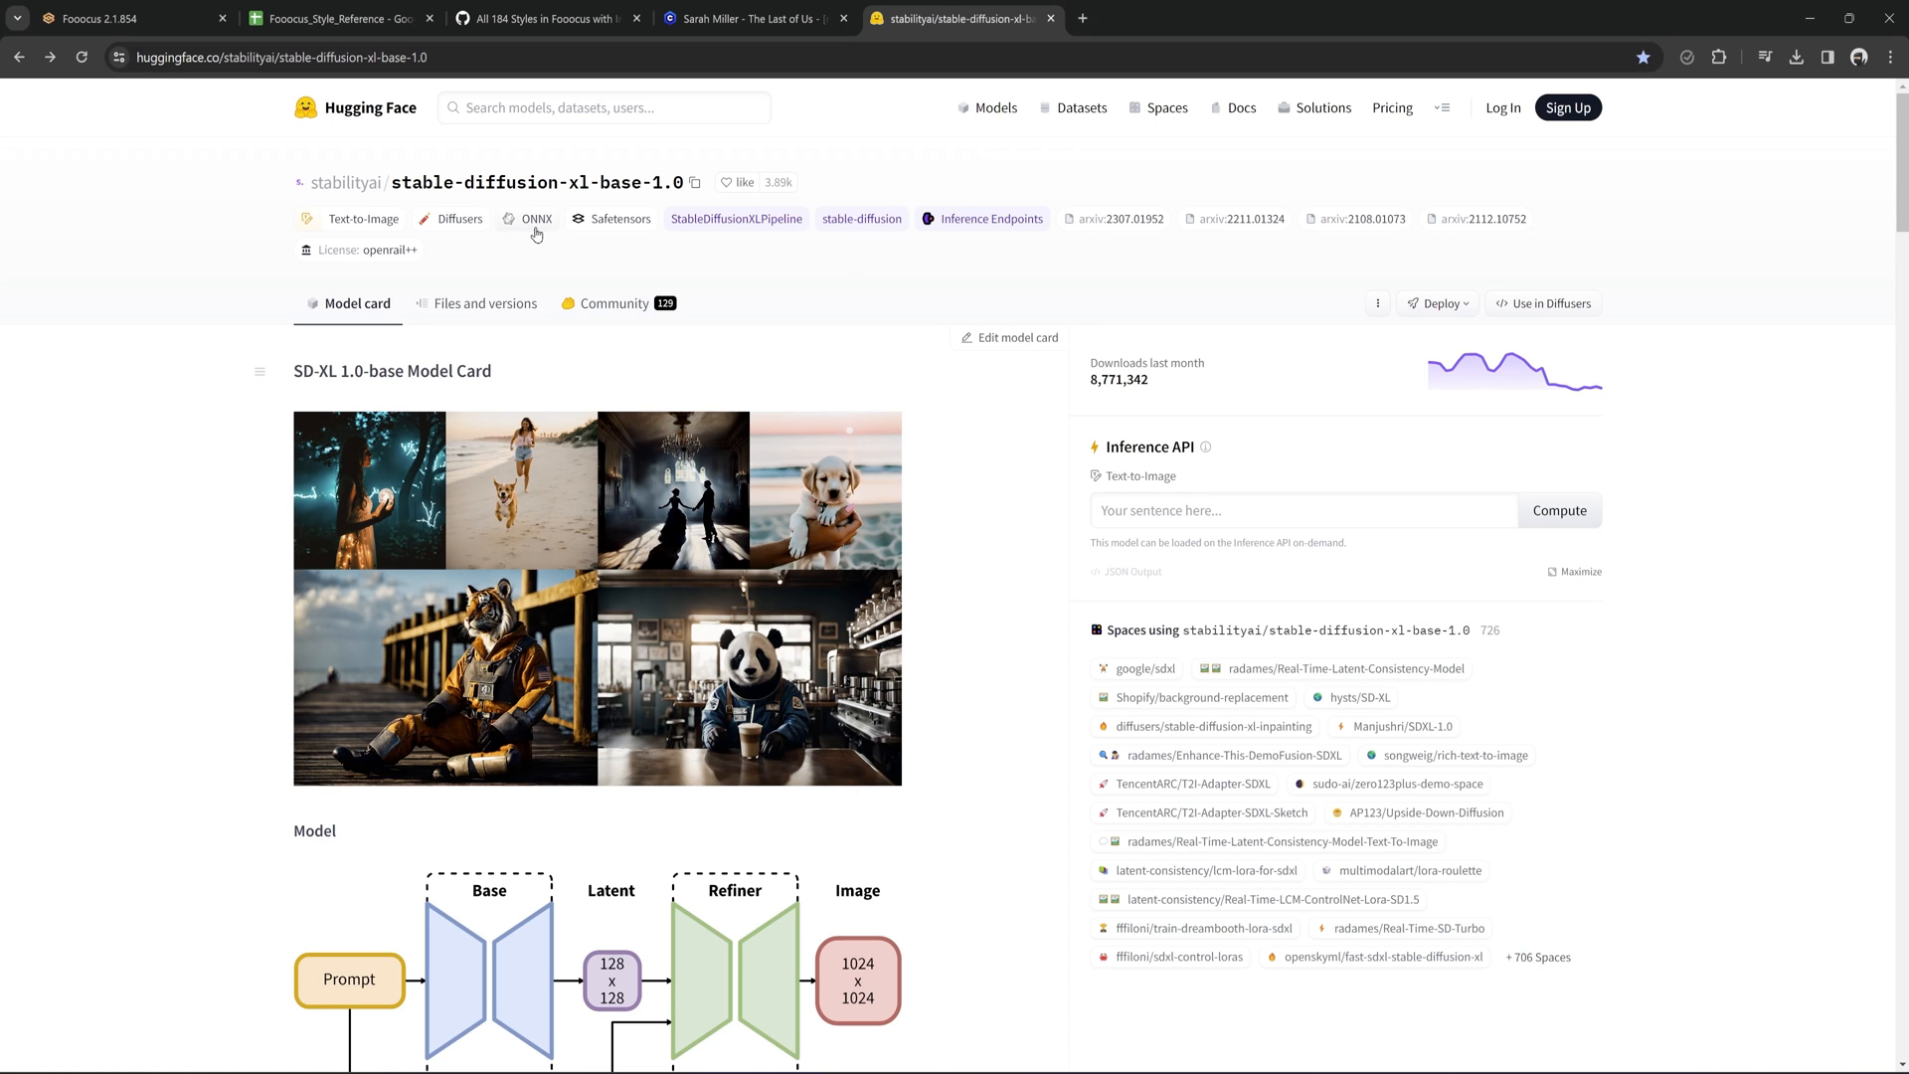
click(485, 302)
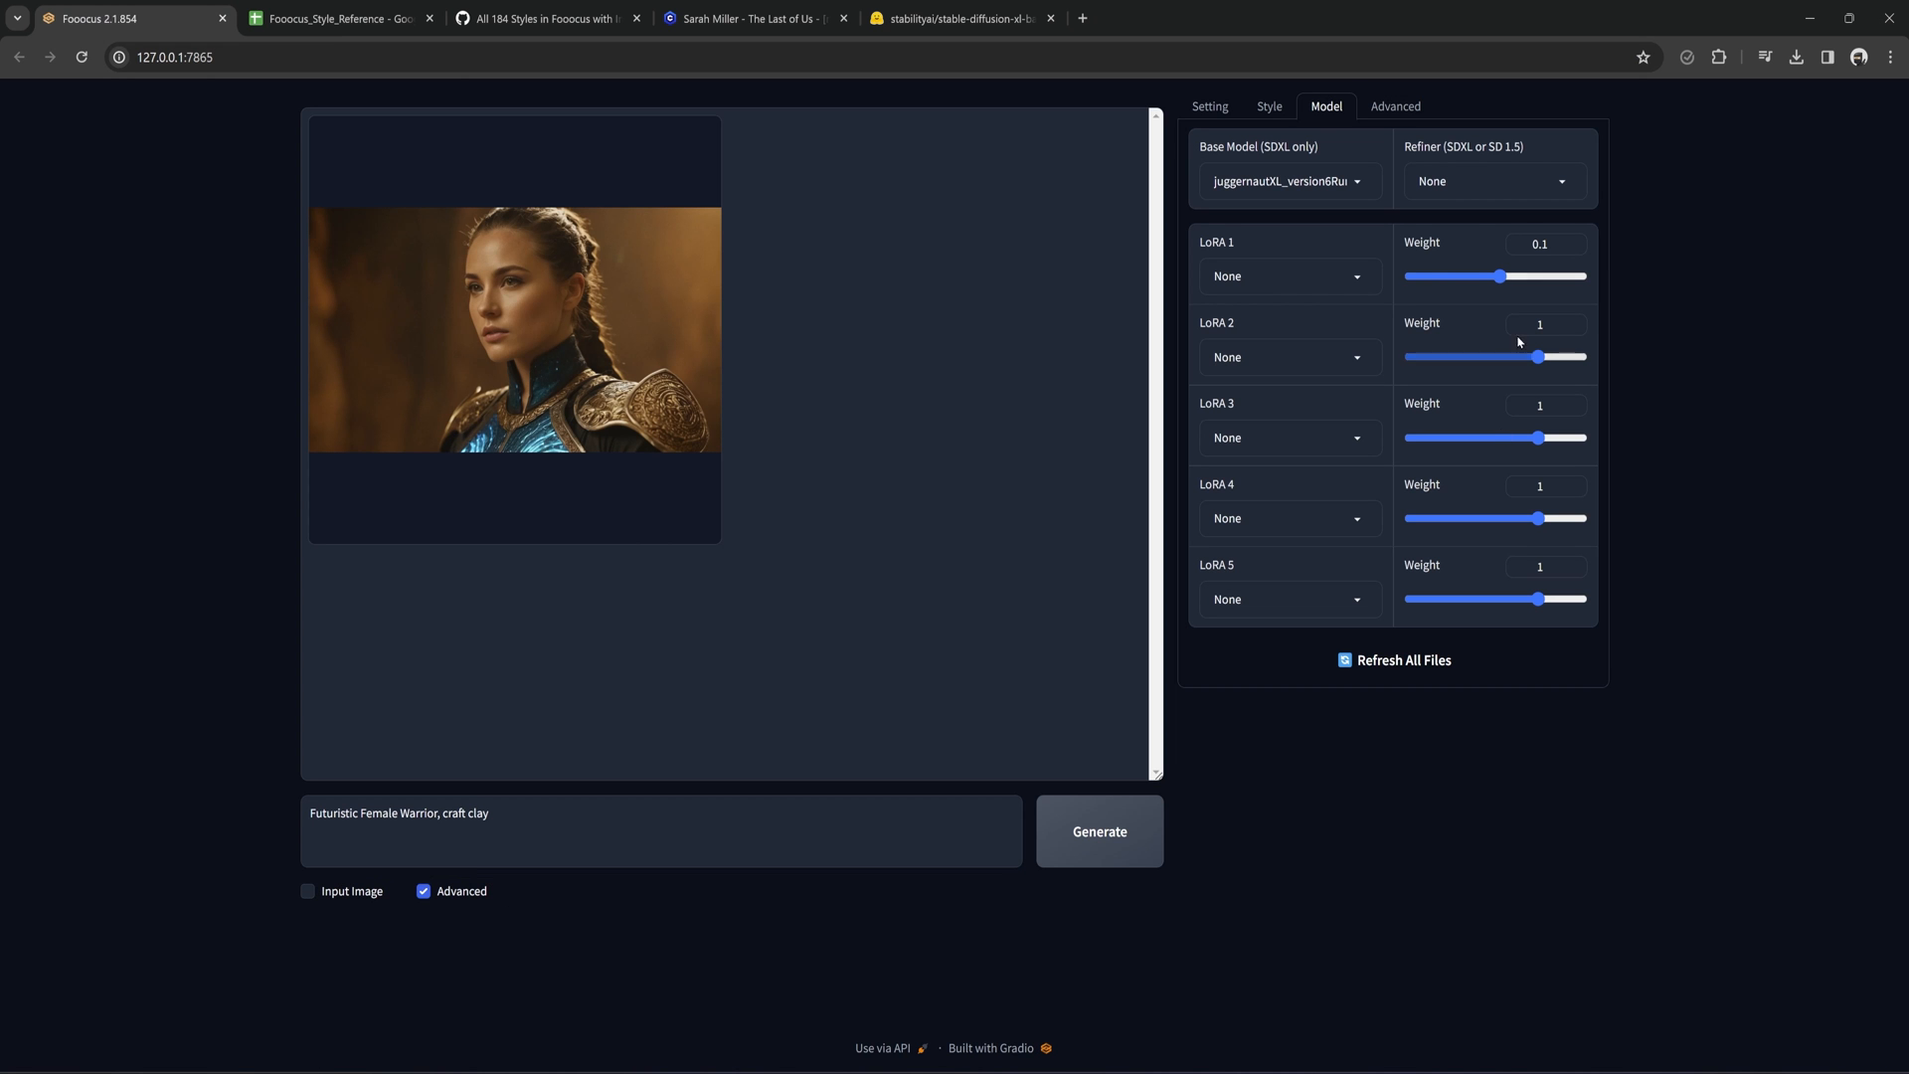
Select sd_xl_refiner_1.0_0.9vae.safetensors as refiner and set the Refiner Switch At point.
click(1496, 181)
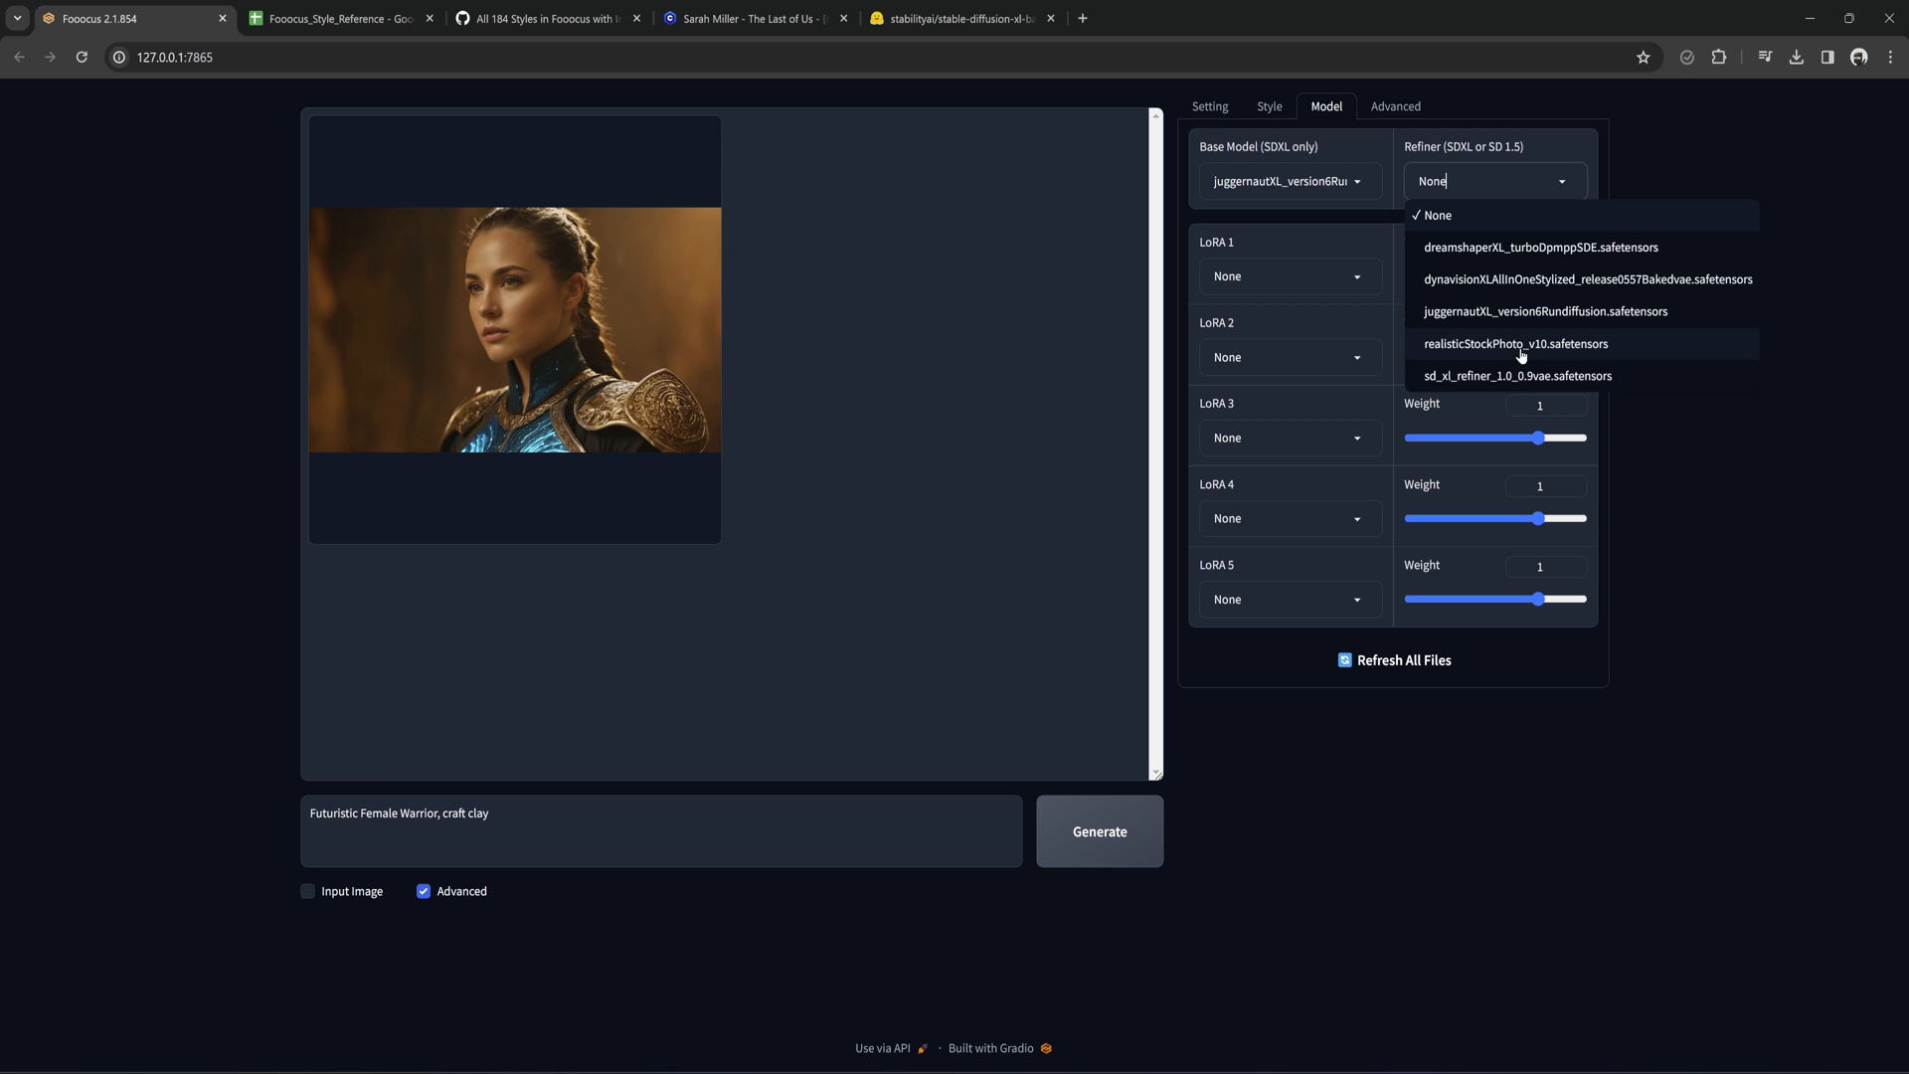
click(1515, 376)
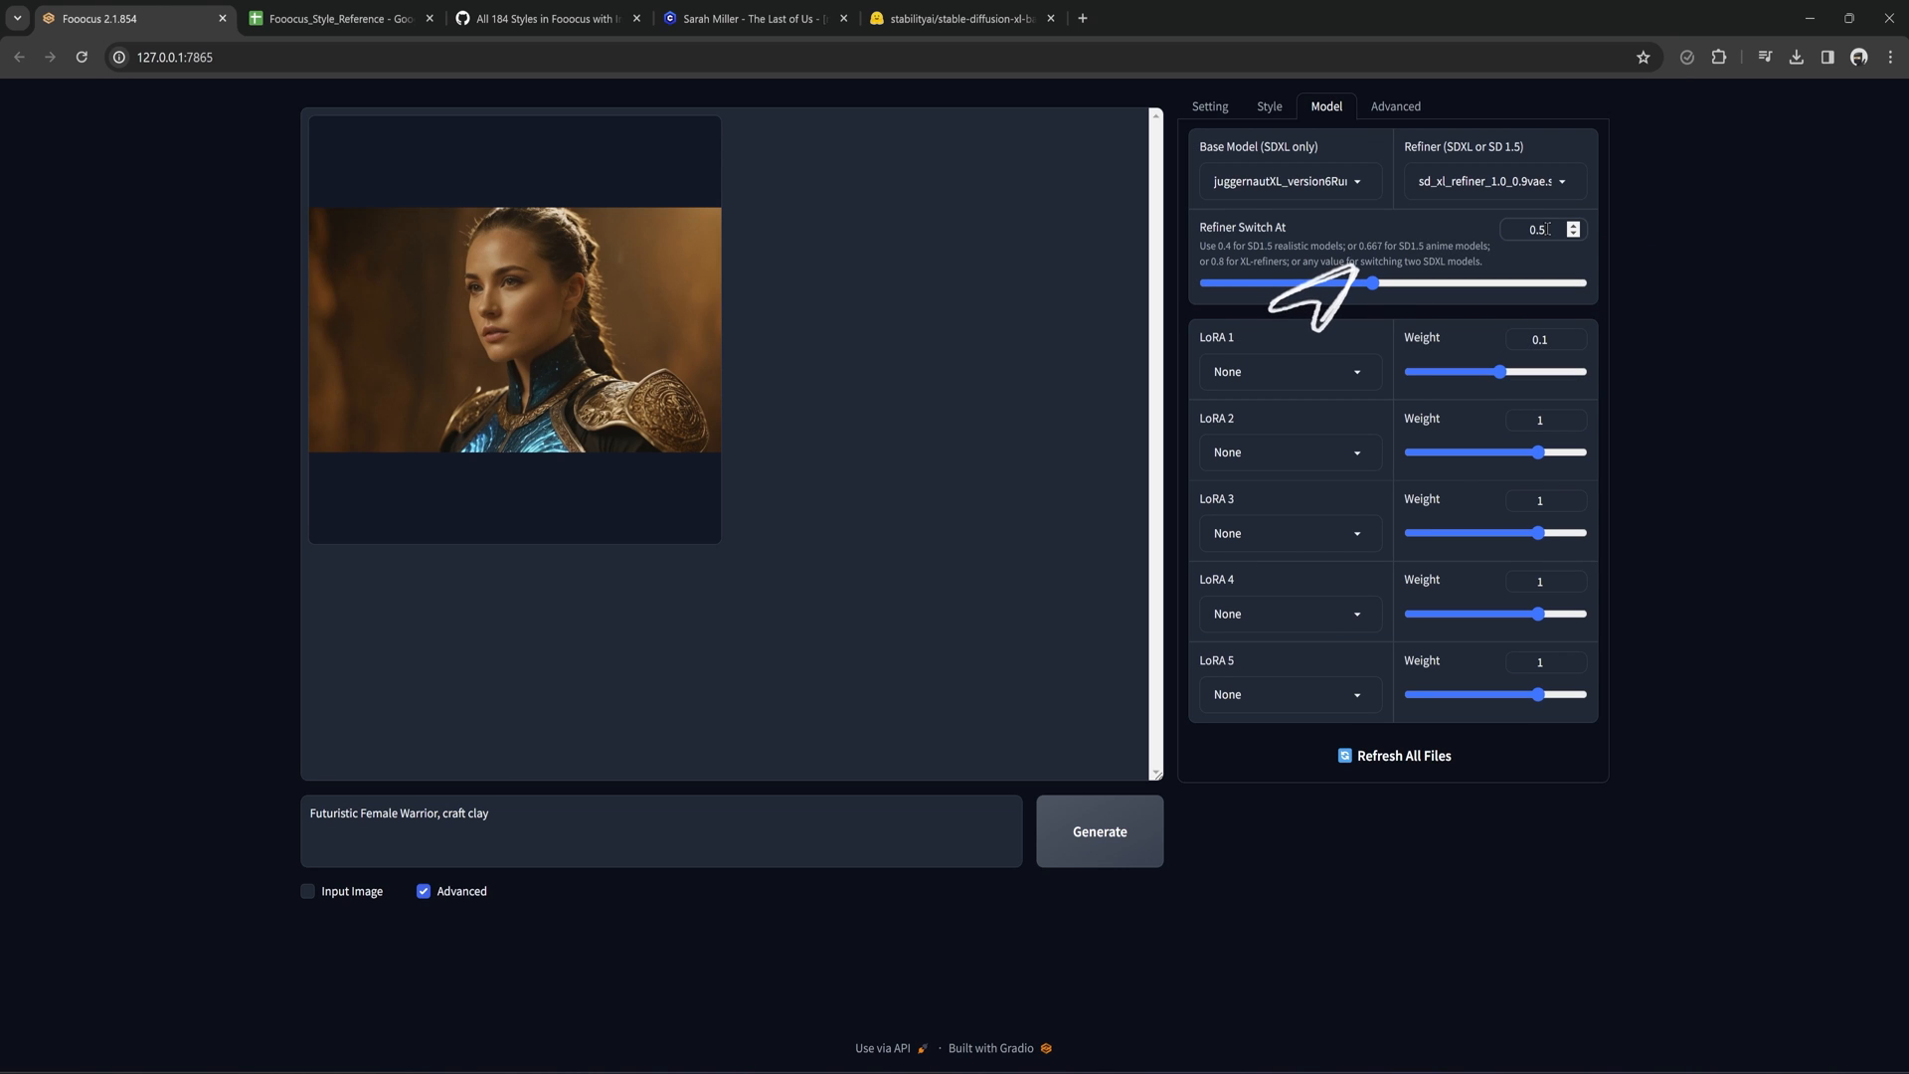
click(1100, 831)
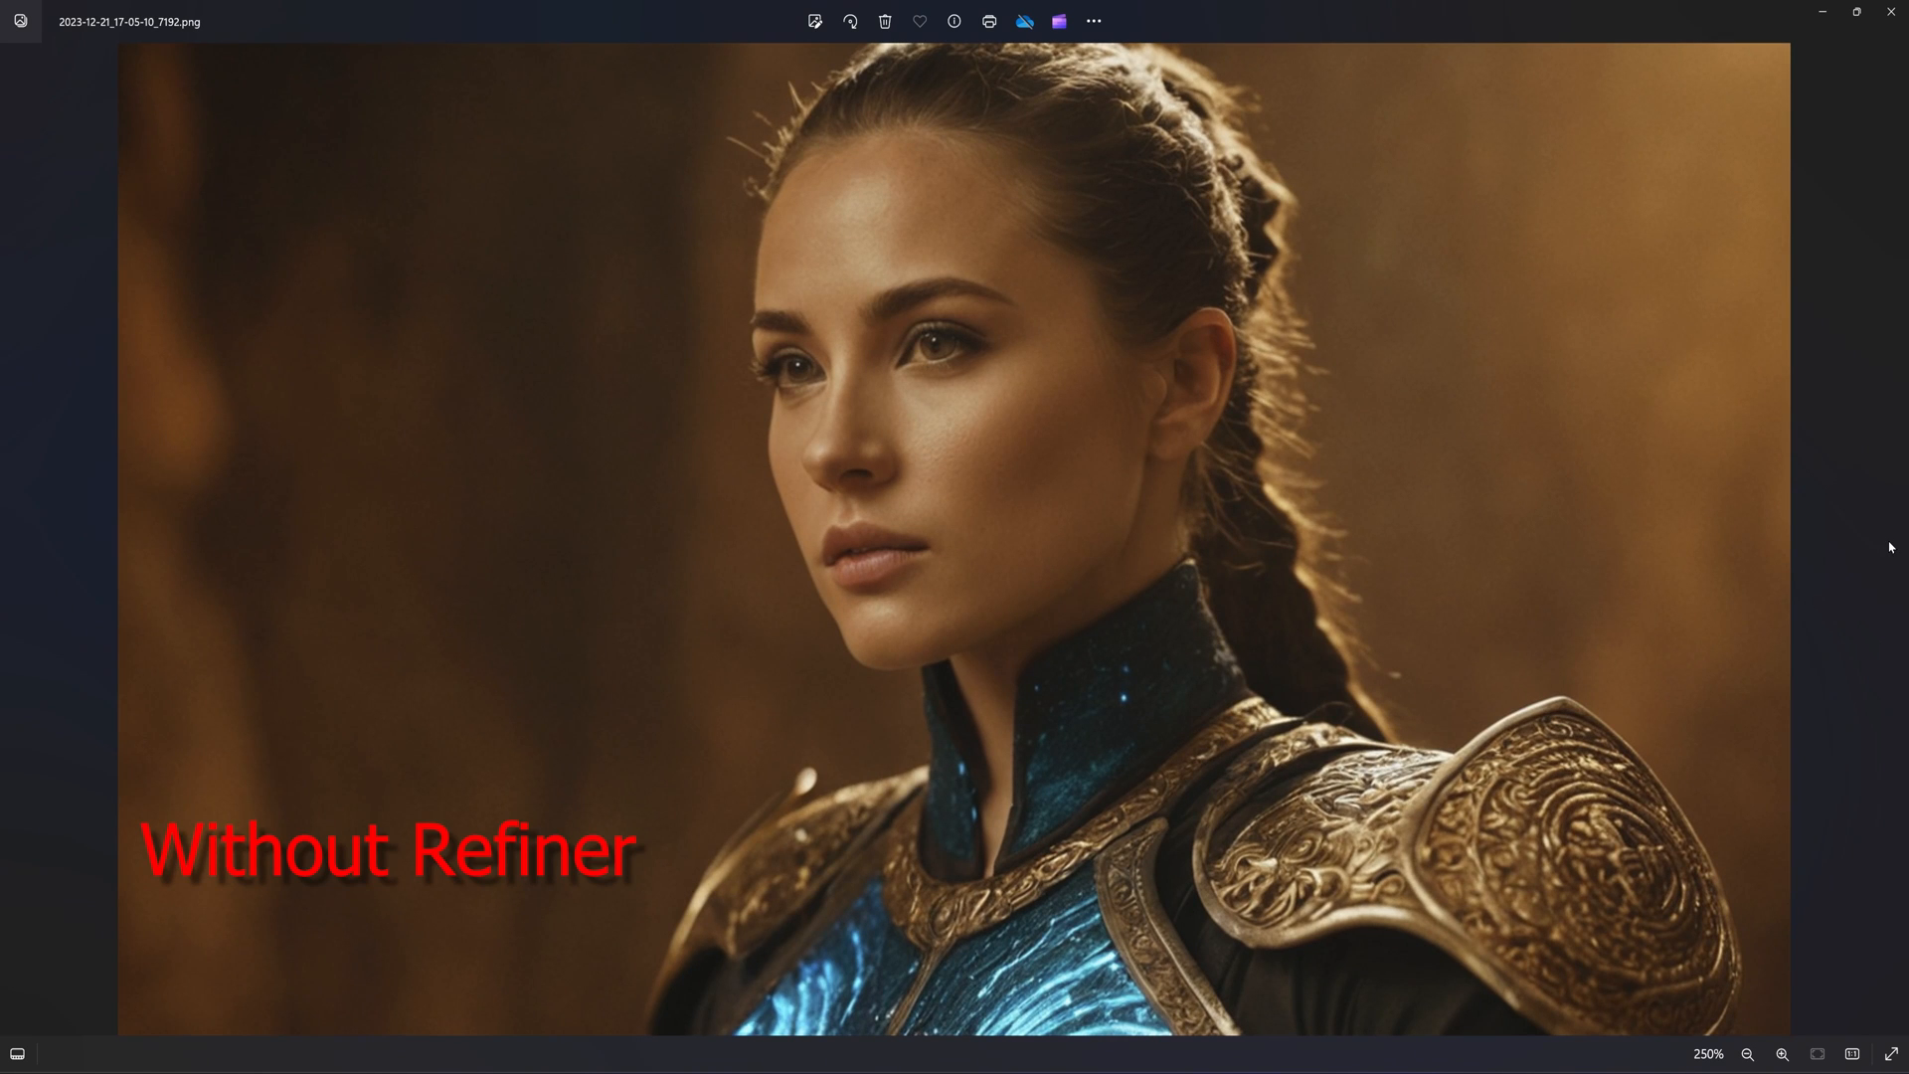
Flip between the 'Without Refiner' and 'With Refiner' portraits, ending on 2023-12-21_17-01-59_5264.png.
click(1887, 536)
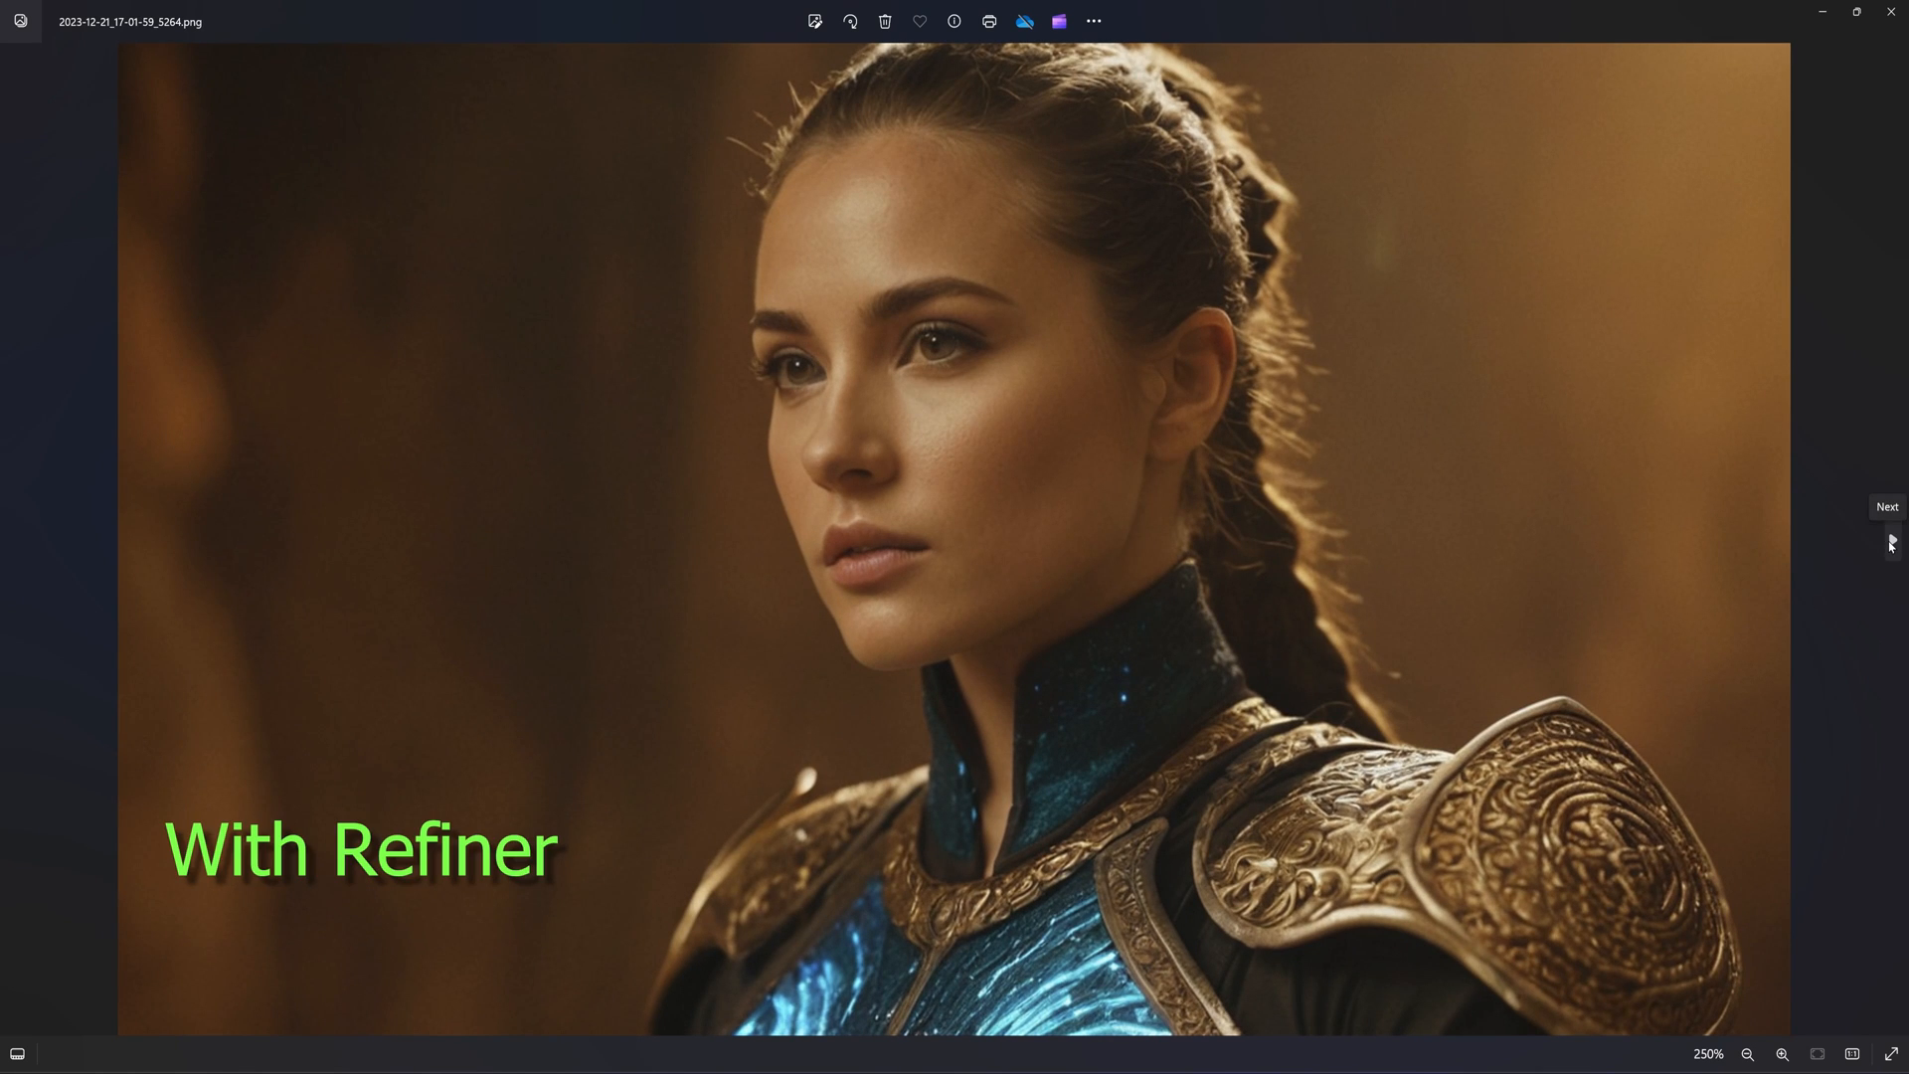
click(1889, 541)
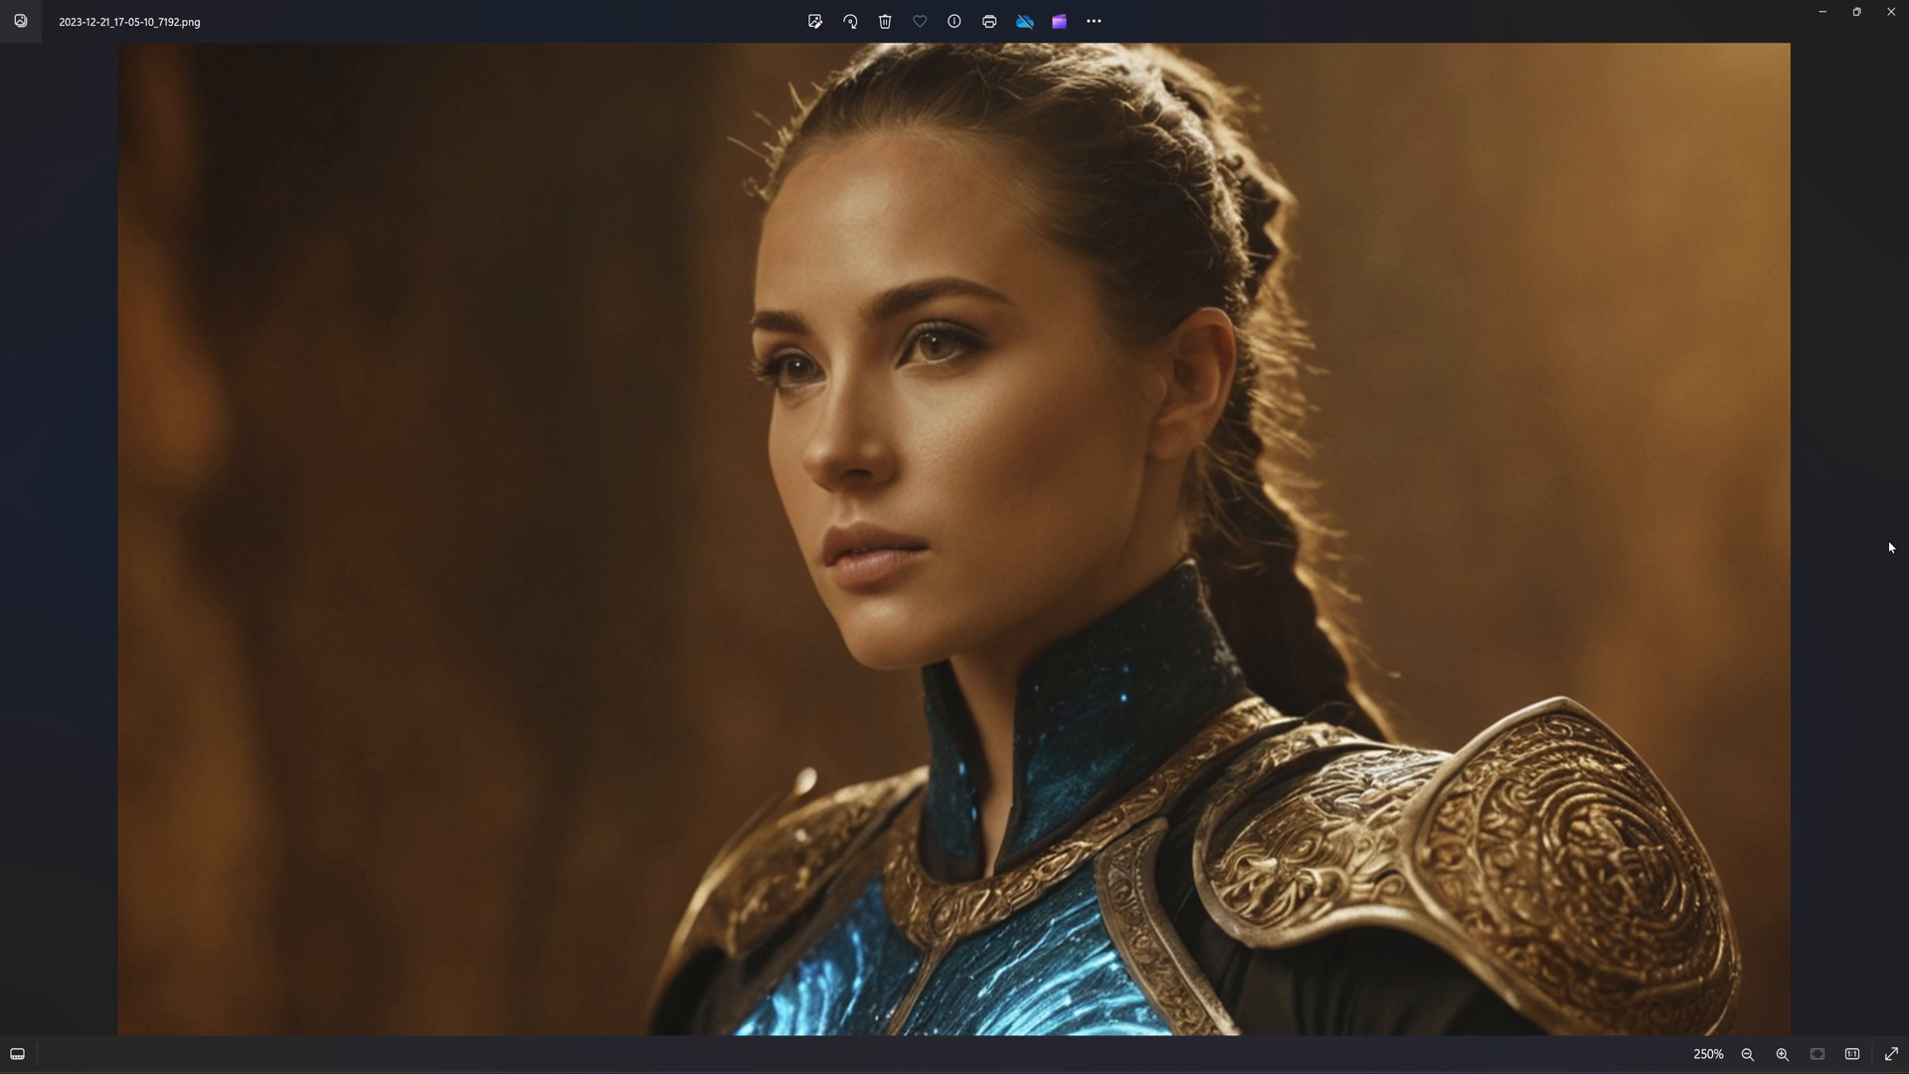
click(1889, 541)
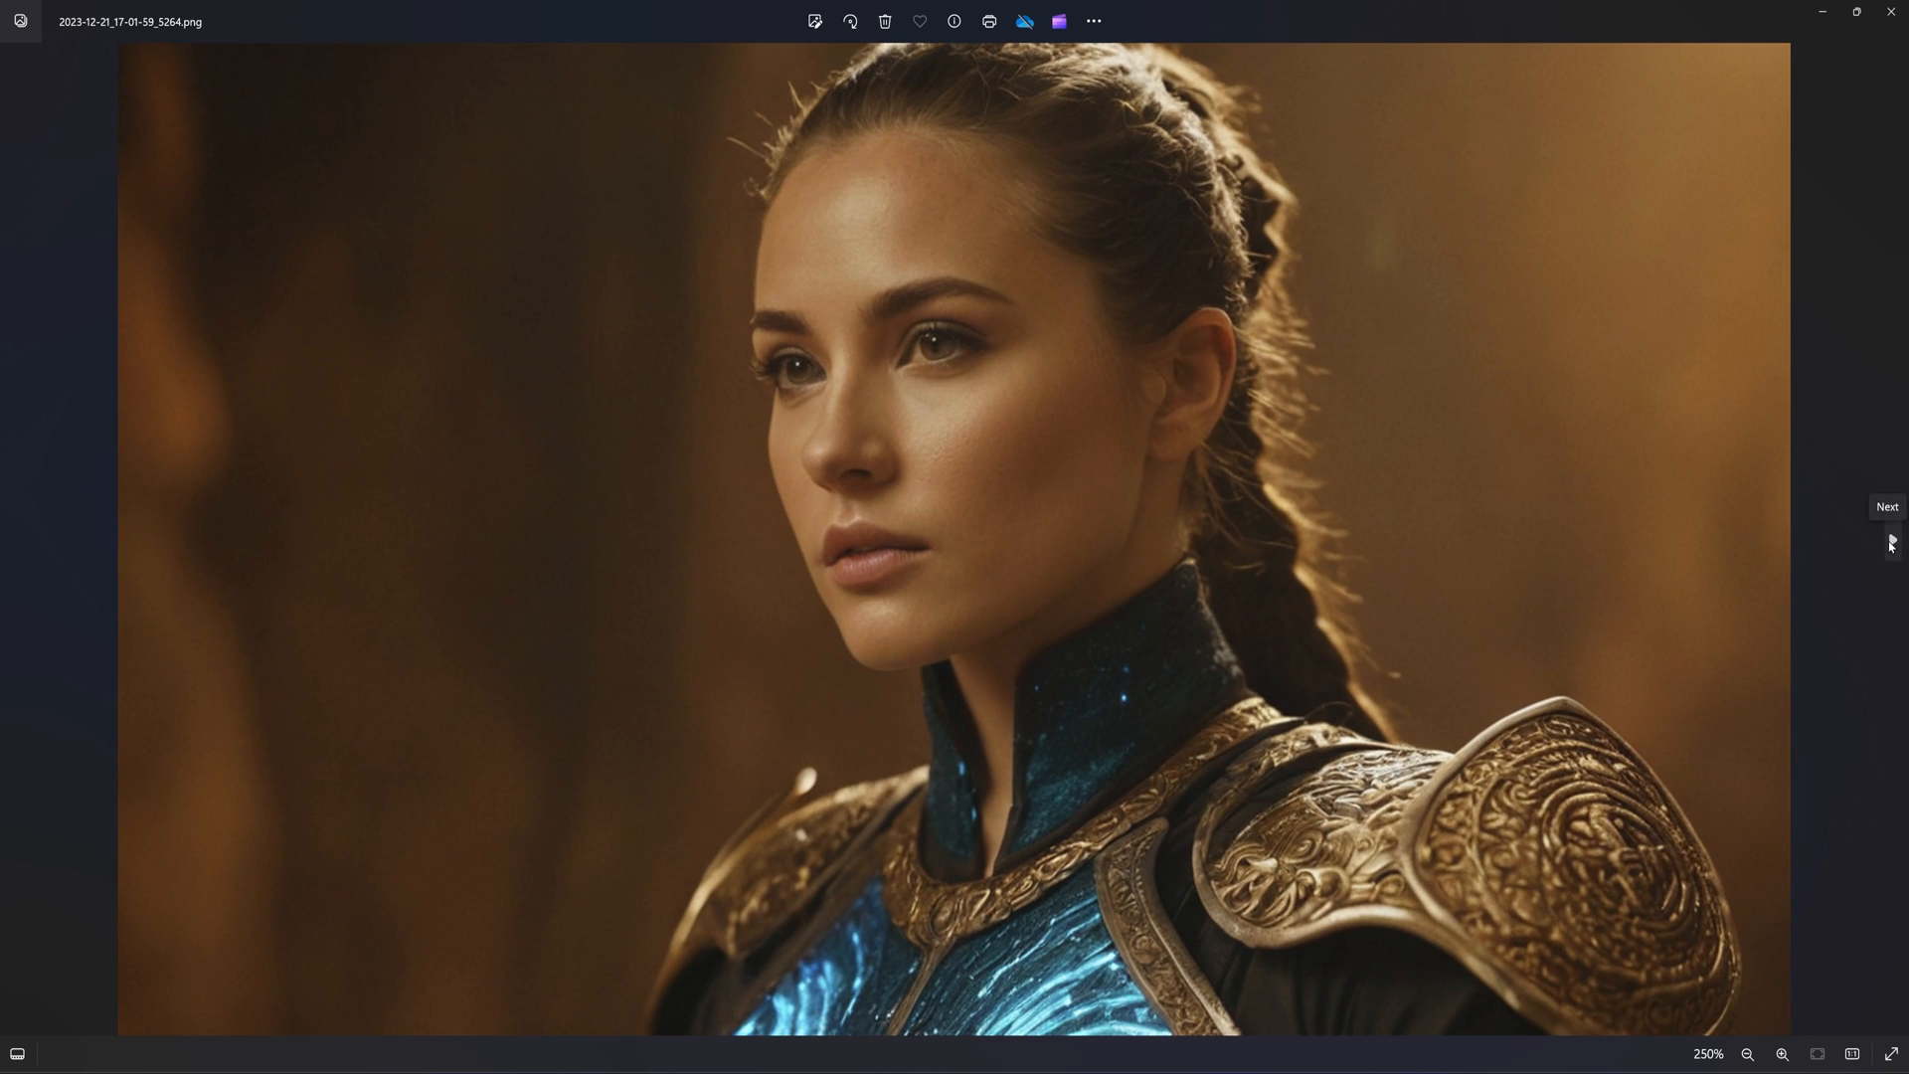
mouse_move(1893, 129)
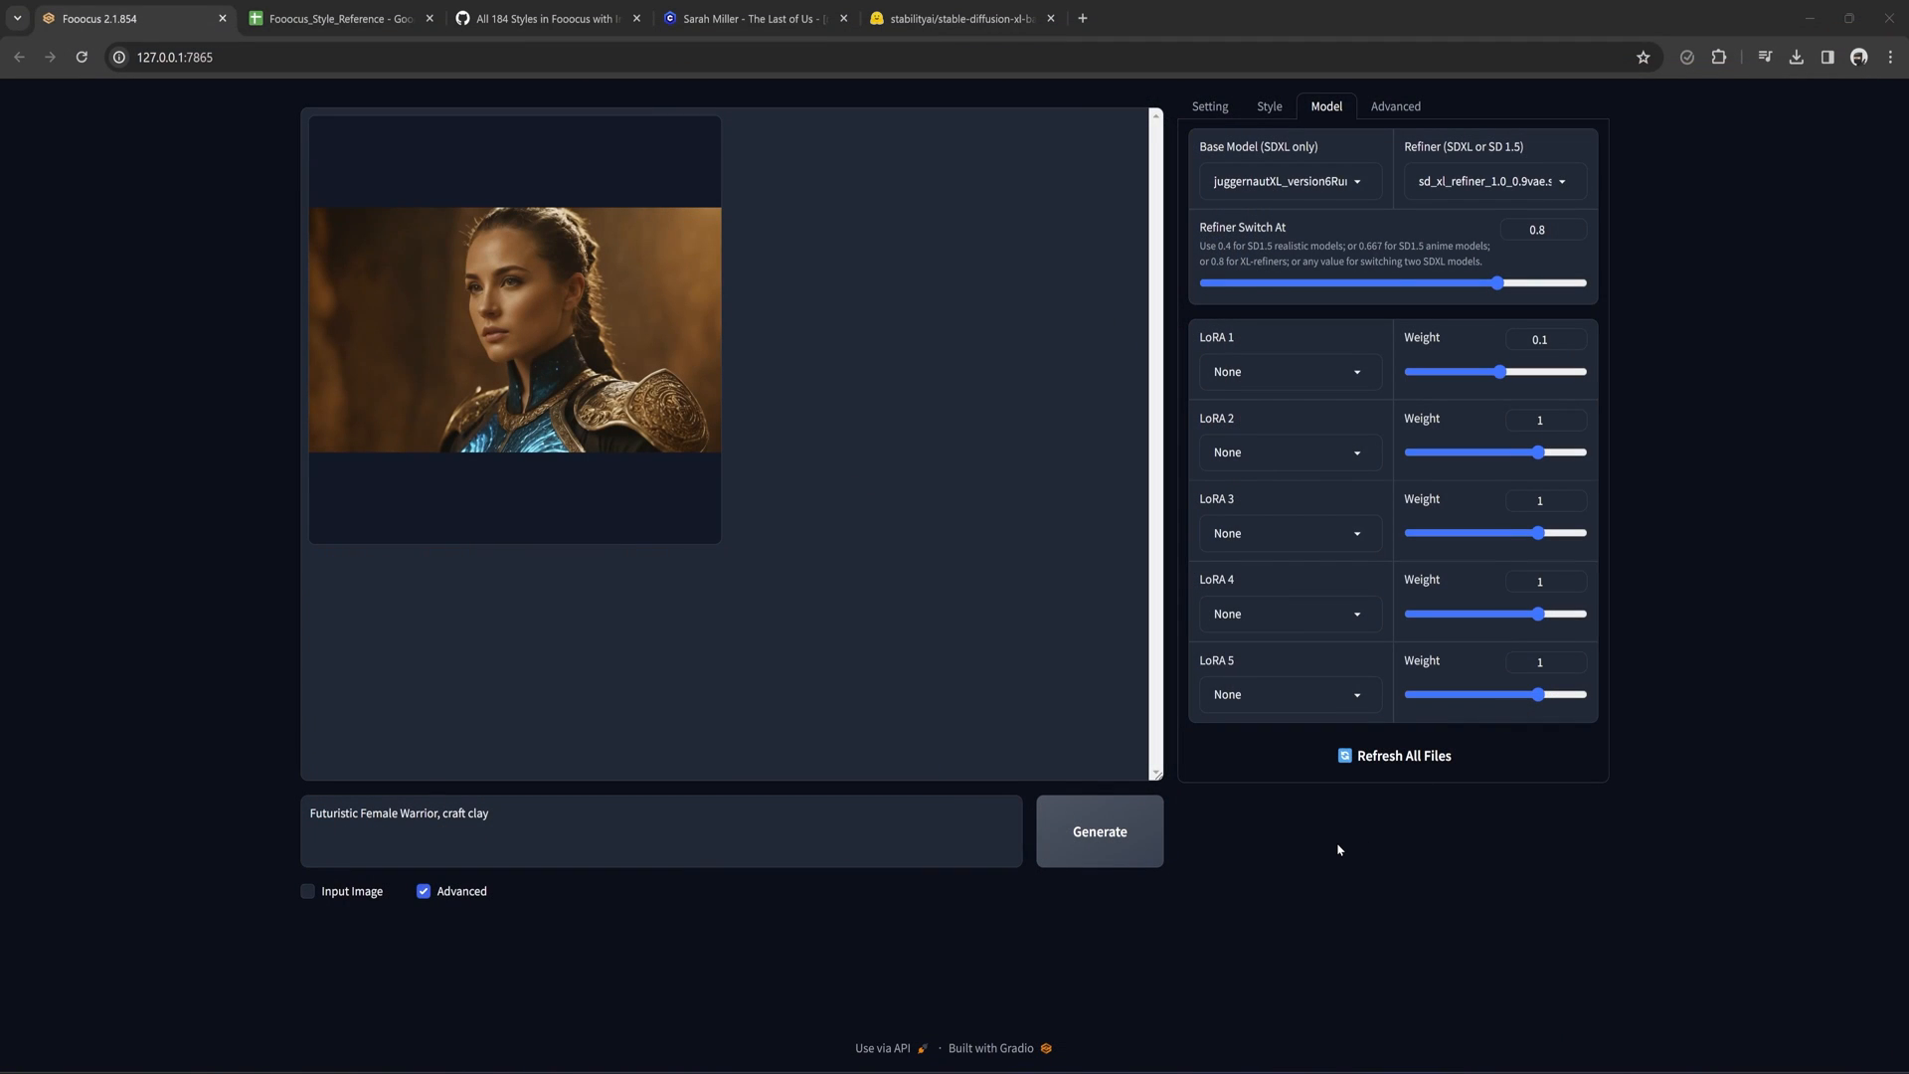
mouse_move(1511, 960)
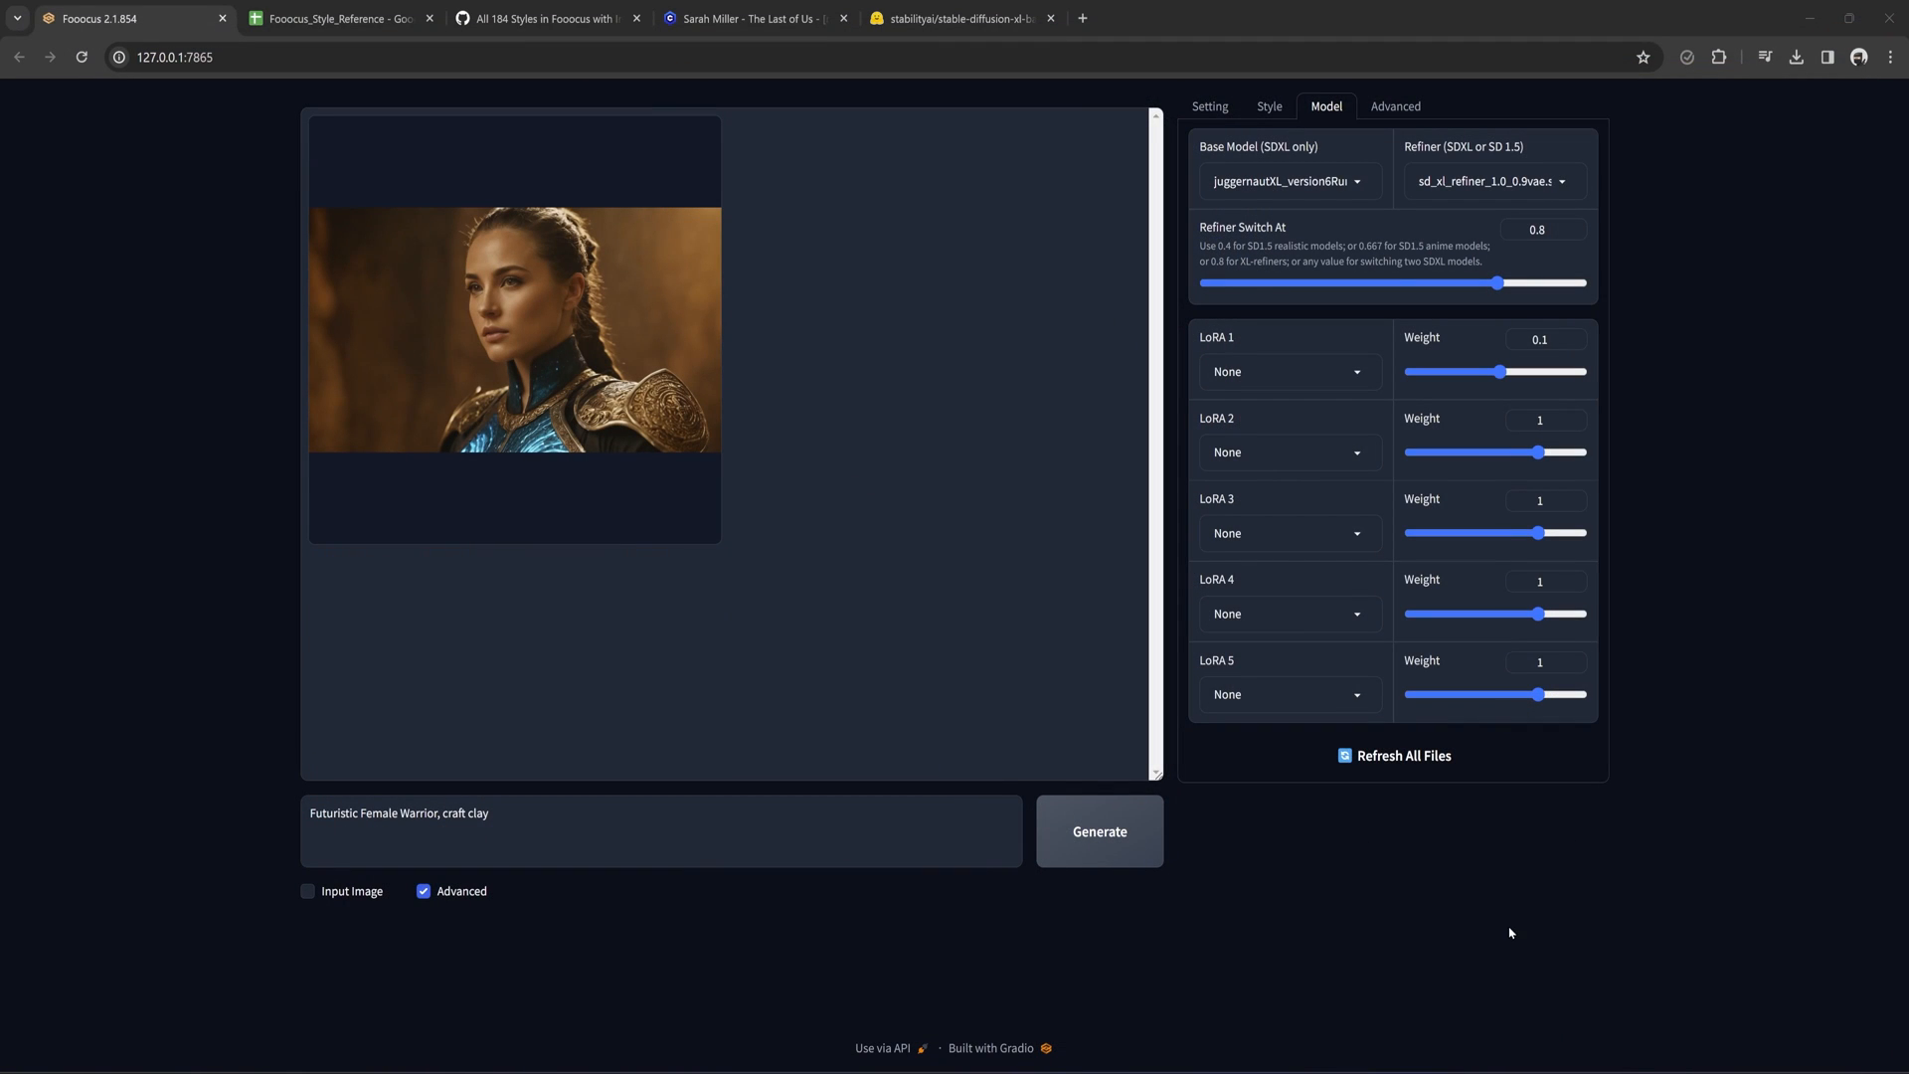
Set Refiner to None, load sarah_tlou_sdxl in LoRA 1 at weight 1 and generate the armored blonde portrait.
click(1495, 181)
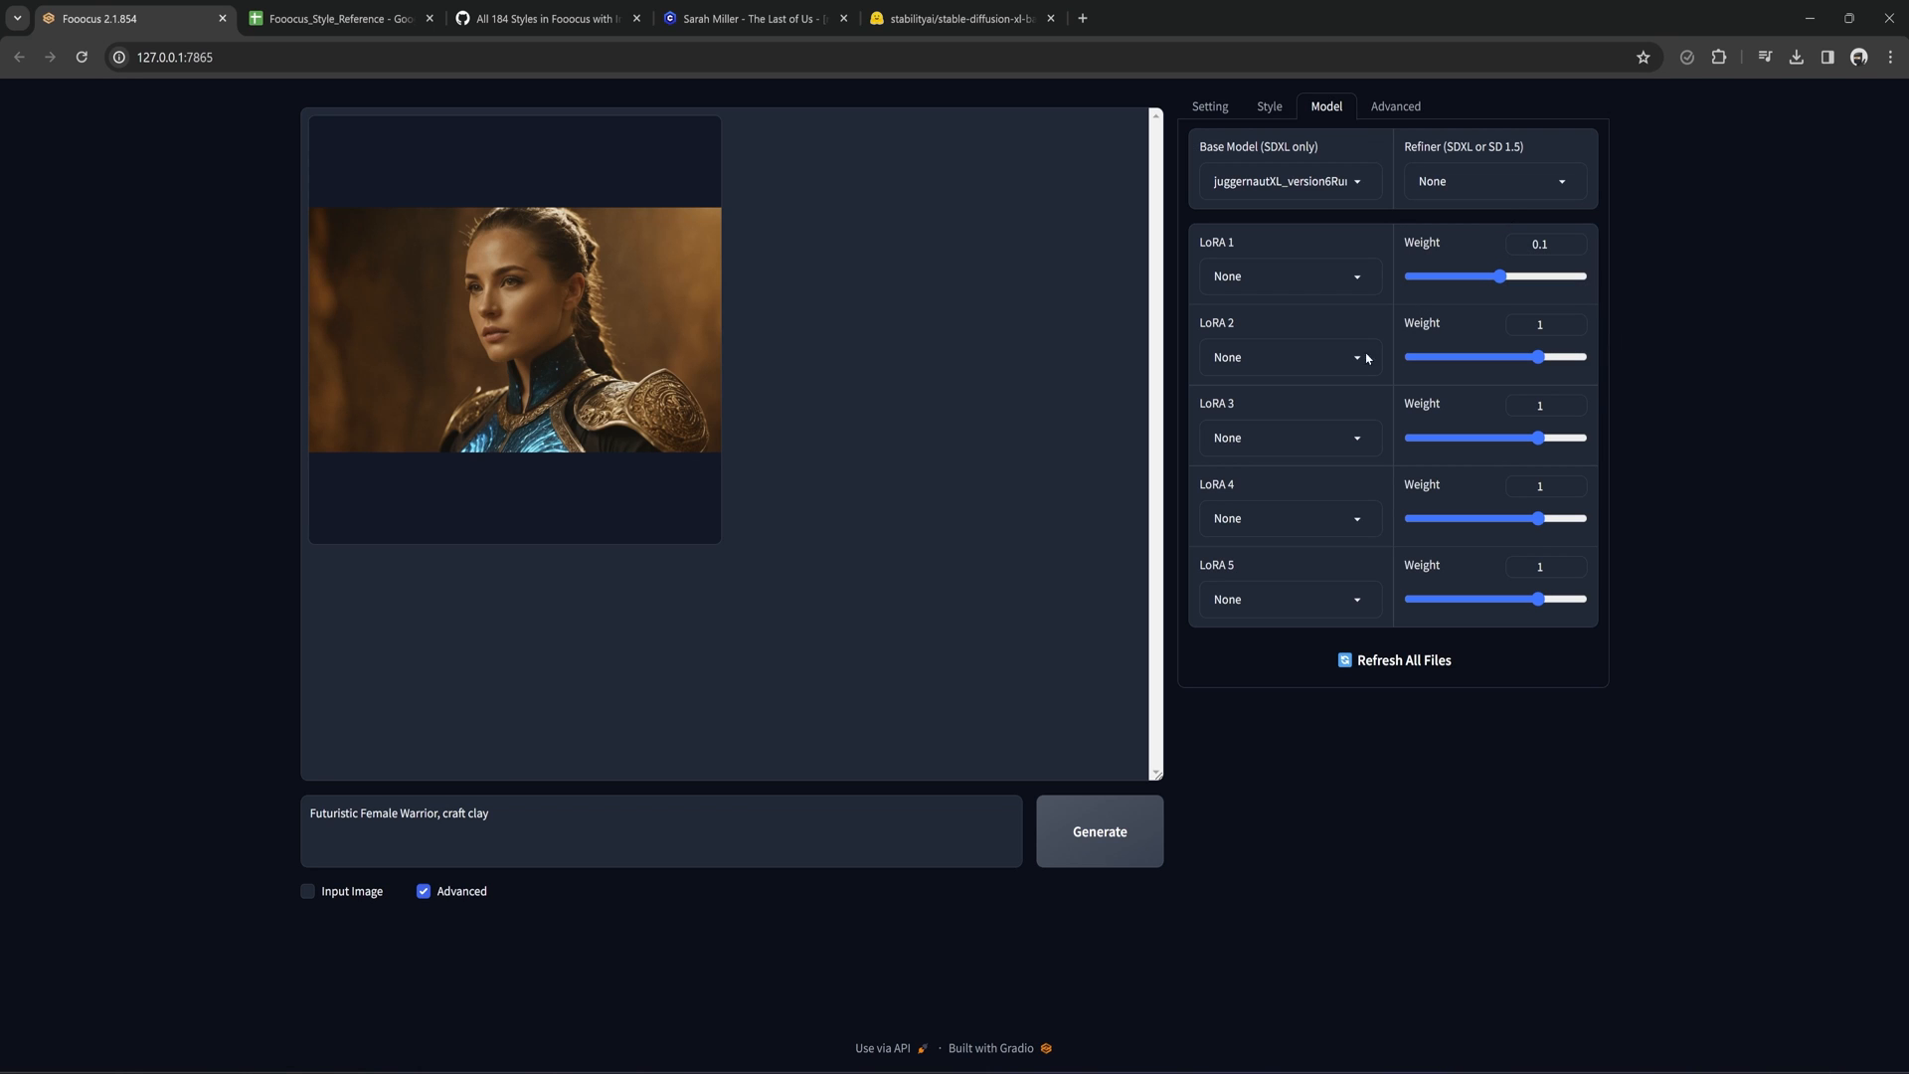
mouse_move(1366, 282)
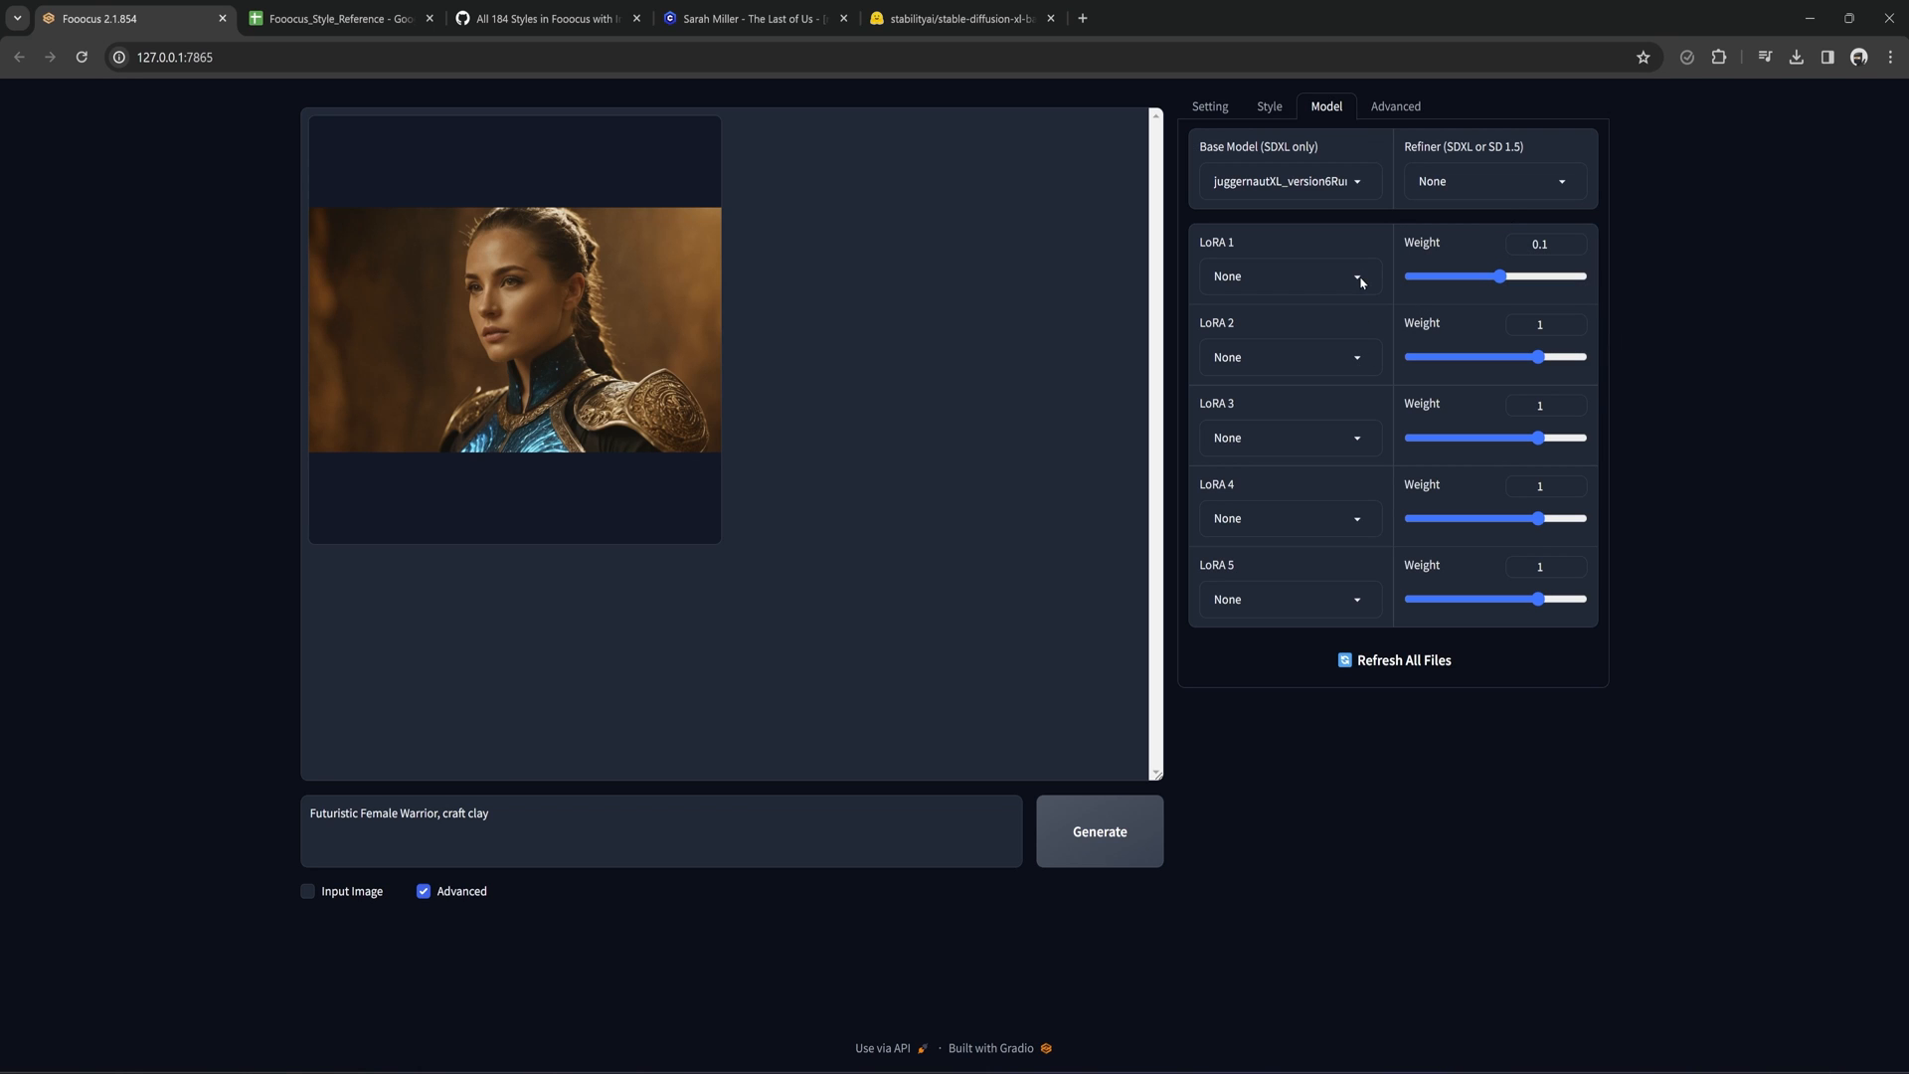
click(1289, 276)
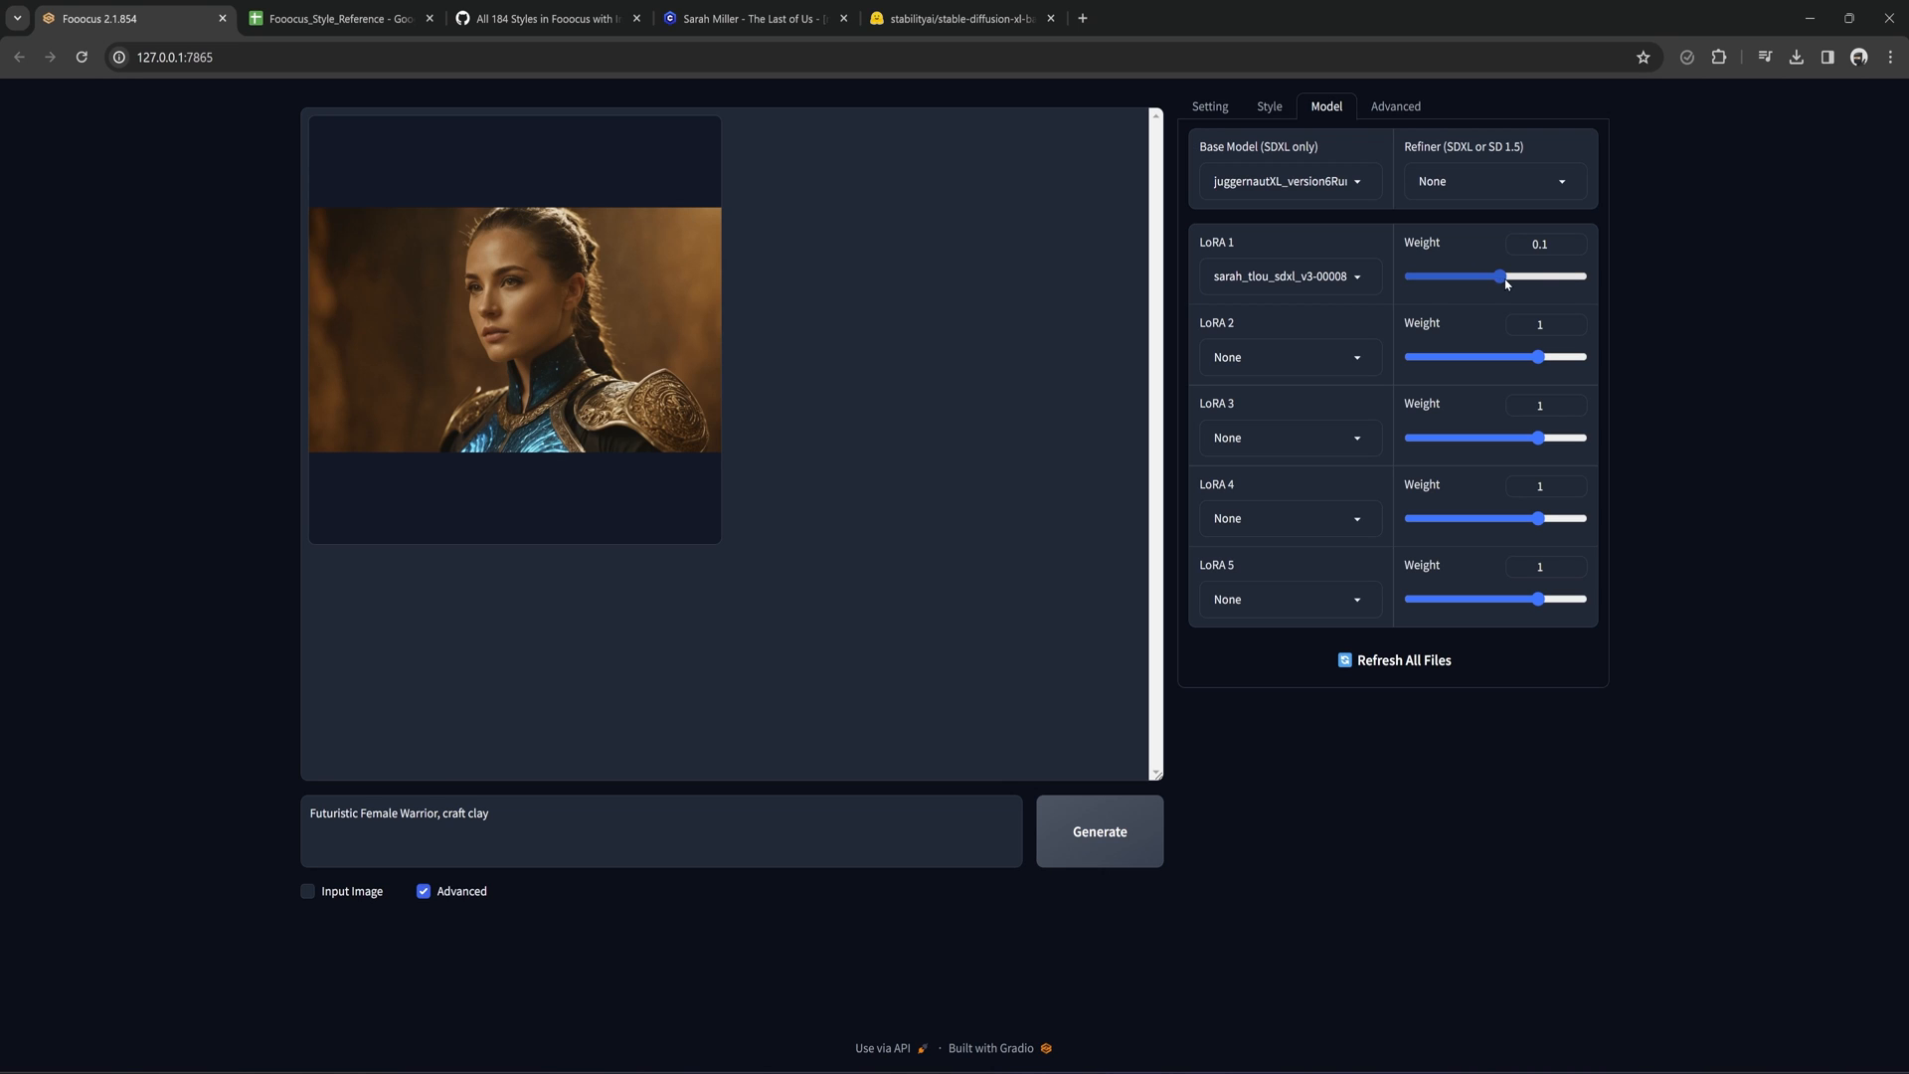
click(1541, 243)
text(1)
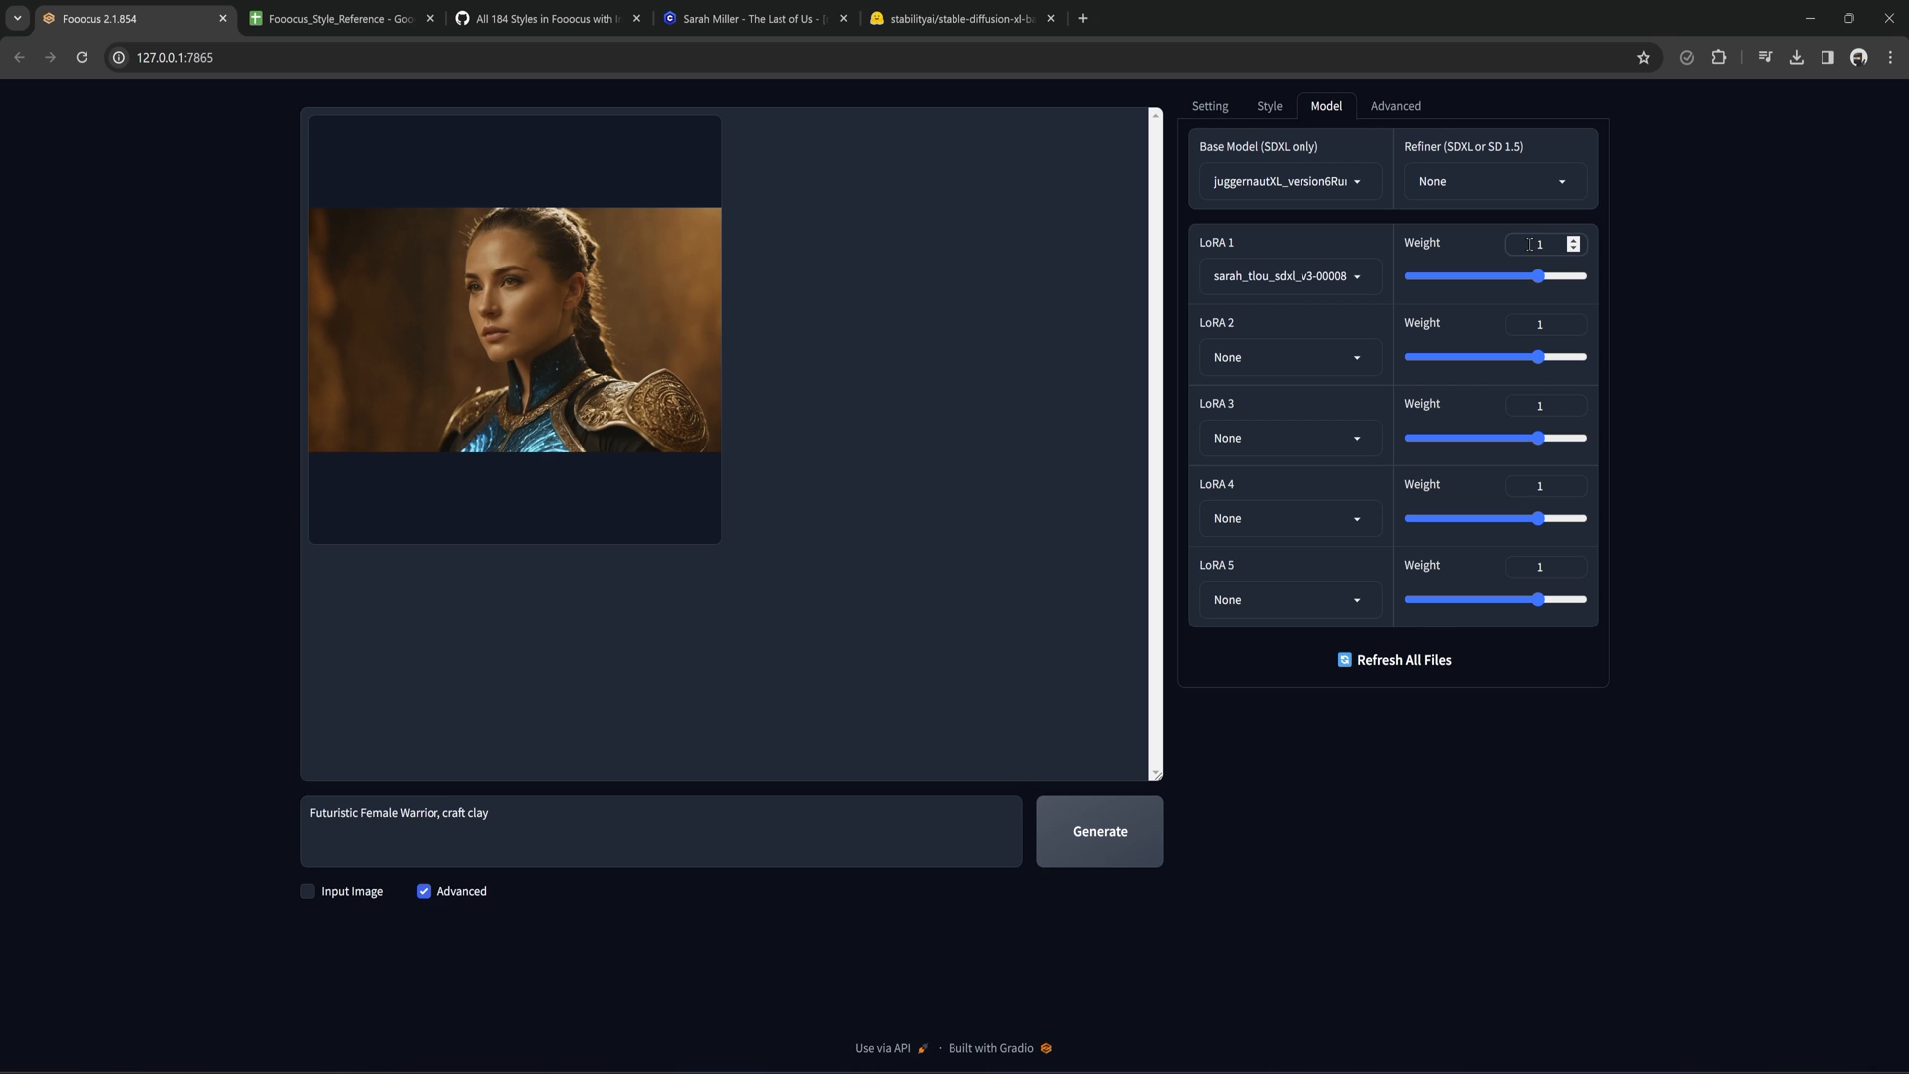
click(1099, 831)
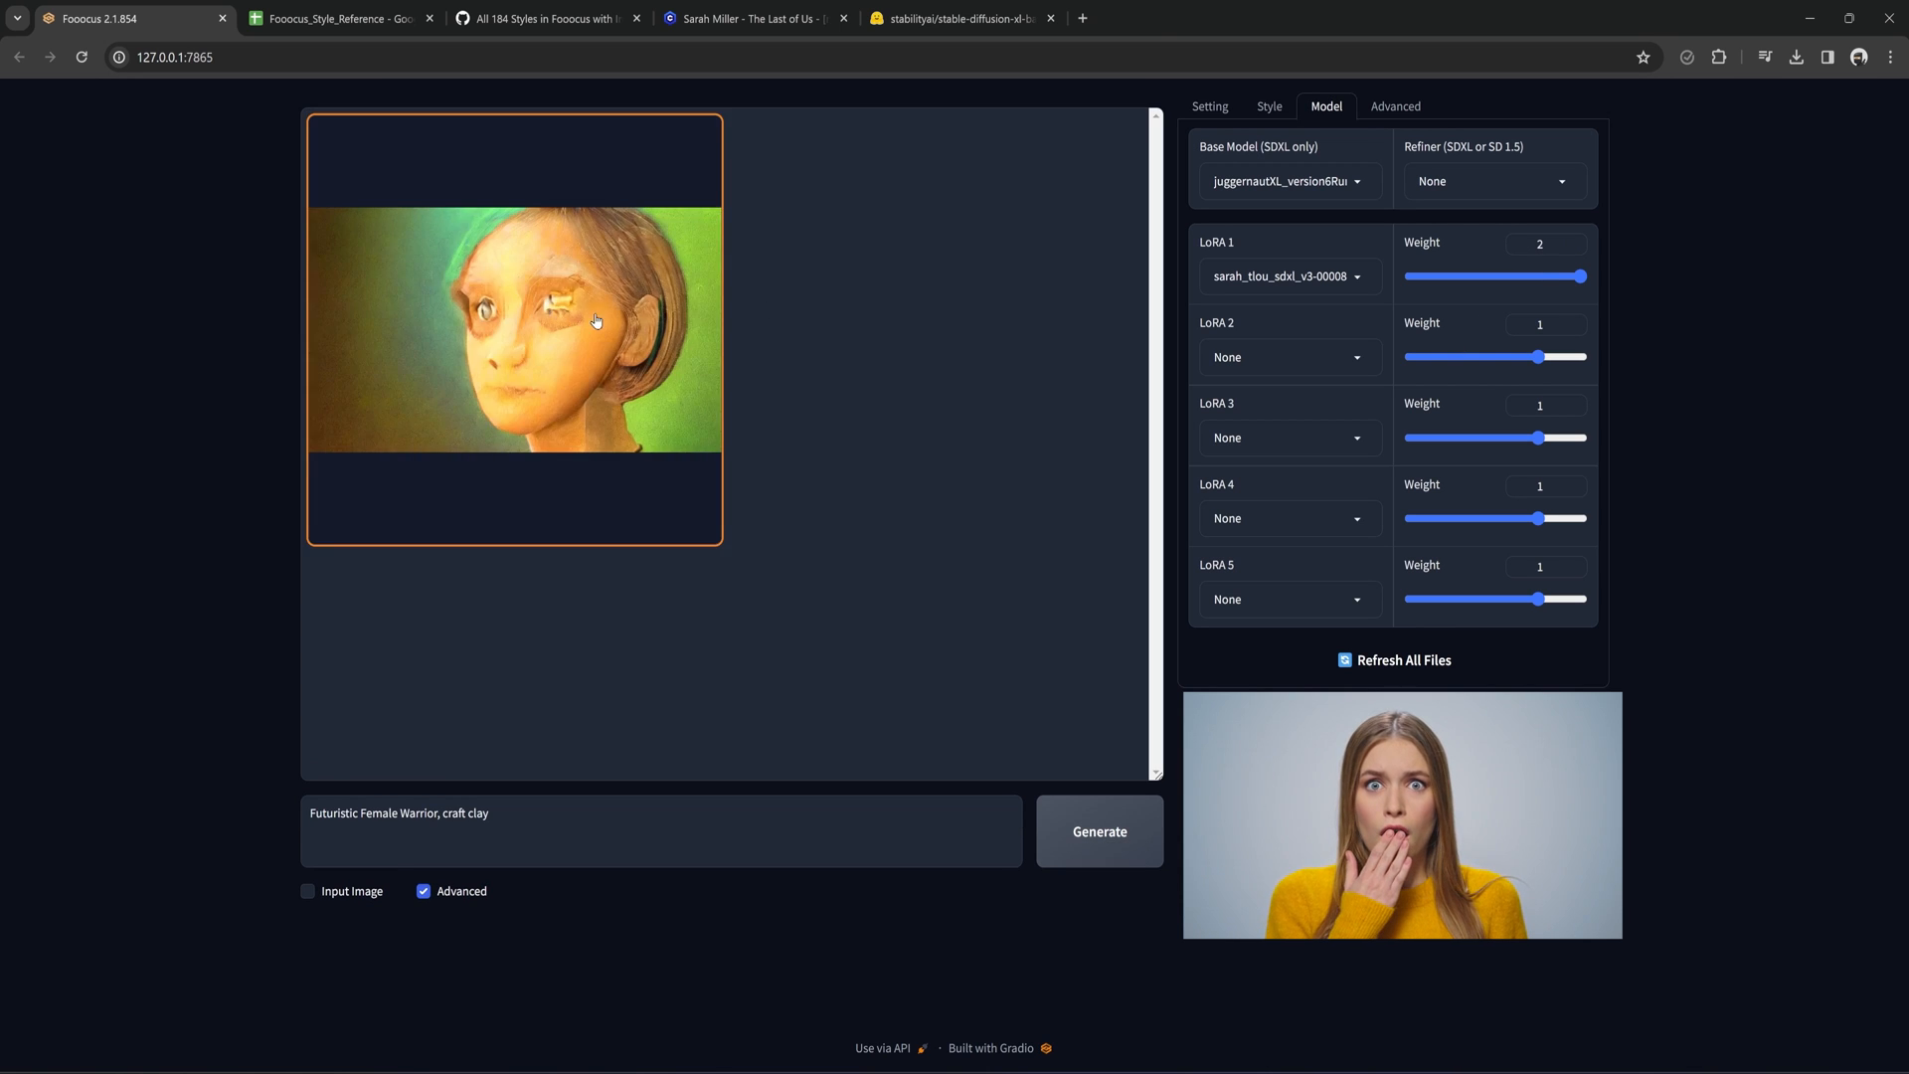
click(1100, 831)
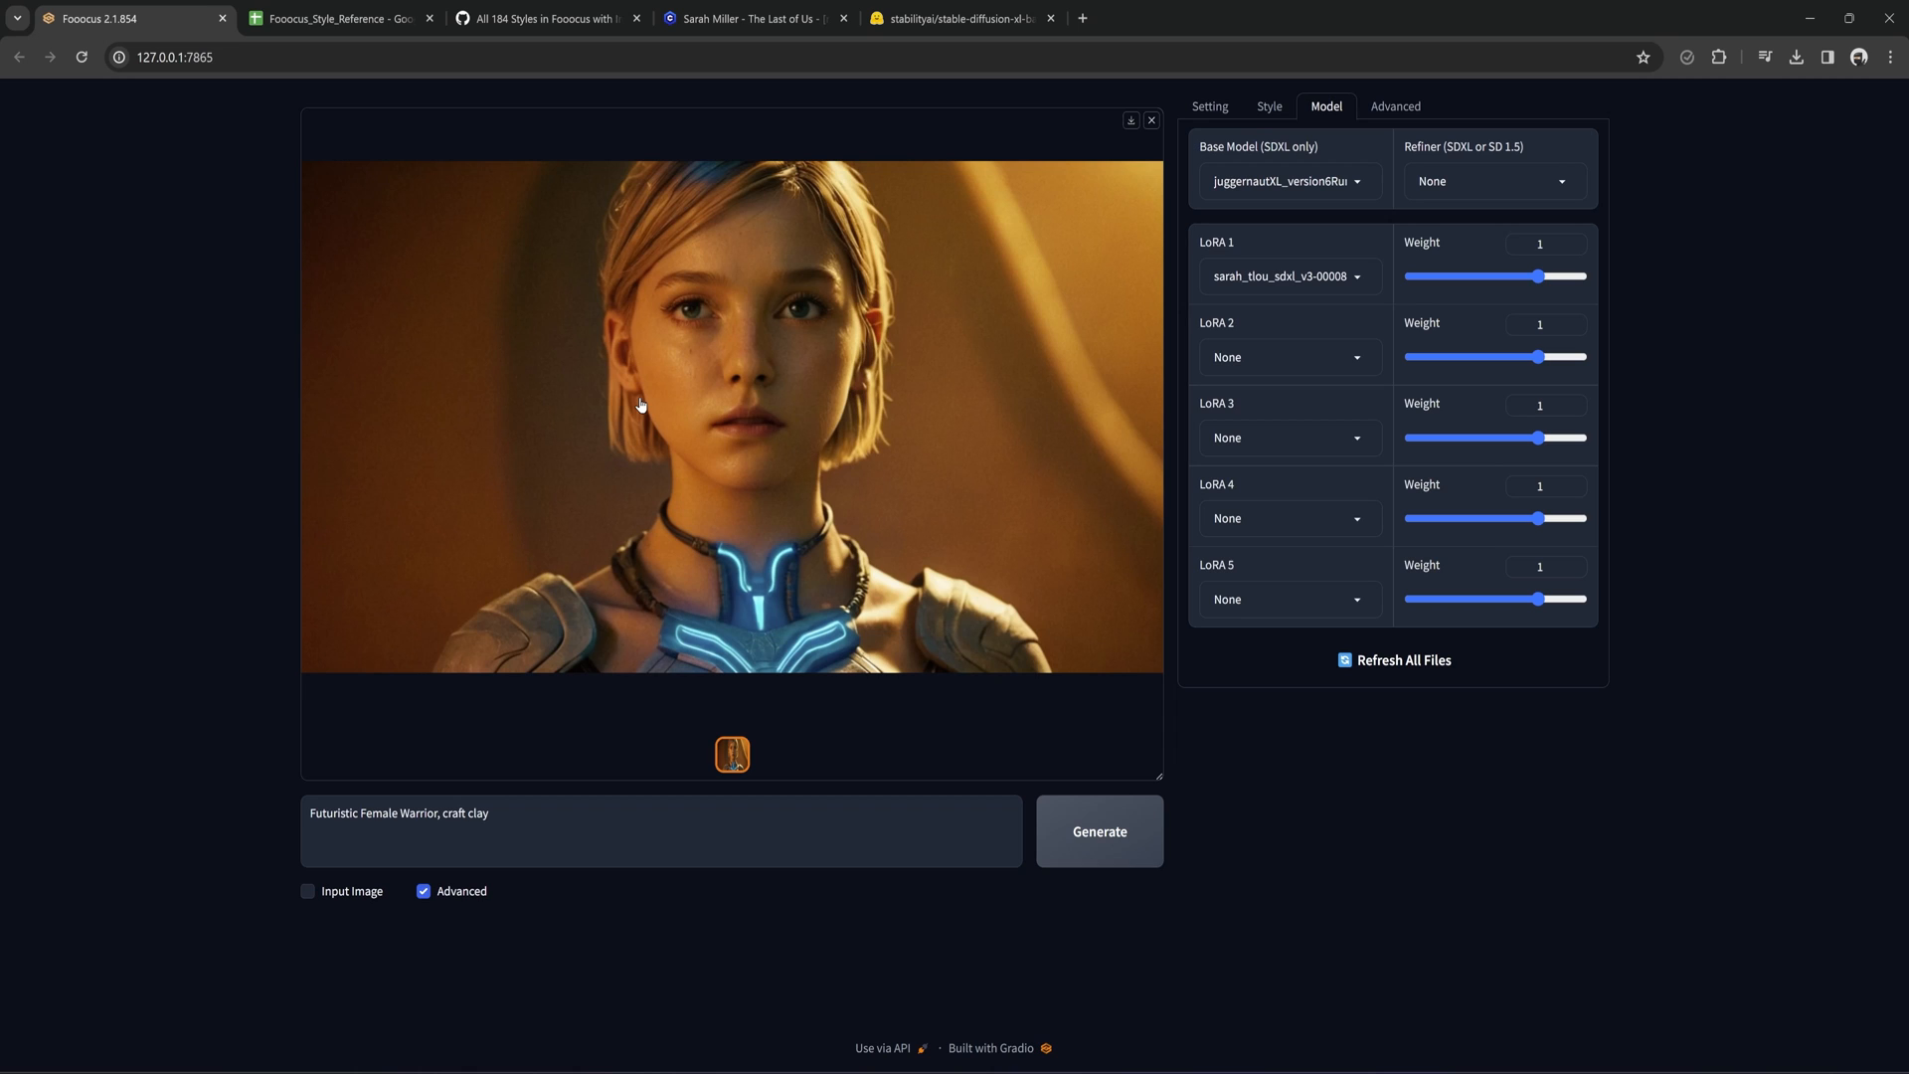
mouse_move(336, 452)
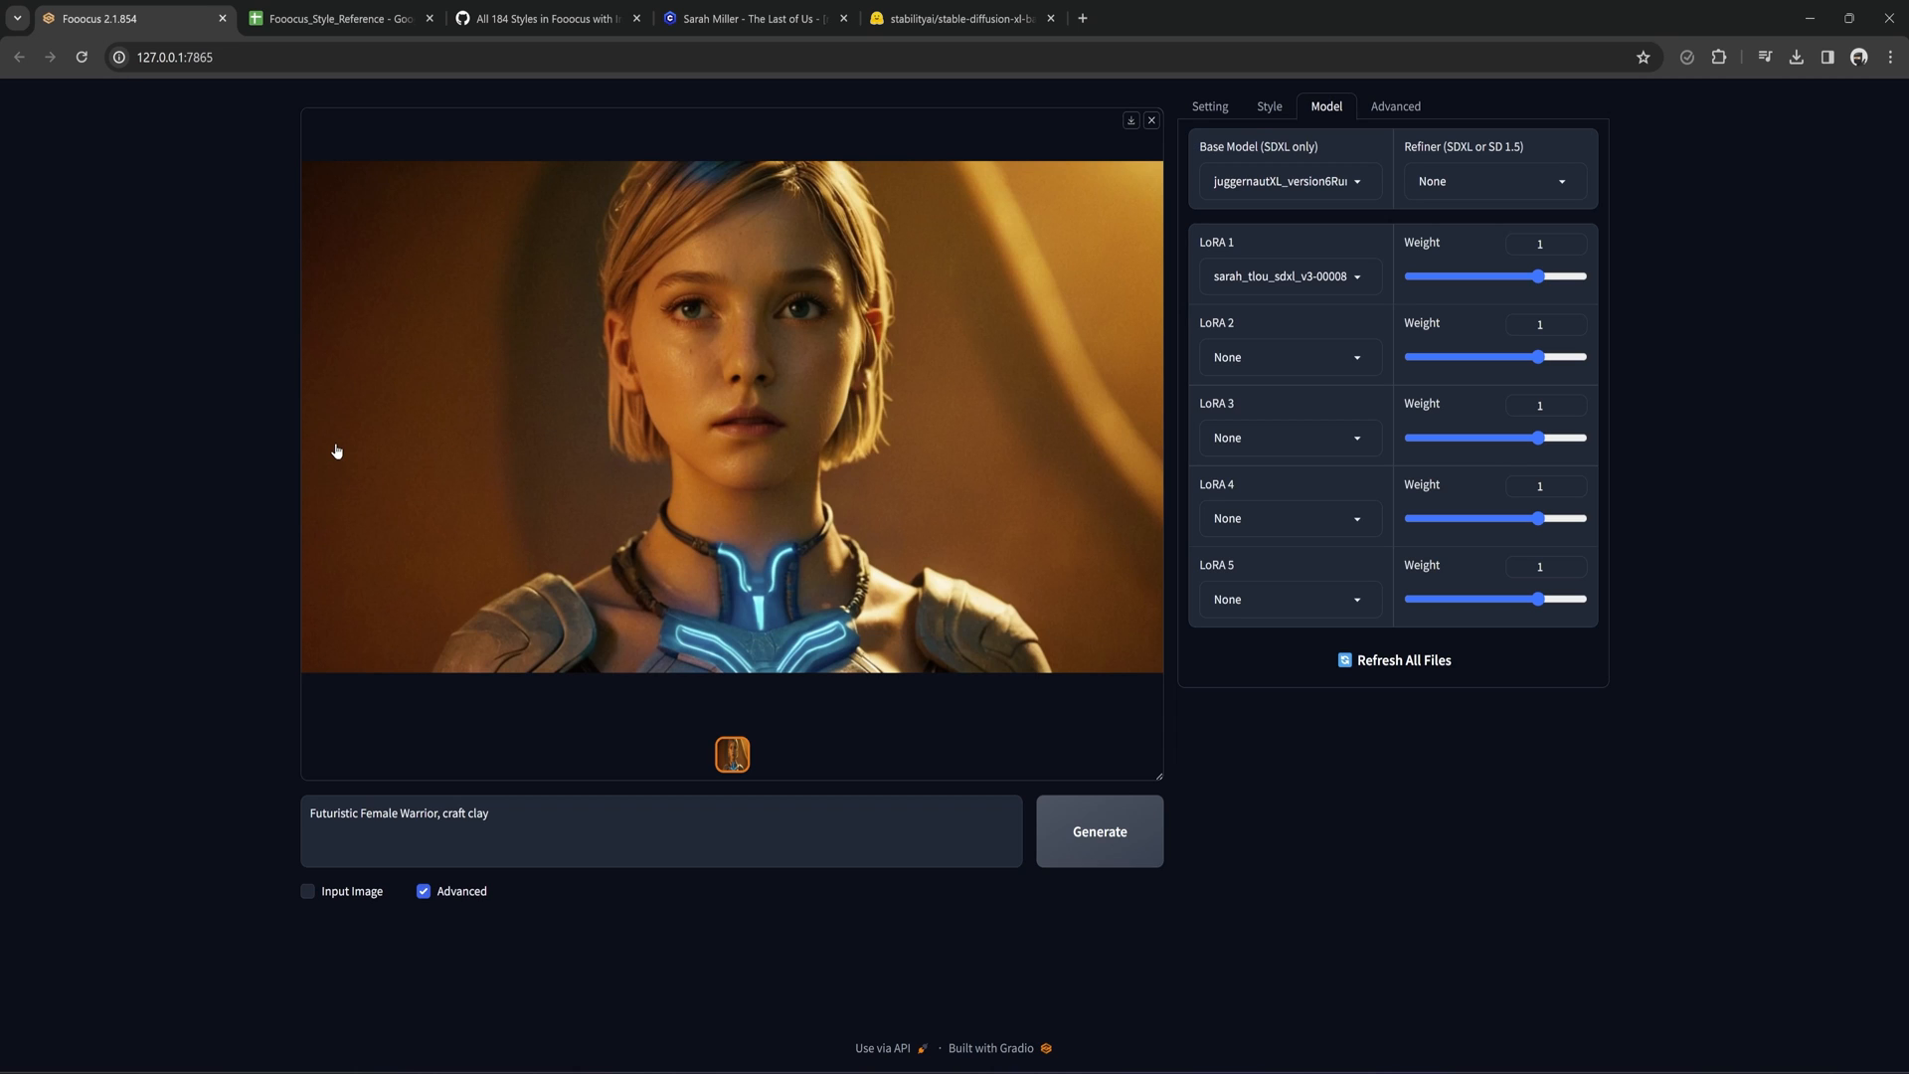
mouse_move(712, 559)
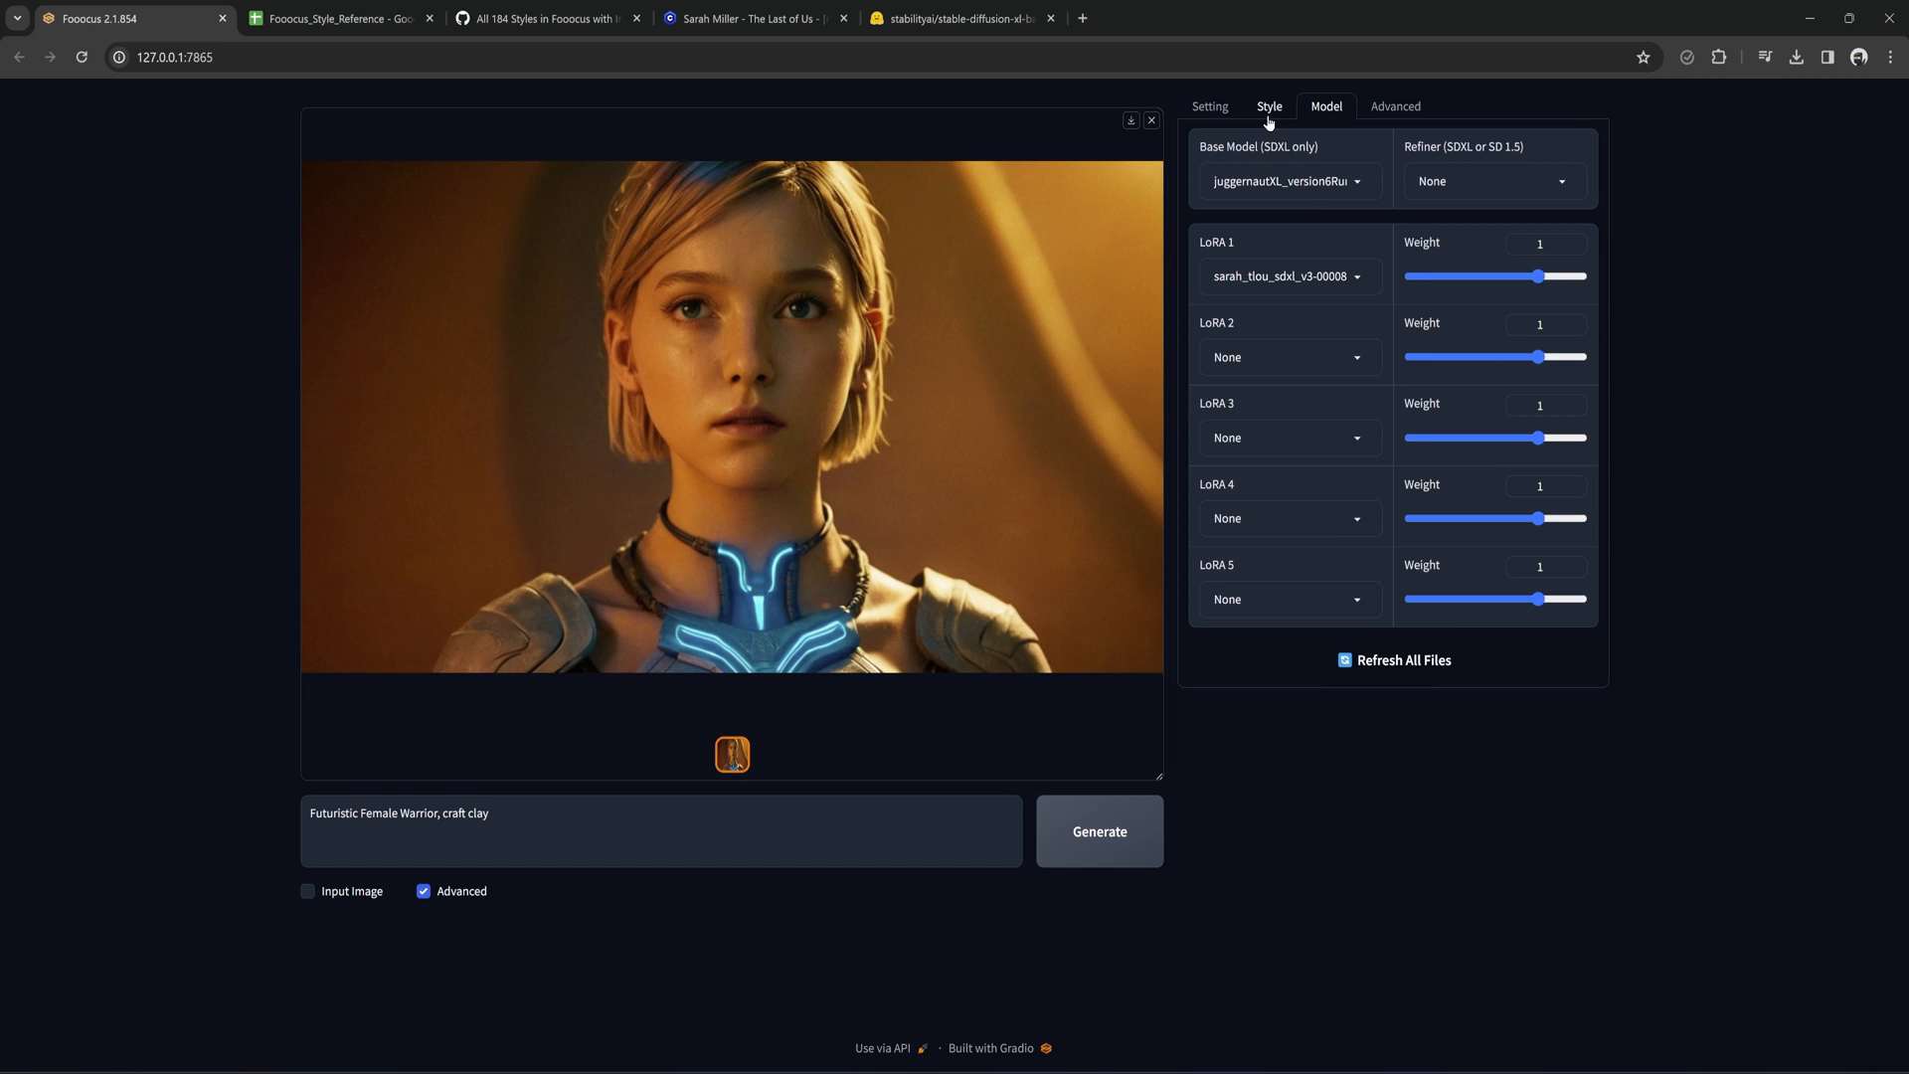
Untick Fooocus Sharp, trim the prompt to 'Futuristic Female Warrior', use dynavisionXL with LoRA weight 0.87 and generate.
click(1269, 105)
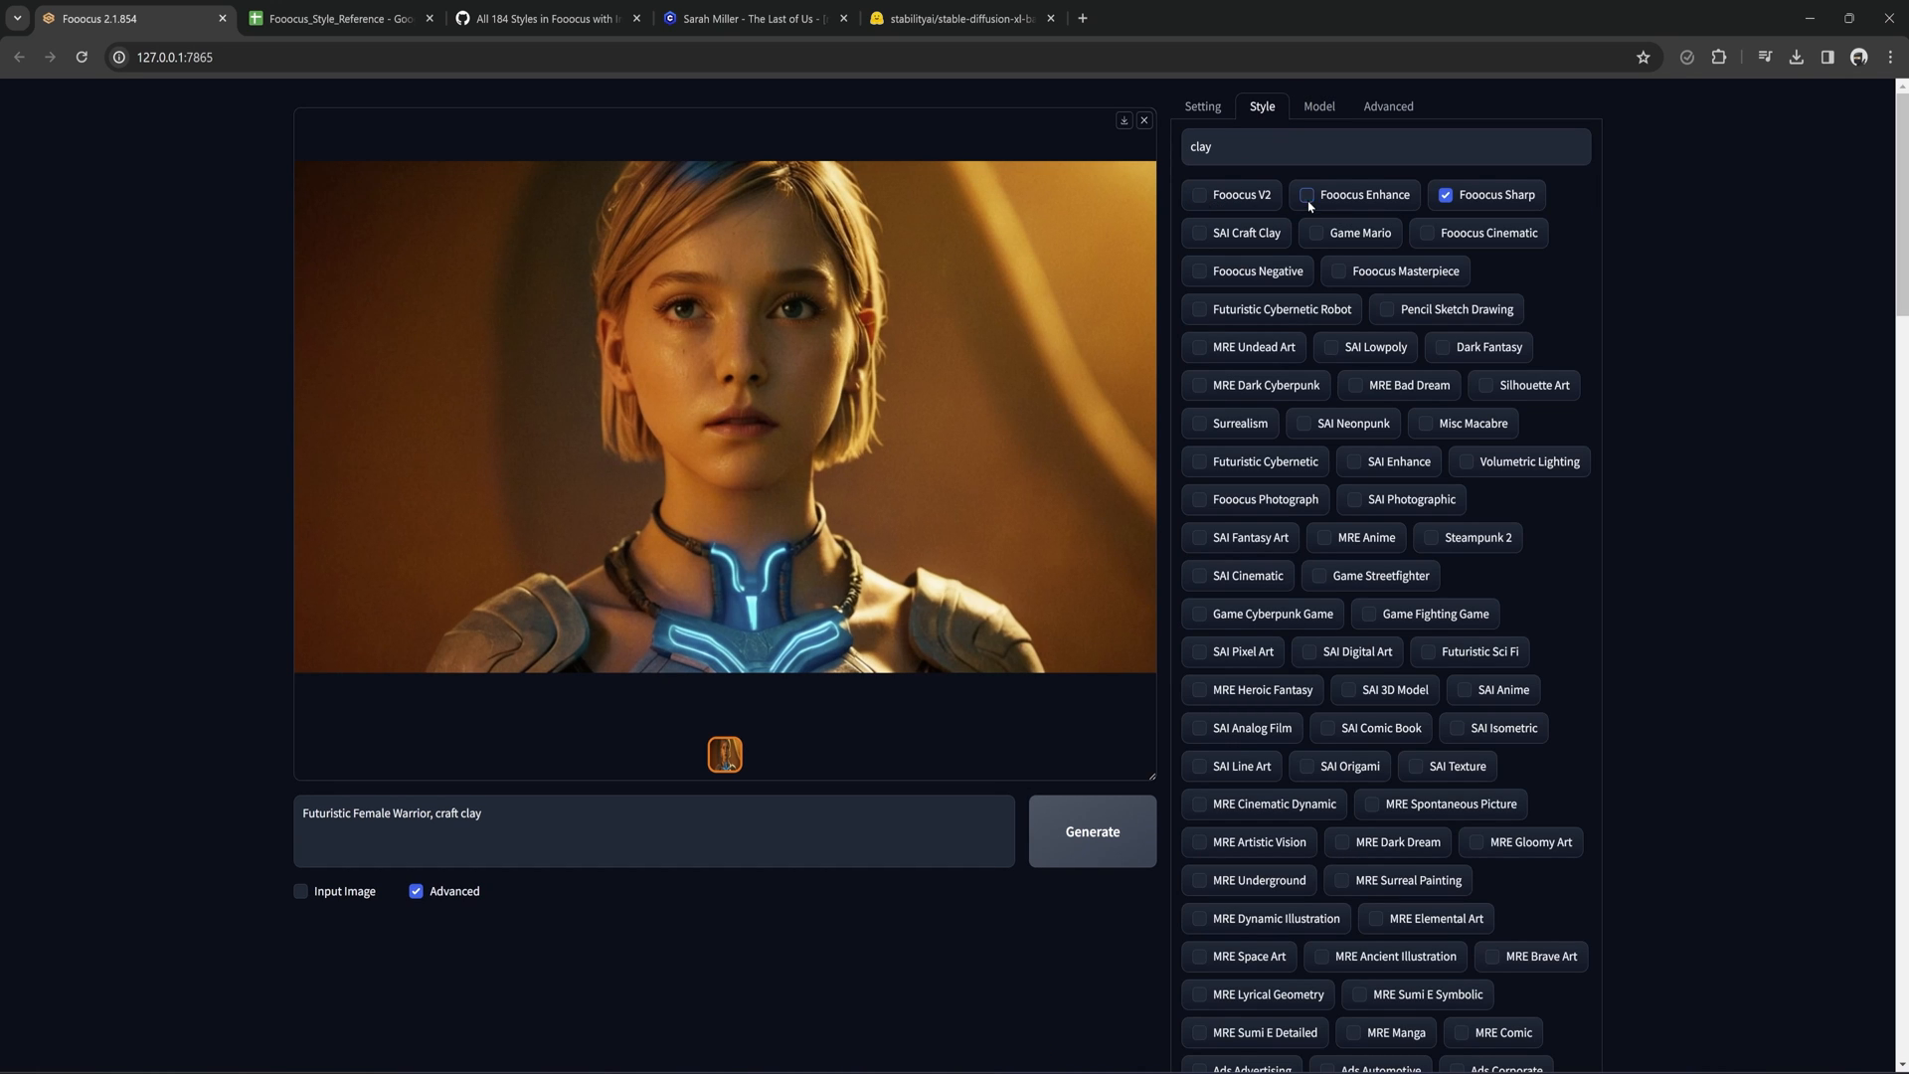
click(744, 18)
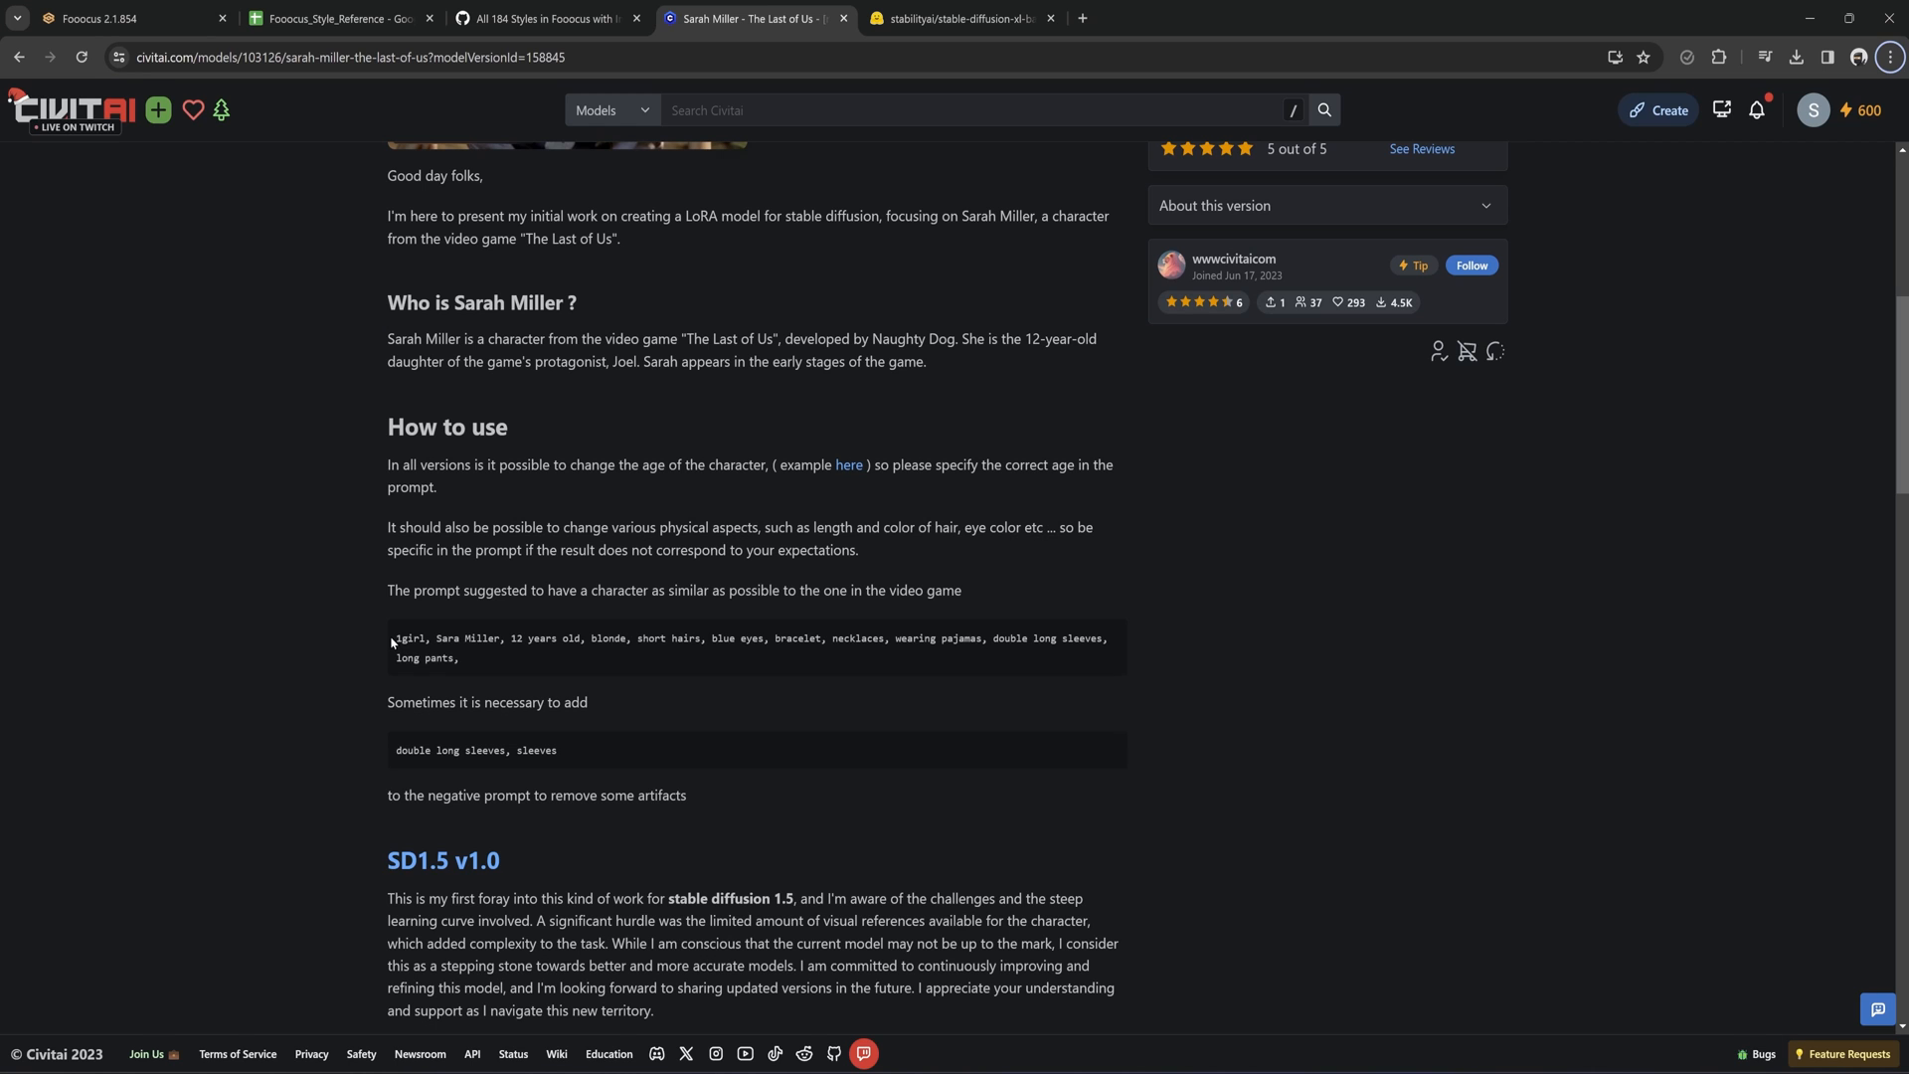
click(119, 18)
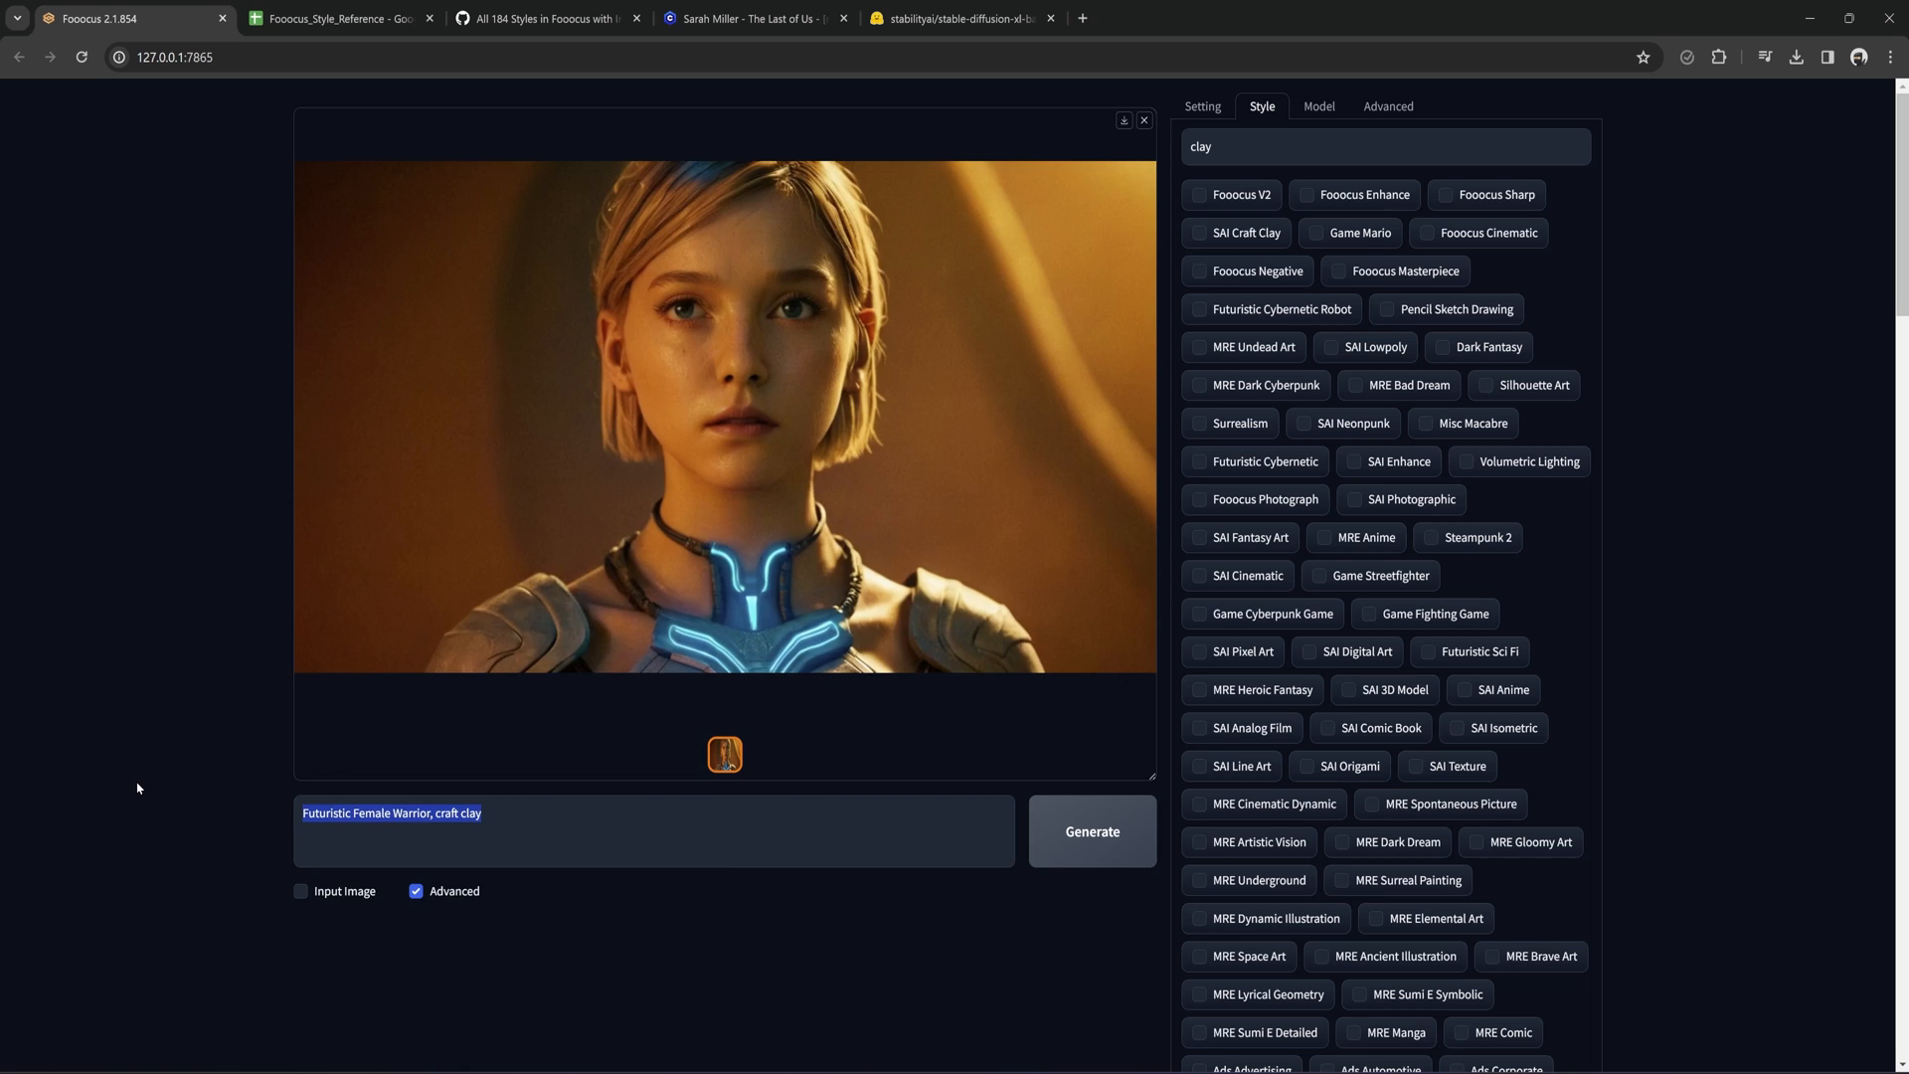
click(1092, 831)
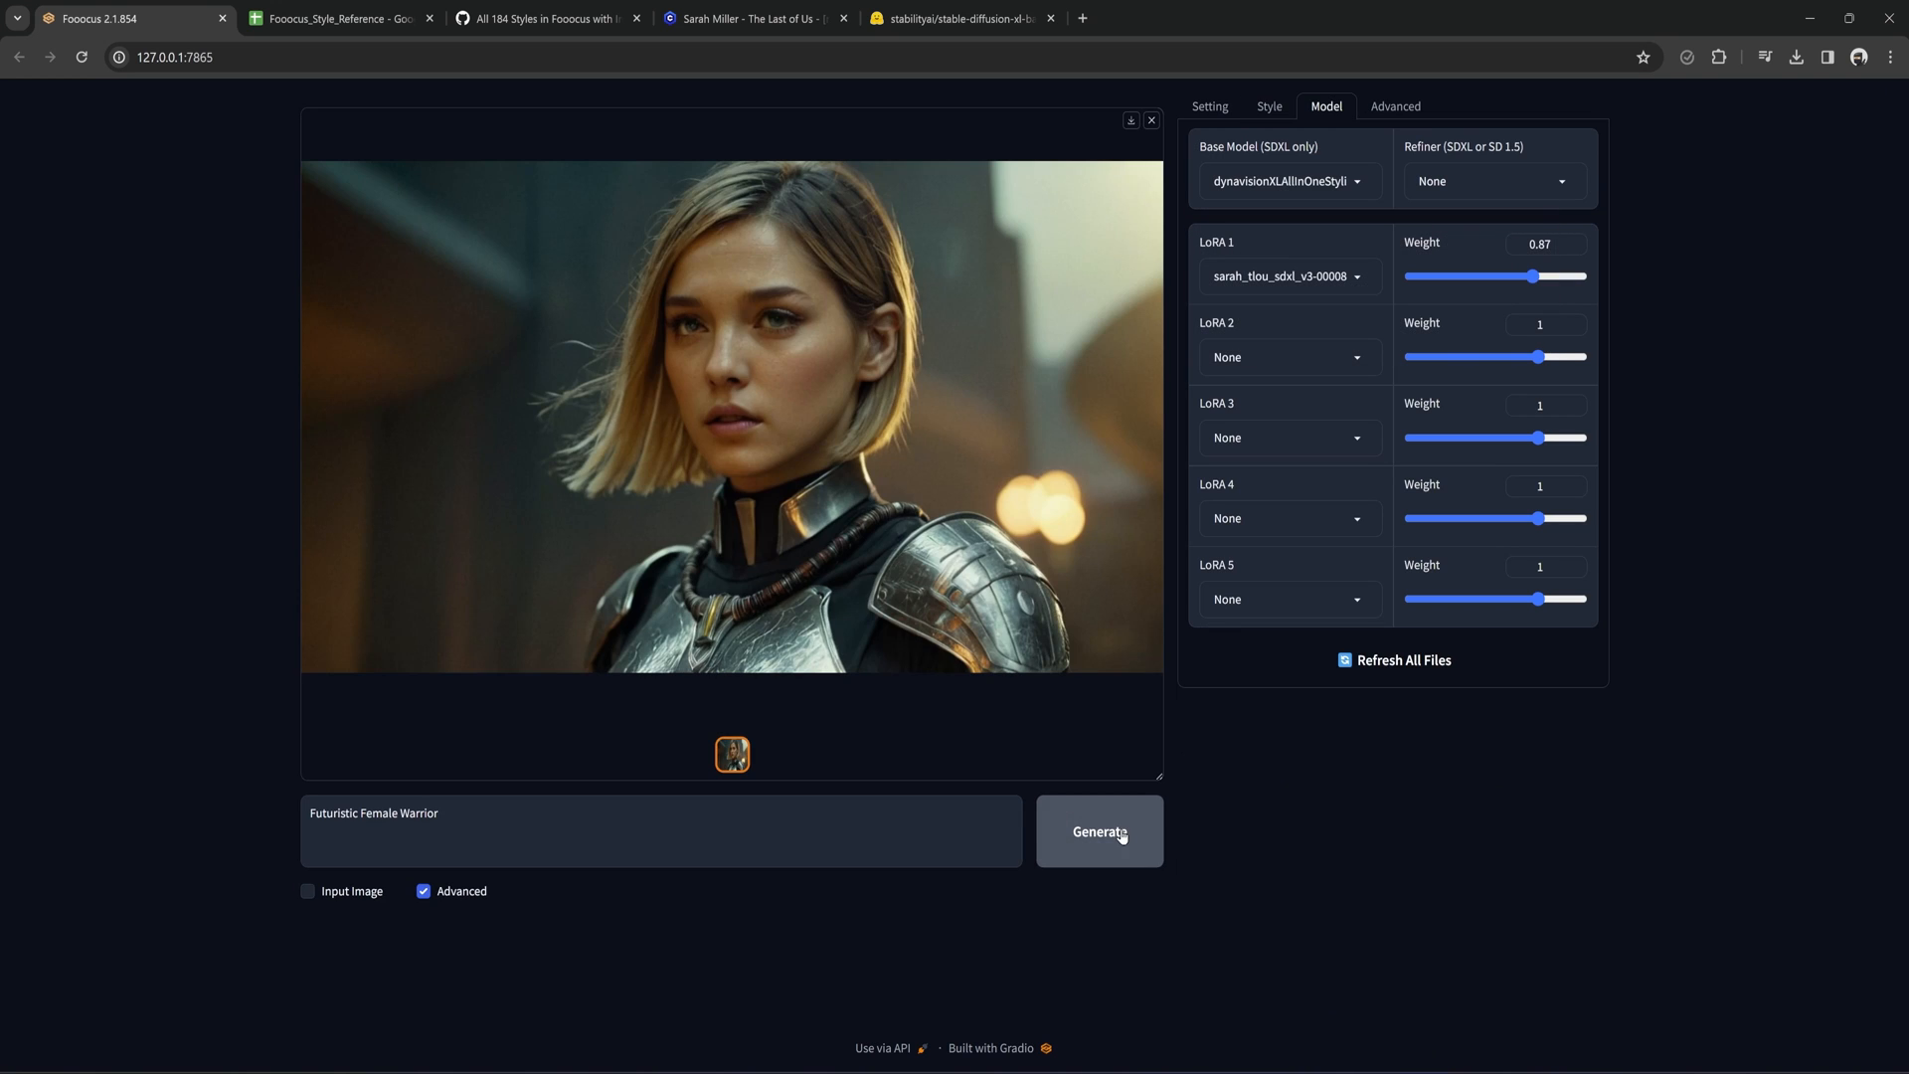
Set LoRA 1 to None, generate a red-haired steel-armored warrior and view it full size.
click(1100, 831)
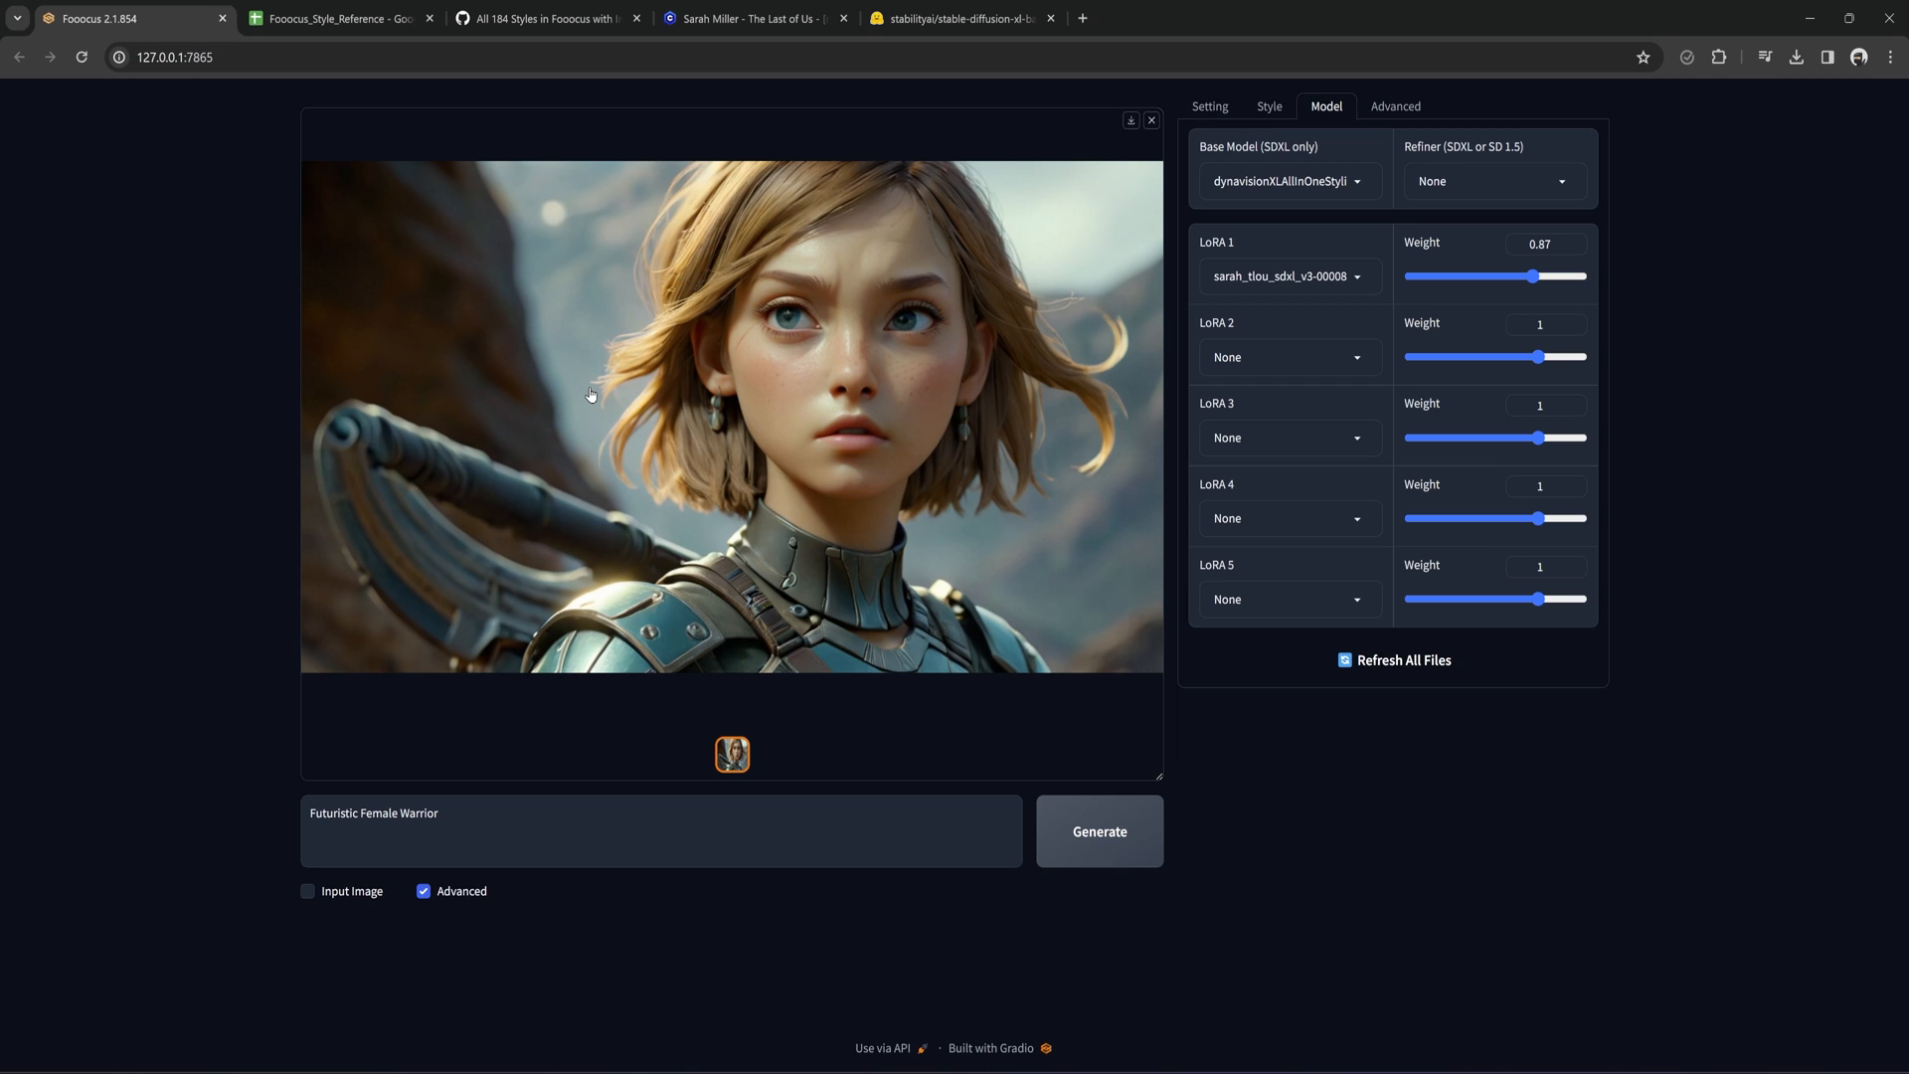
click(1344, 276)
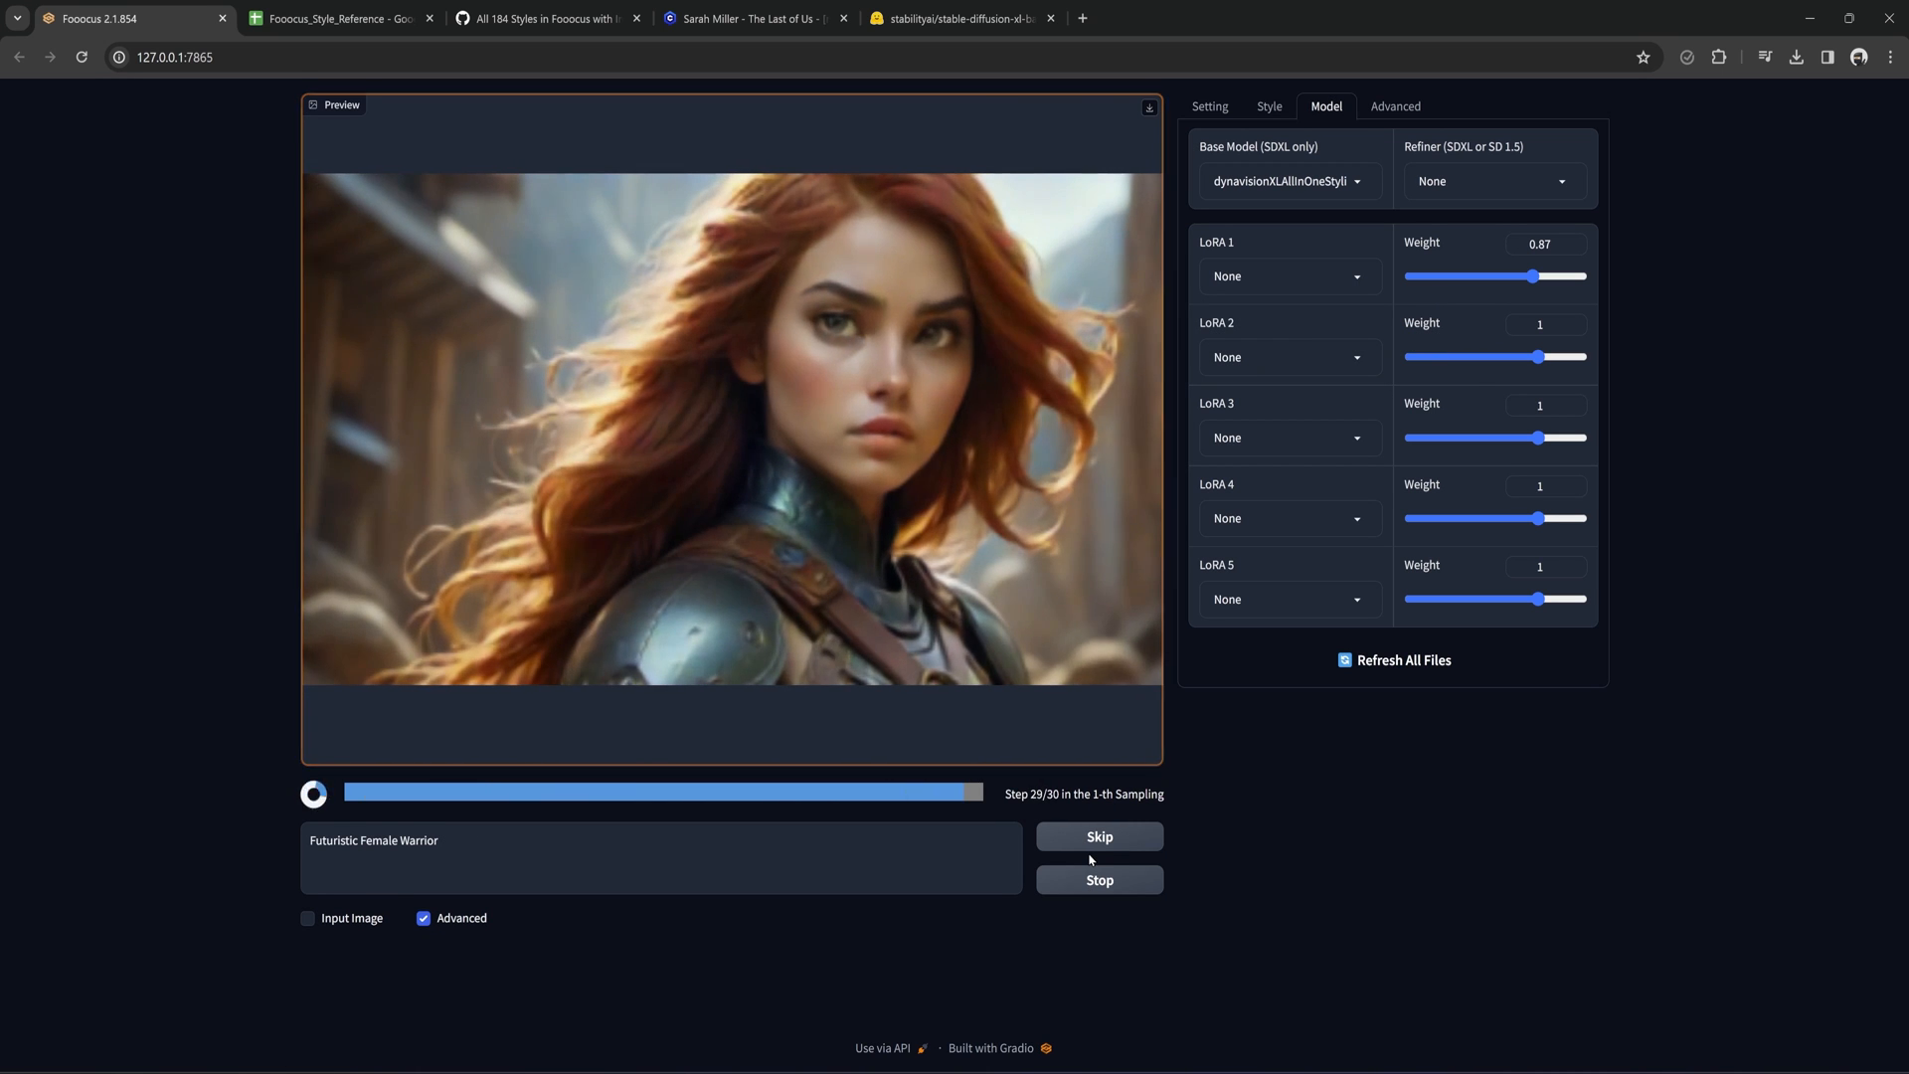
click(730, 425)
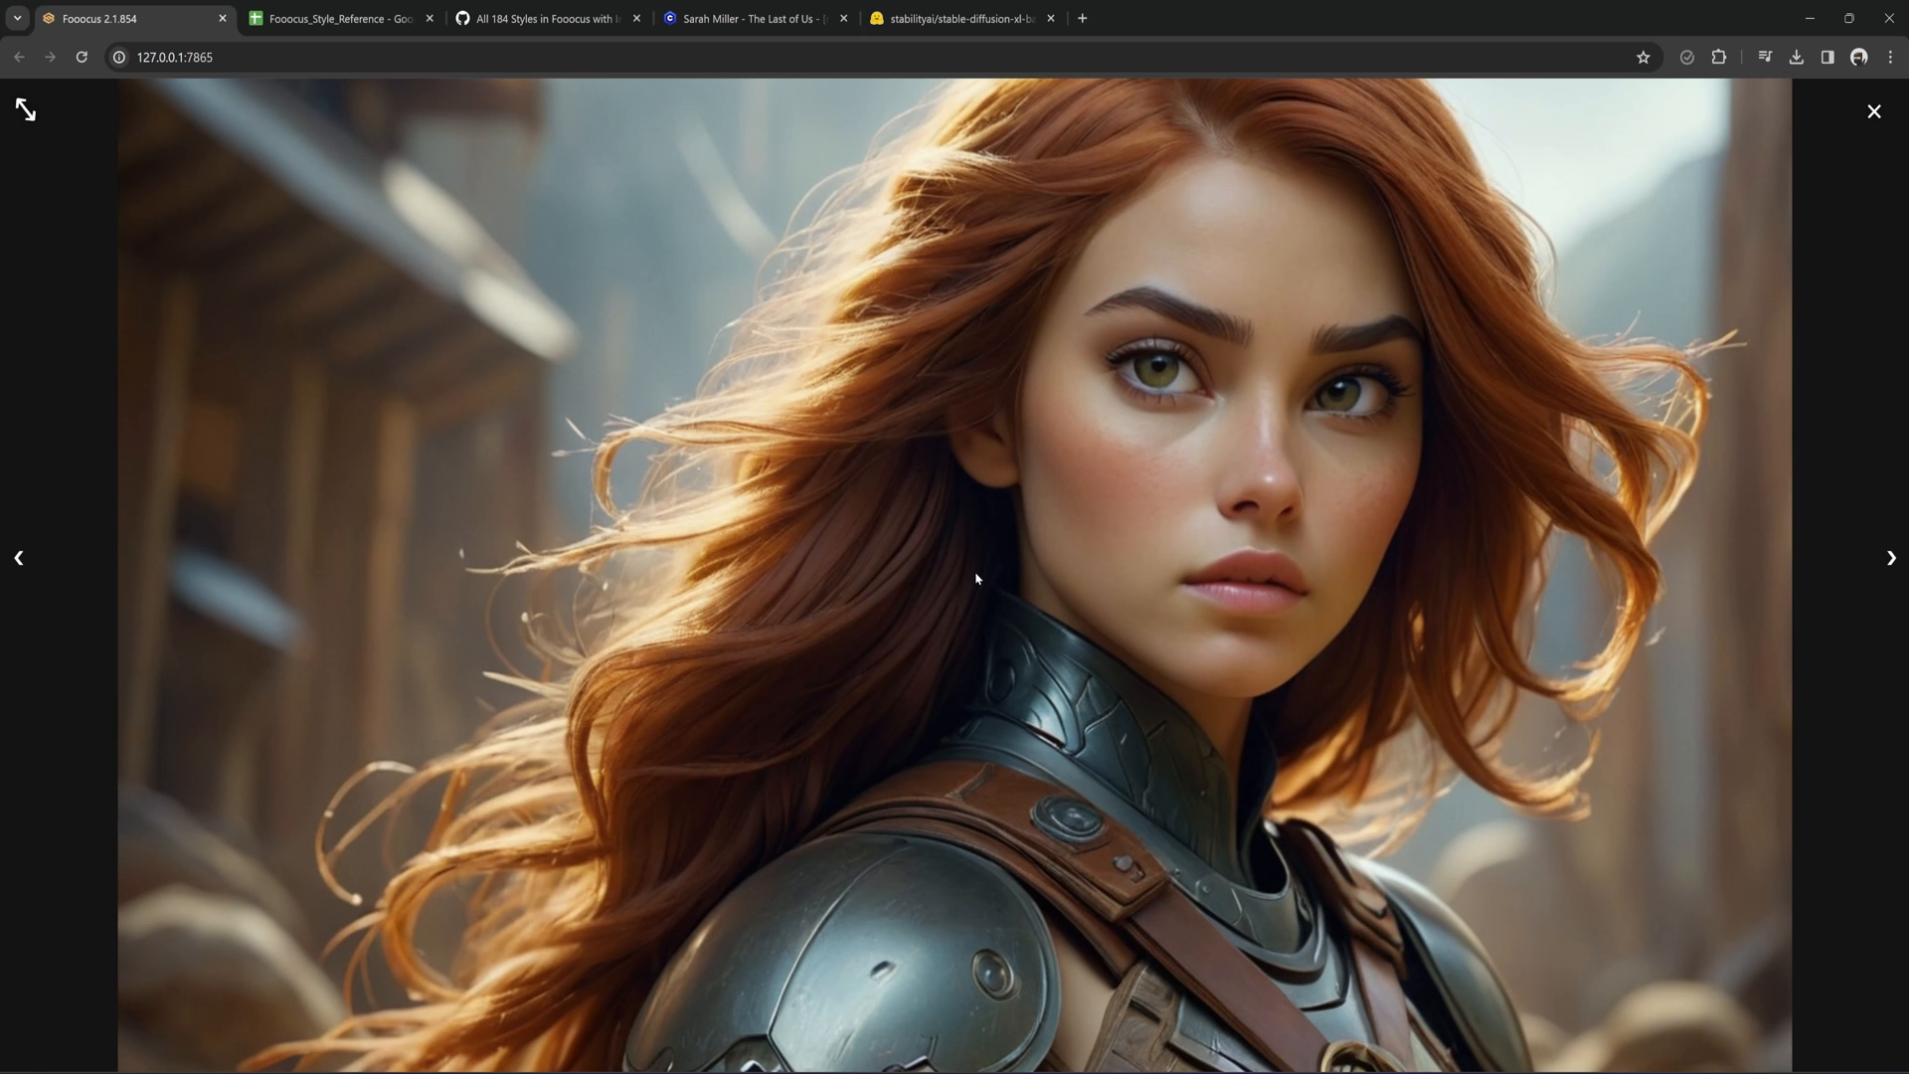
mouse_move(1595, 422)
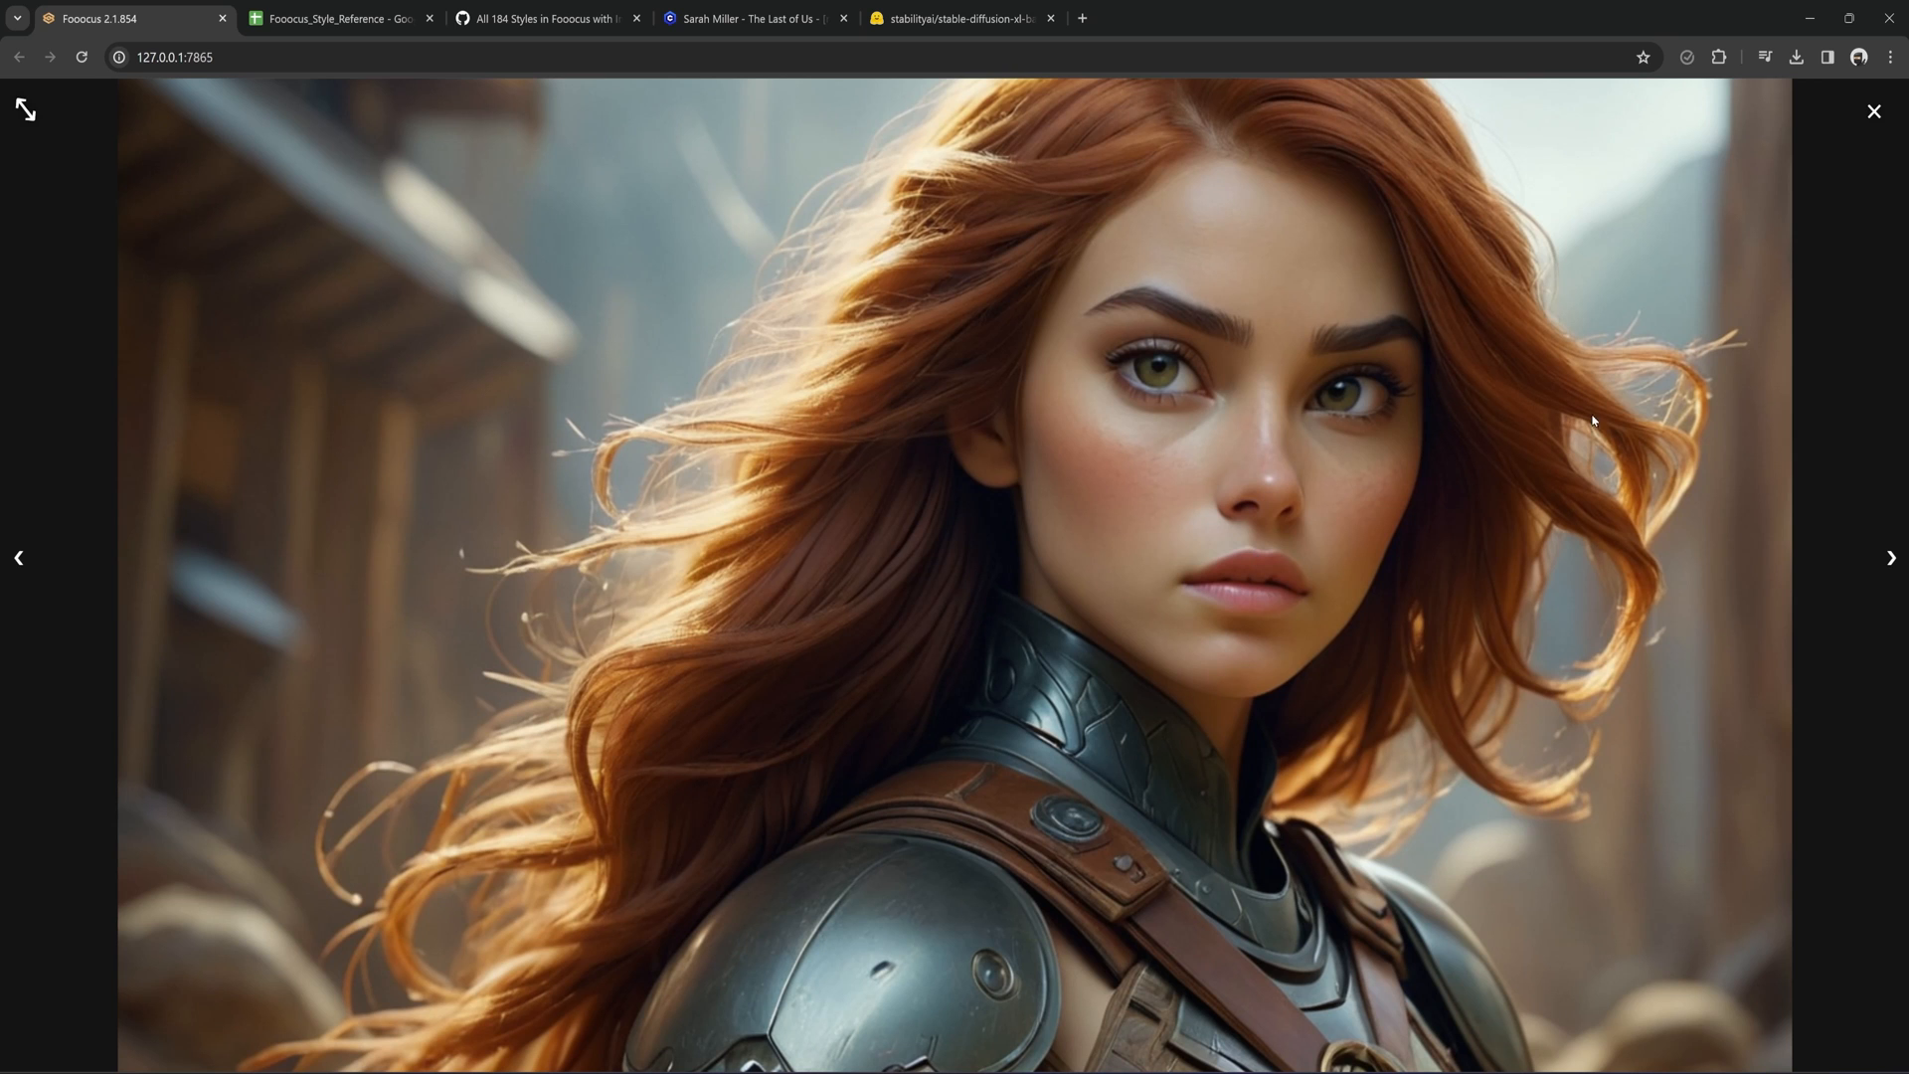
click(1873, 111)
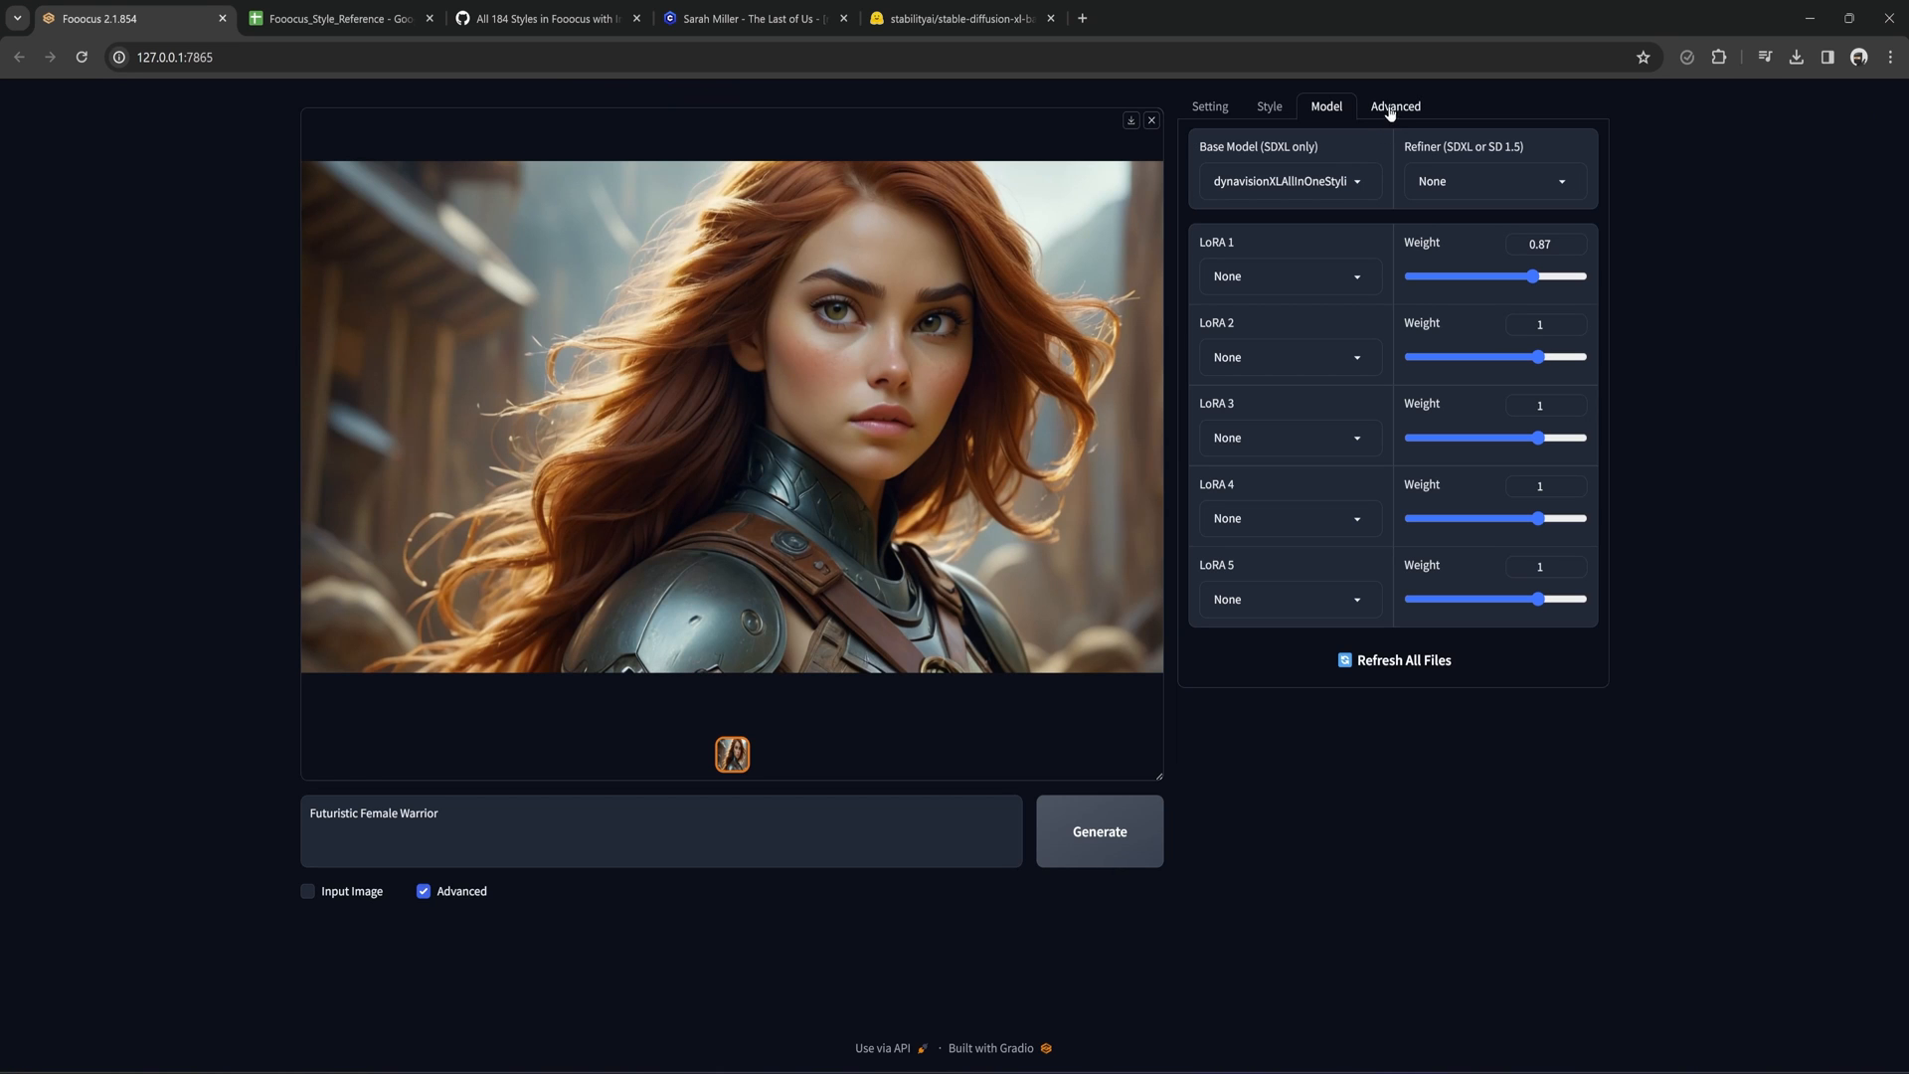
On the Advanced settings, drag Guidance Scale from 7.09 up to about 9.18.
click(1394, 105)
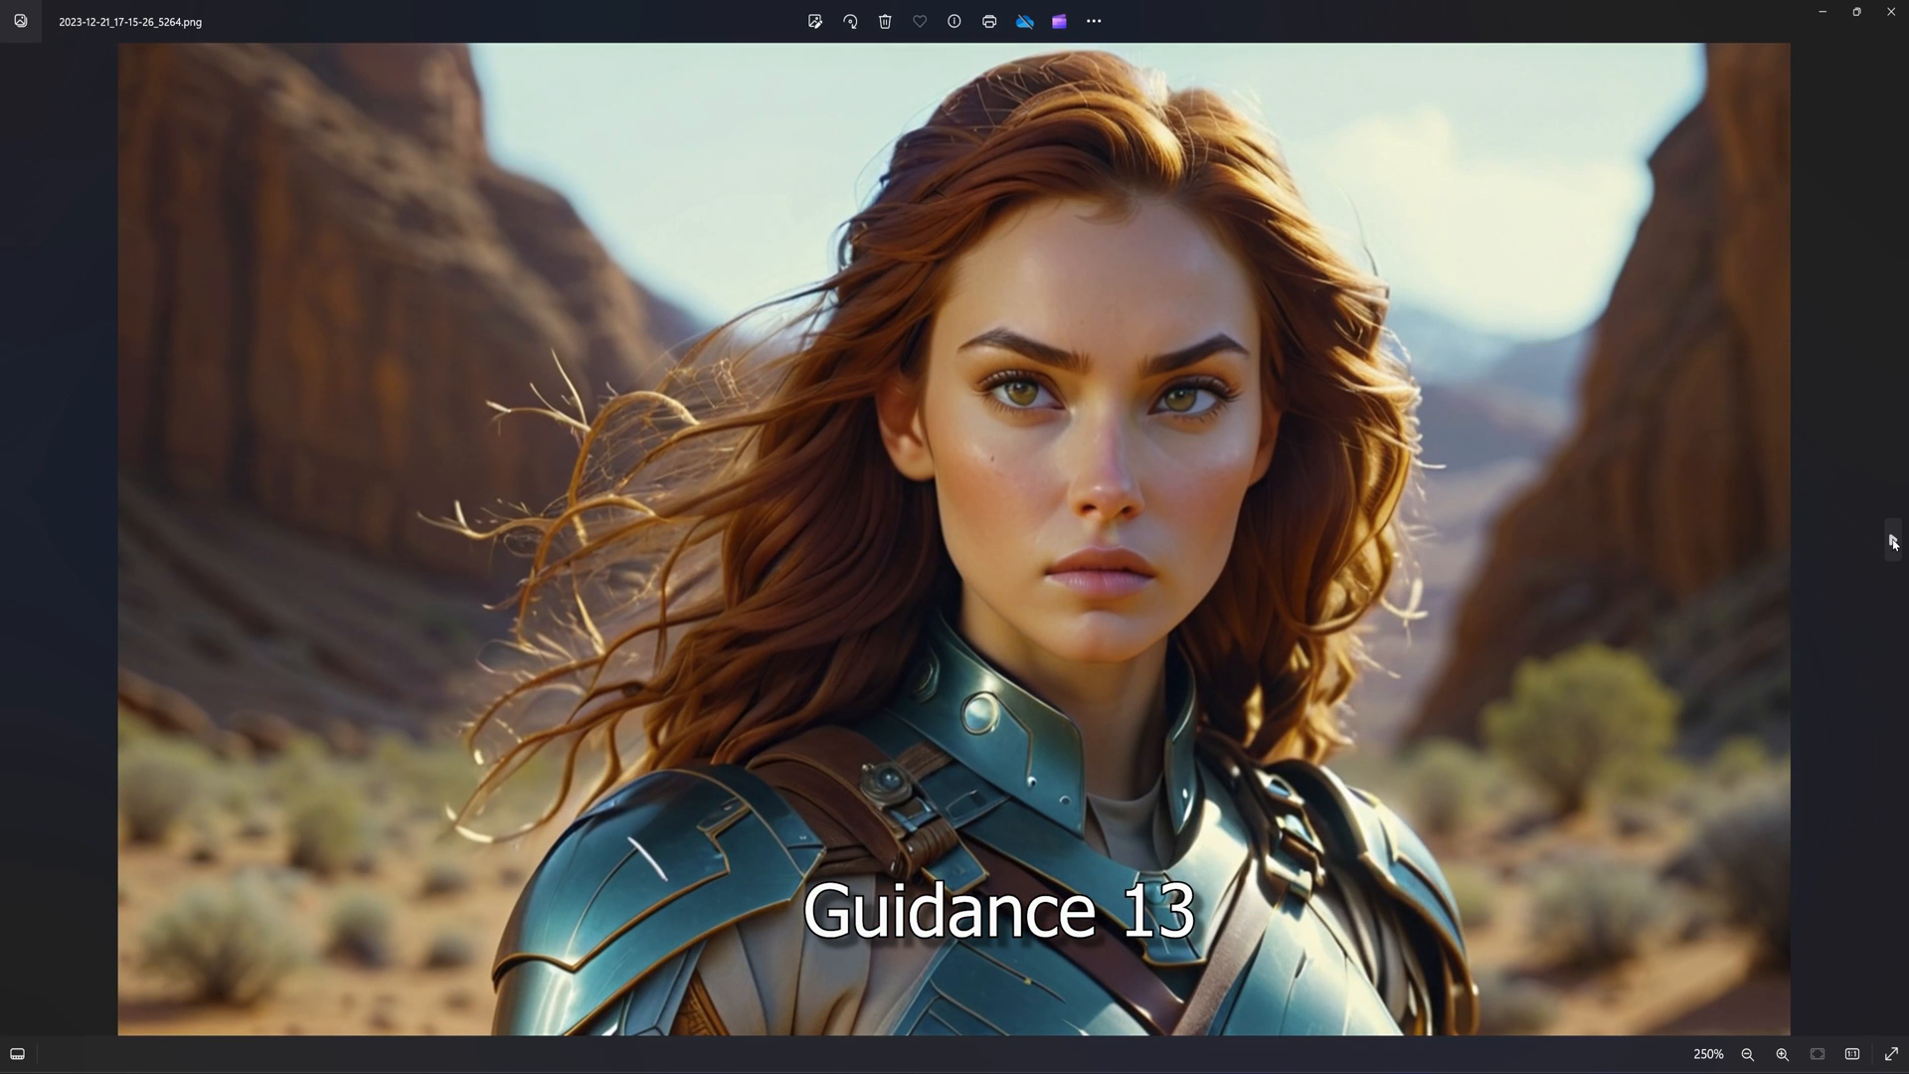
mouse_move(16, 541)
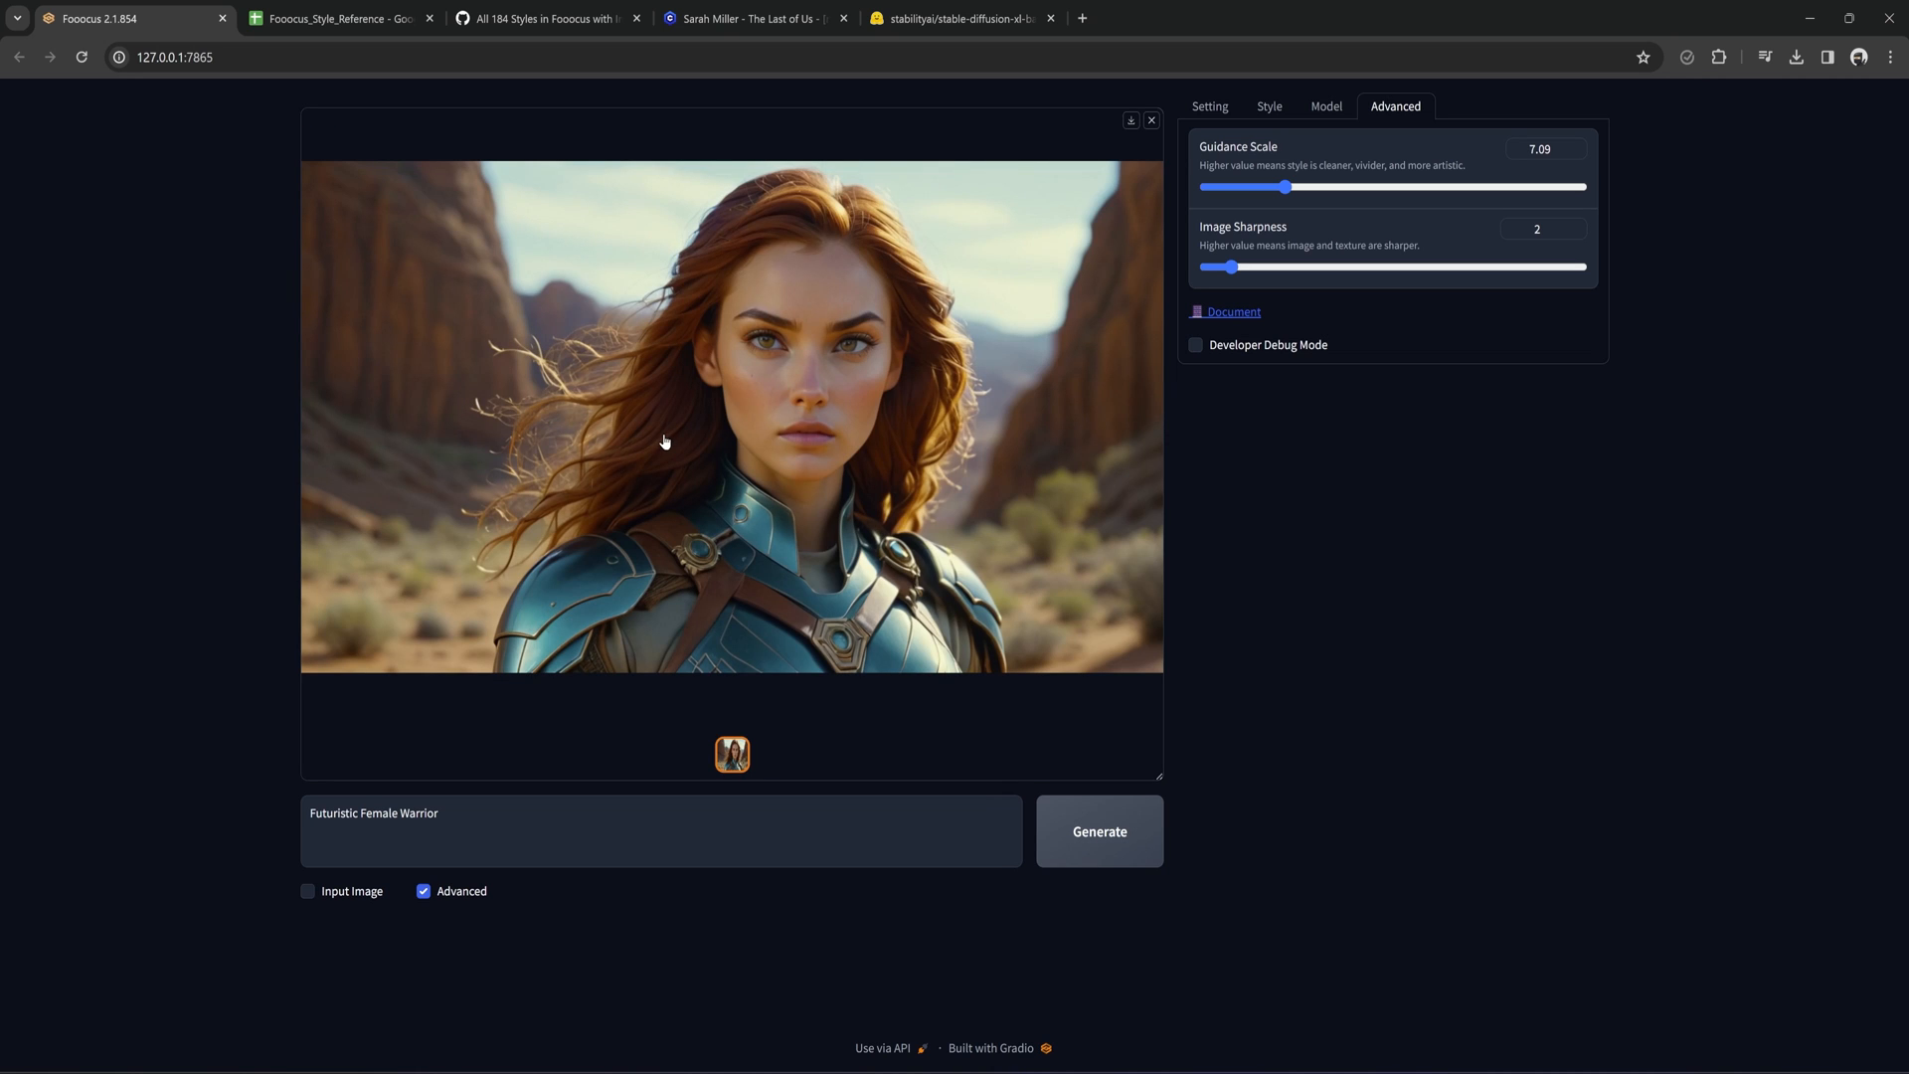
mouse_move(692, 462)
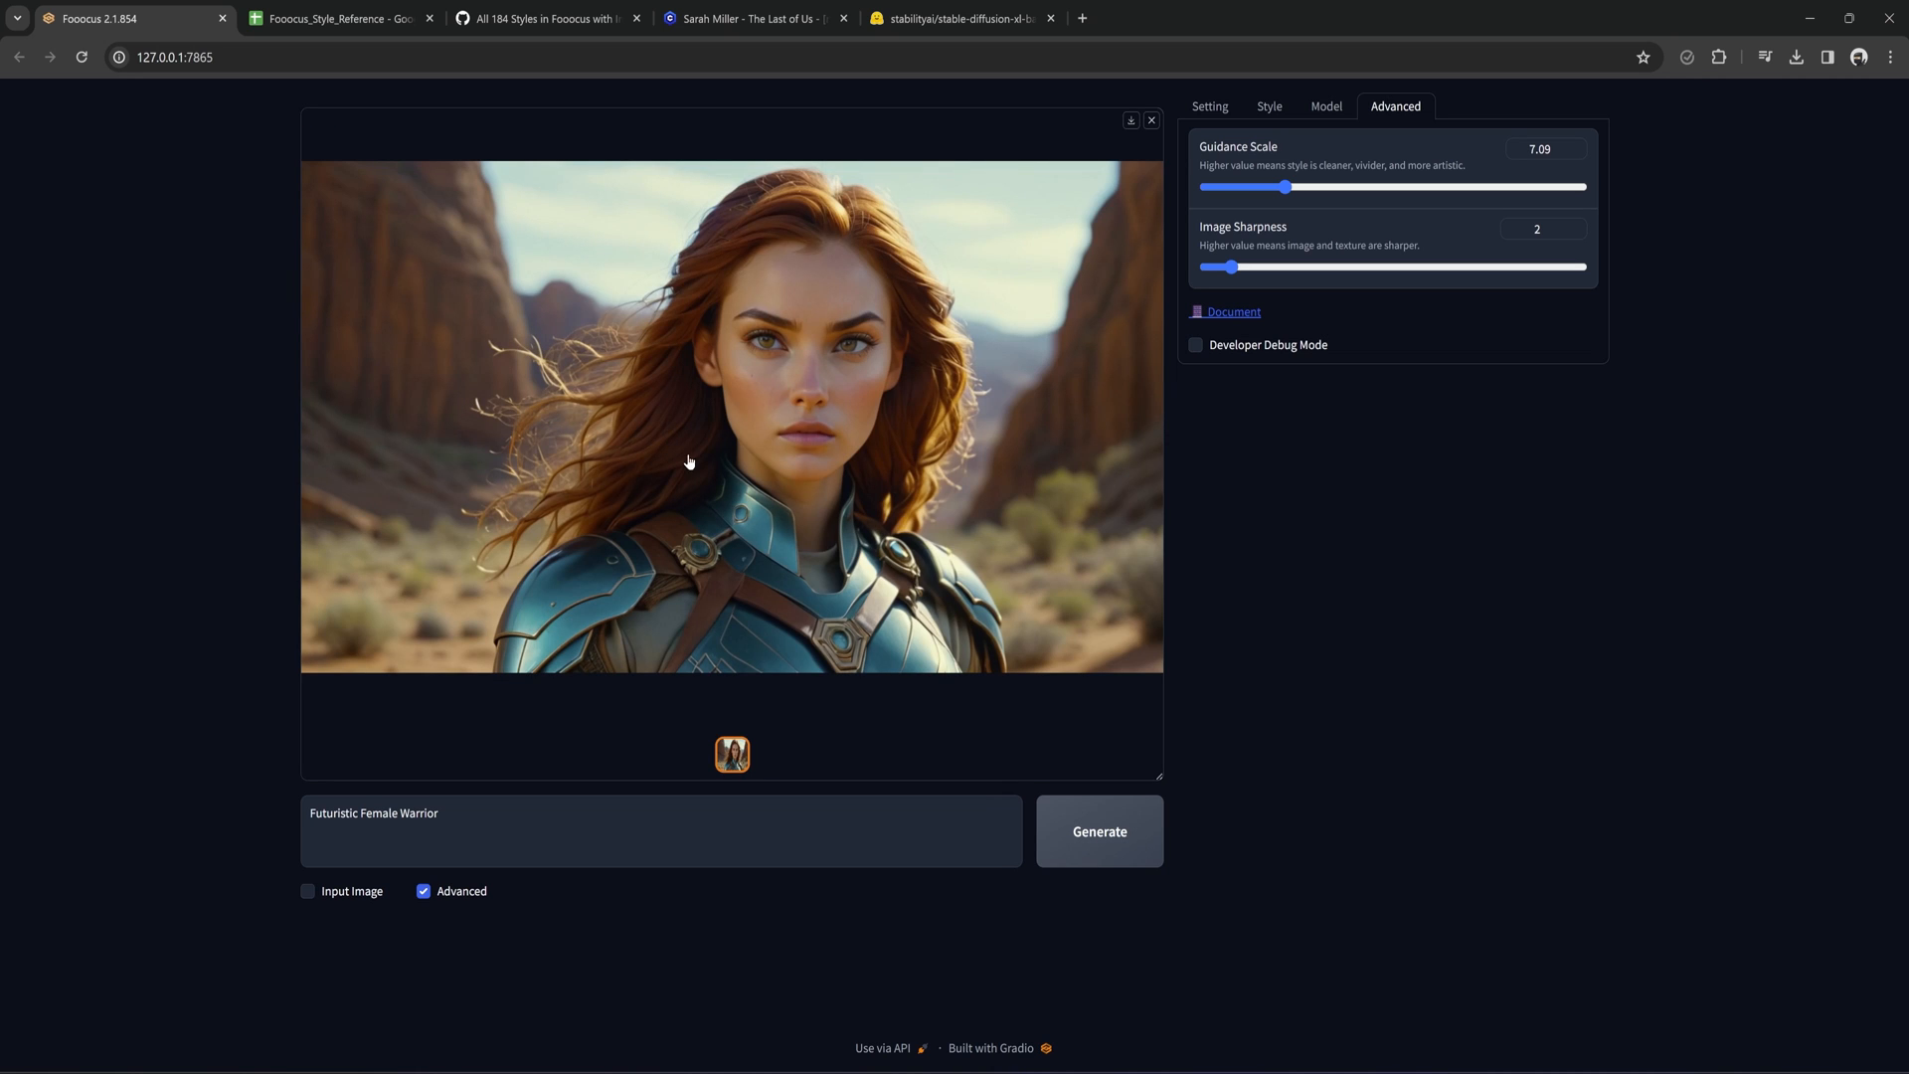
mouse_move(1233, 418)
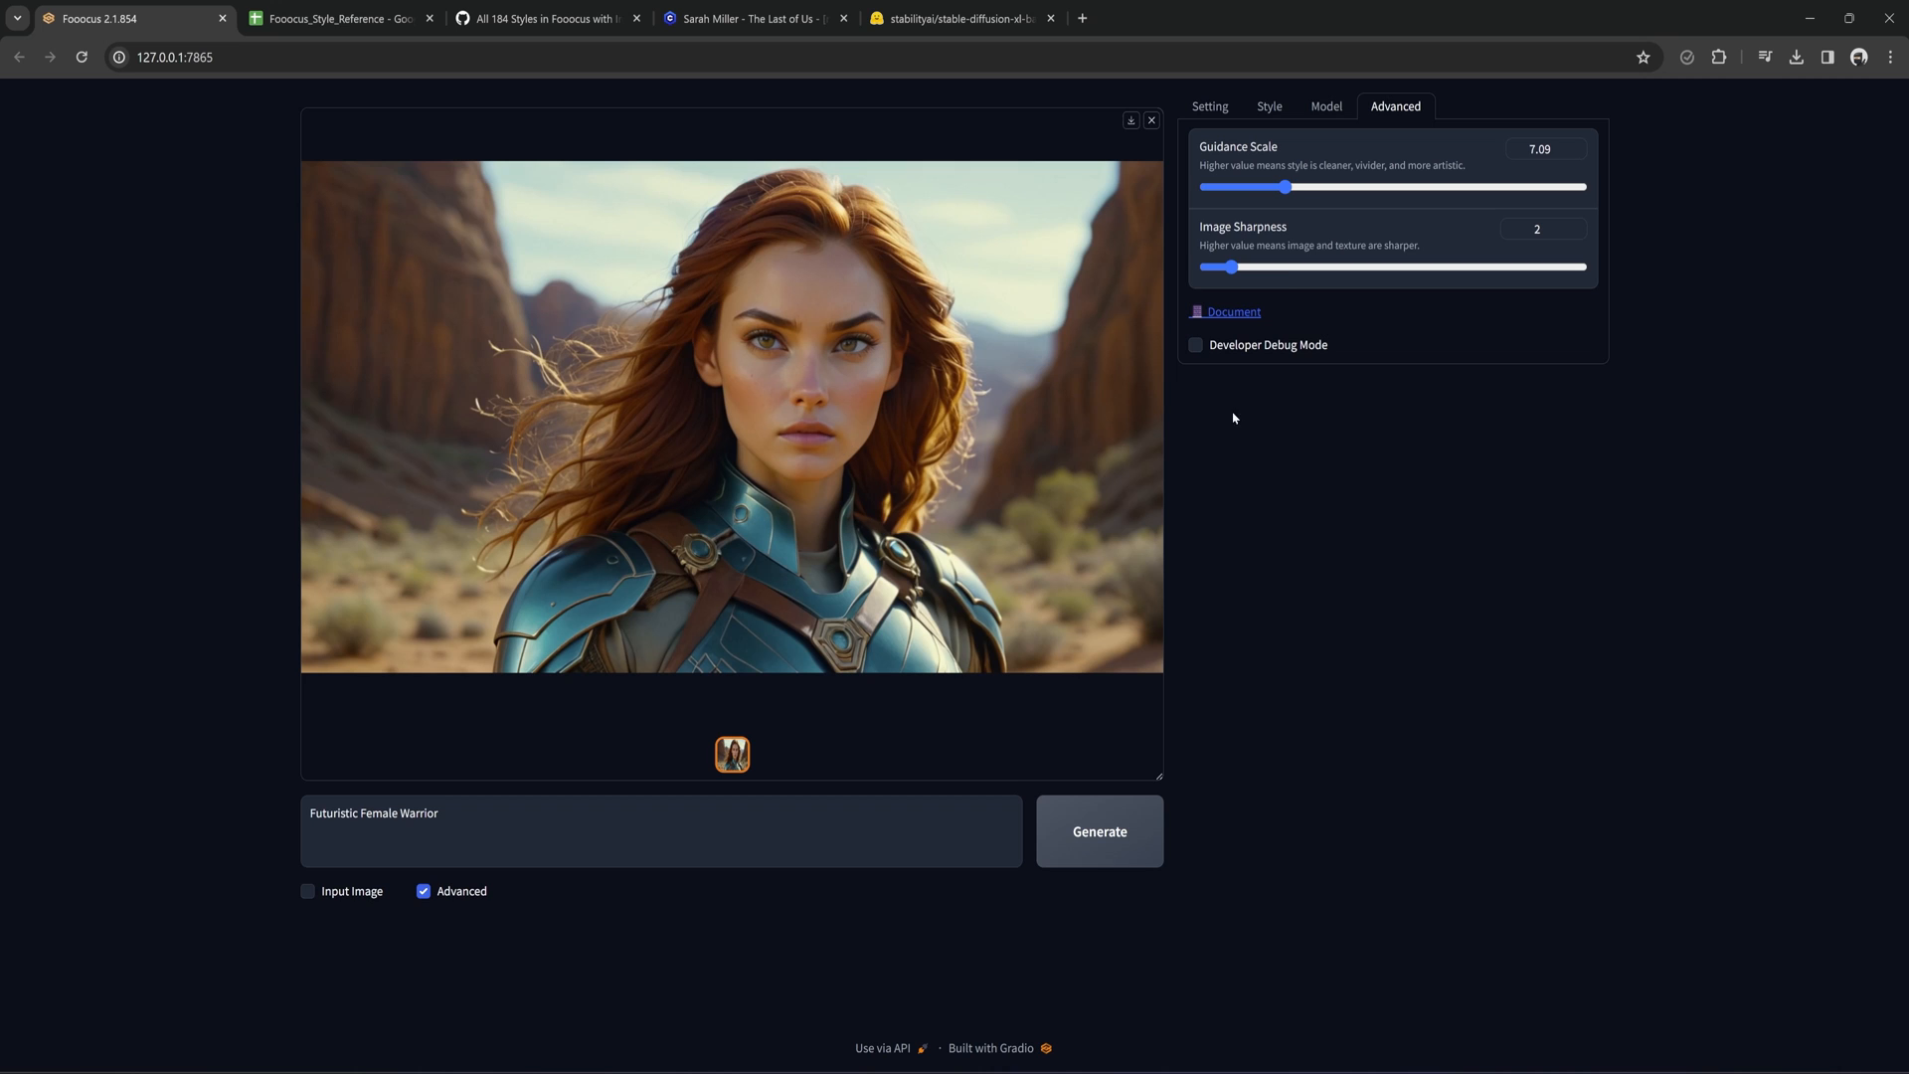
drag(1287, 187, 1312, 187)
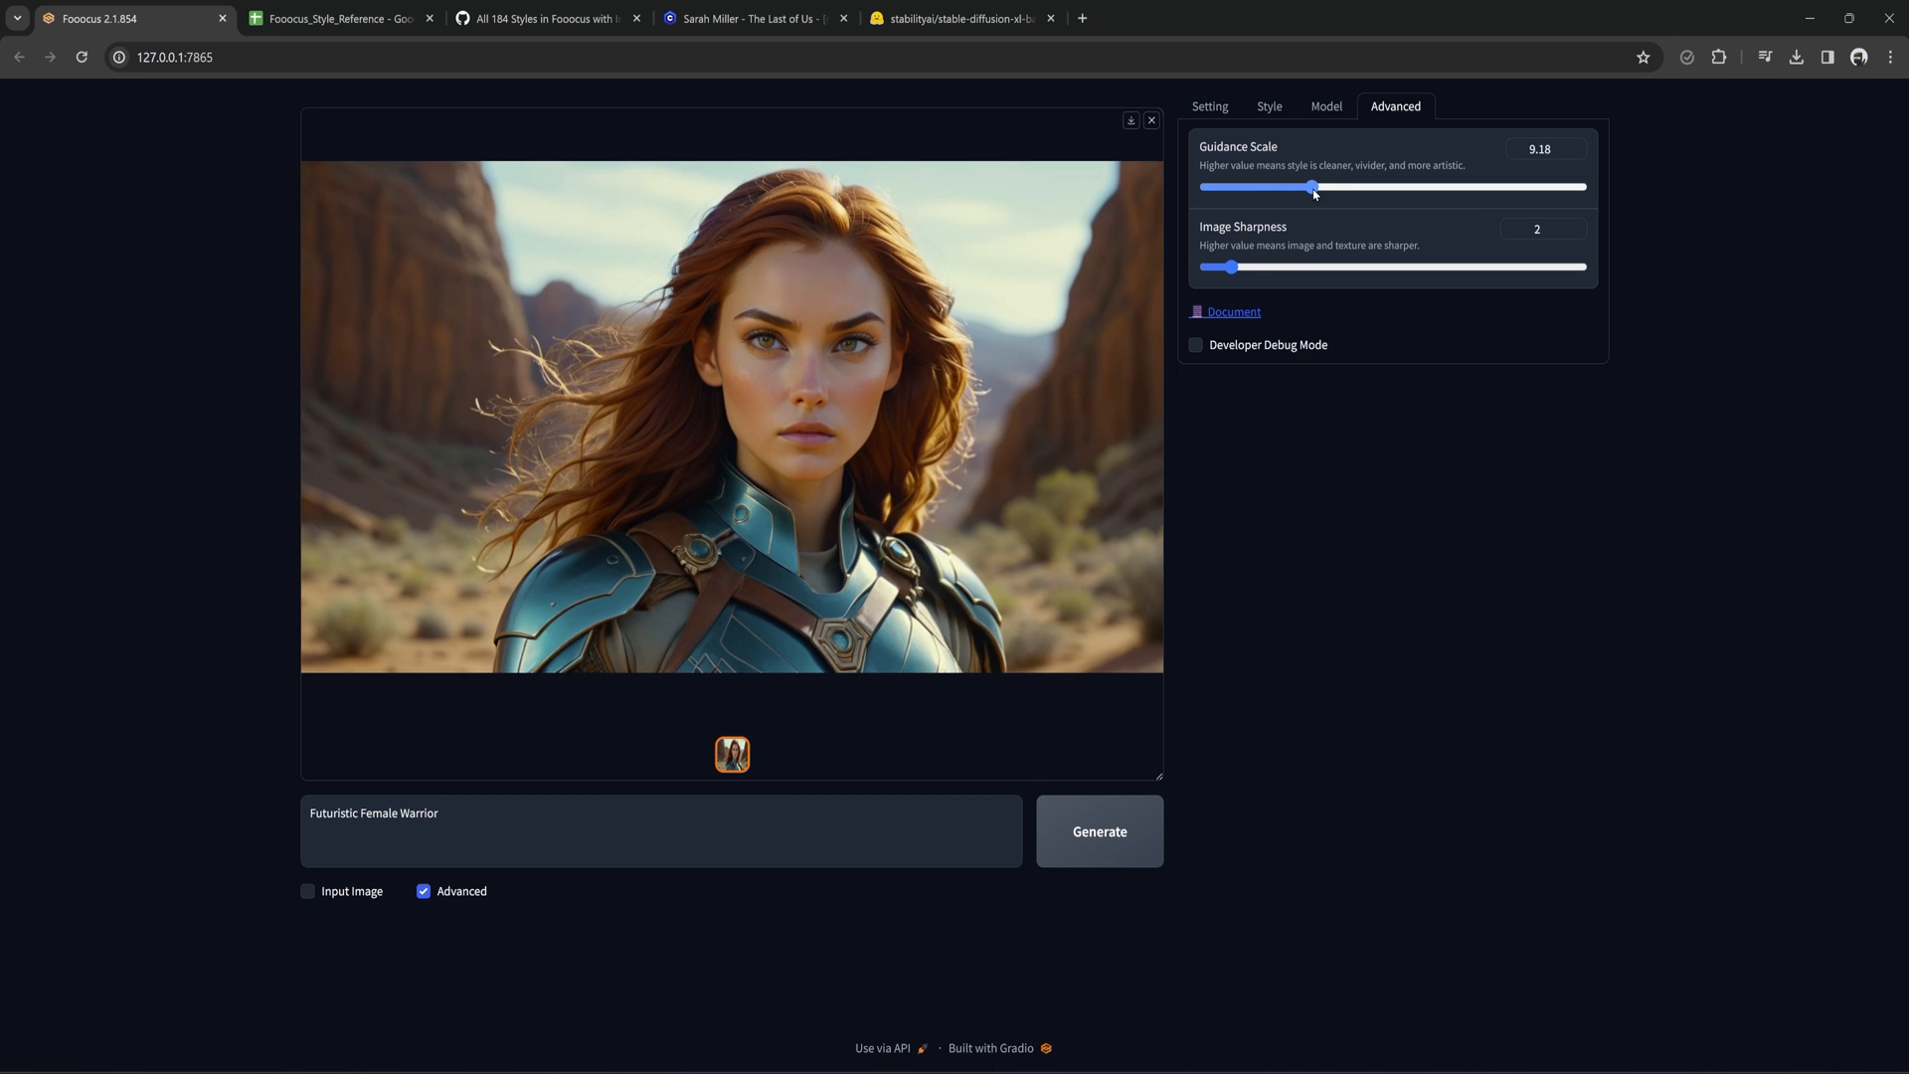
drag(1312, 187, 1320, 187)
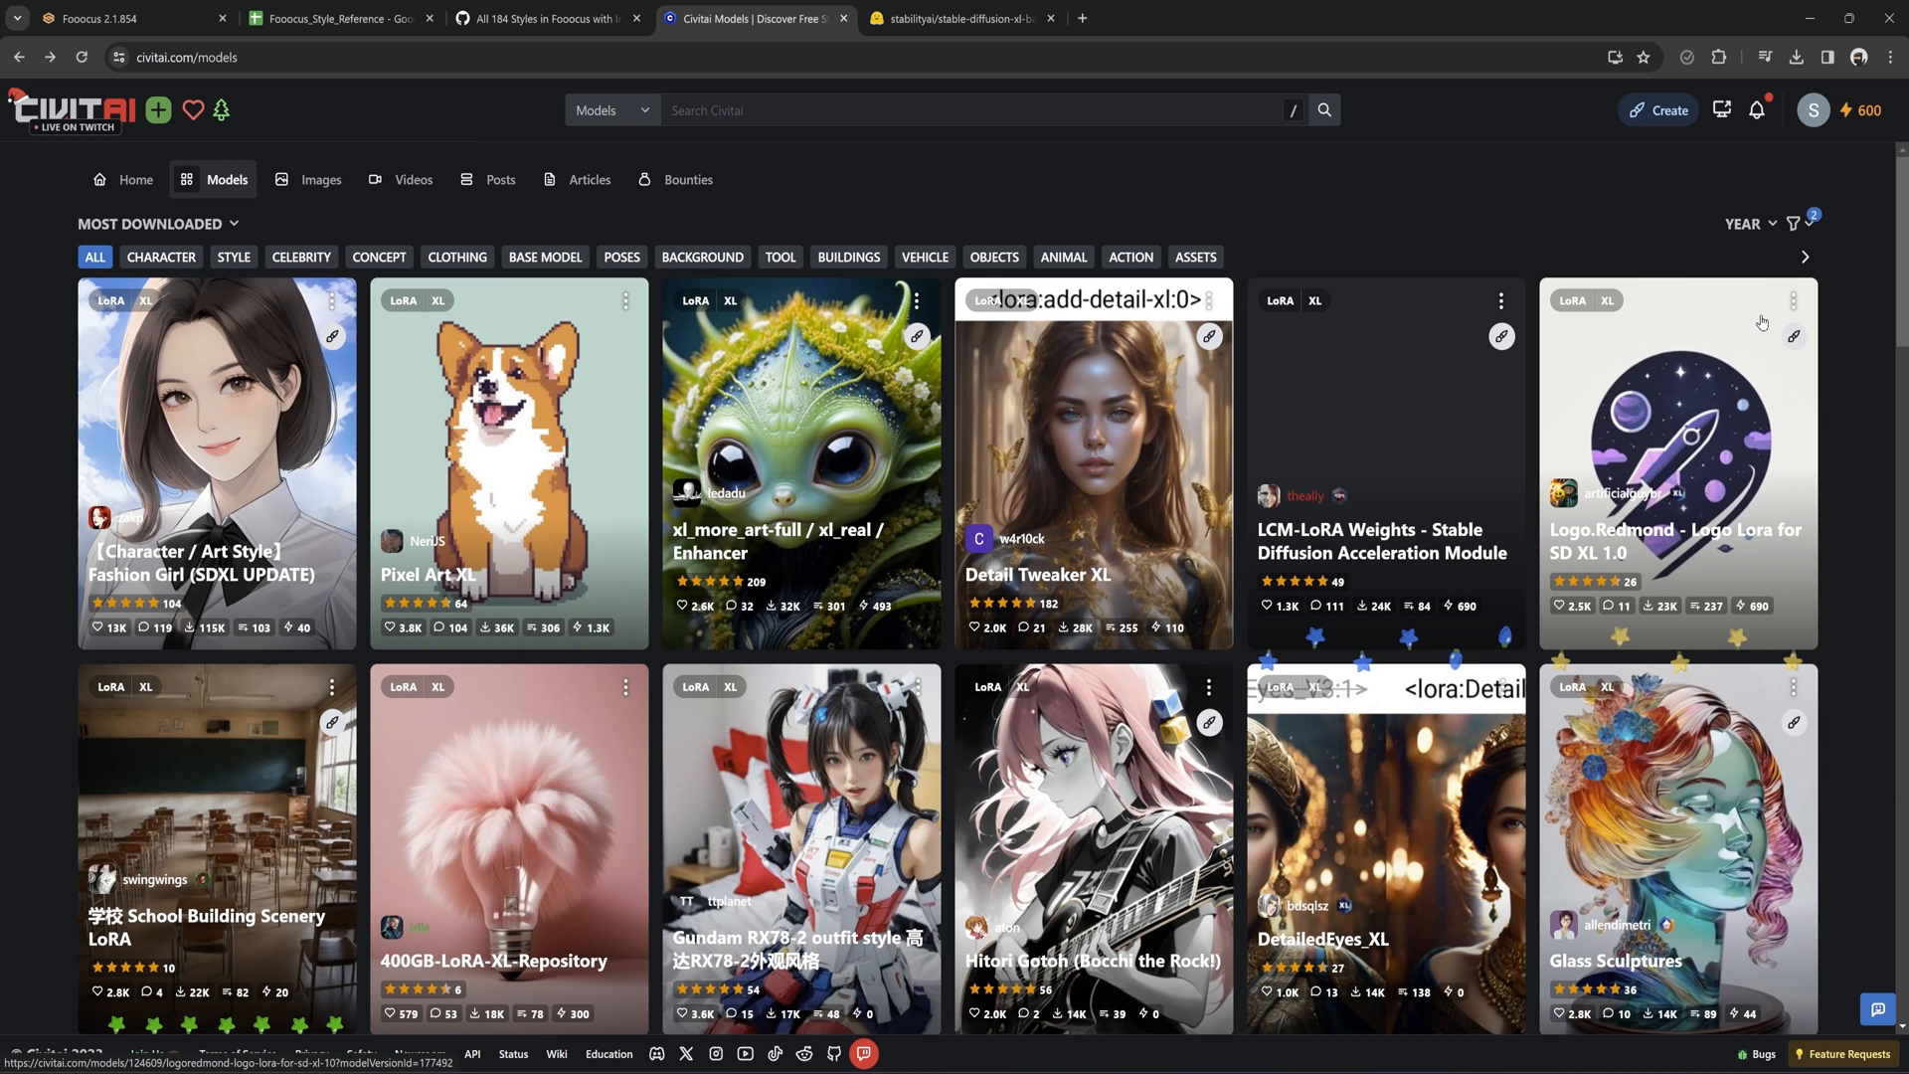
Filter Civitai's most-downloaded models to SDXL Turbo base and Checkpoint type, then return to Fooocus.
click(1796, 223)
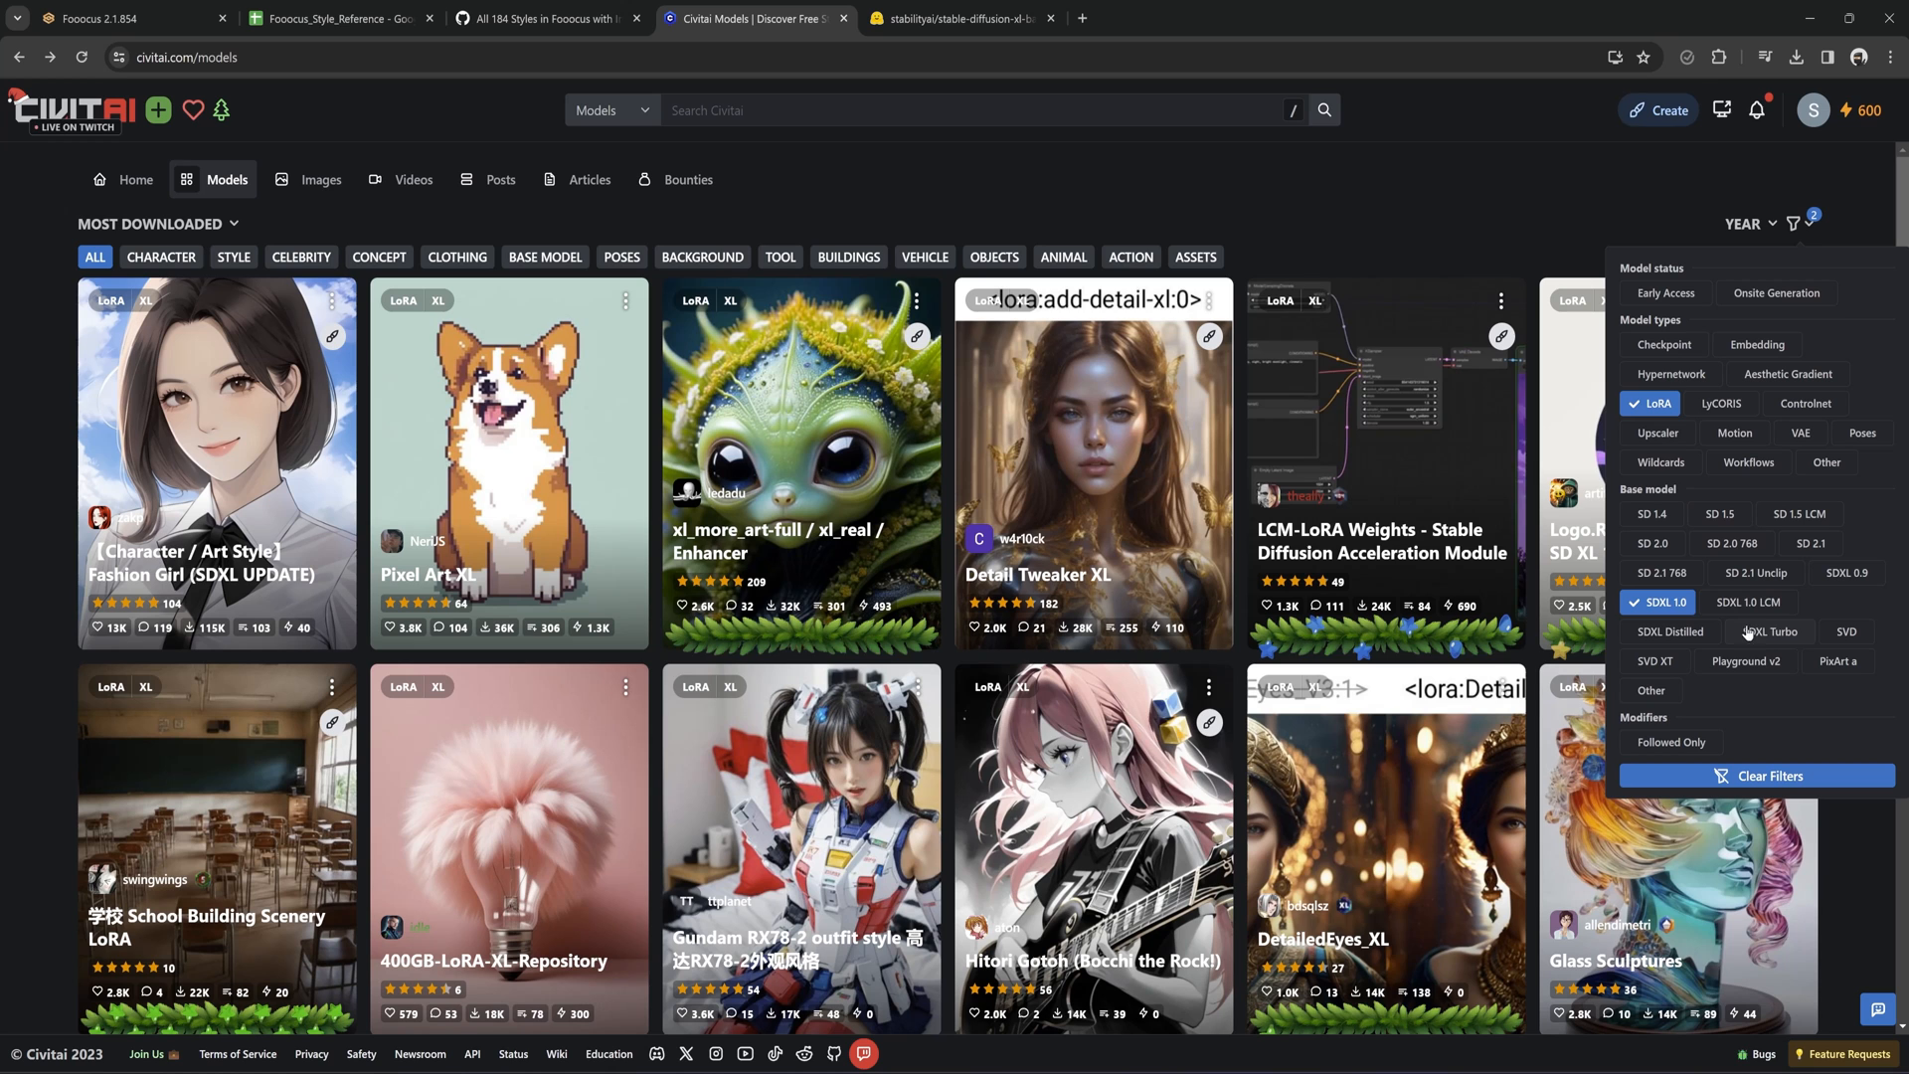
click(1769, 633)
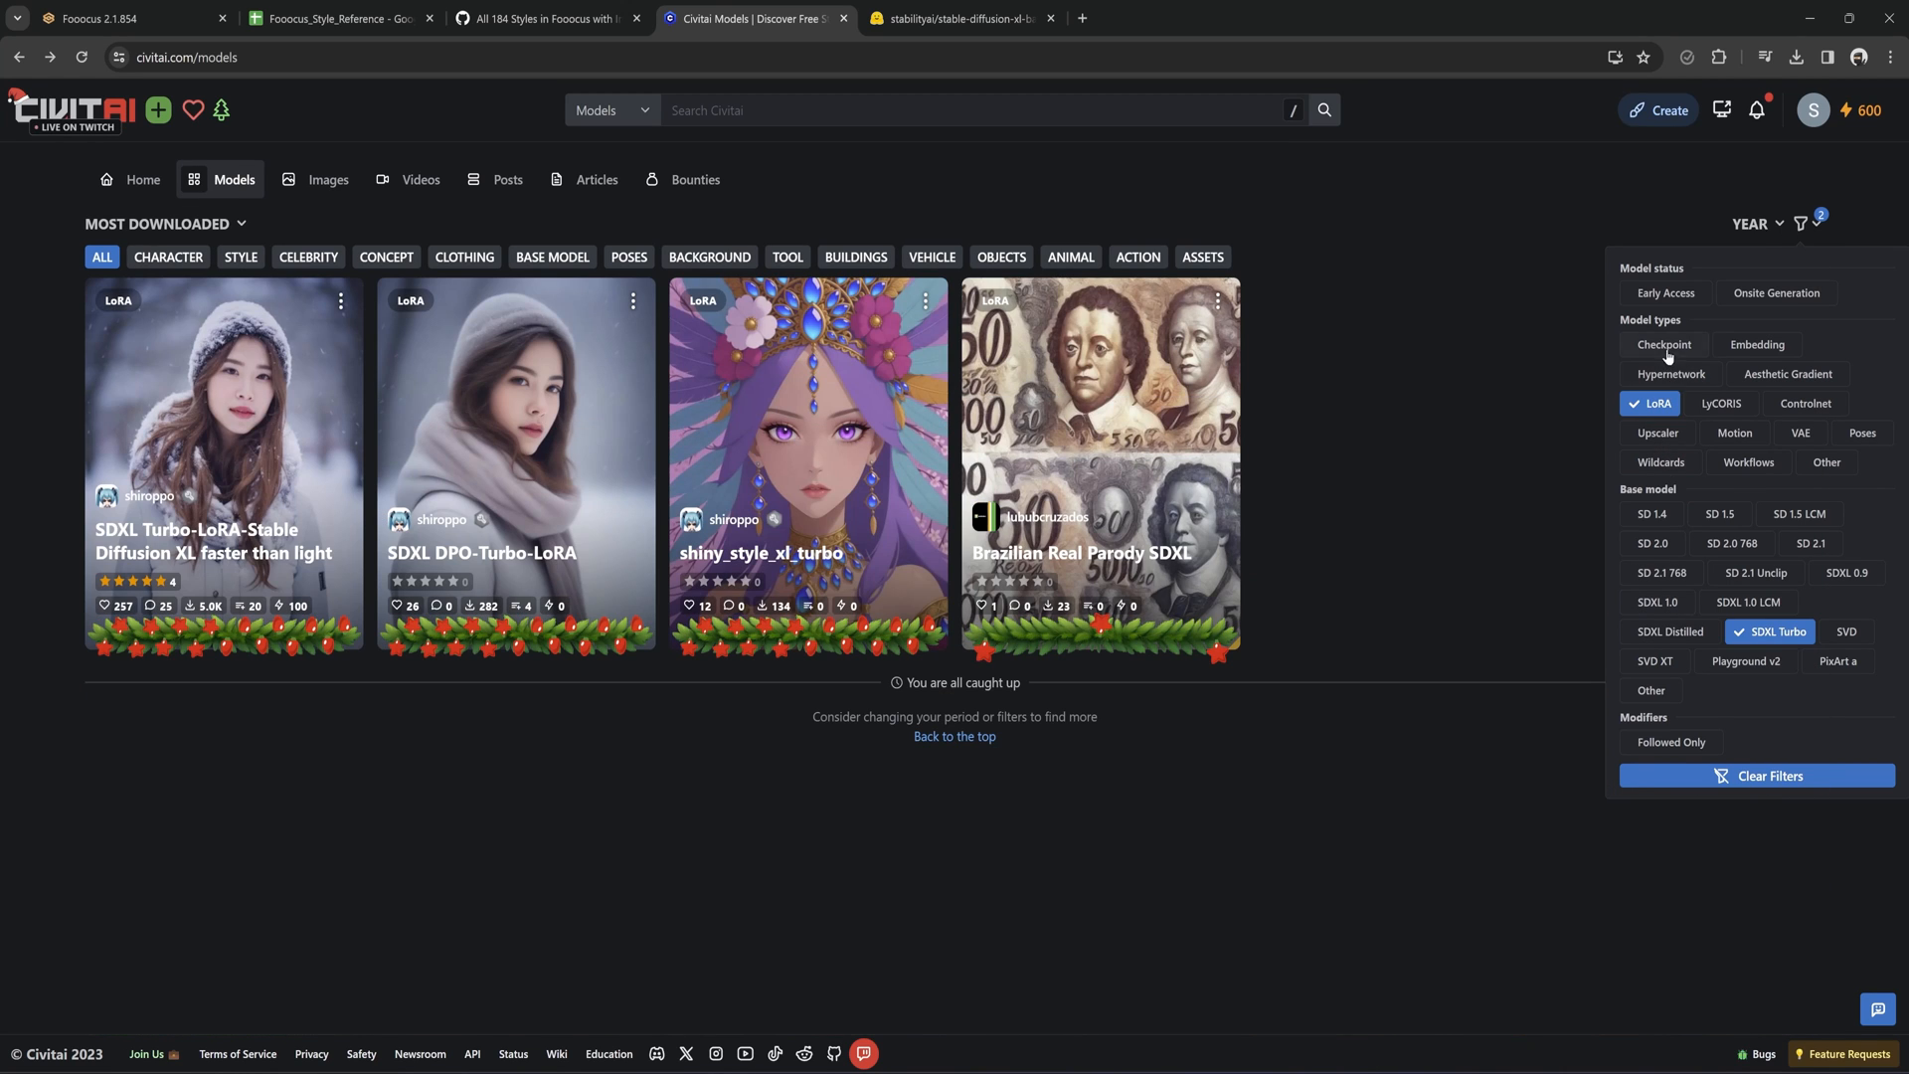
click(1662, 344)
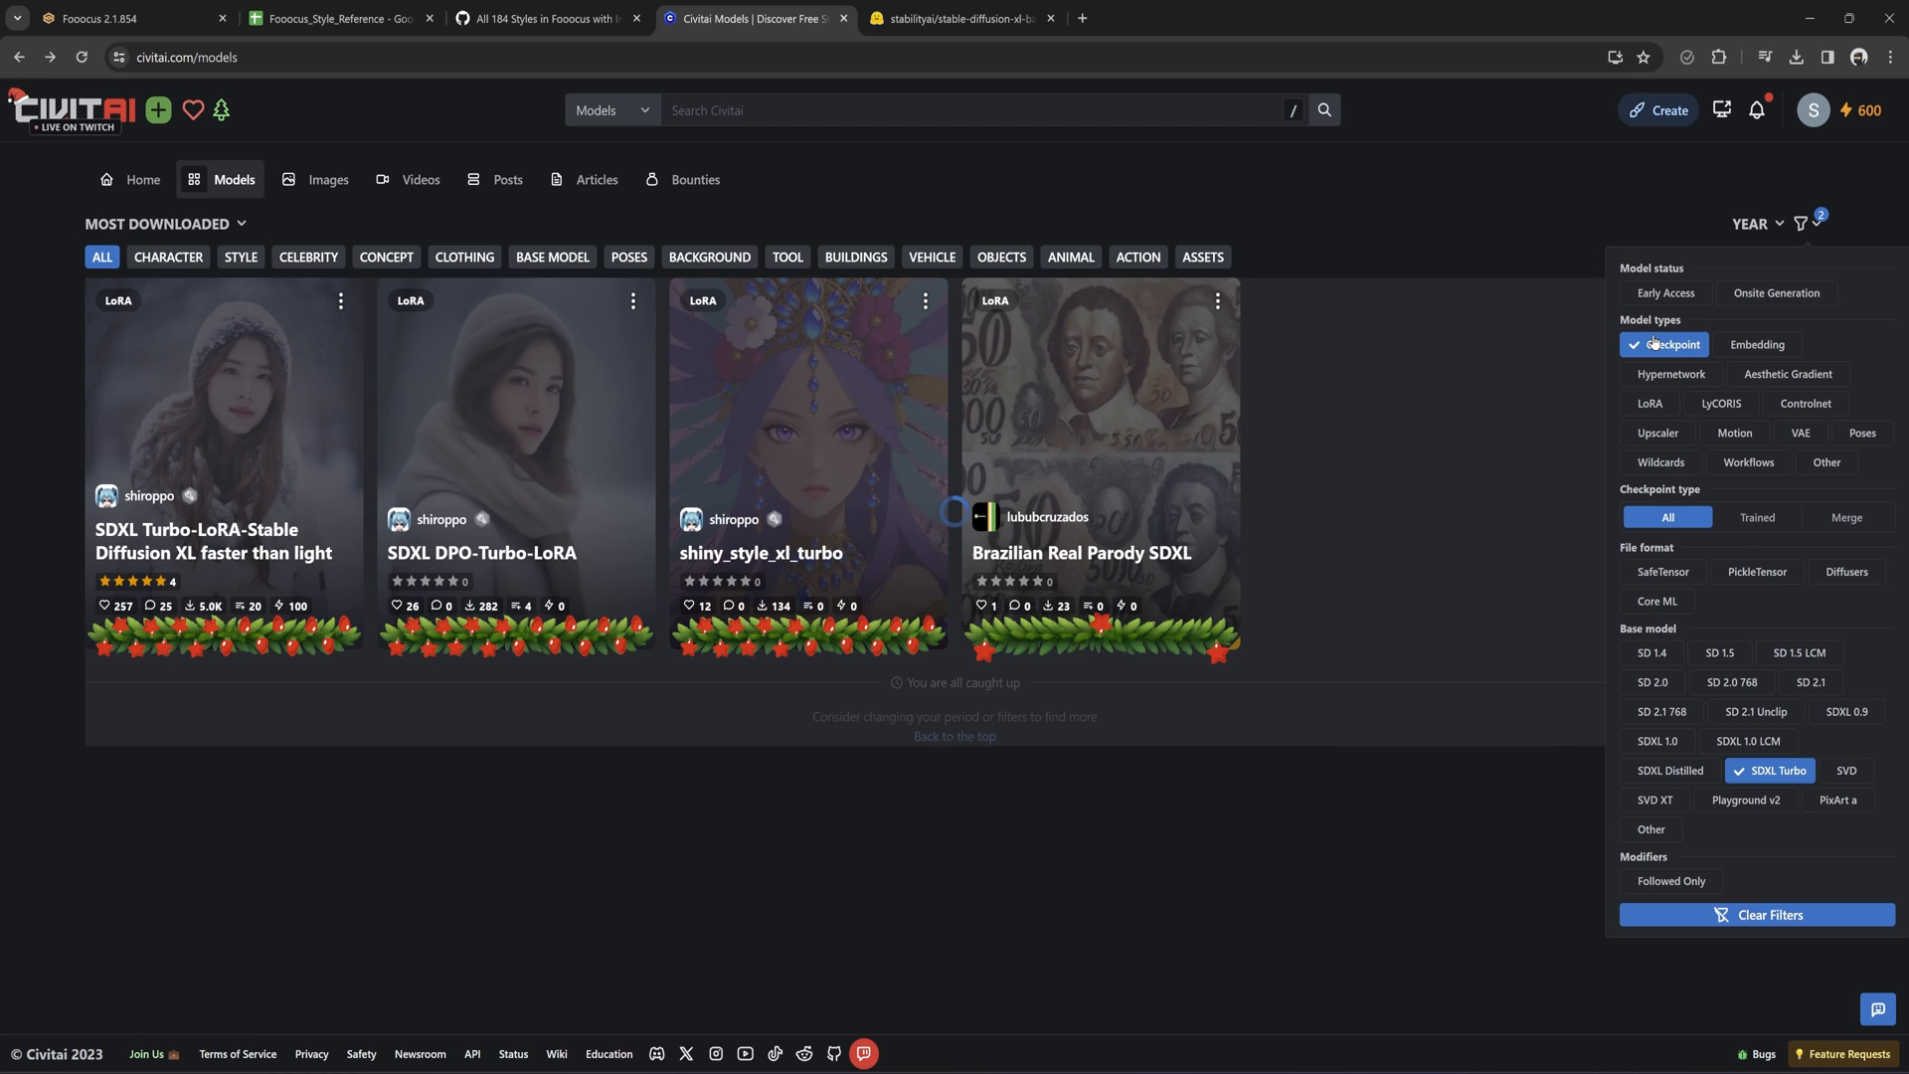
click(110, 18)
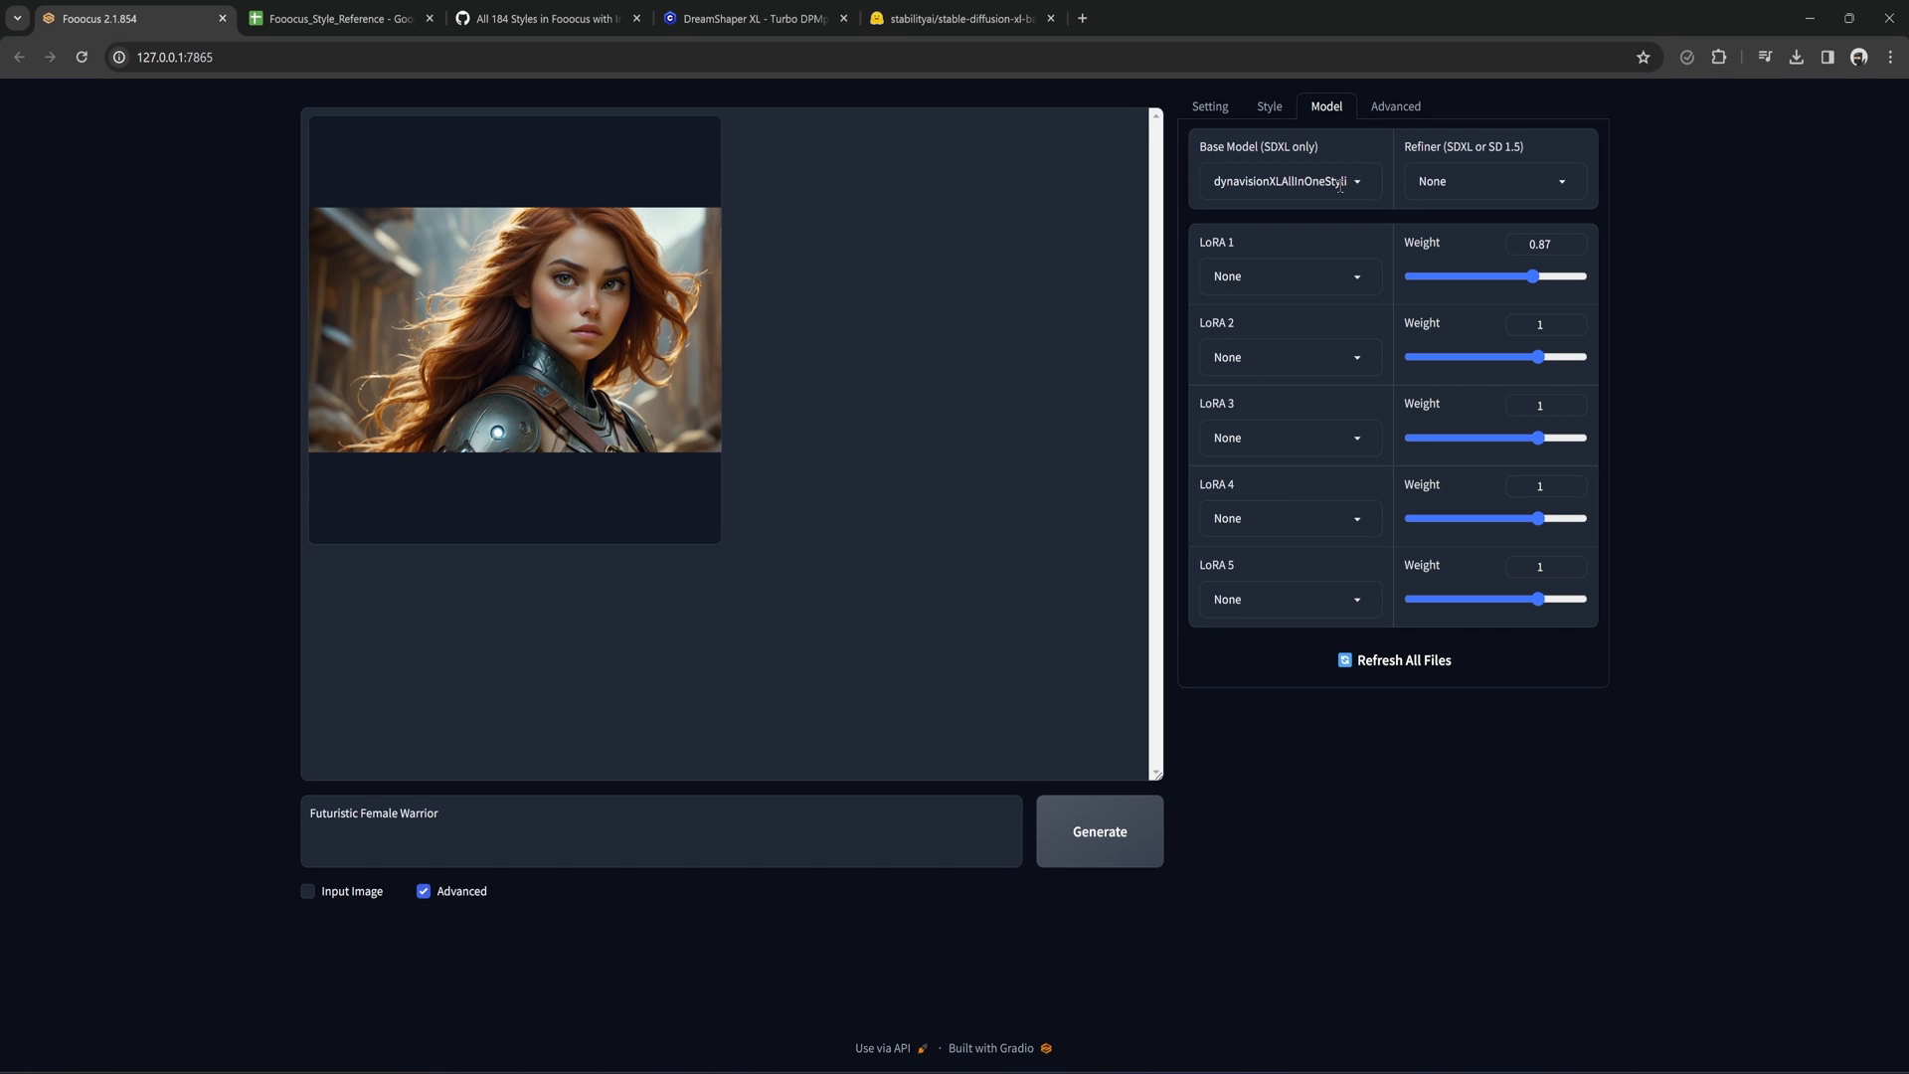
Select the dreamshaperXL_turboDpmppSDE checkpoint as the base model.
click(1288, 181)
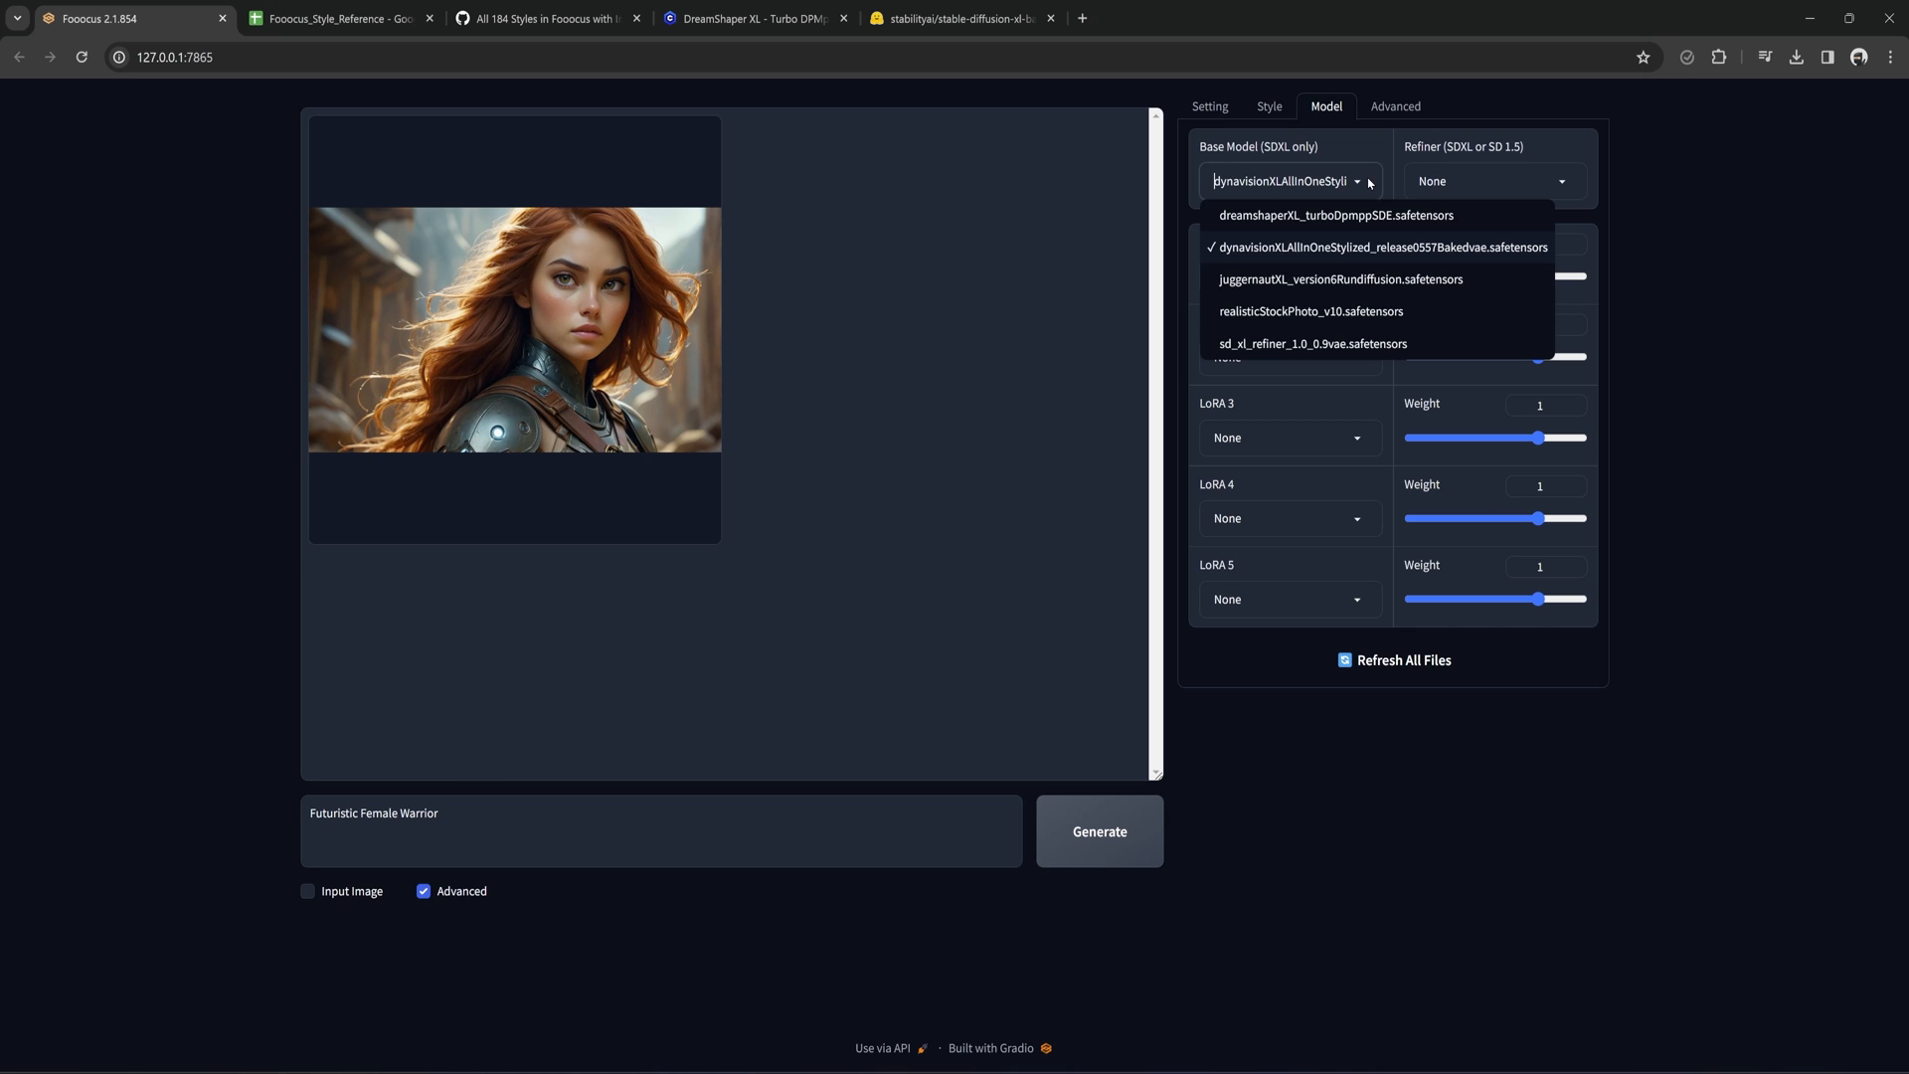
click(1318, 215)
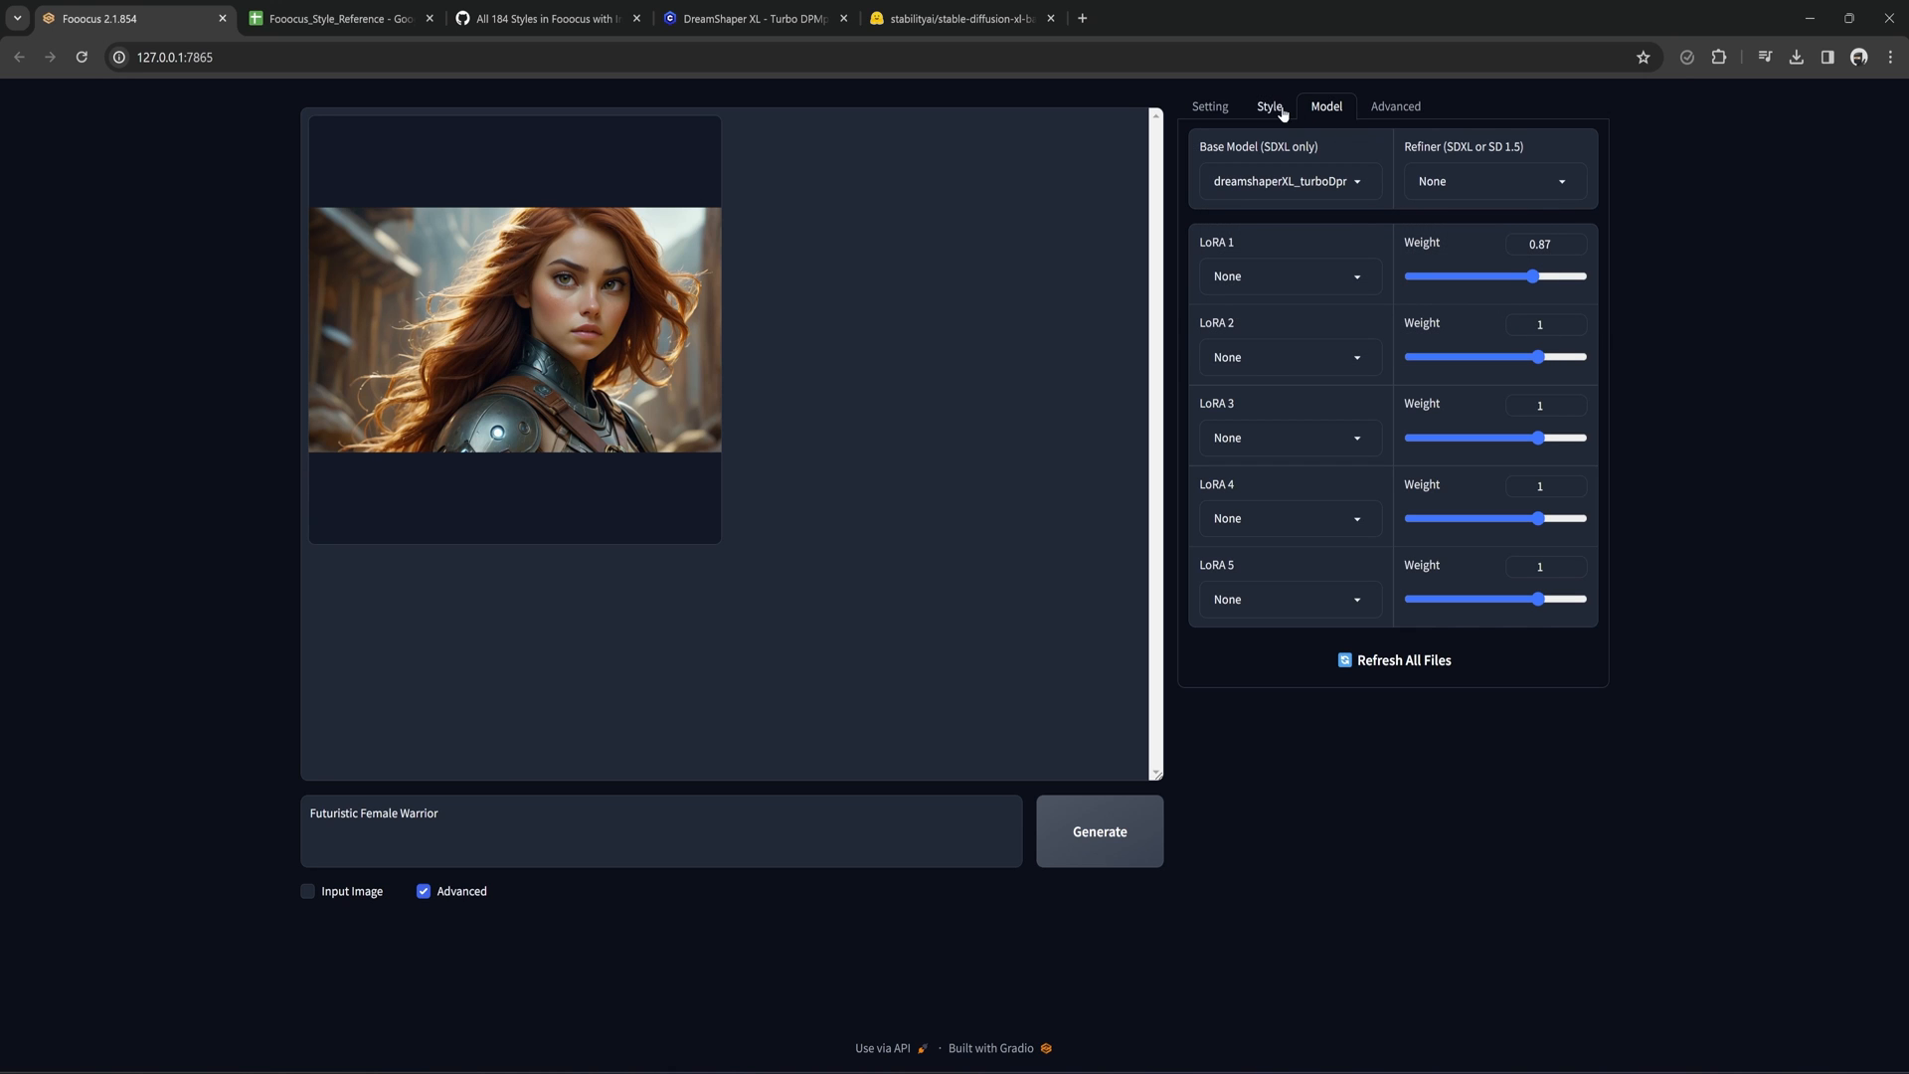
In Advanced settings, set the Forced Sampling Step to 6.
click(1394, 106)
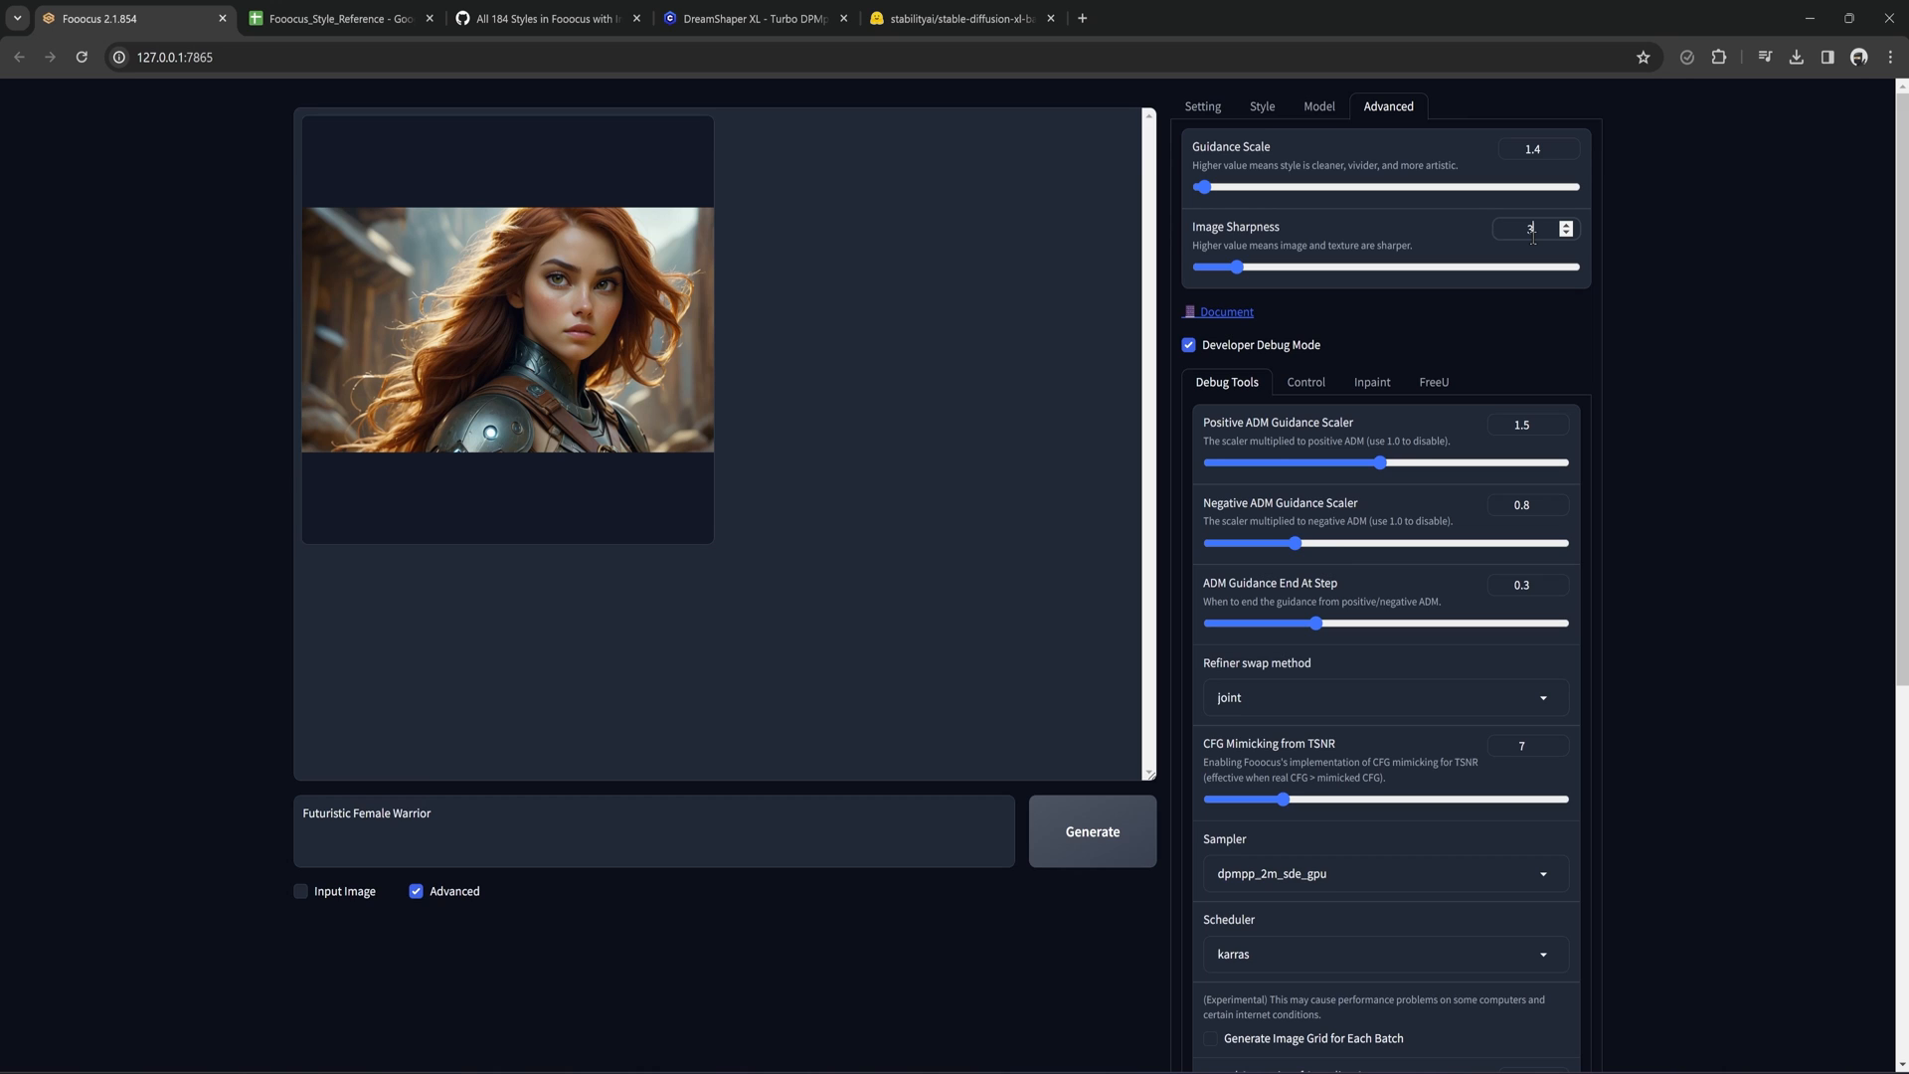
scroll(down, 3)
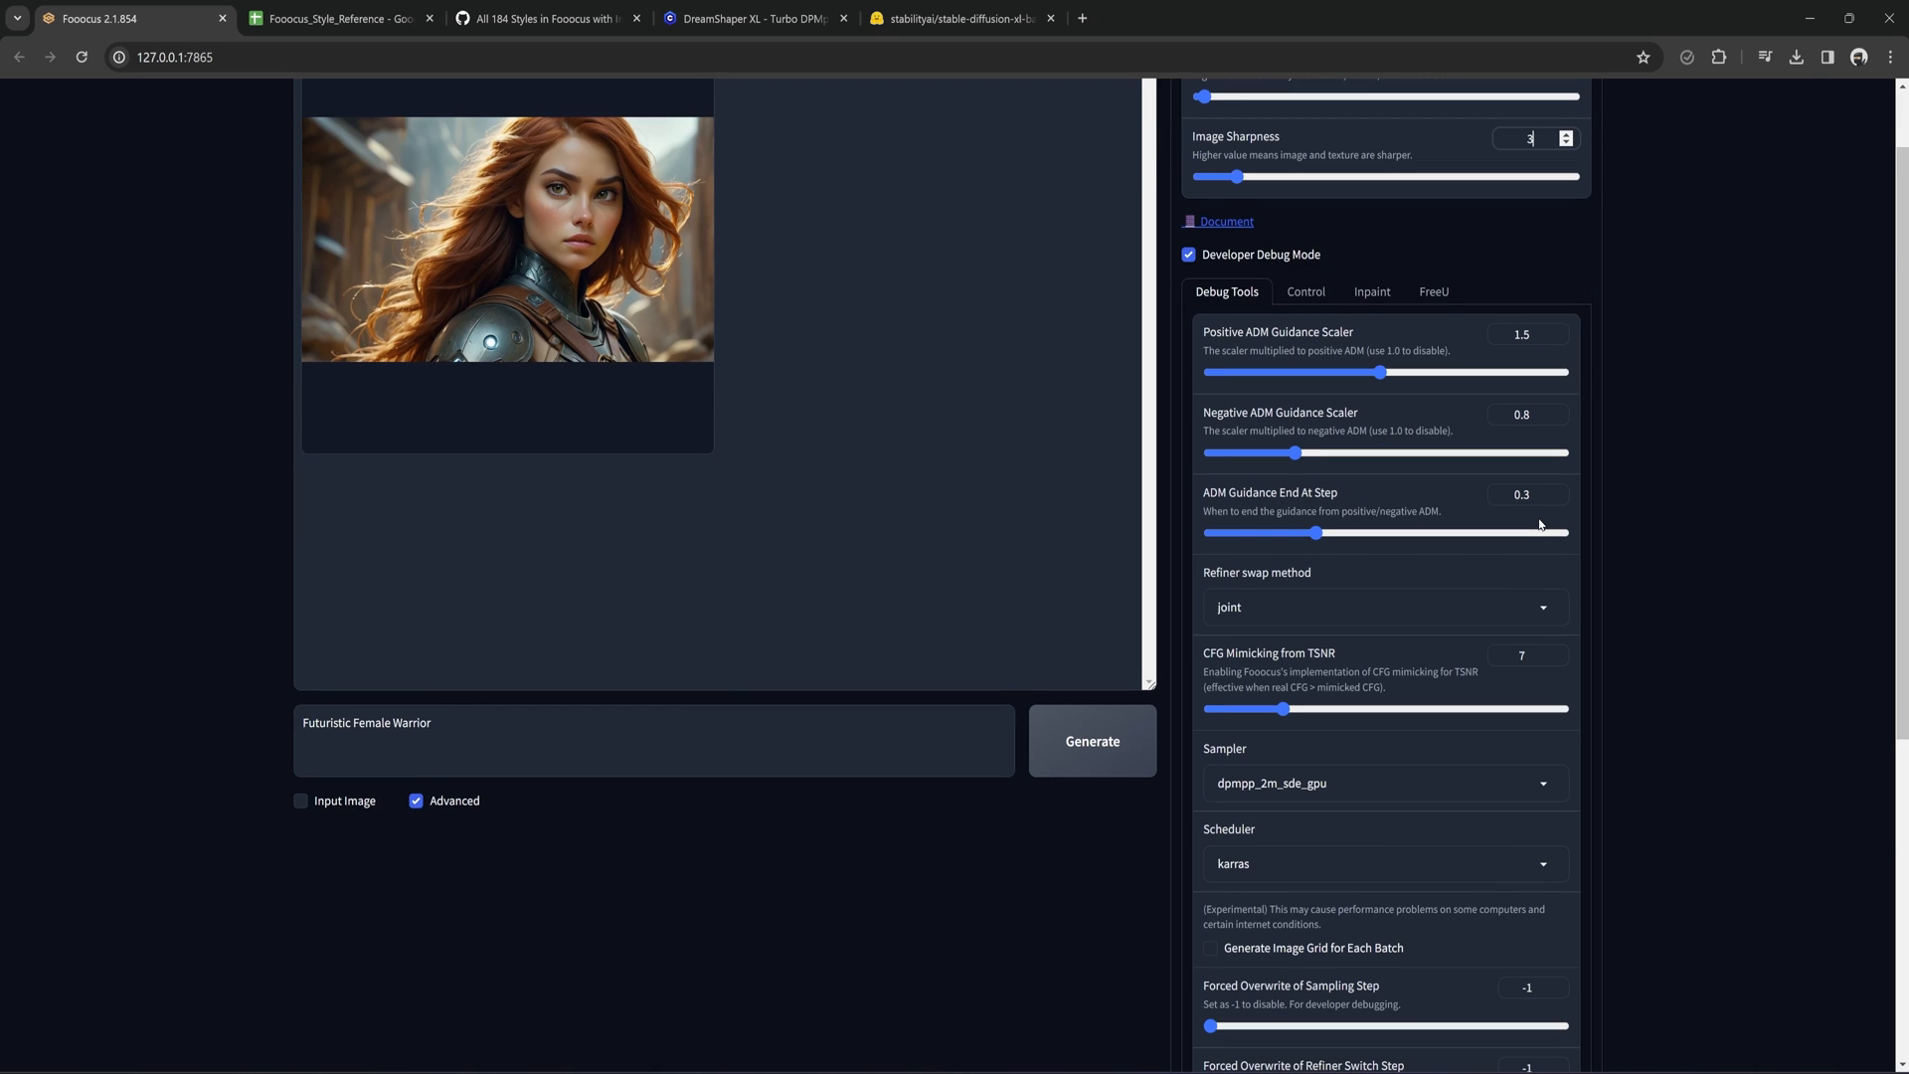
click(1386, 784)
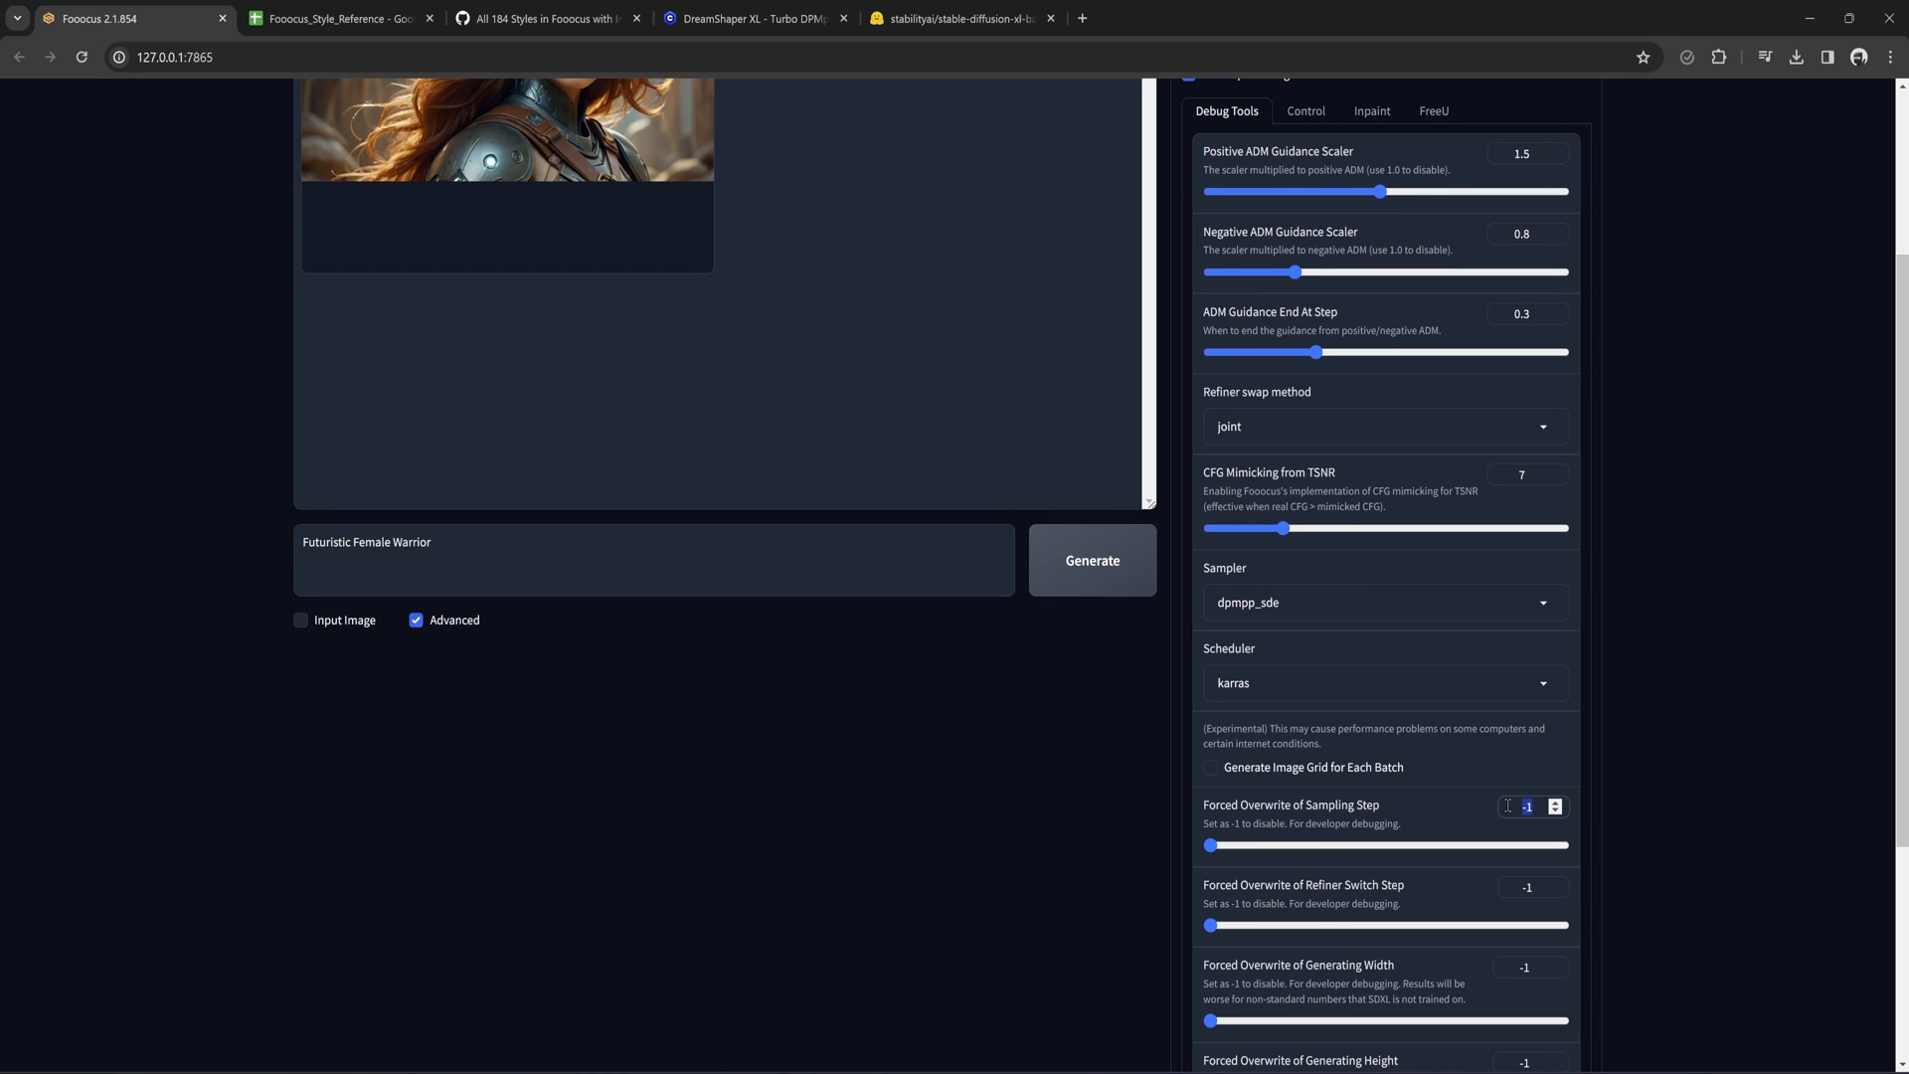
text(6)
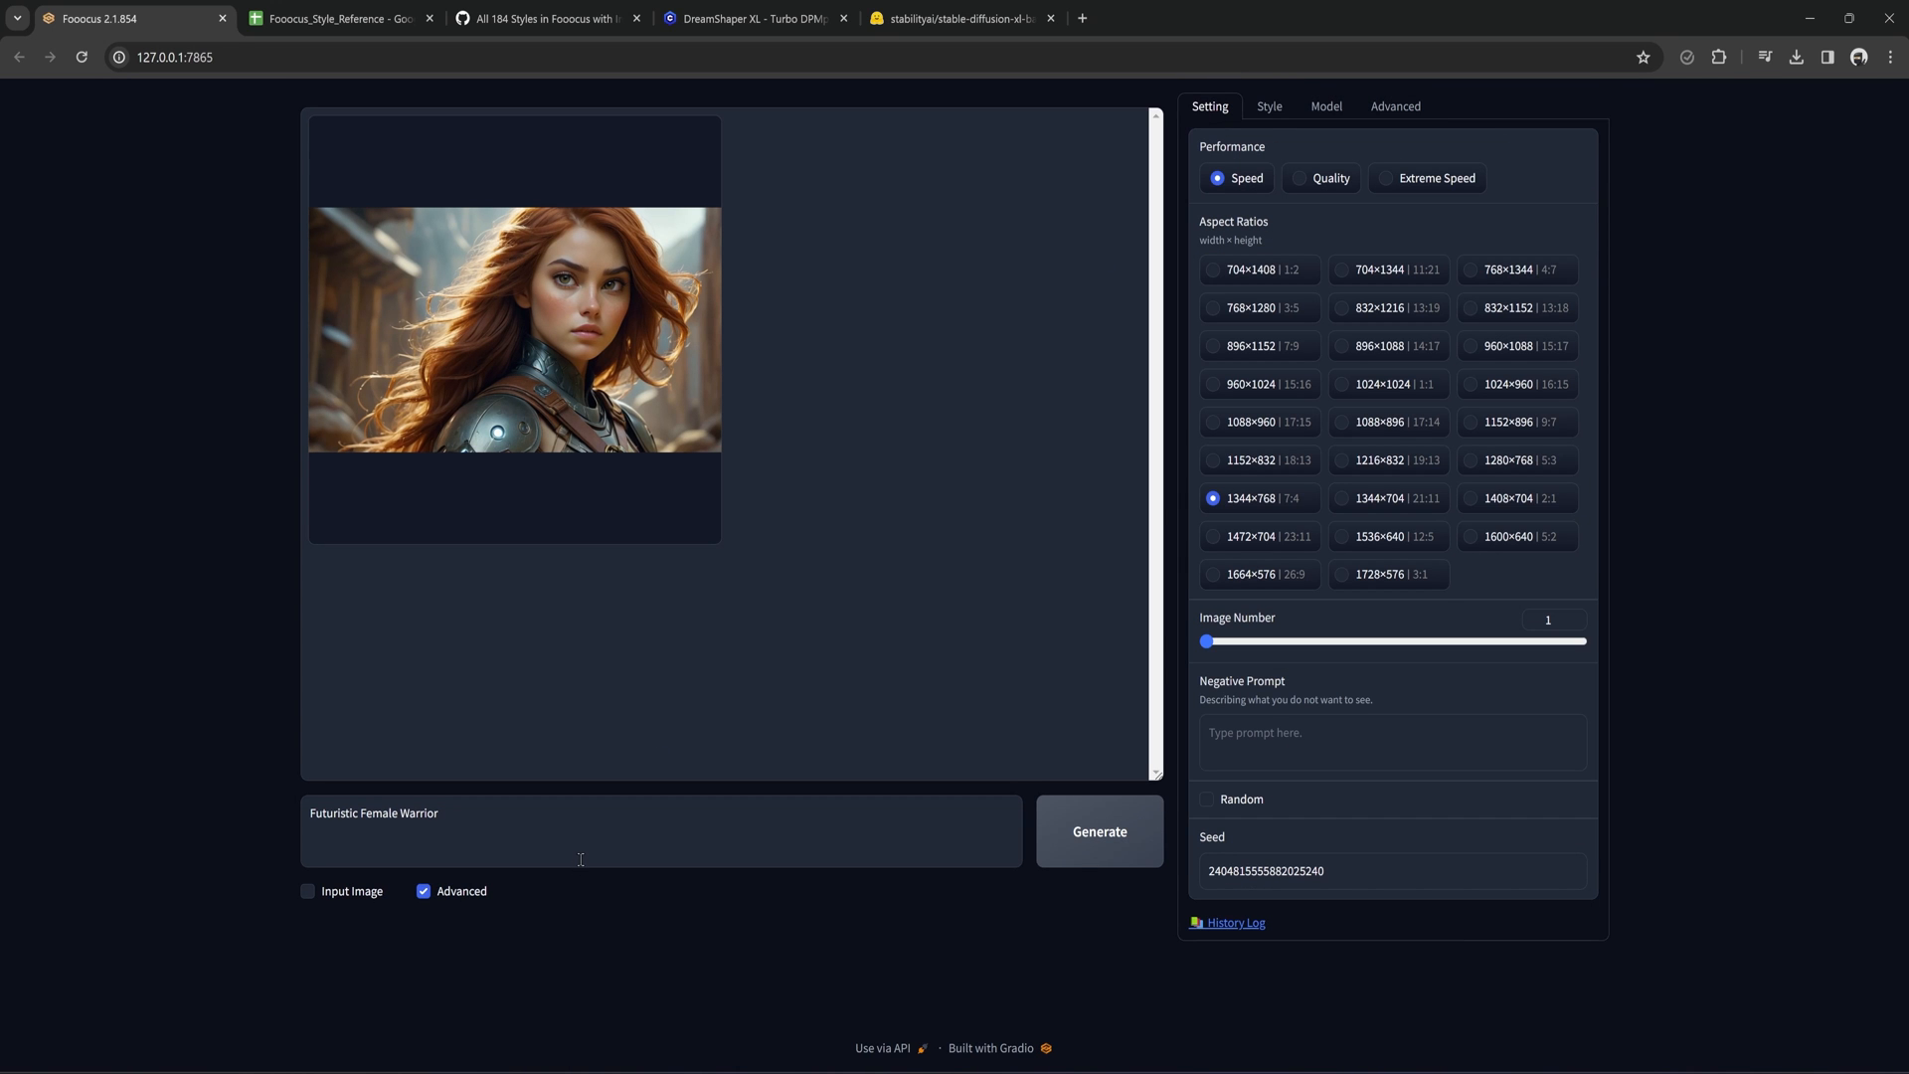
Generate the warrior portraits and step to the next result in the lightbox.
click(1100, 831)
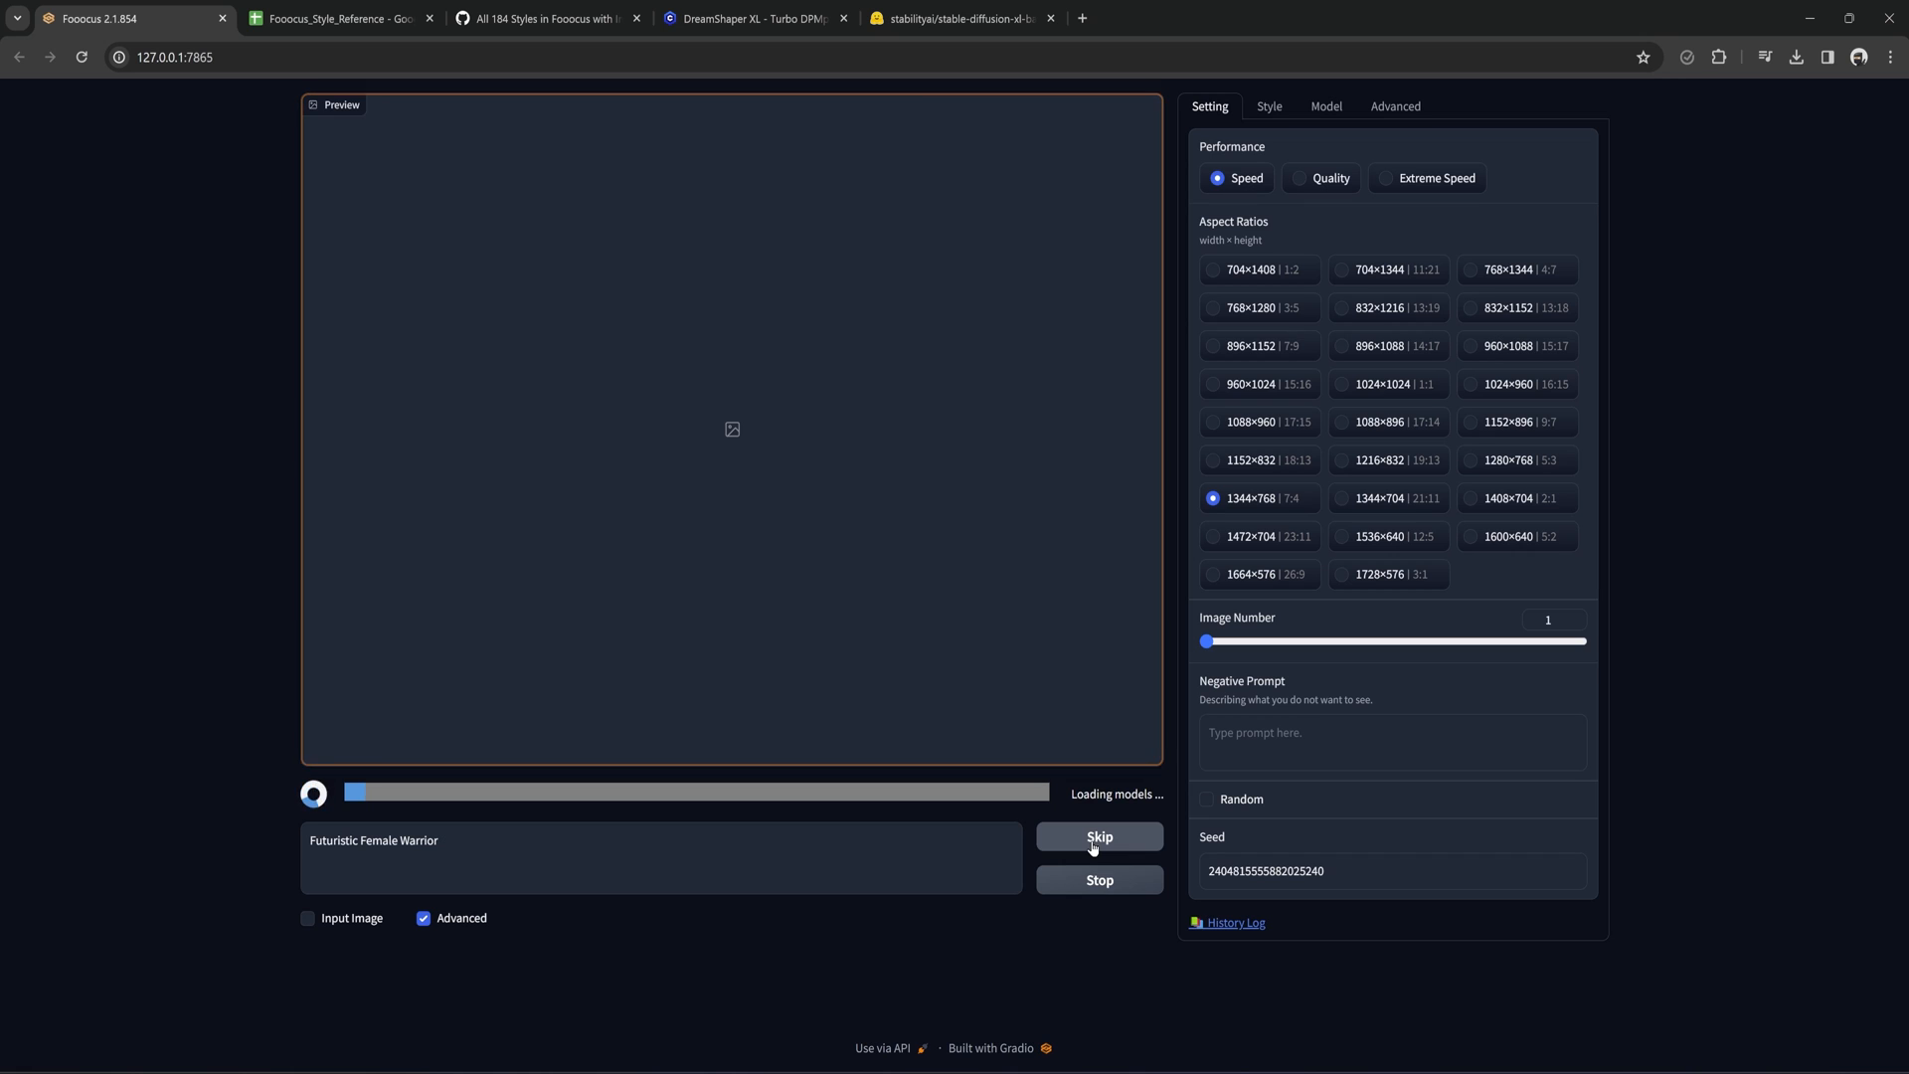
click(1259, 106)
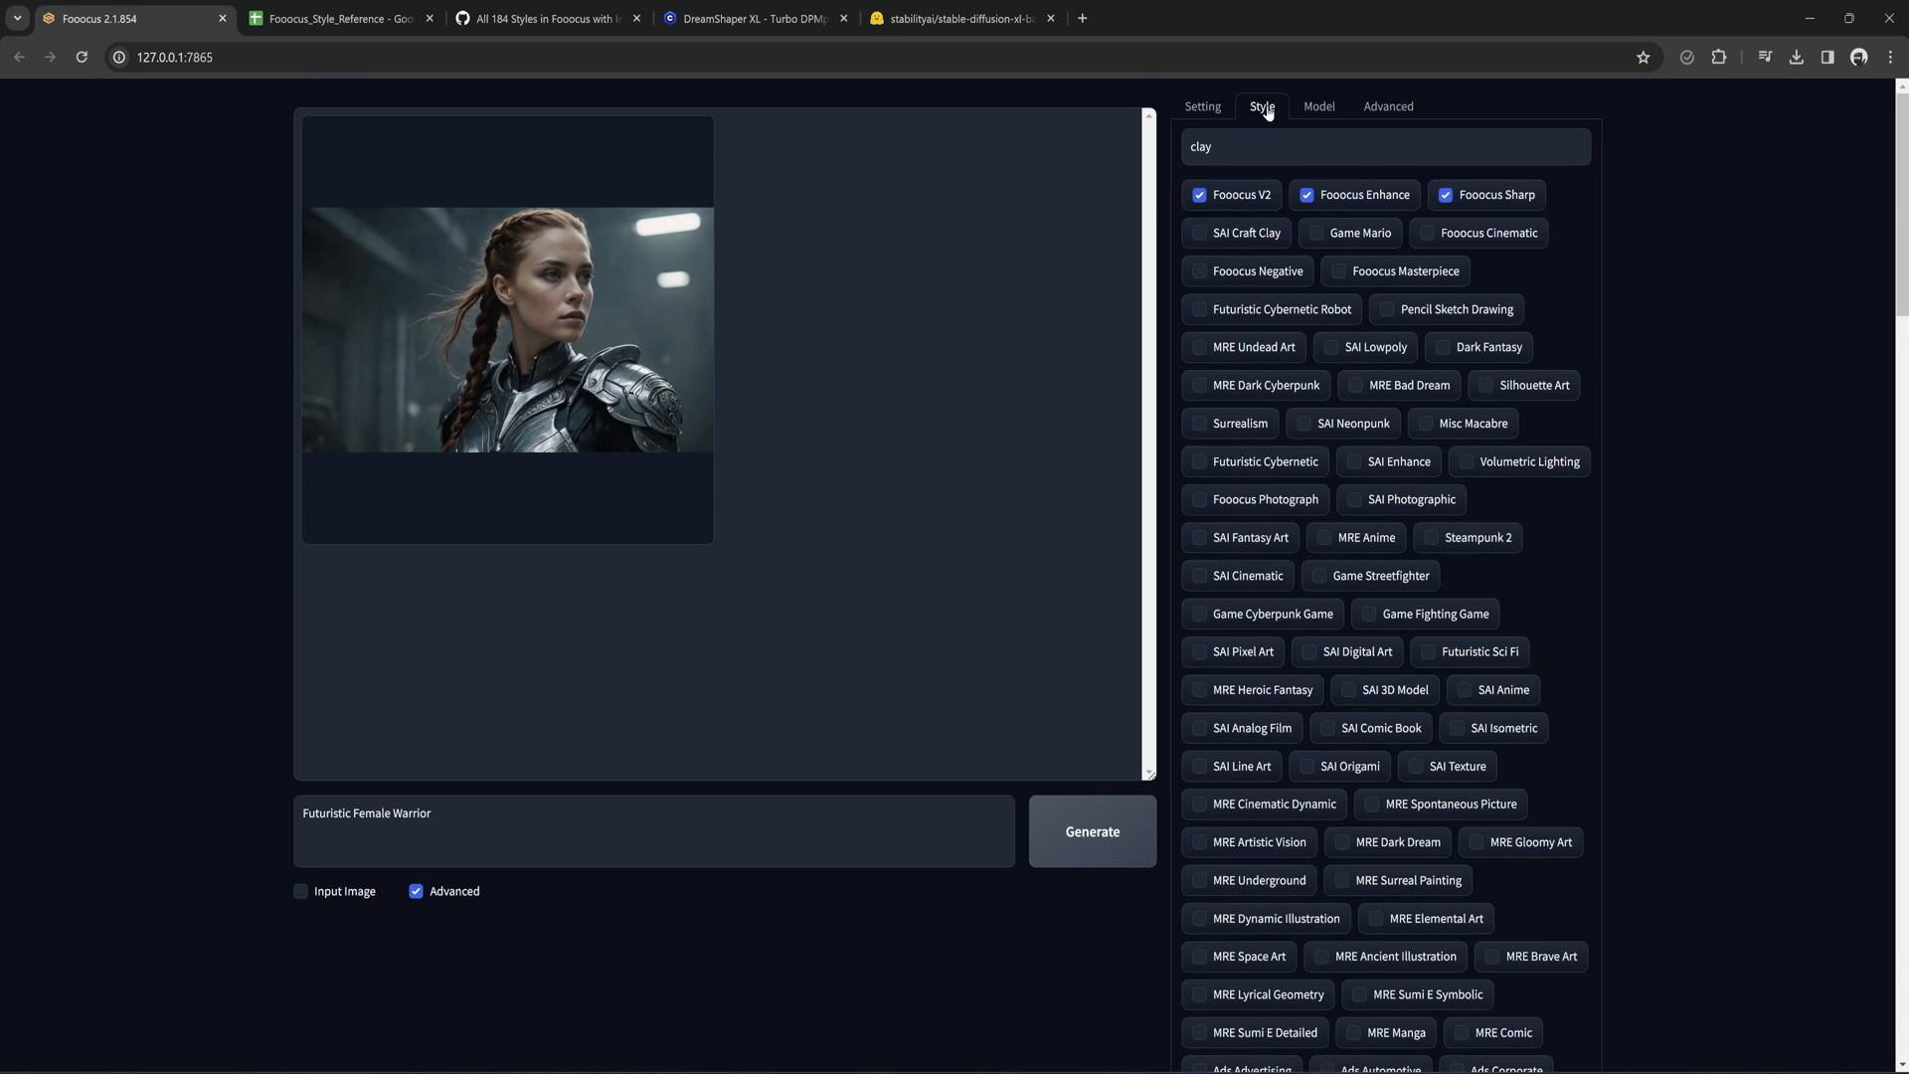
click(1092, 831)
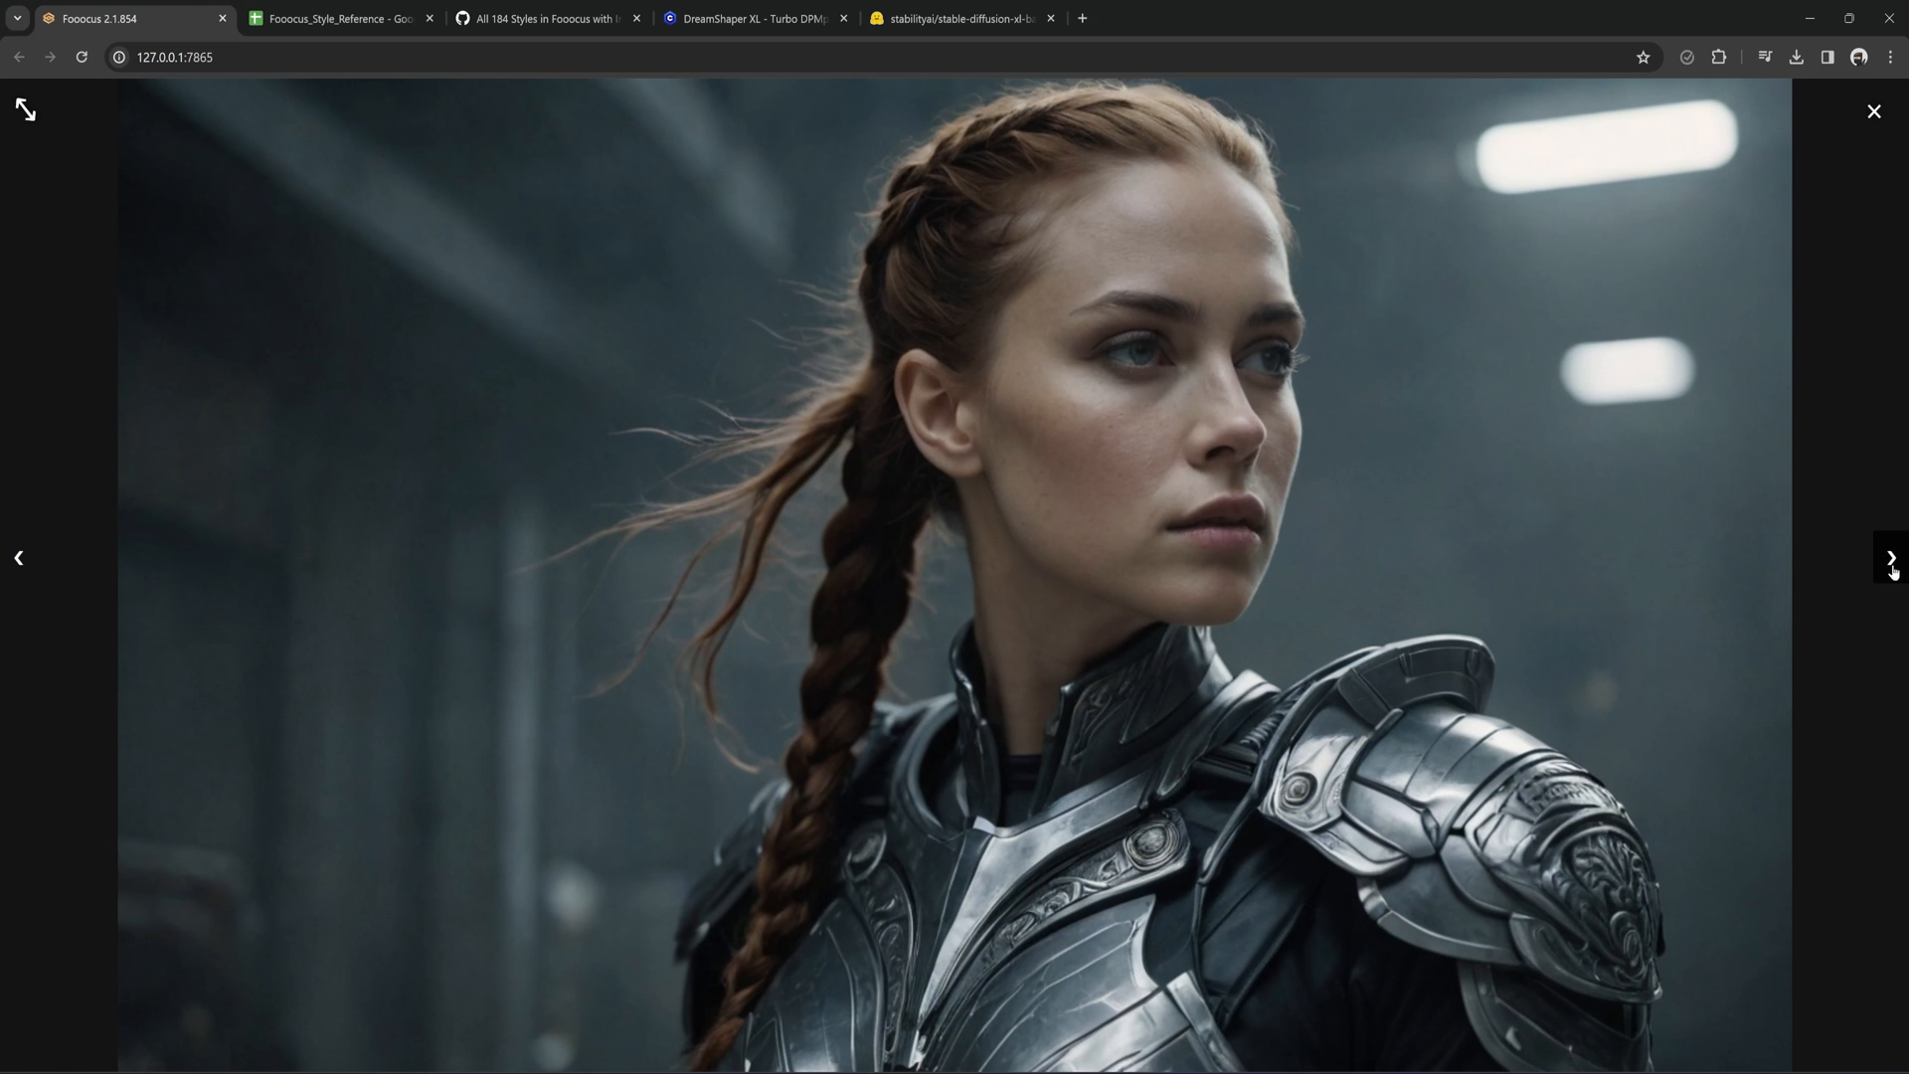
click(1873, 111)
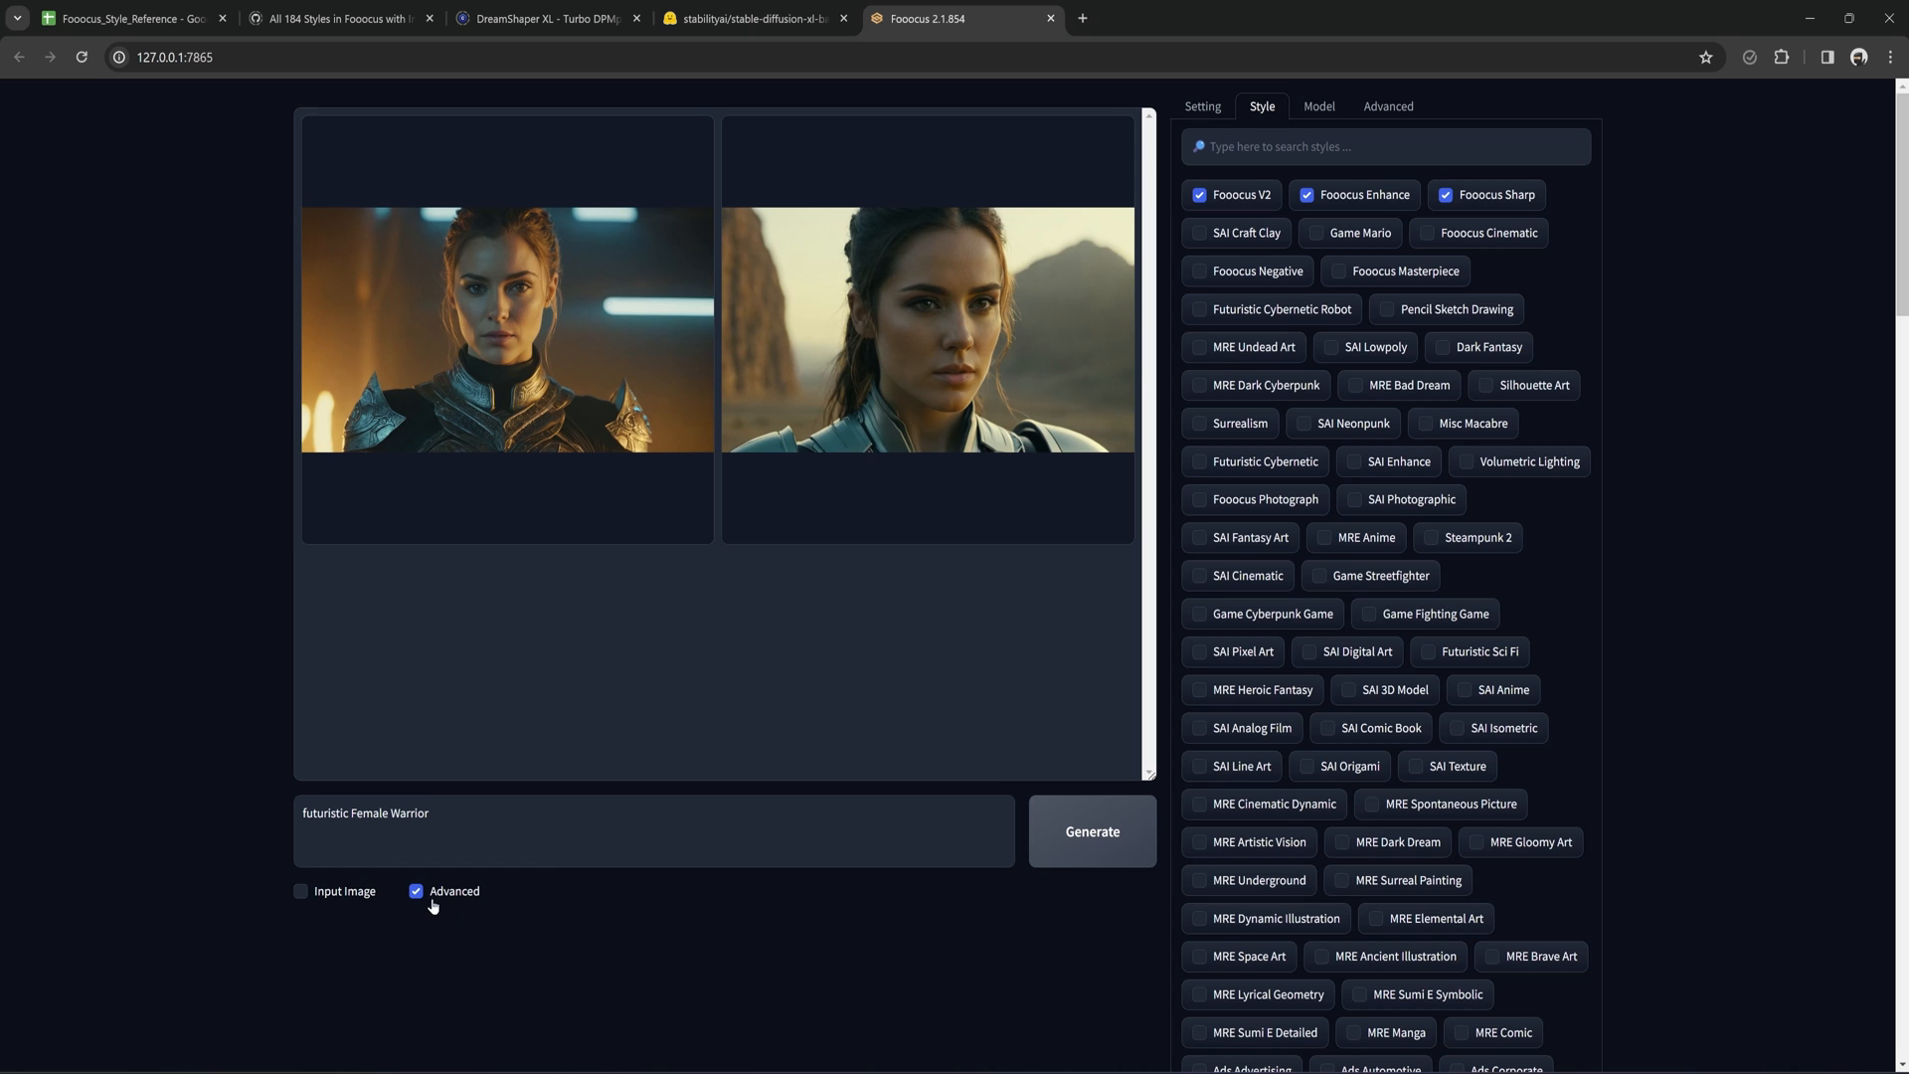
Uncheck Advanced and enable Input Image to show the four Image Prompt slots.
click(418, 891)
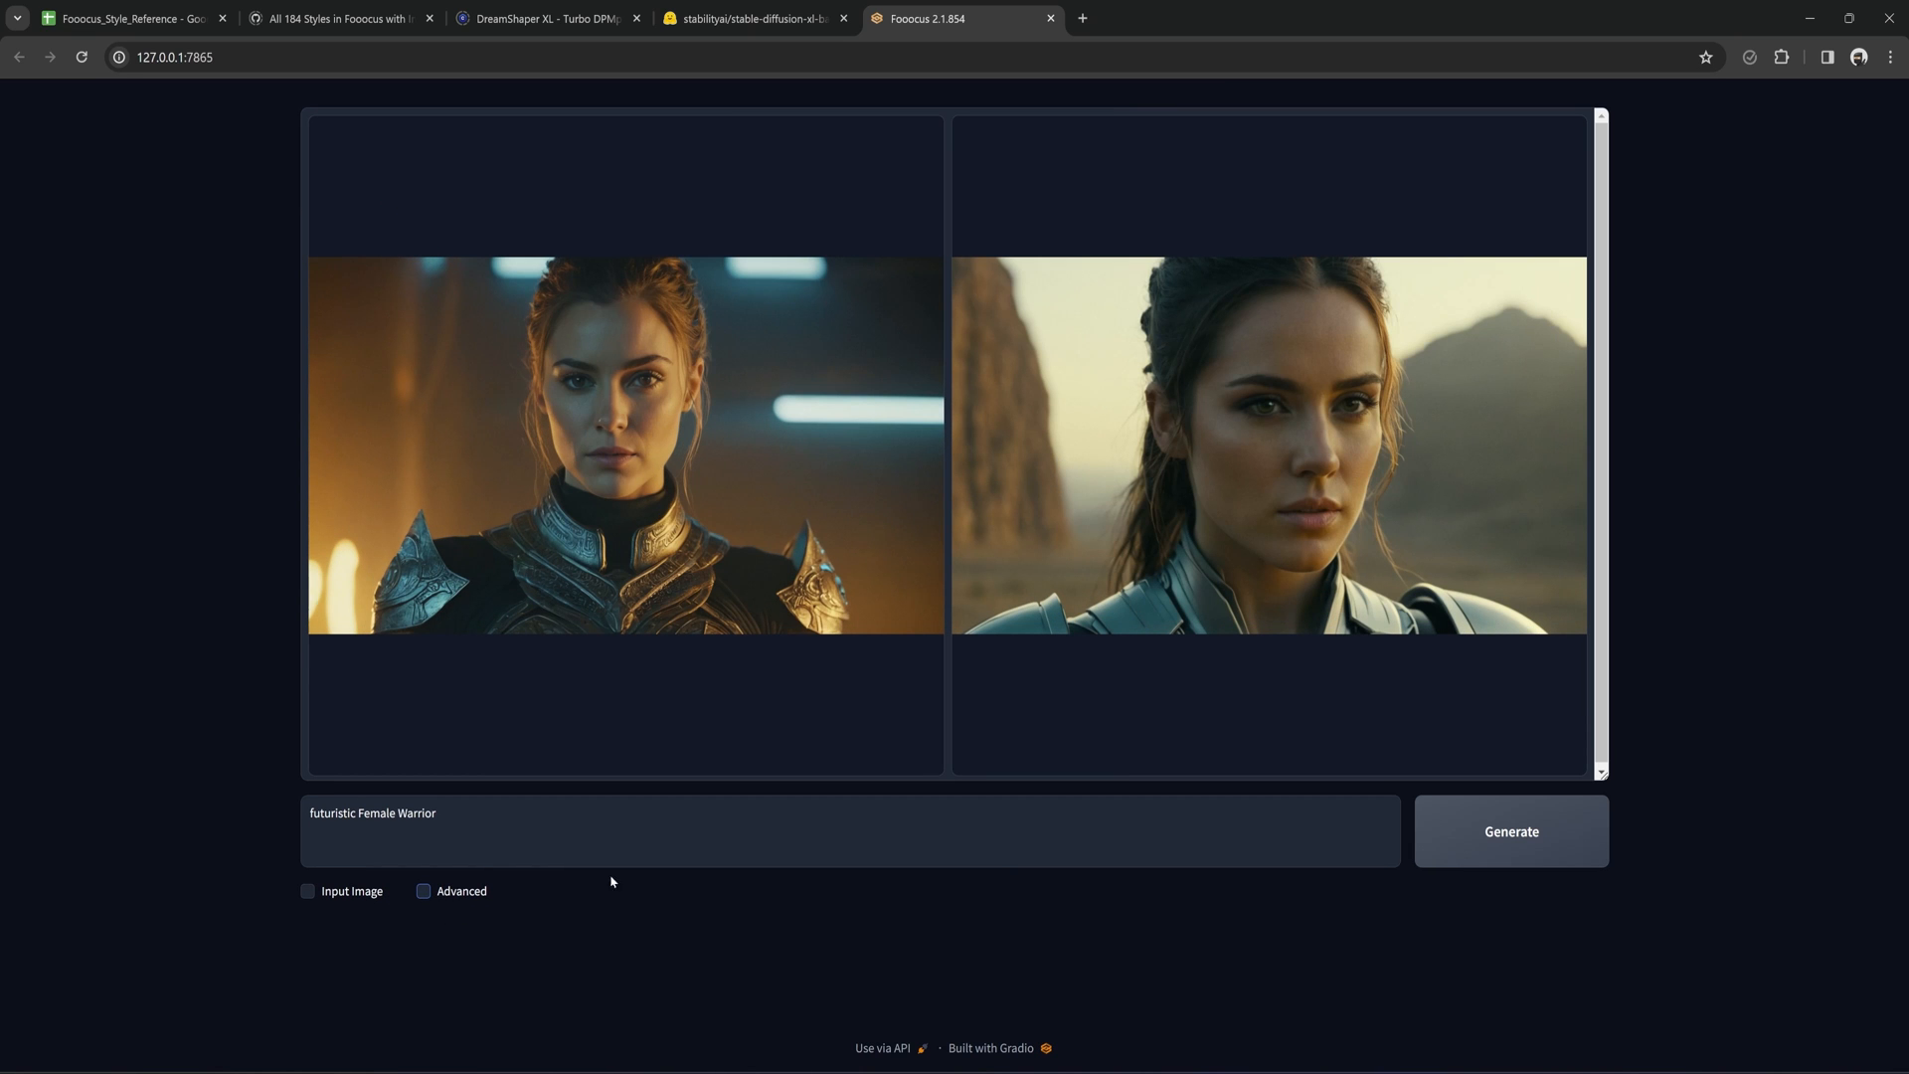
click(297, 891)
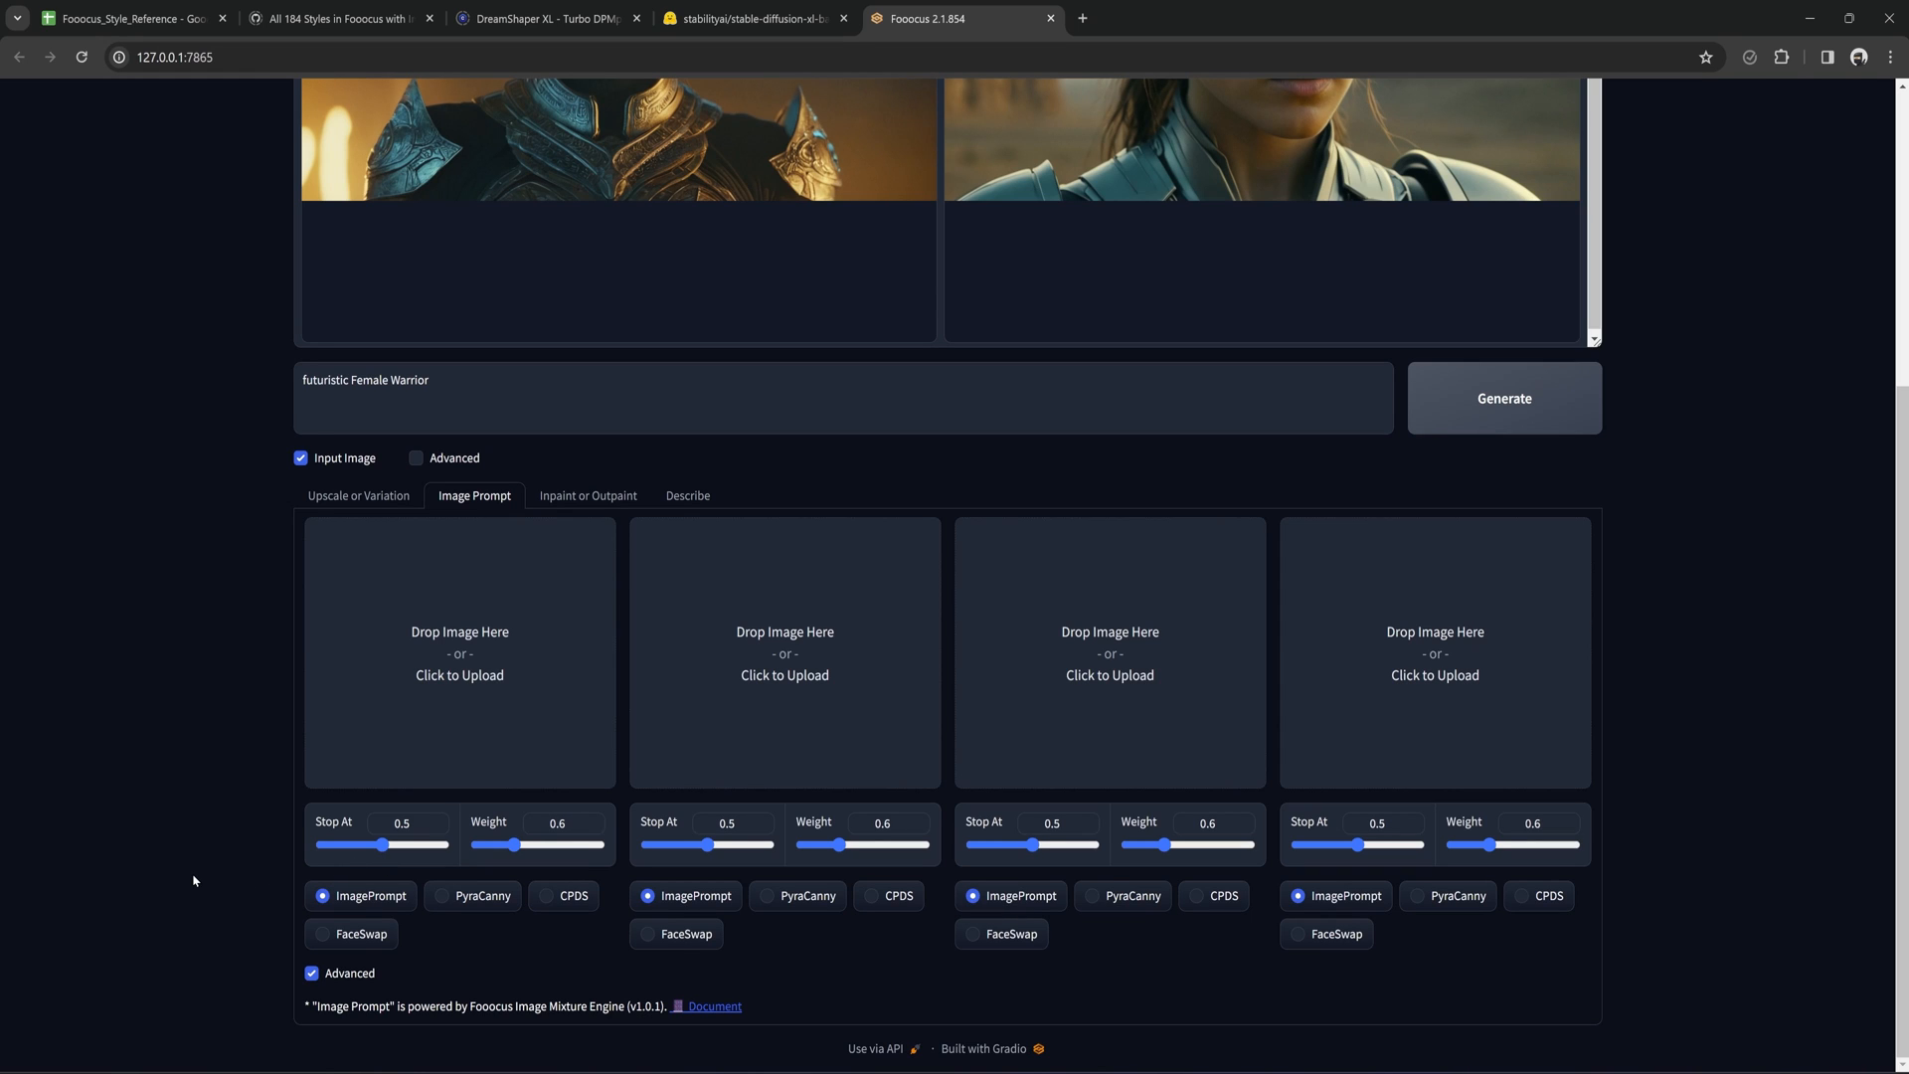
mouse_move(278, 914)
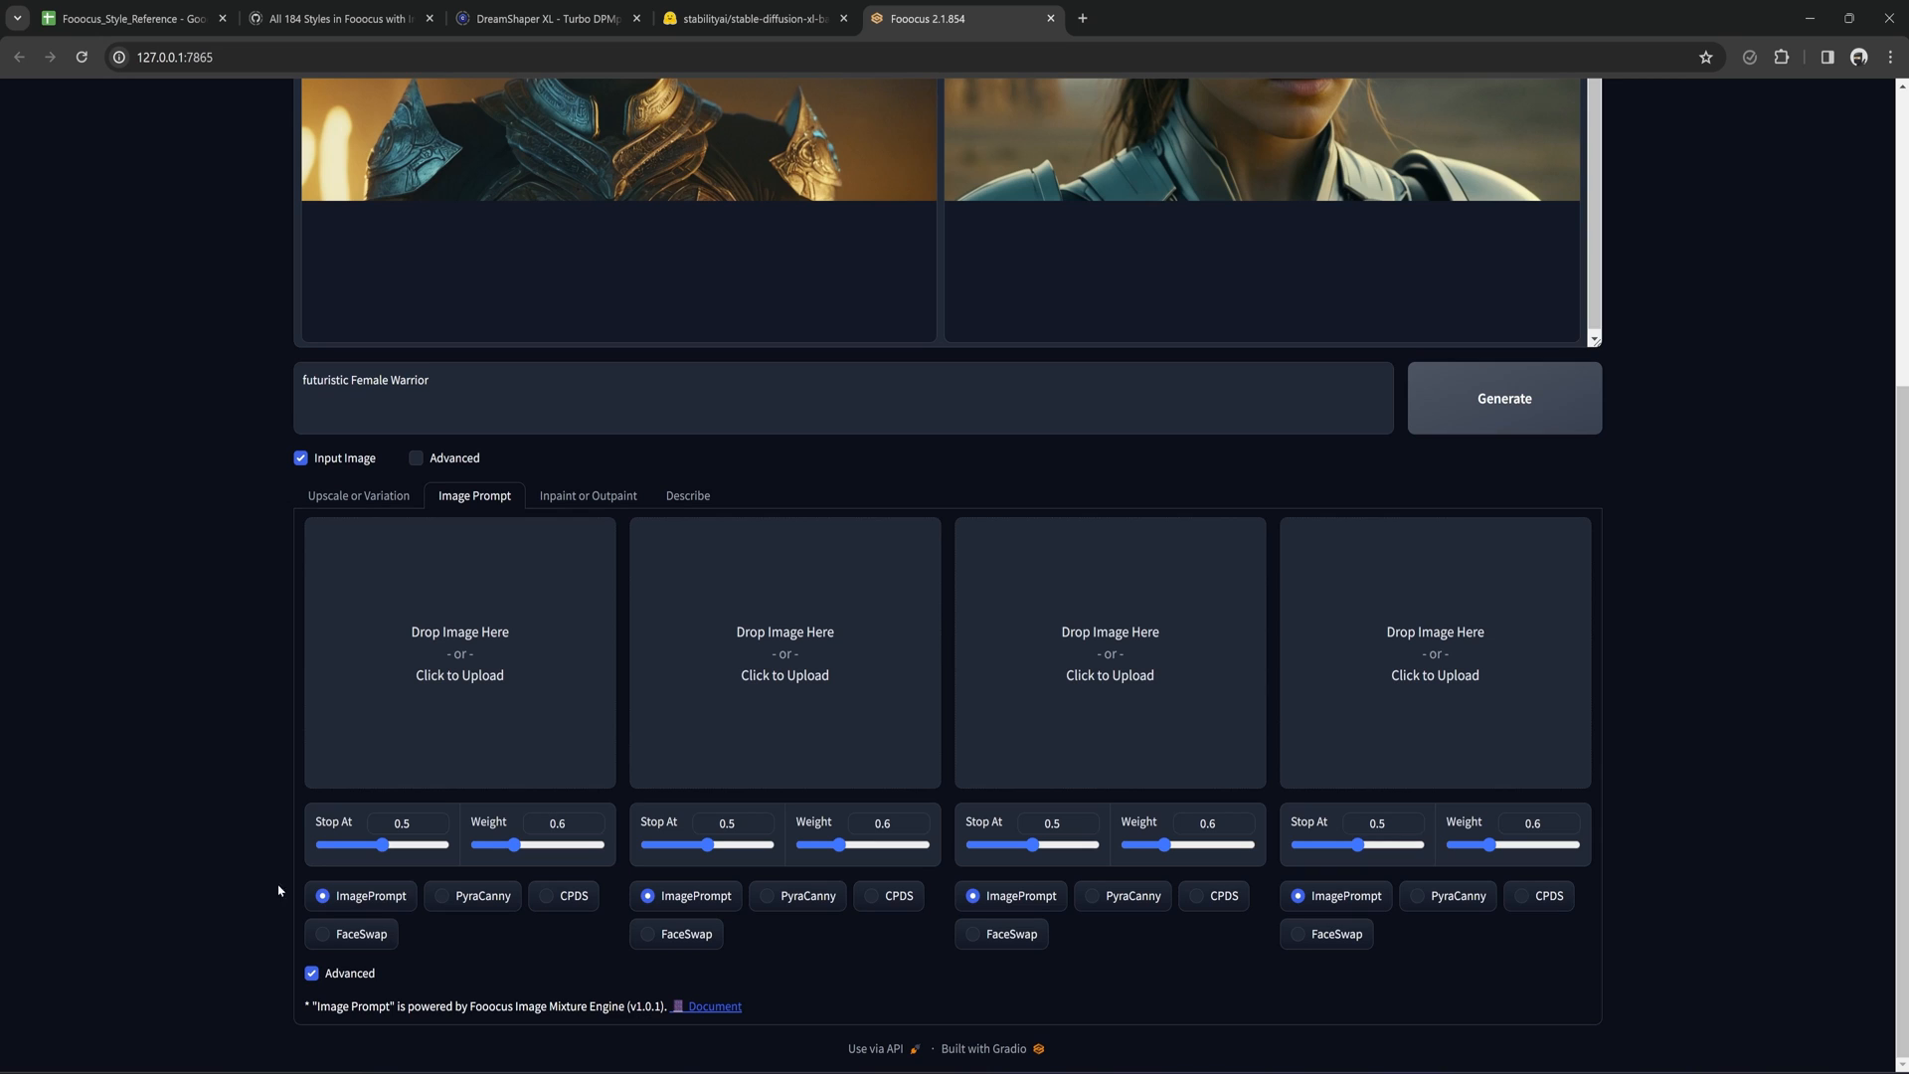
mouse_move(269, 910)
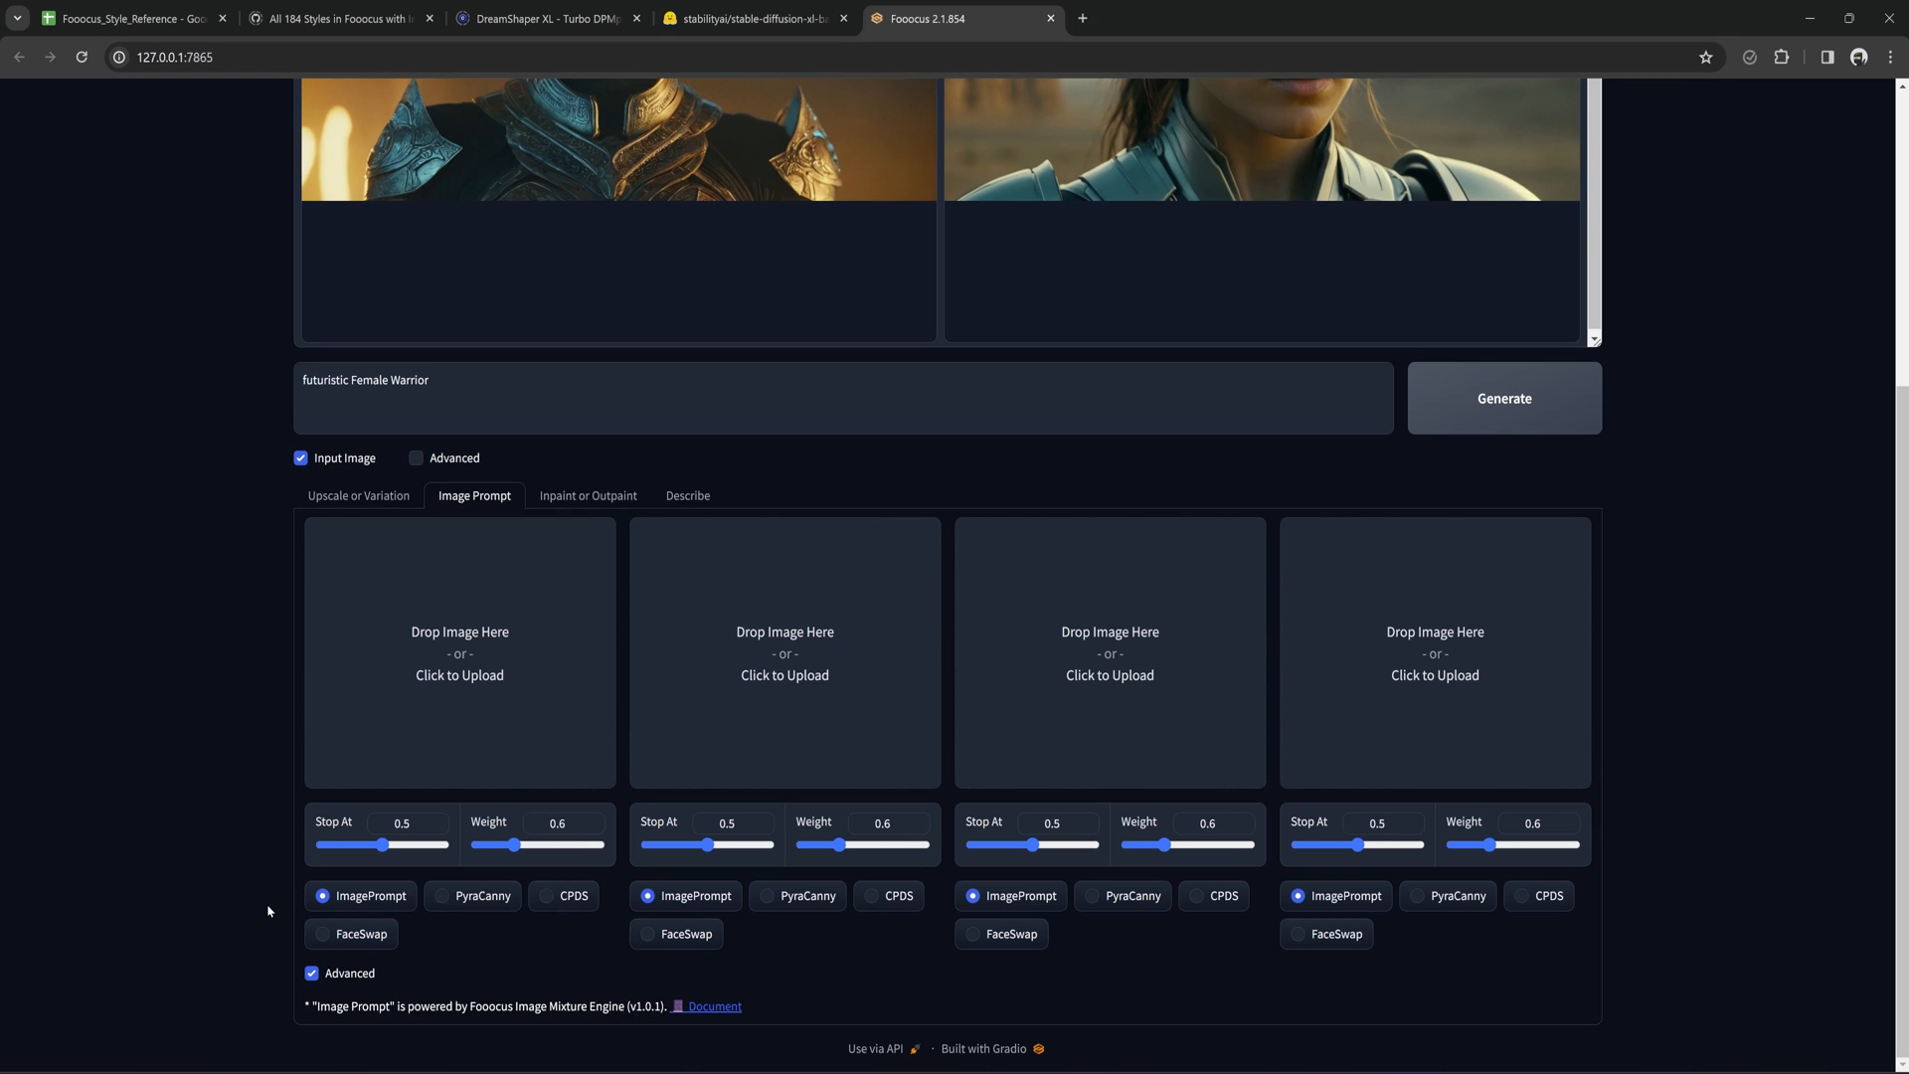
mouse_move(609, 501)
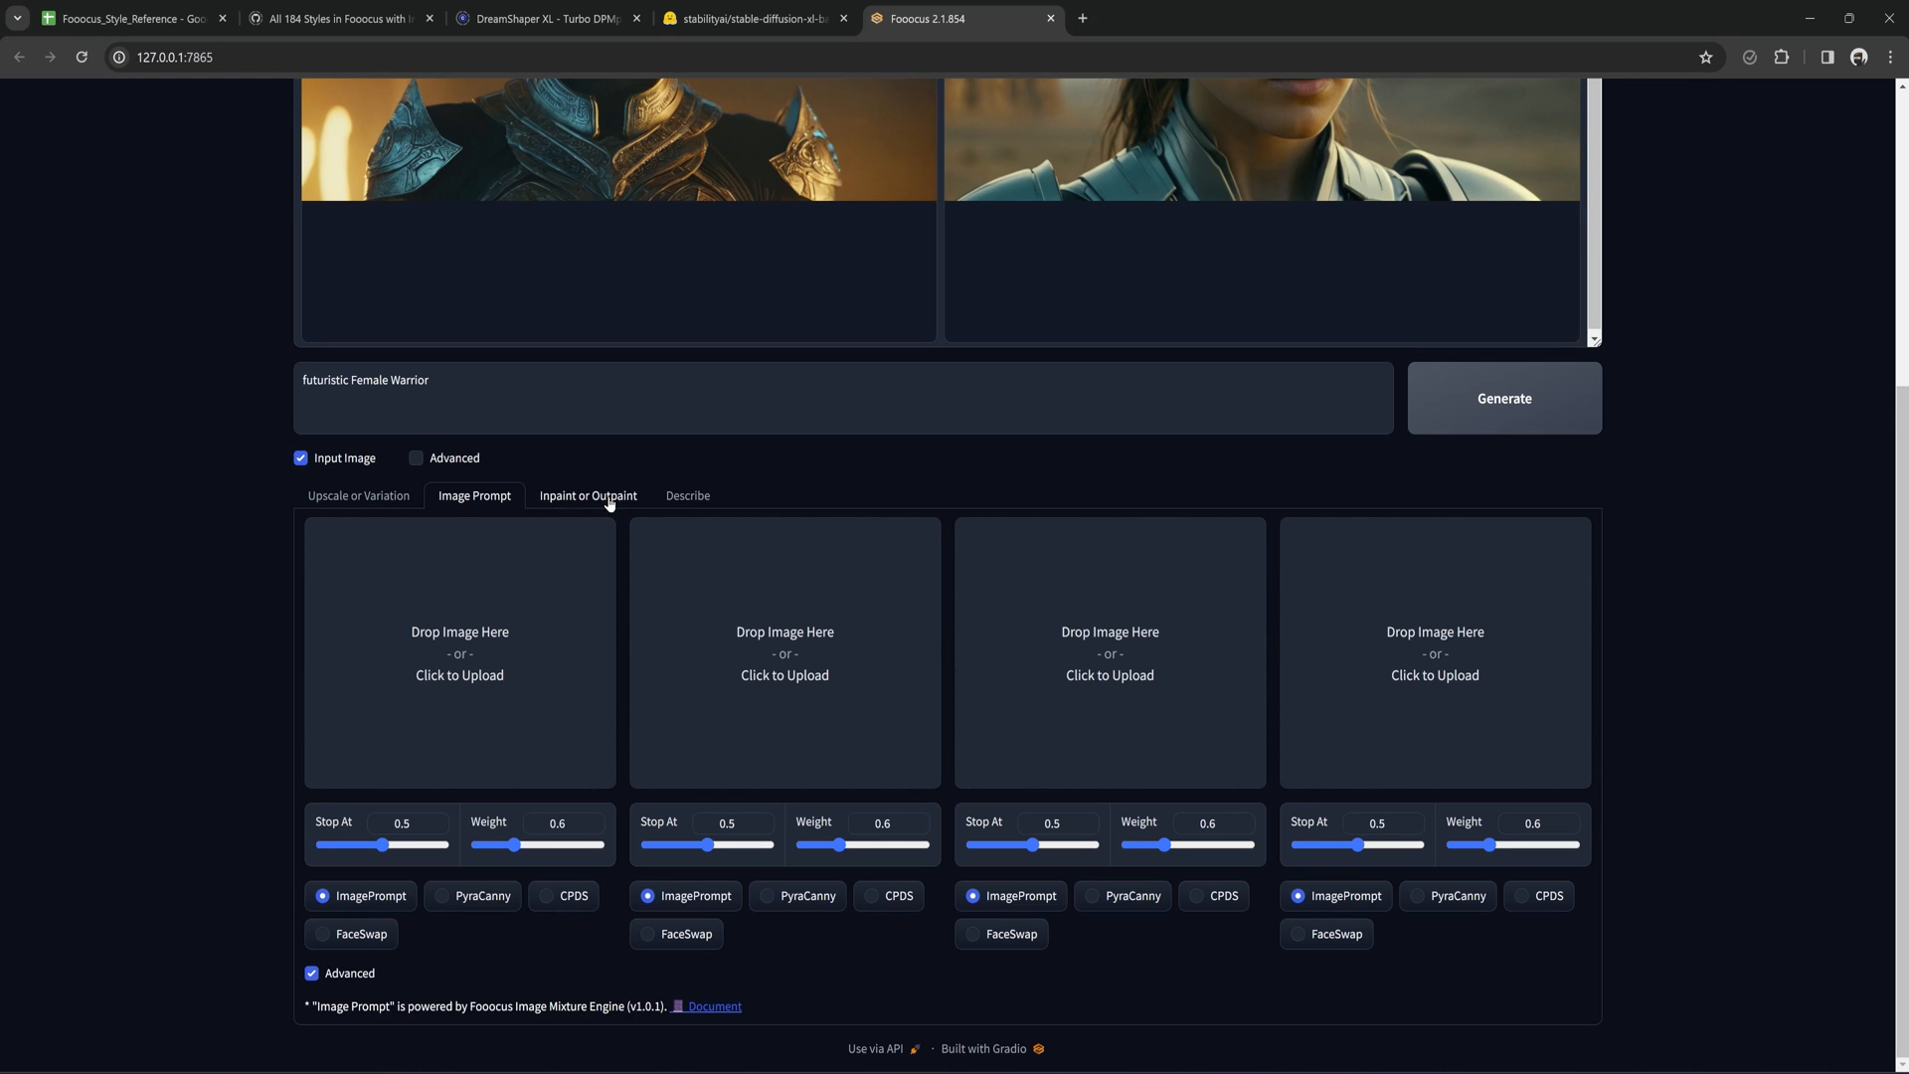